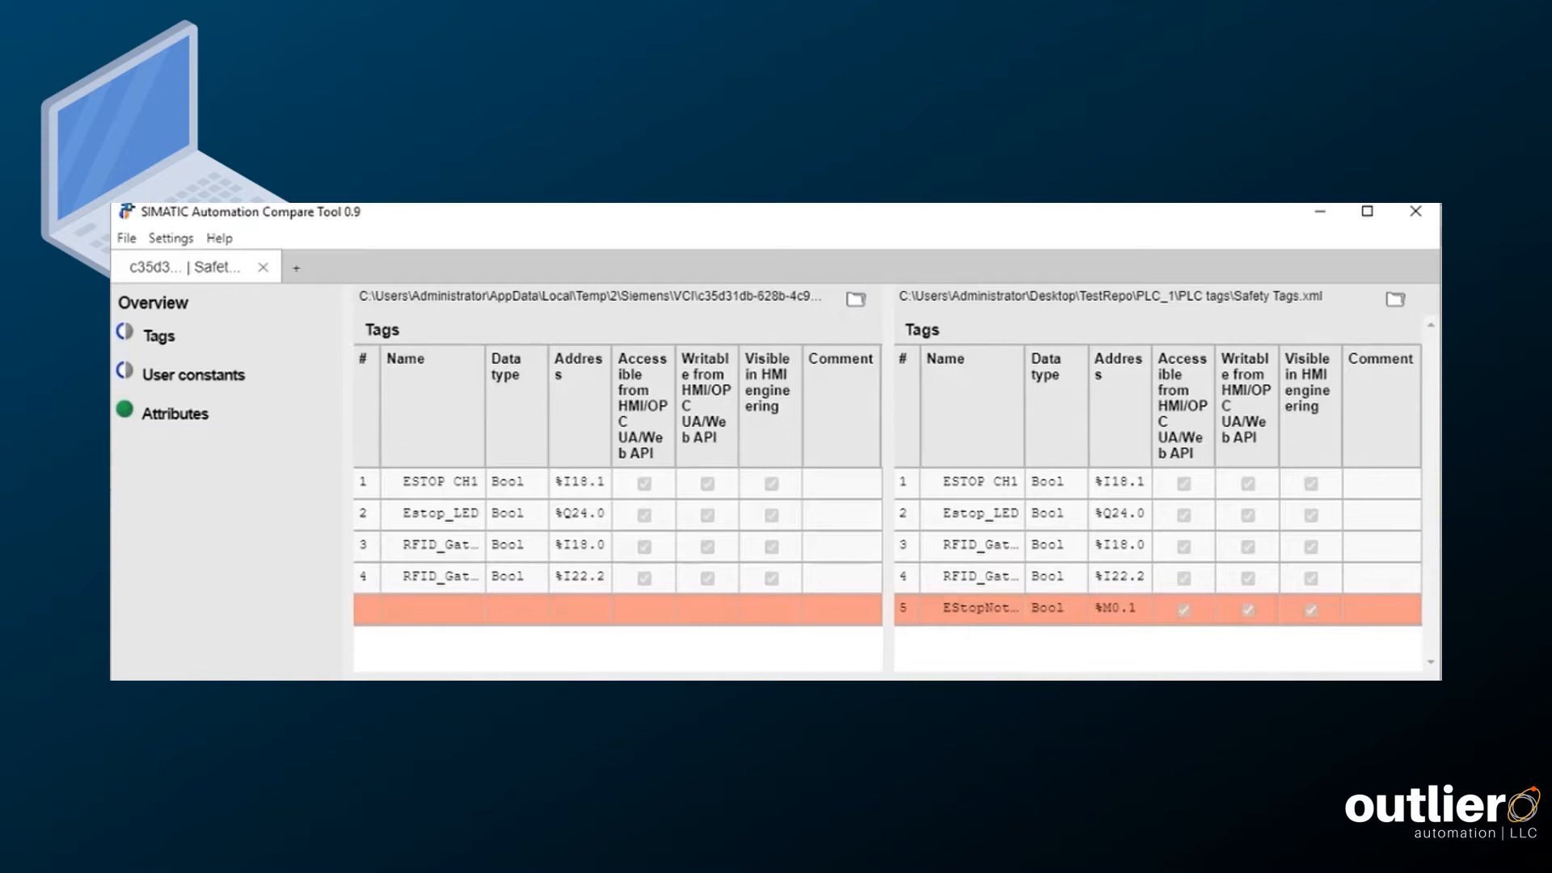
- Close the tag comparison showing the added EStop safety tag
{"action": "left_click", "coordinate": [1415, 212]}
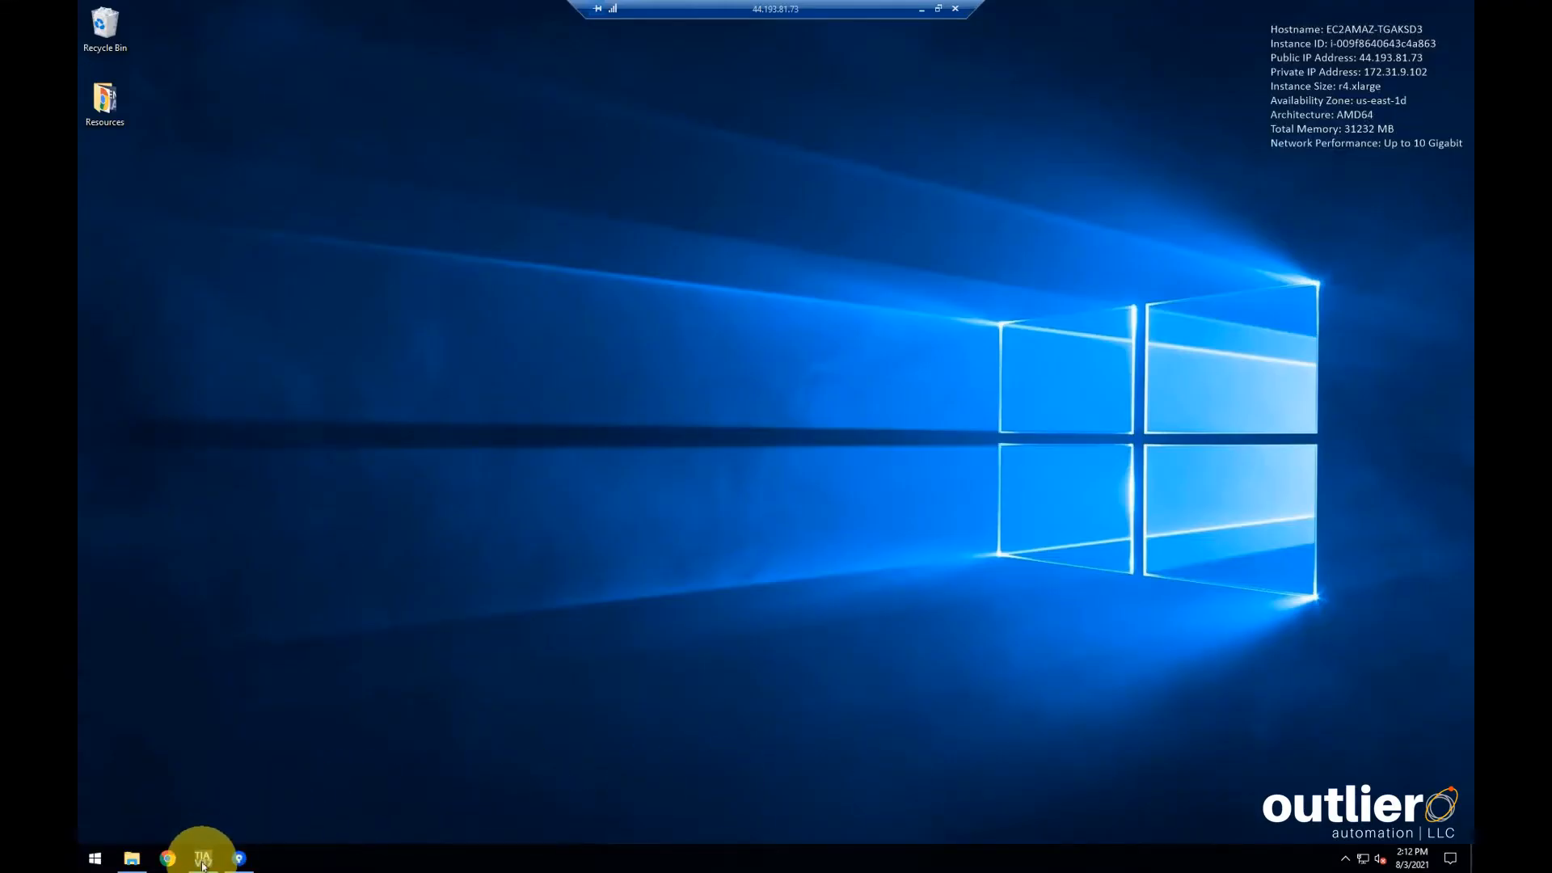
{"action": "left_click", "coordinate": [202, 857]}
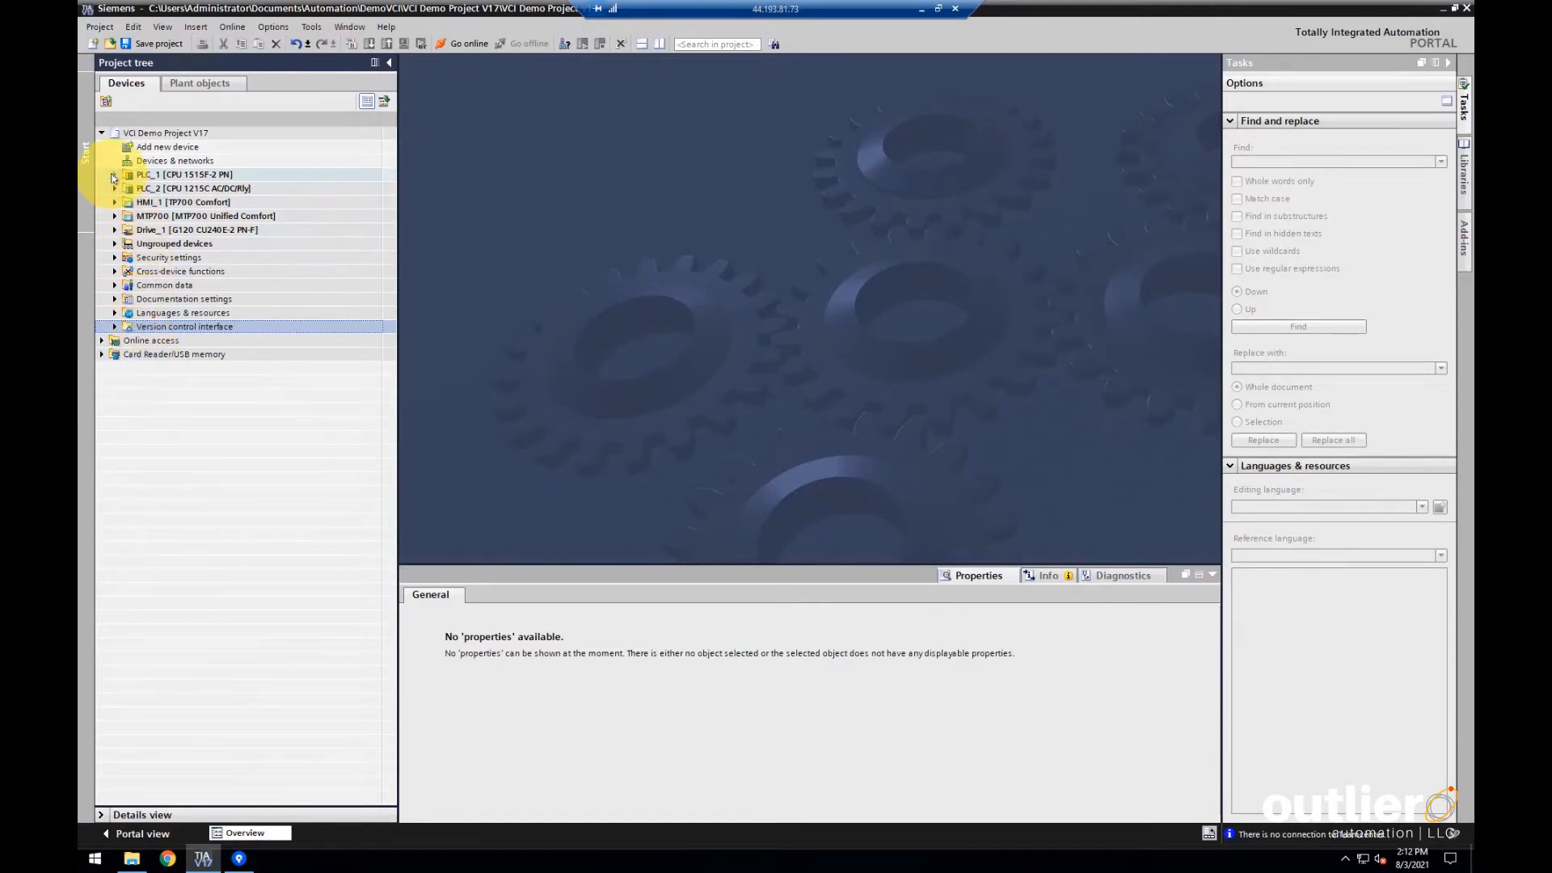
{"action": "left_click", "coordinate": [115, 175]}
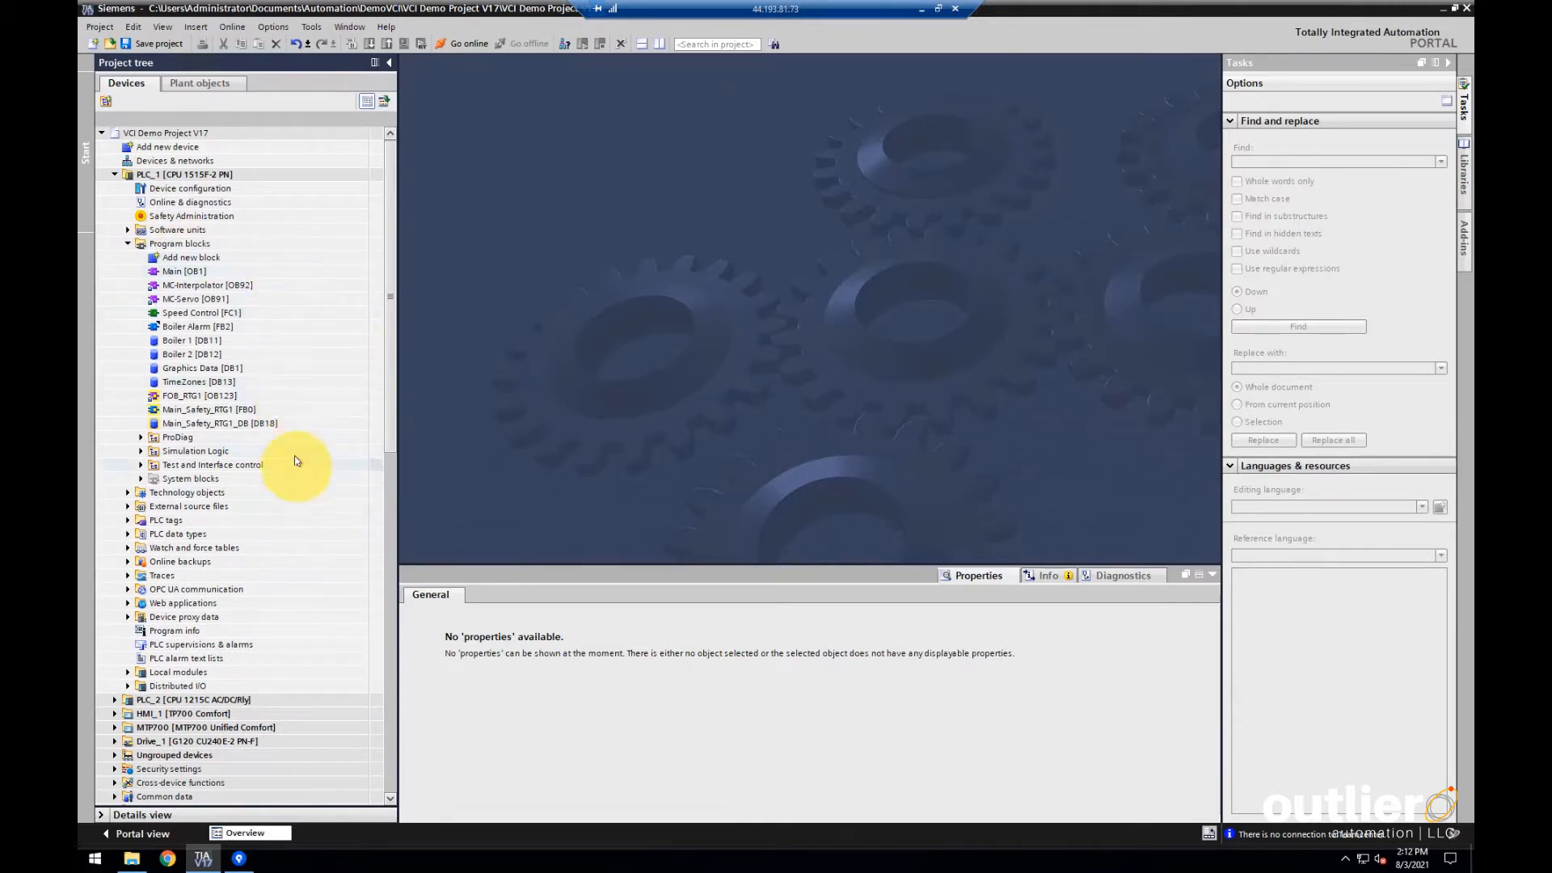
{"action": "left_click", "coordinate": [182, 272]}
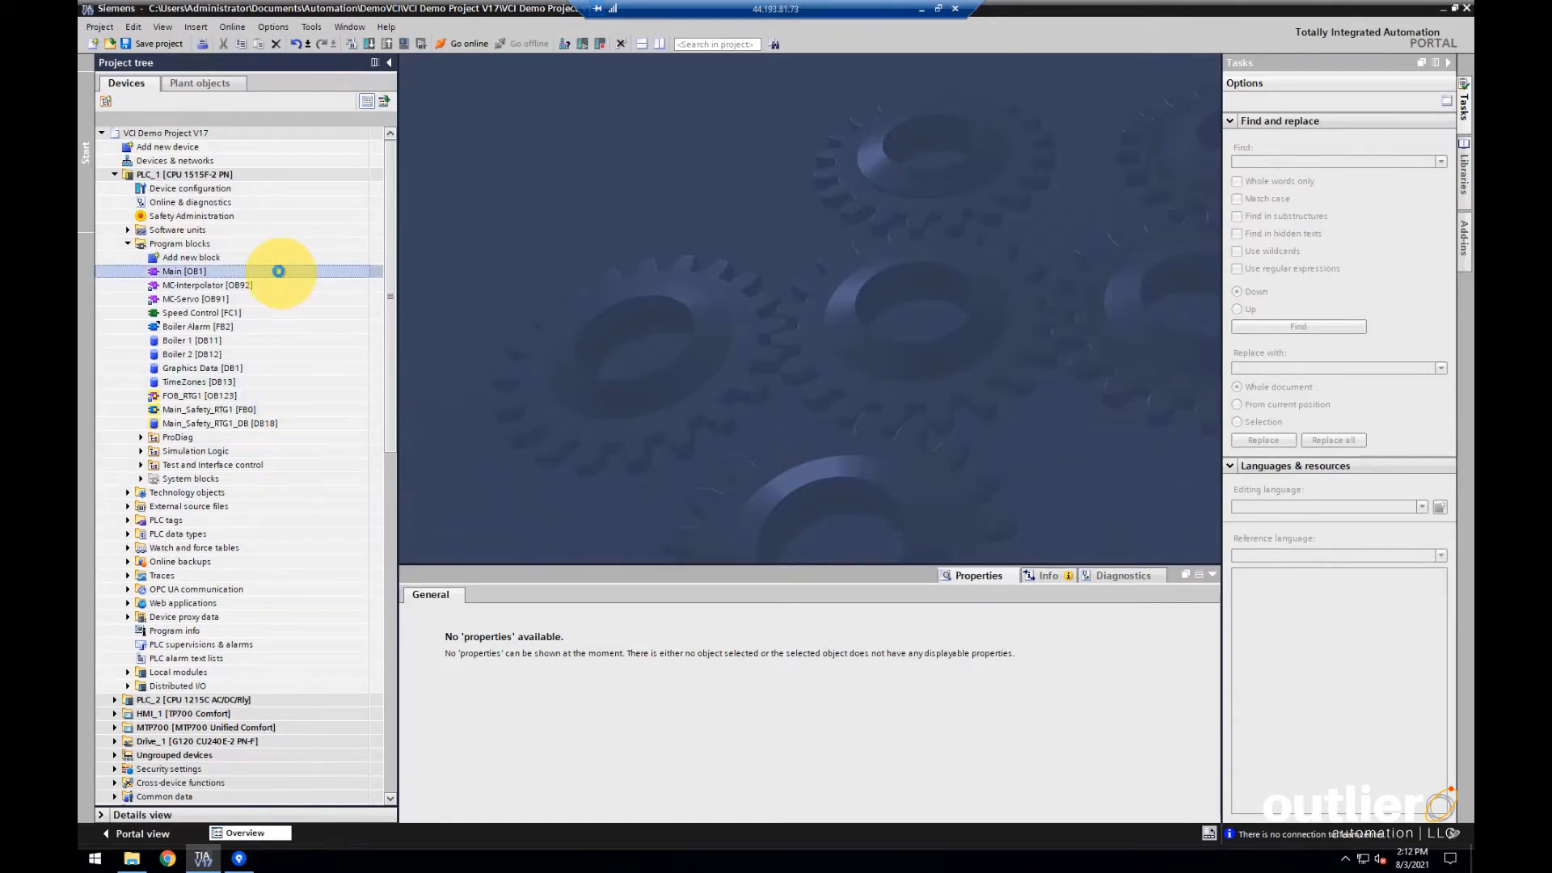
{"action": "double_click", "coordinate": [184, 271]}
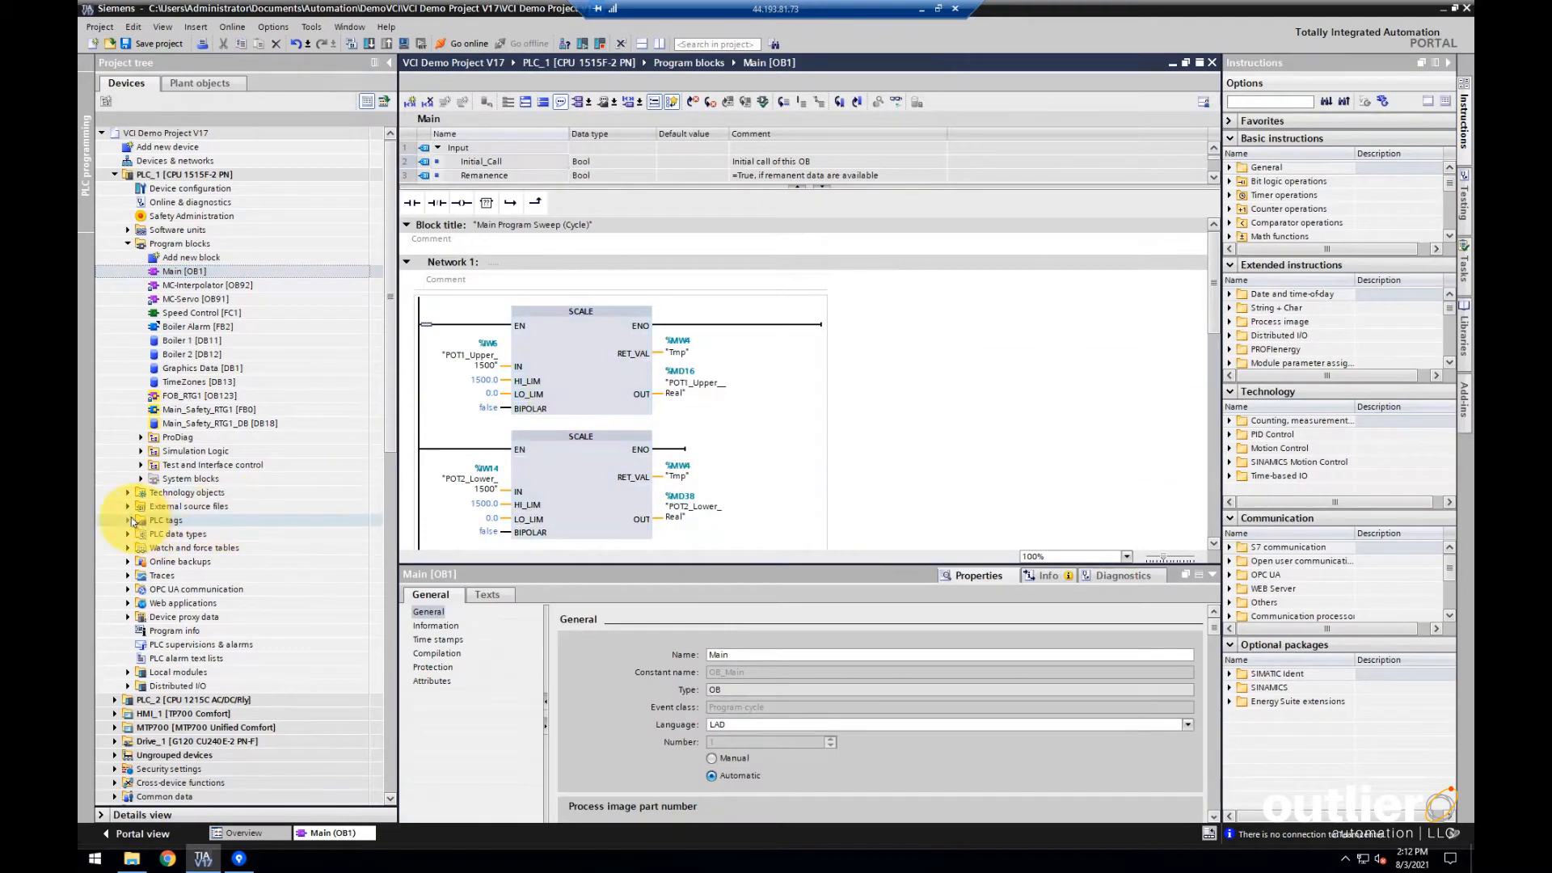
{"action": "left_click", "coordinate": [134, 519]}
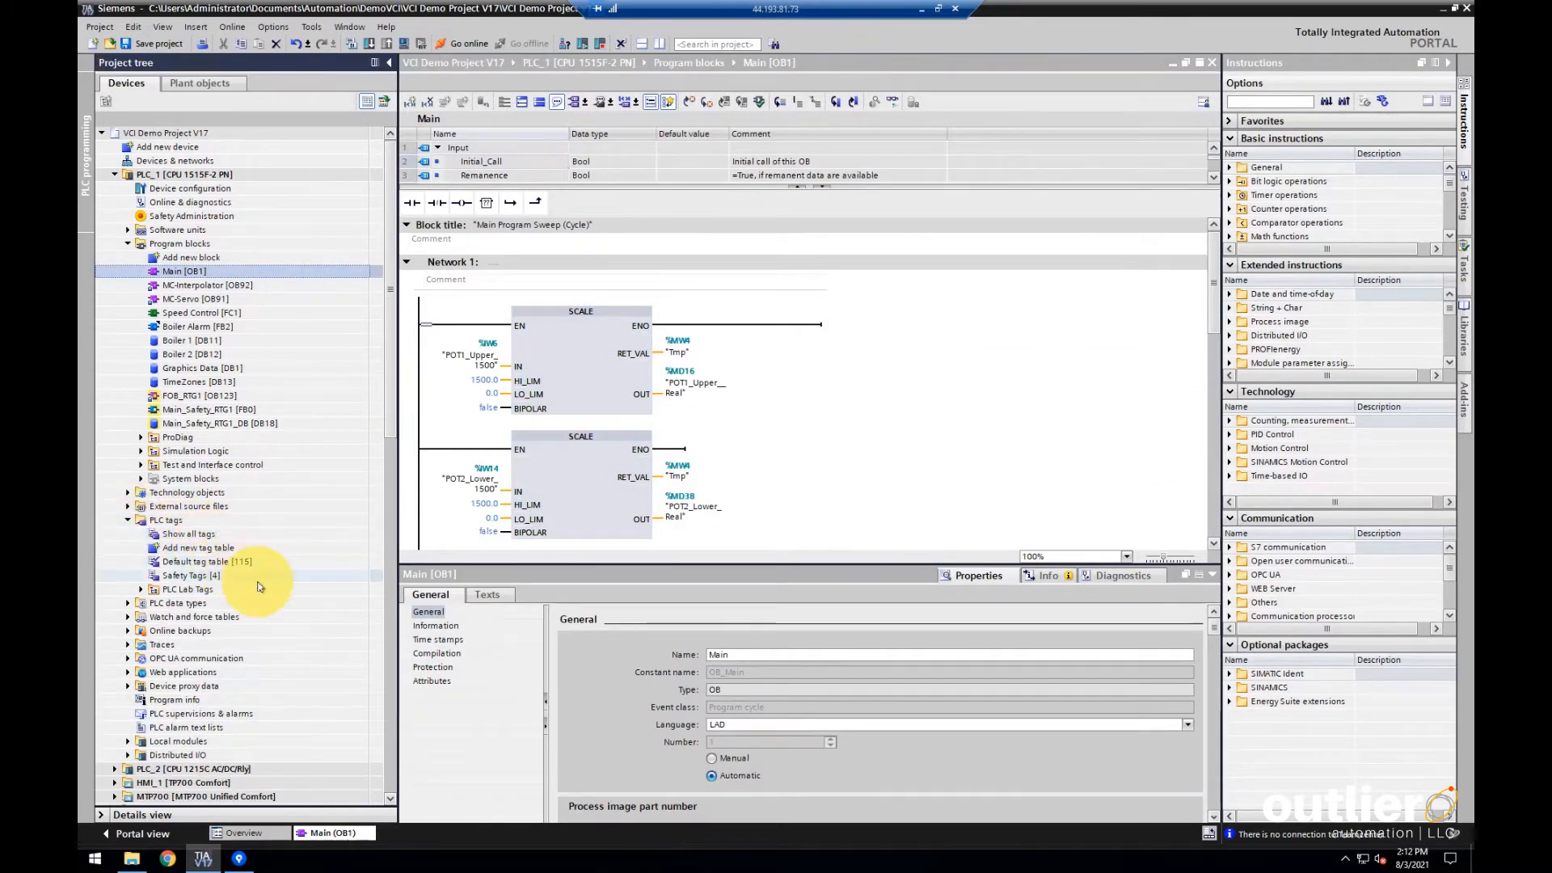
{"action": "double_click", "coordinate": [190, 576]}
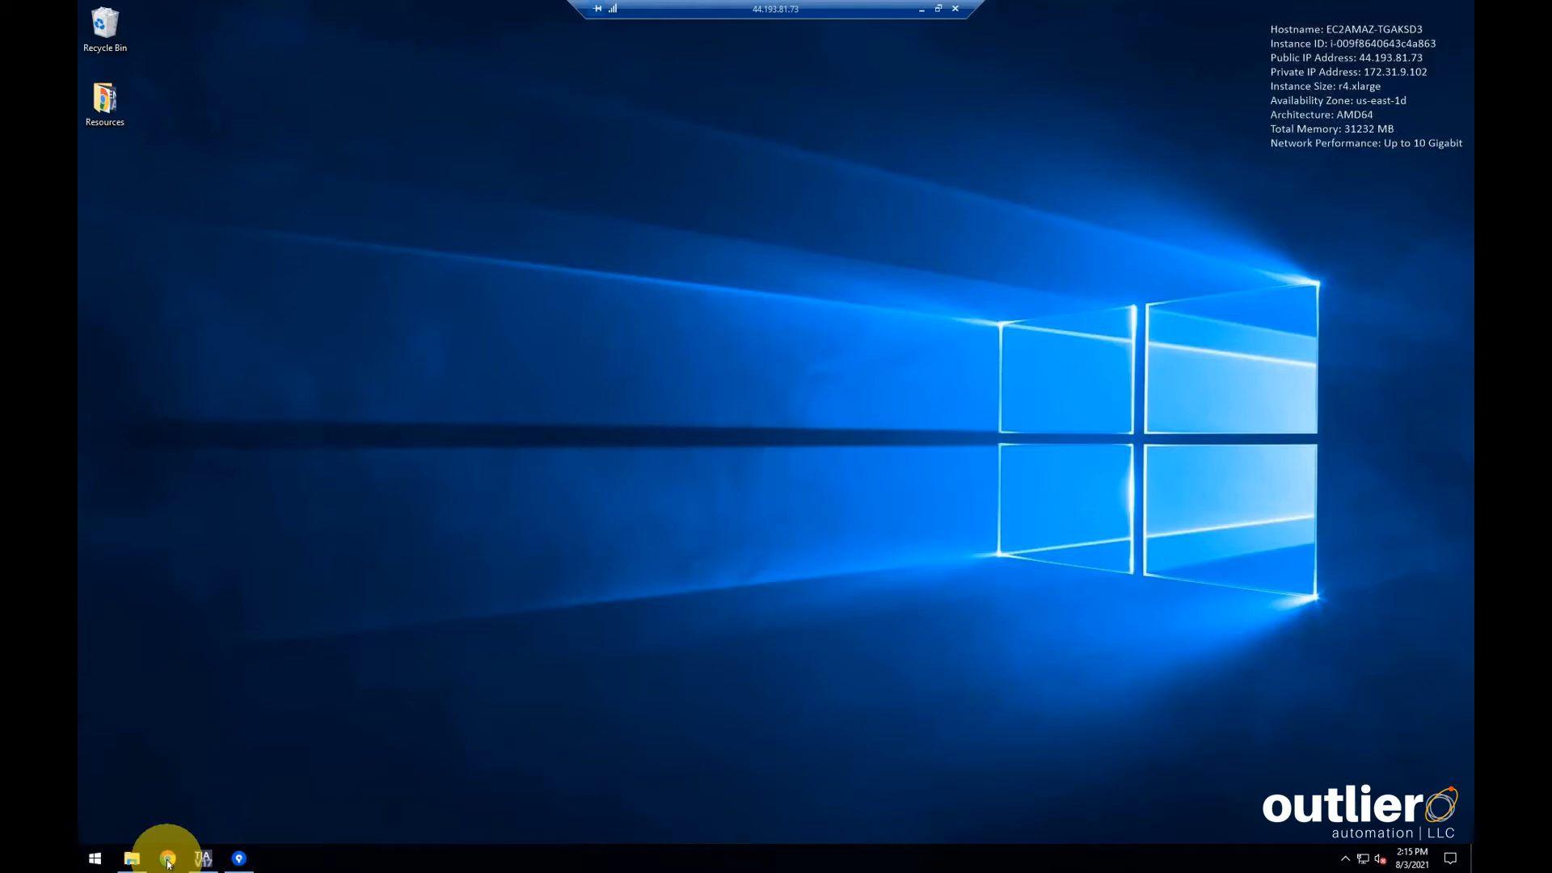
- Search Google for 'simatic automation tool' and download the Compare Tool package from Siemens support
{"action": "left_click", "coordinate": [166, 859]}
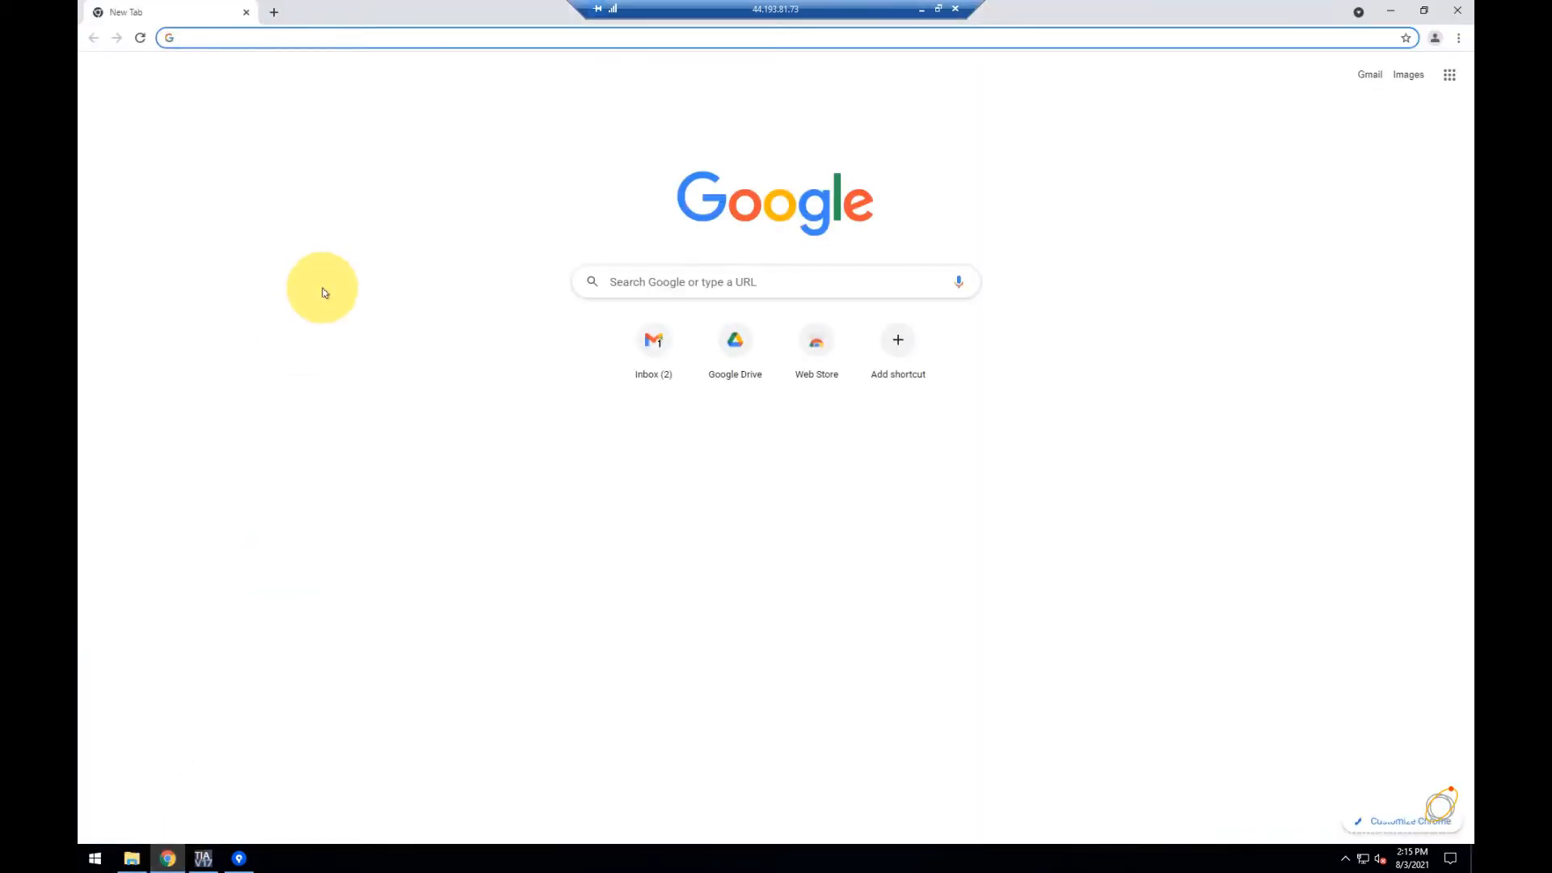
{"action": "type", "text": "simatic automation tool"}
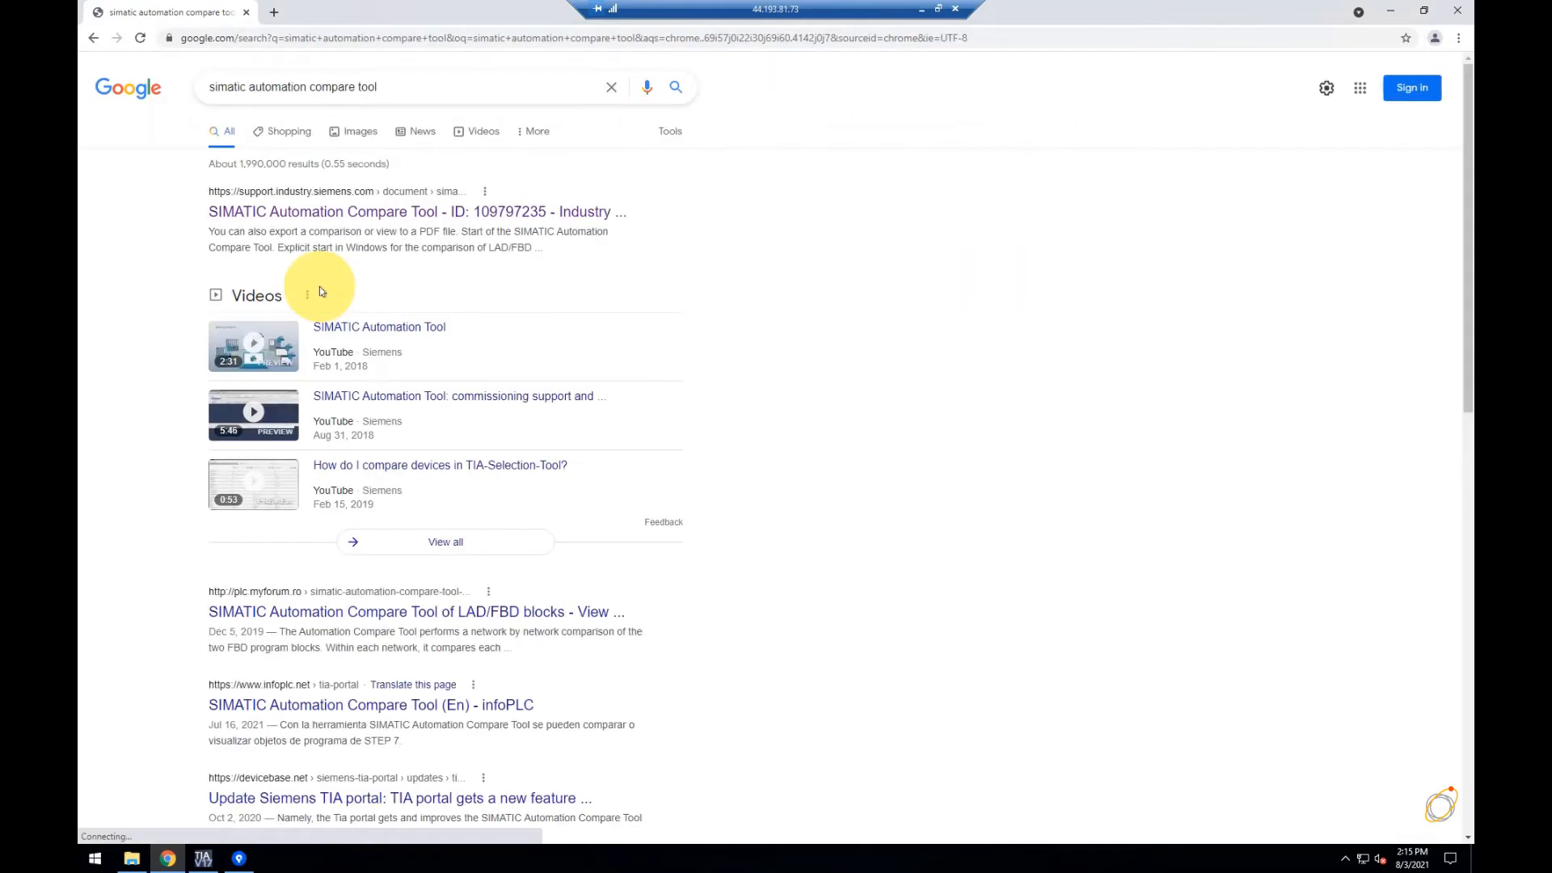
{"action": "left_click", "coordinate": [416, 210]}
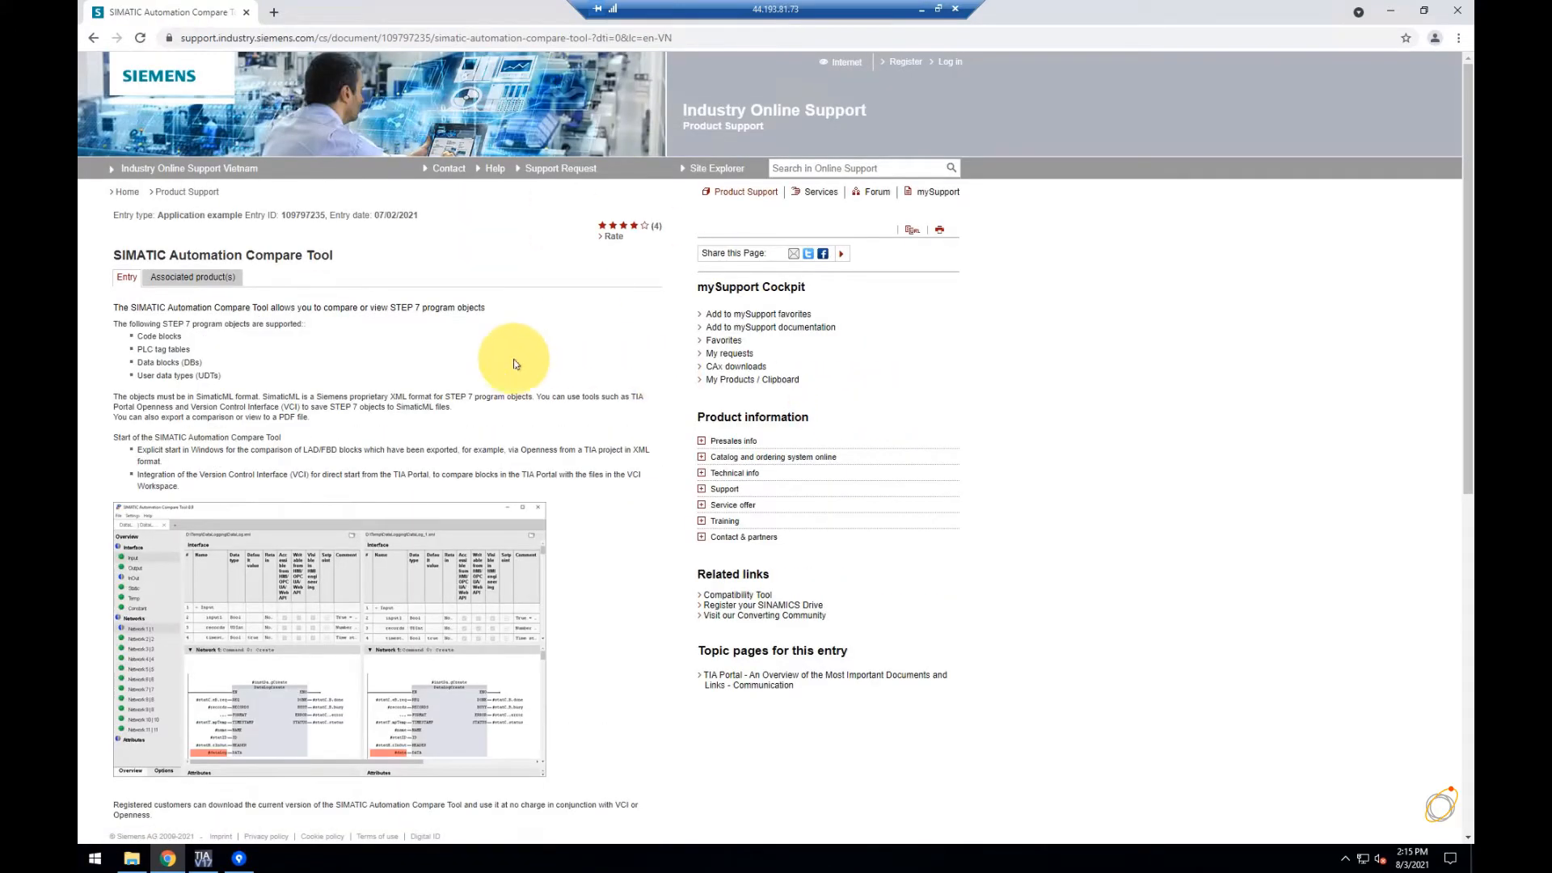
{"action": "scroll", "scroll_direction": "down", "scroll_amount": 3}
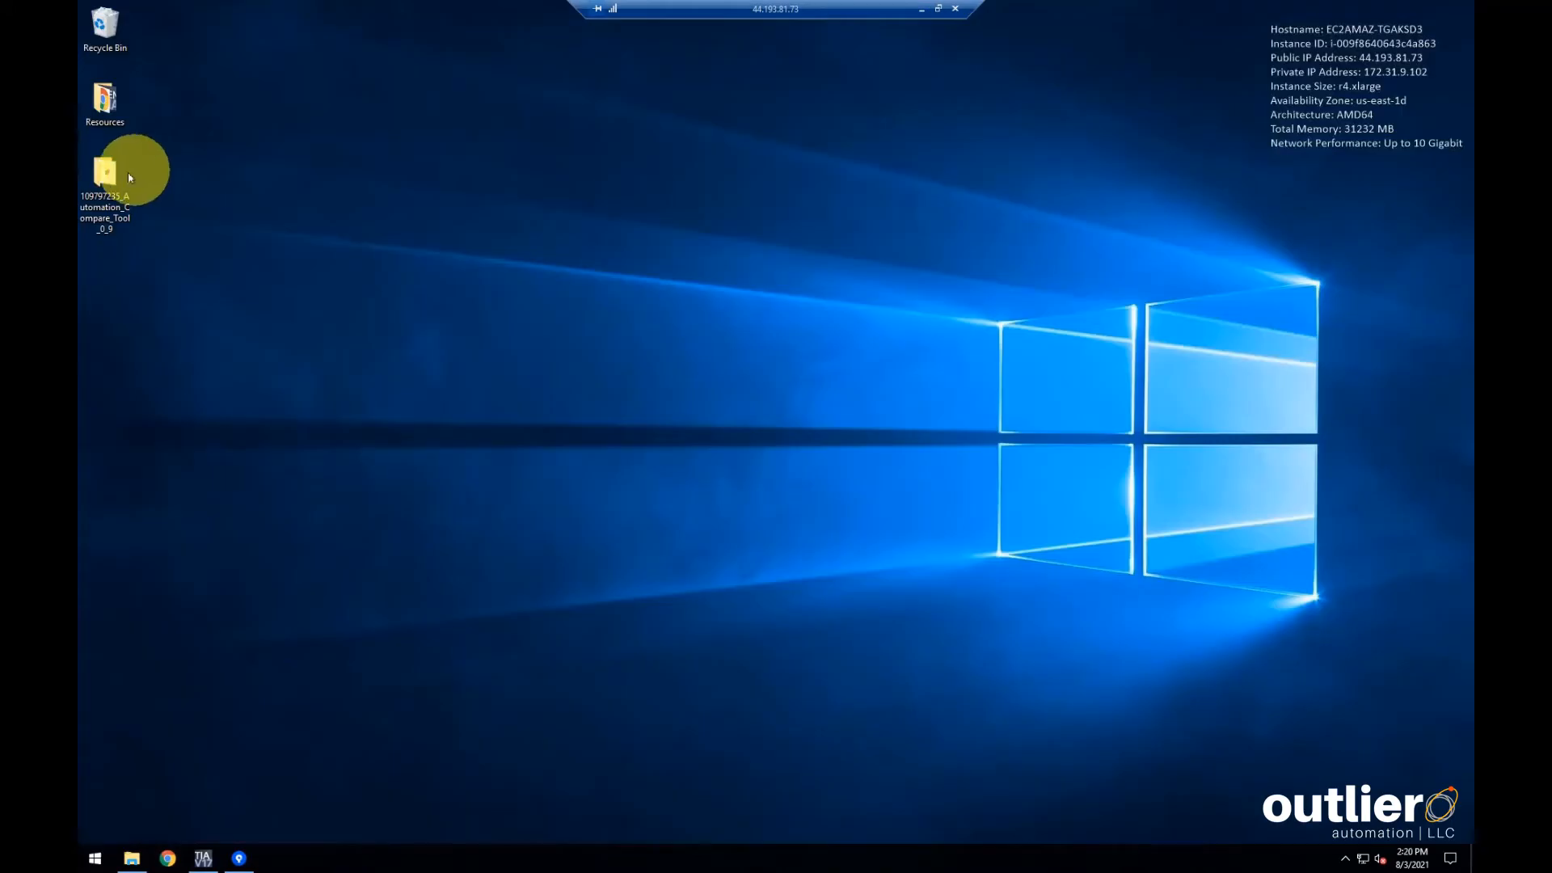
- Run ACTool setup from the downloaded 109797235 folder and pass the welcome and security pages
{"action": "double_click", "coordinate": [103, 173]}
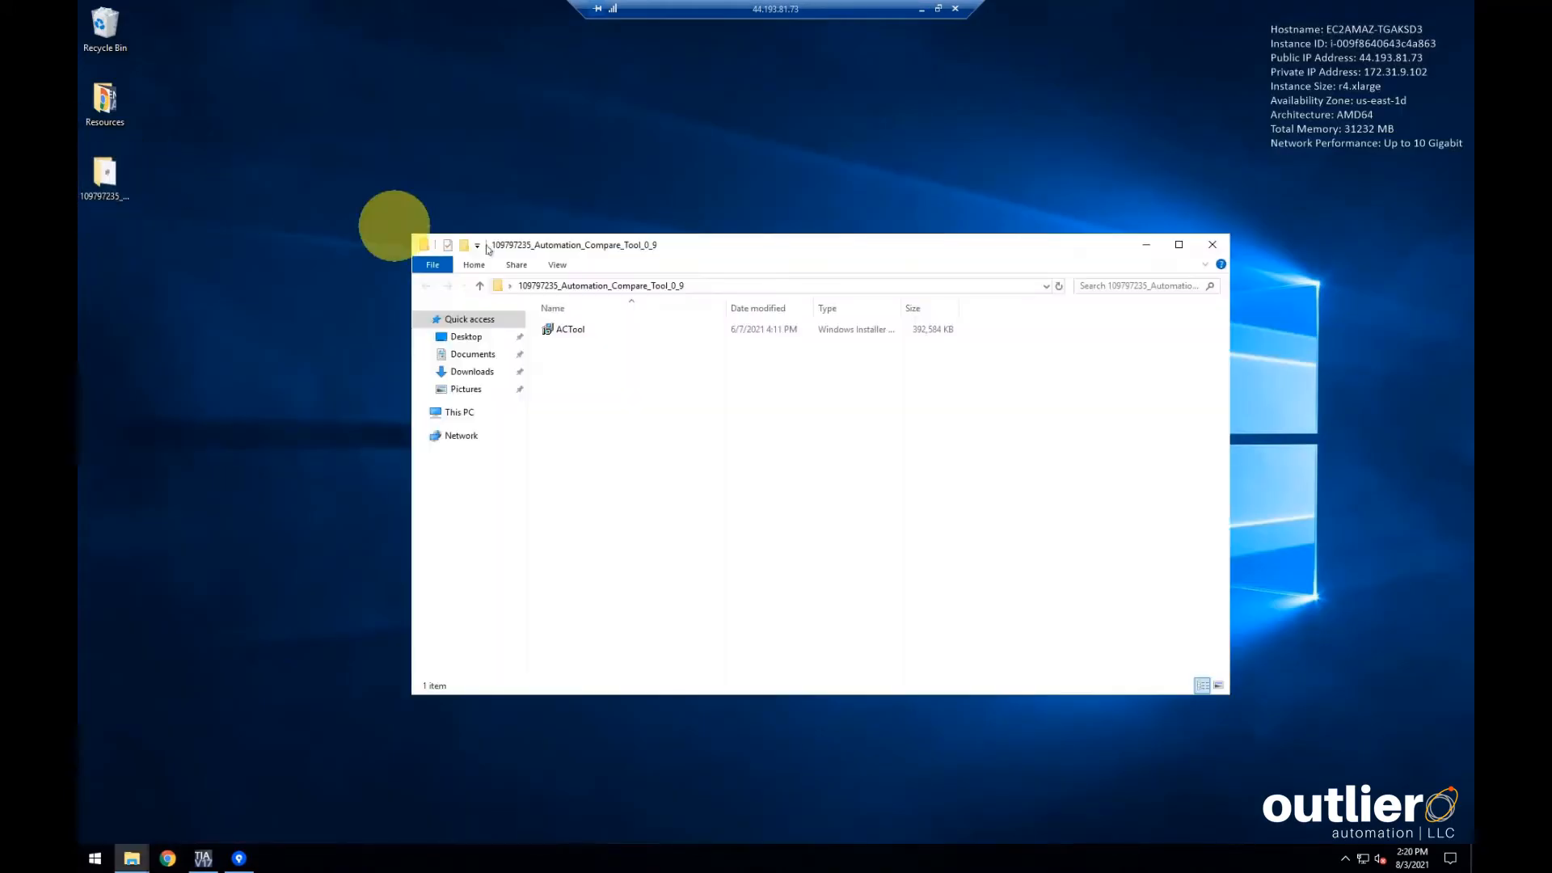
{"action": "double_click", "coordinate": [570, 328]}
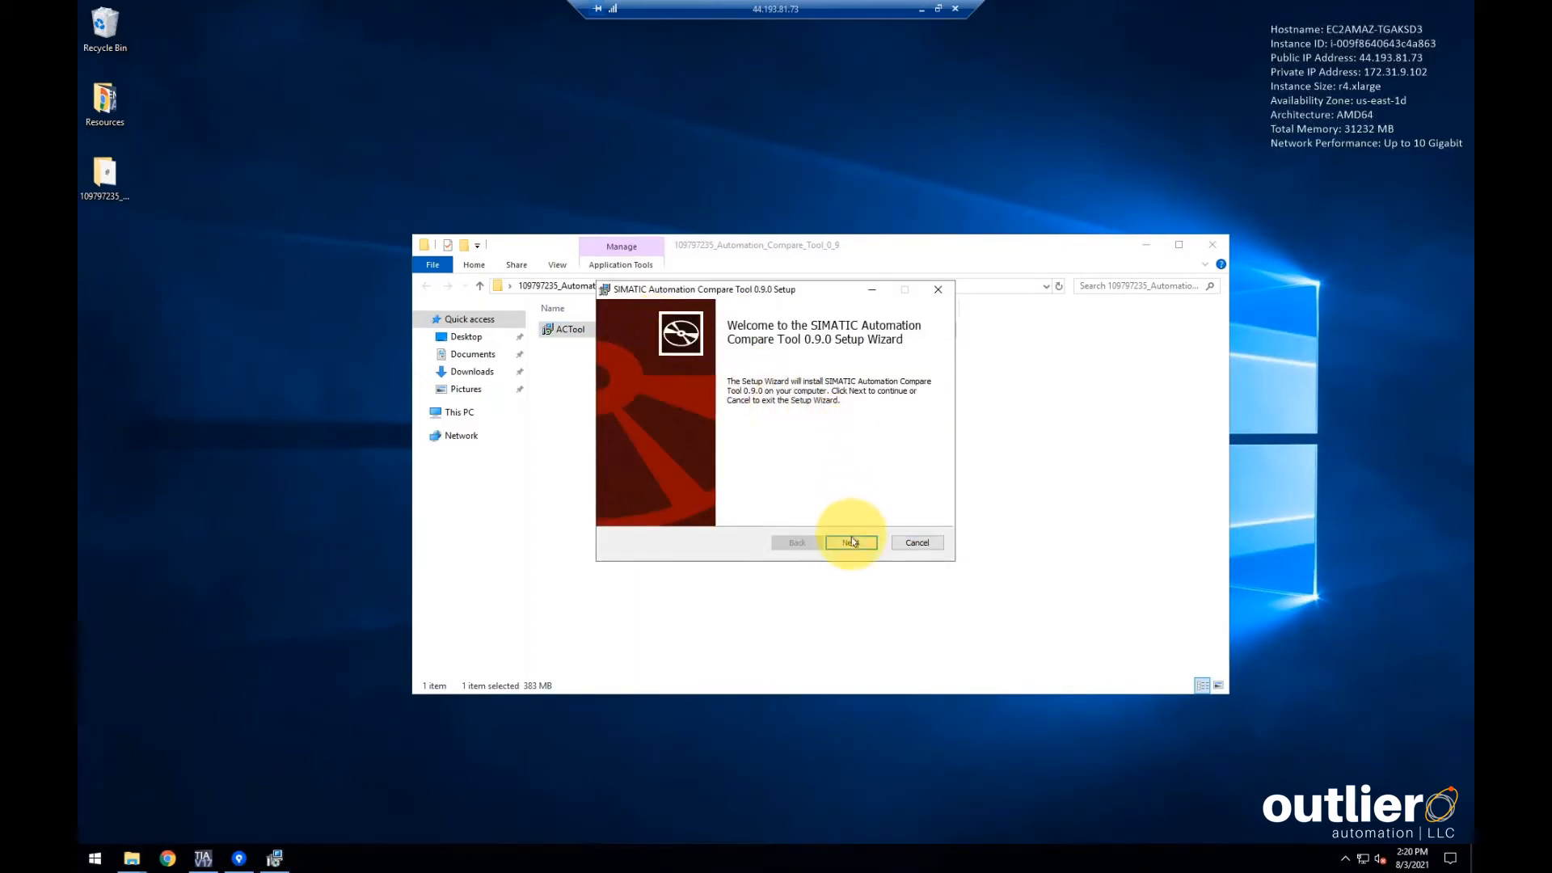
{"action": "left_click", "coordinate": [849, 543]}
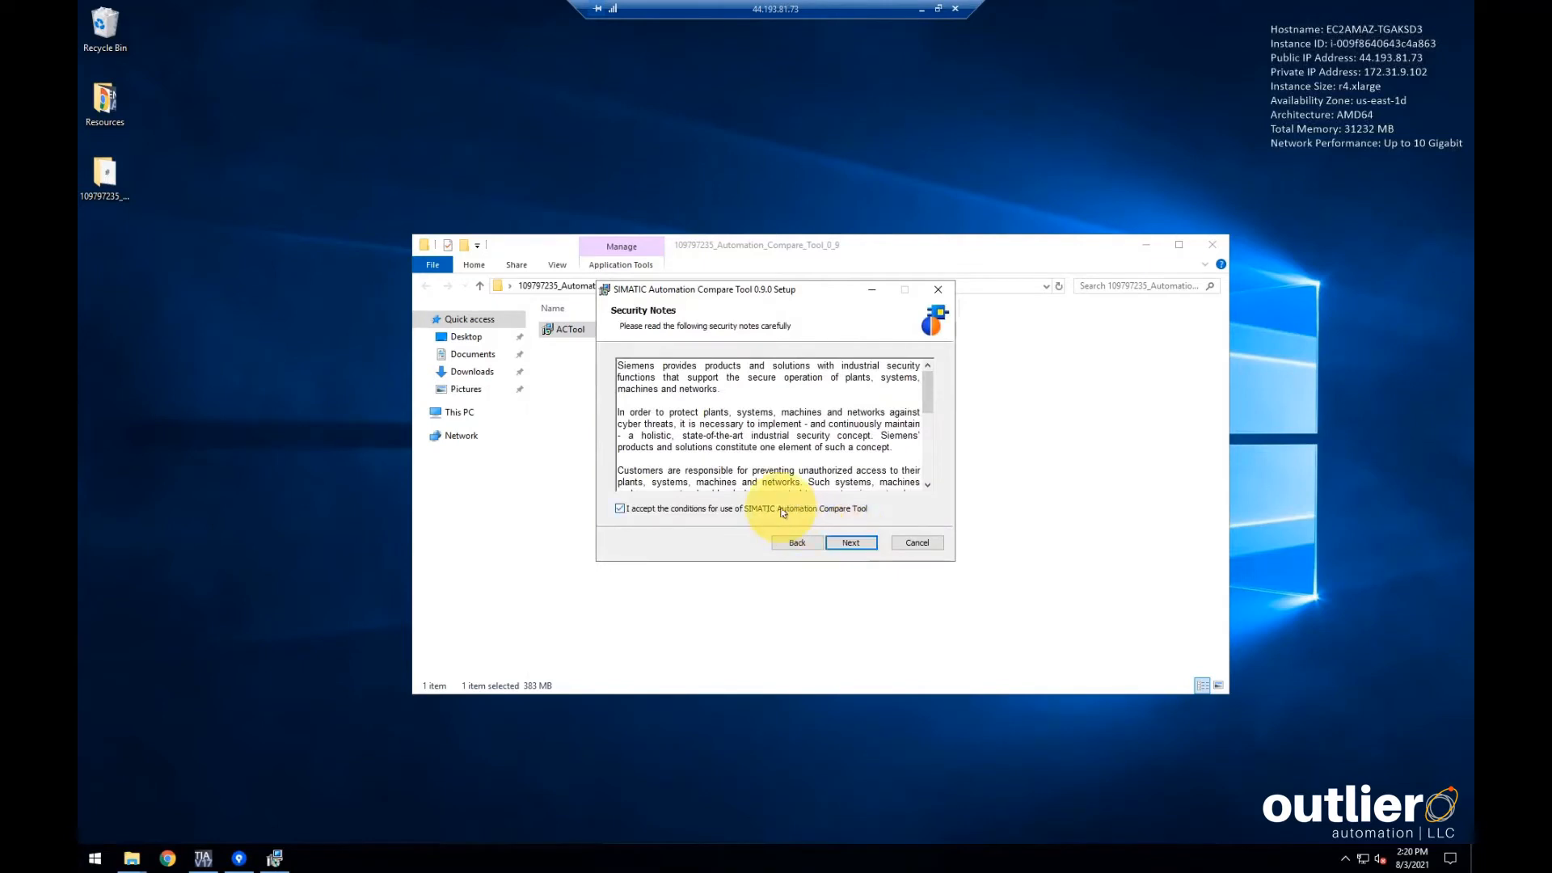
{"action": "left_click", "coordinate": [849, 543]}
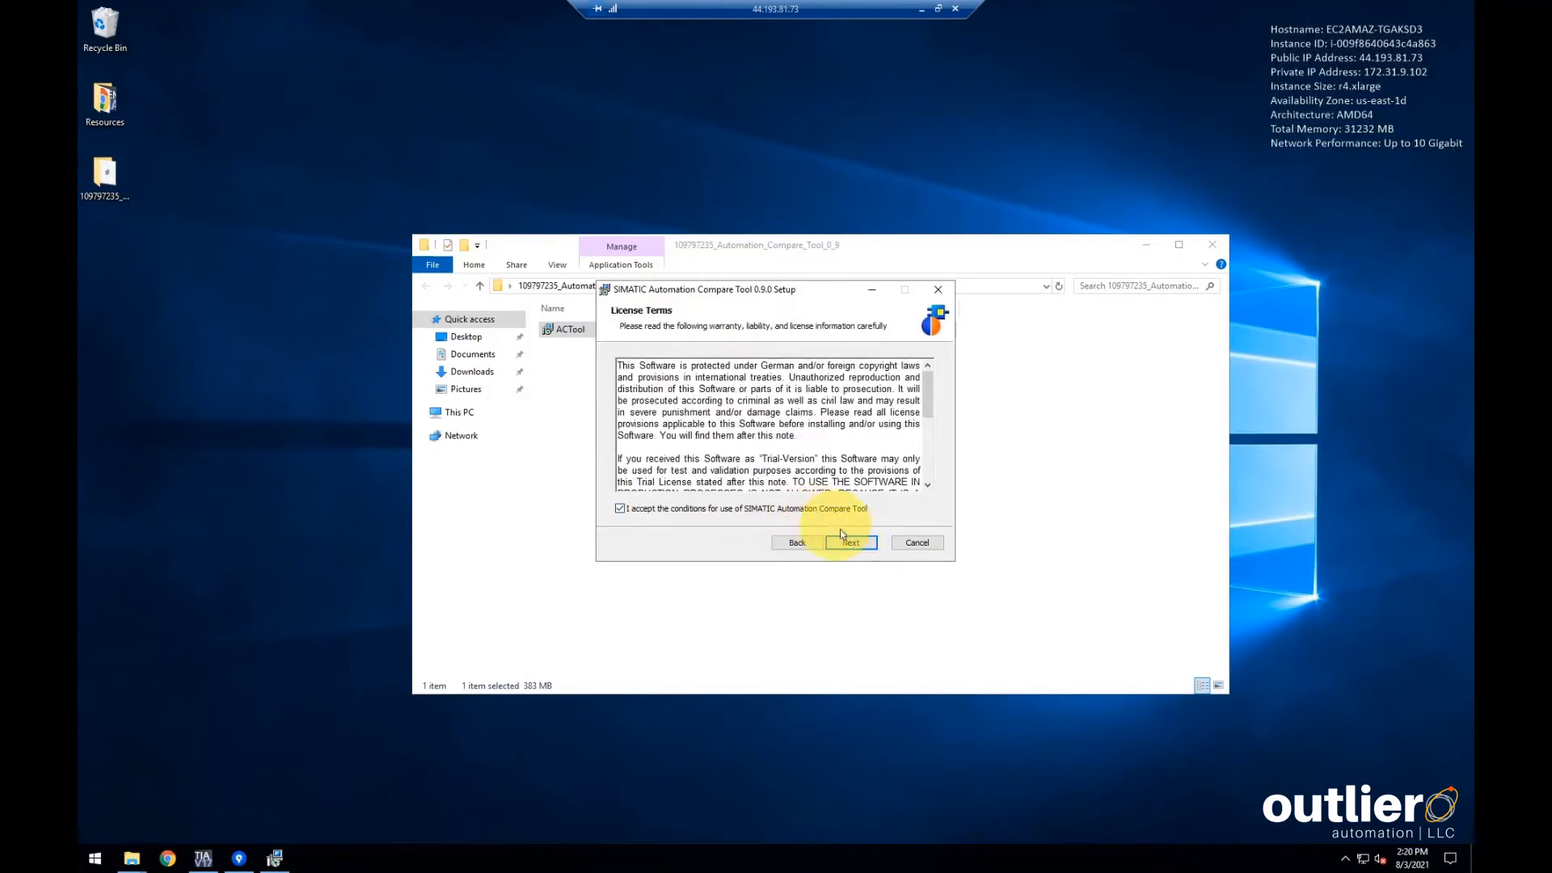
- Accept the license terms, install to the default folder and finish the setup wizard
{"action": "left_click", "coordinate": [849, 543]}
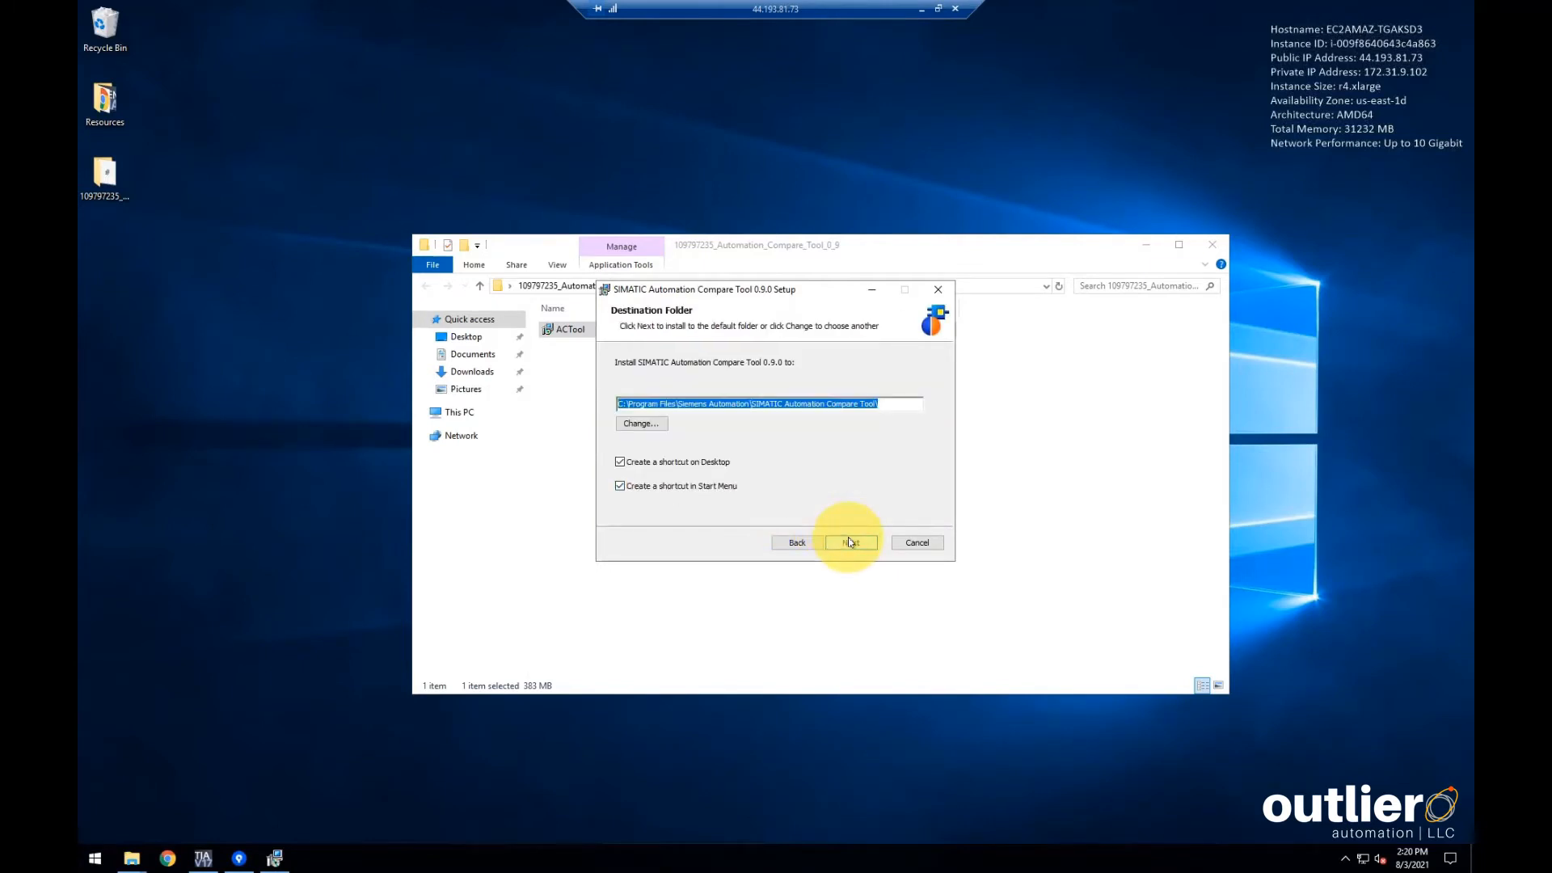
{"action": "left_click", "coordinate": [849, 543]}
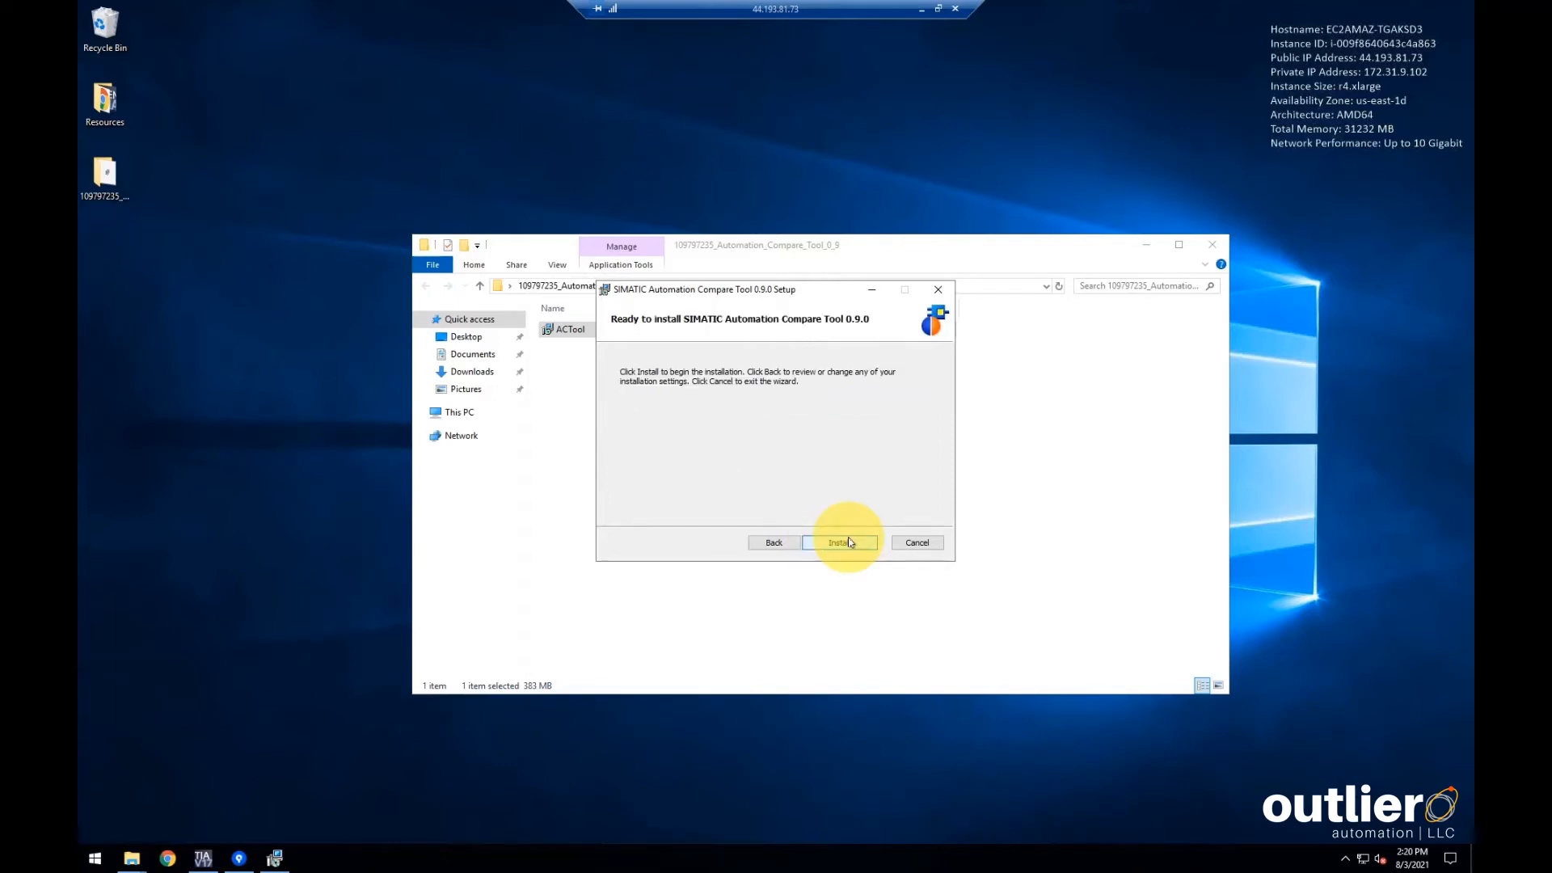
{"action": "left_click", "coordinate": [840, 543]}
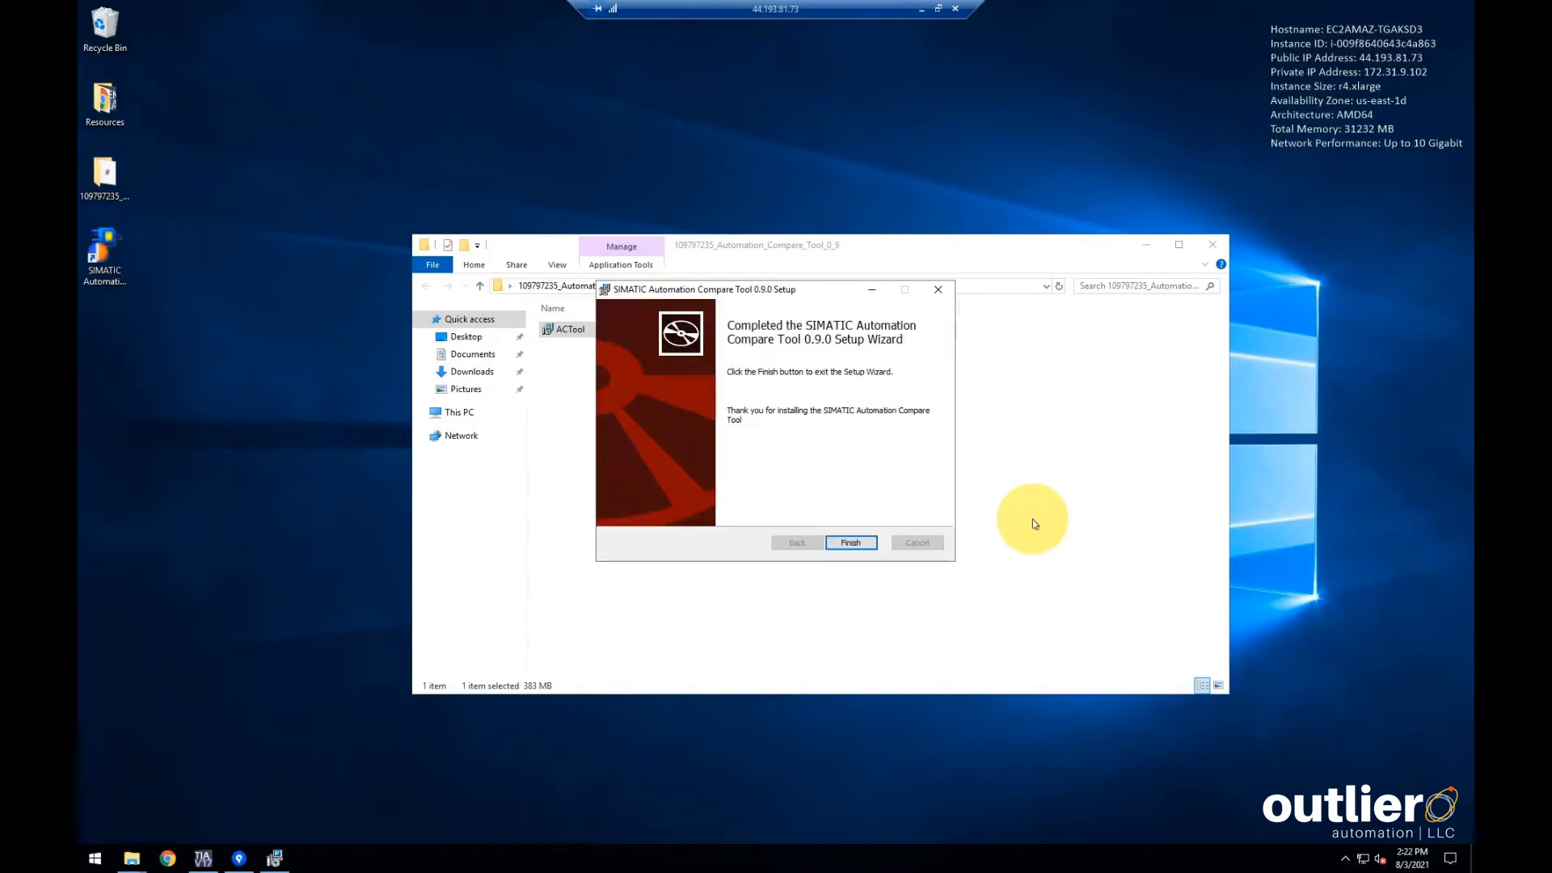
{"action": "left_click", "coordinate": [849, 541]}
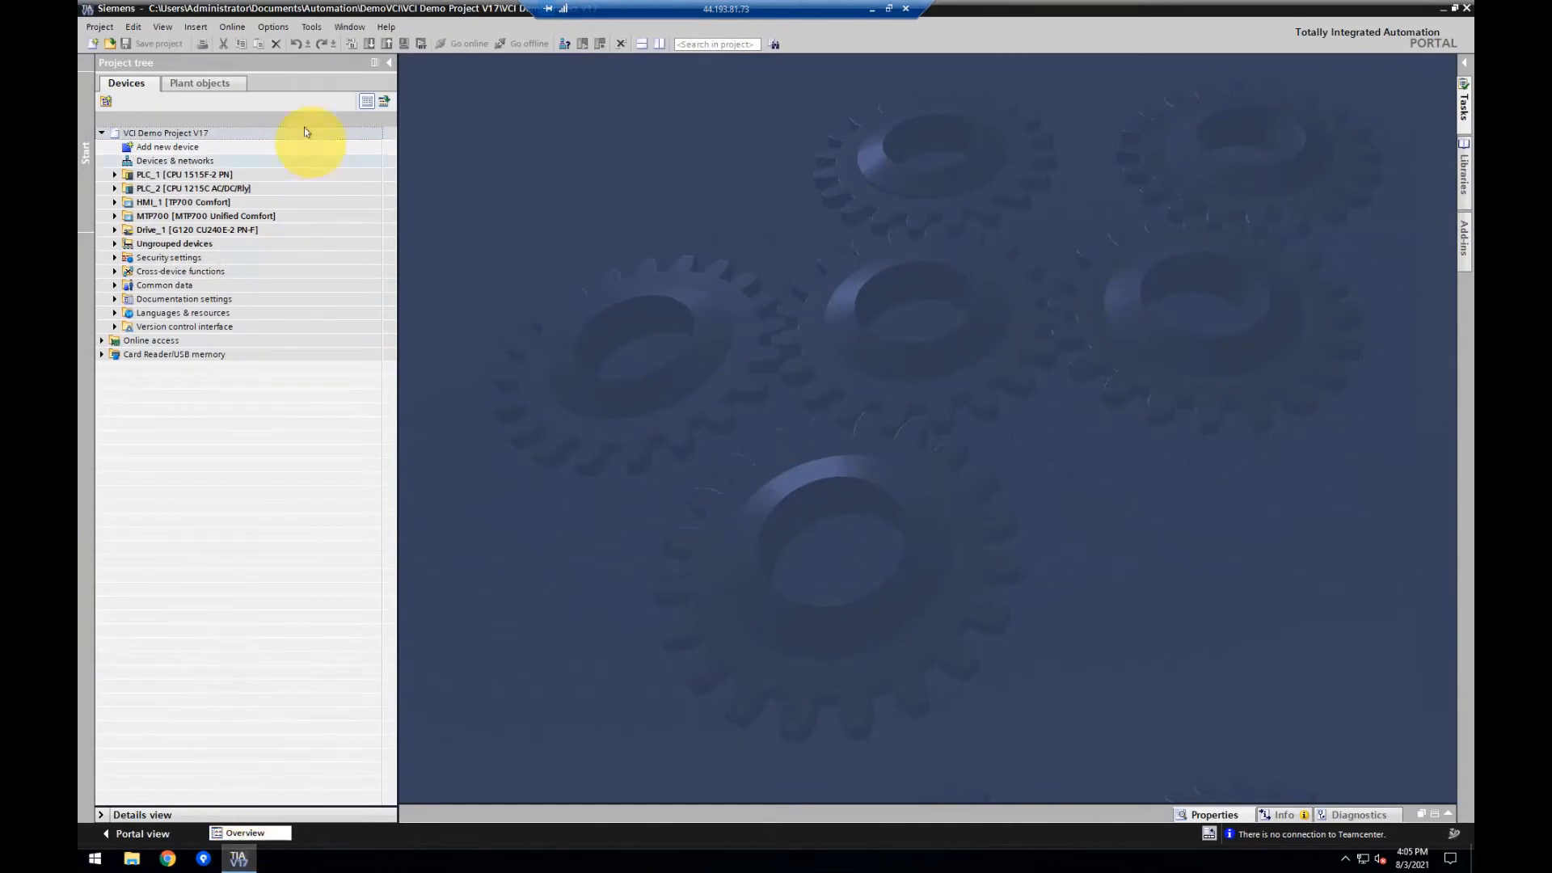
- In Settings > Version control interface > Compare, start a new comparison program named ACTool
{"action": "left_click", "coordinate": [273, 27]}
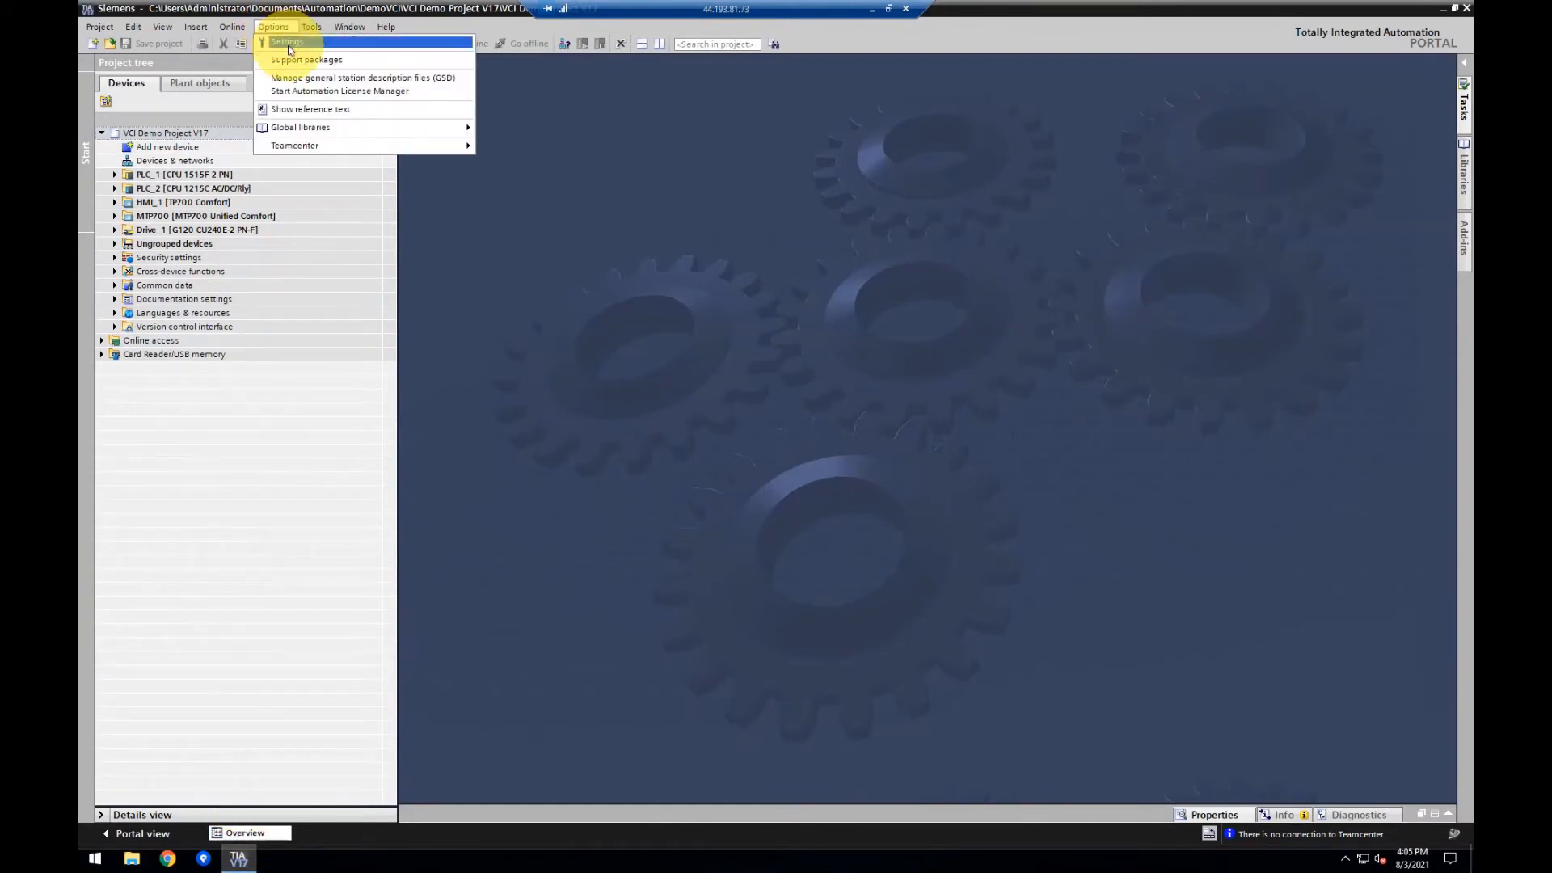
{"action": "left_click", "coordinate": [287, 42]}
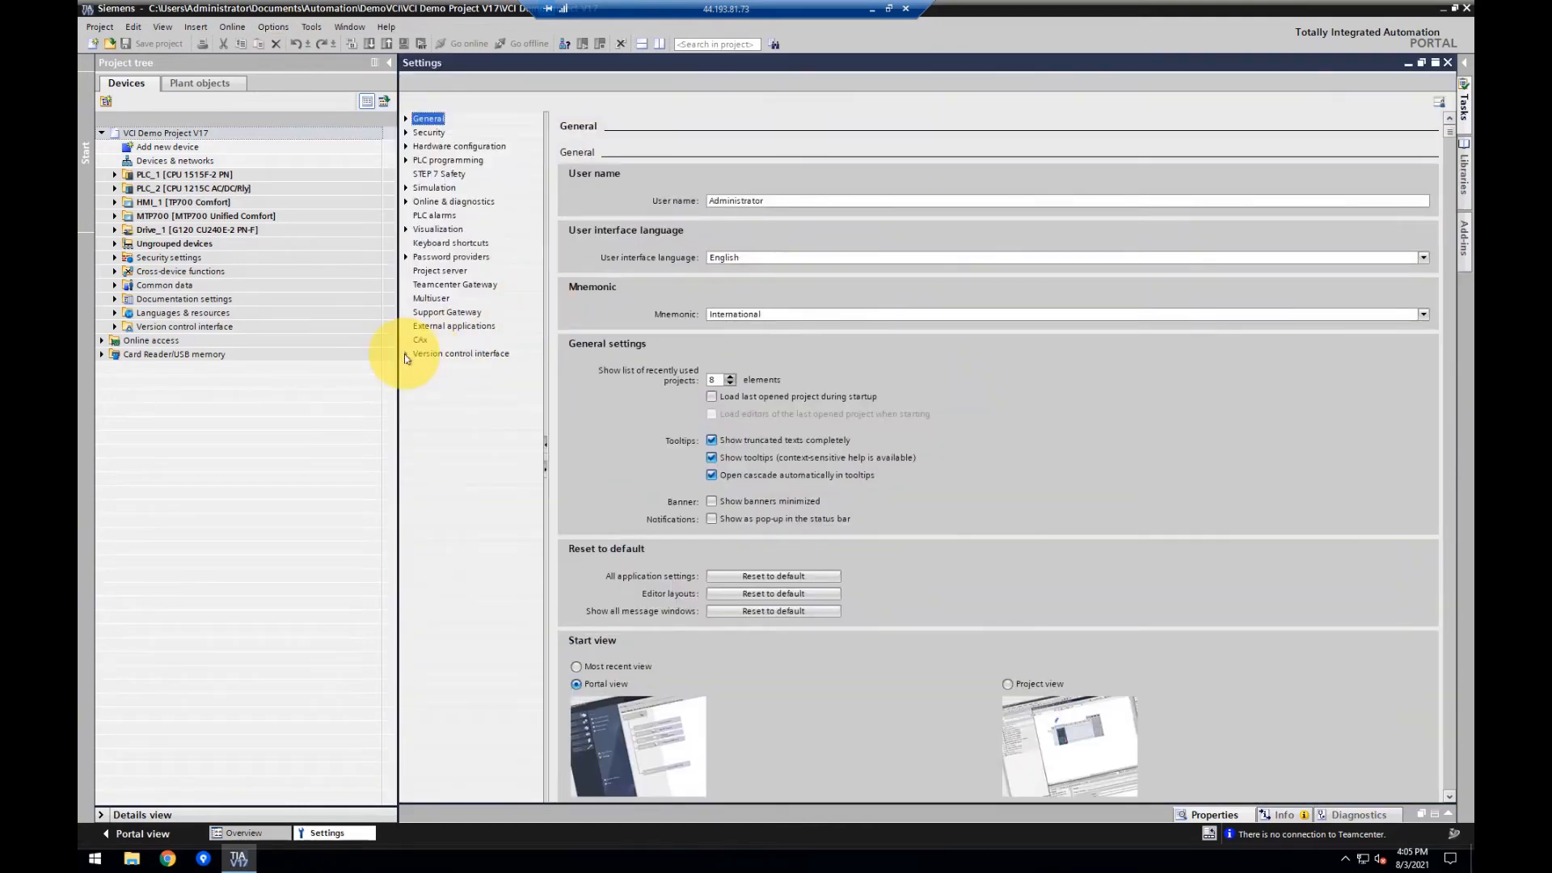
{"action": "left_click", "coordinate": [442, 382]}
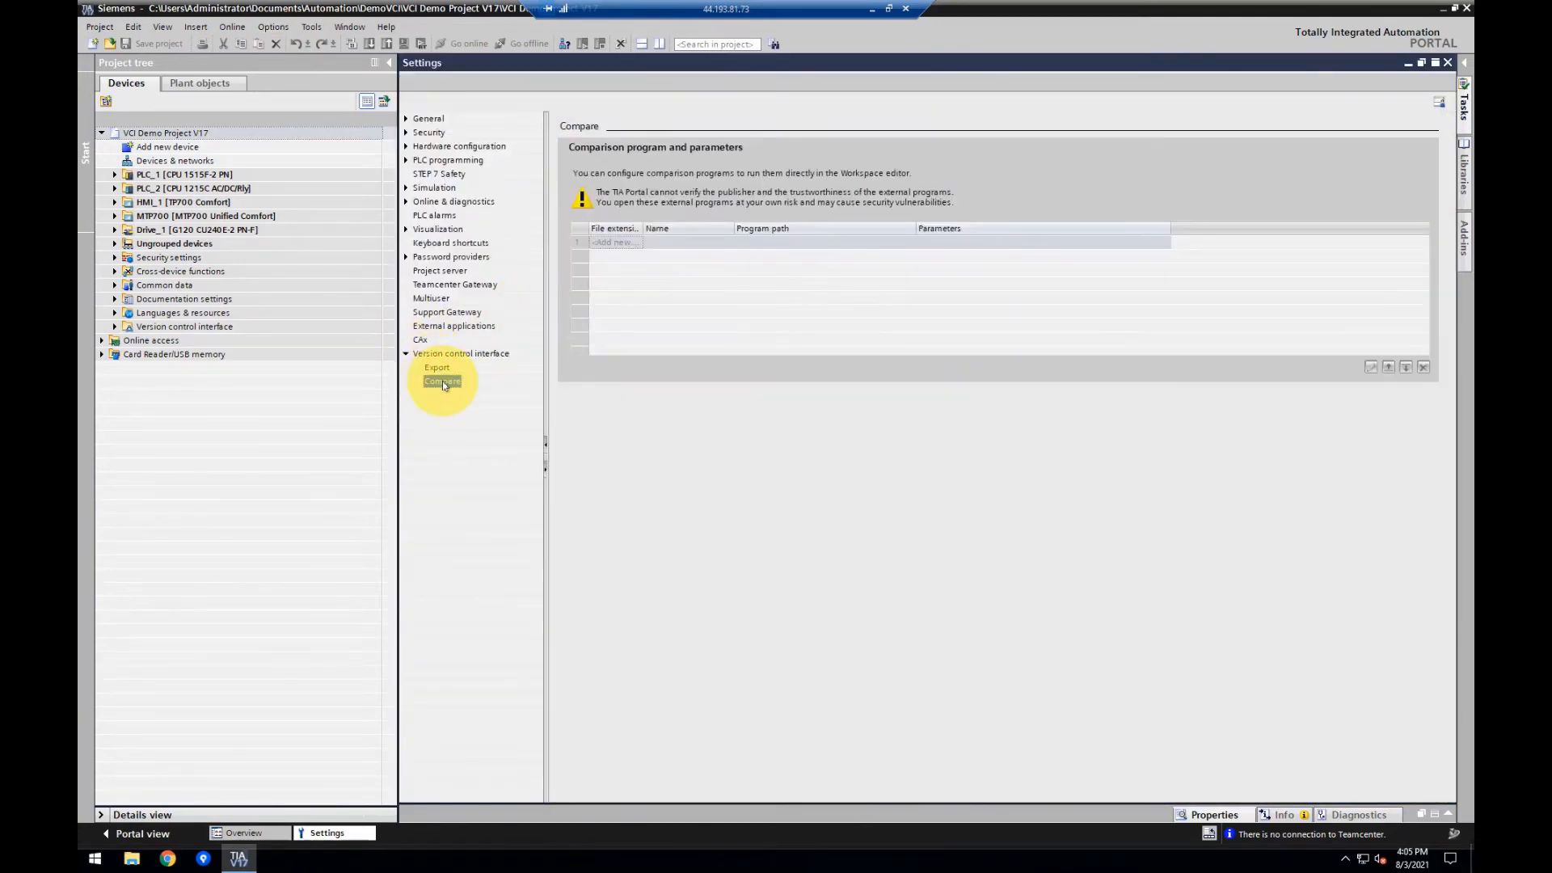
{"action": "left_click", "coordinate": [615, 242]}
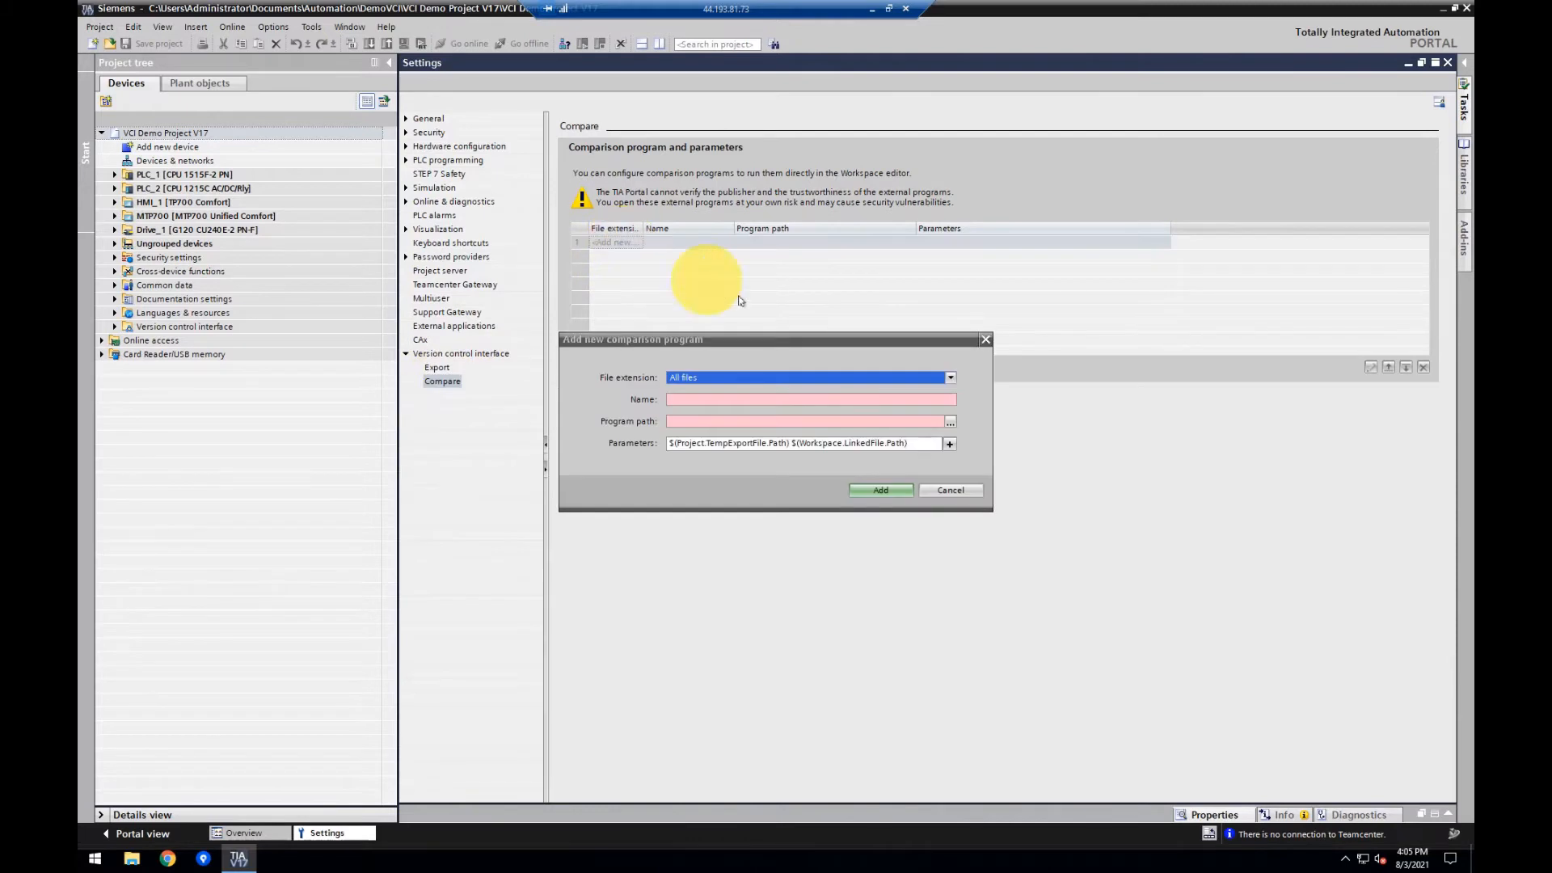
{"action": "type", "text": "ACTool"}
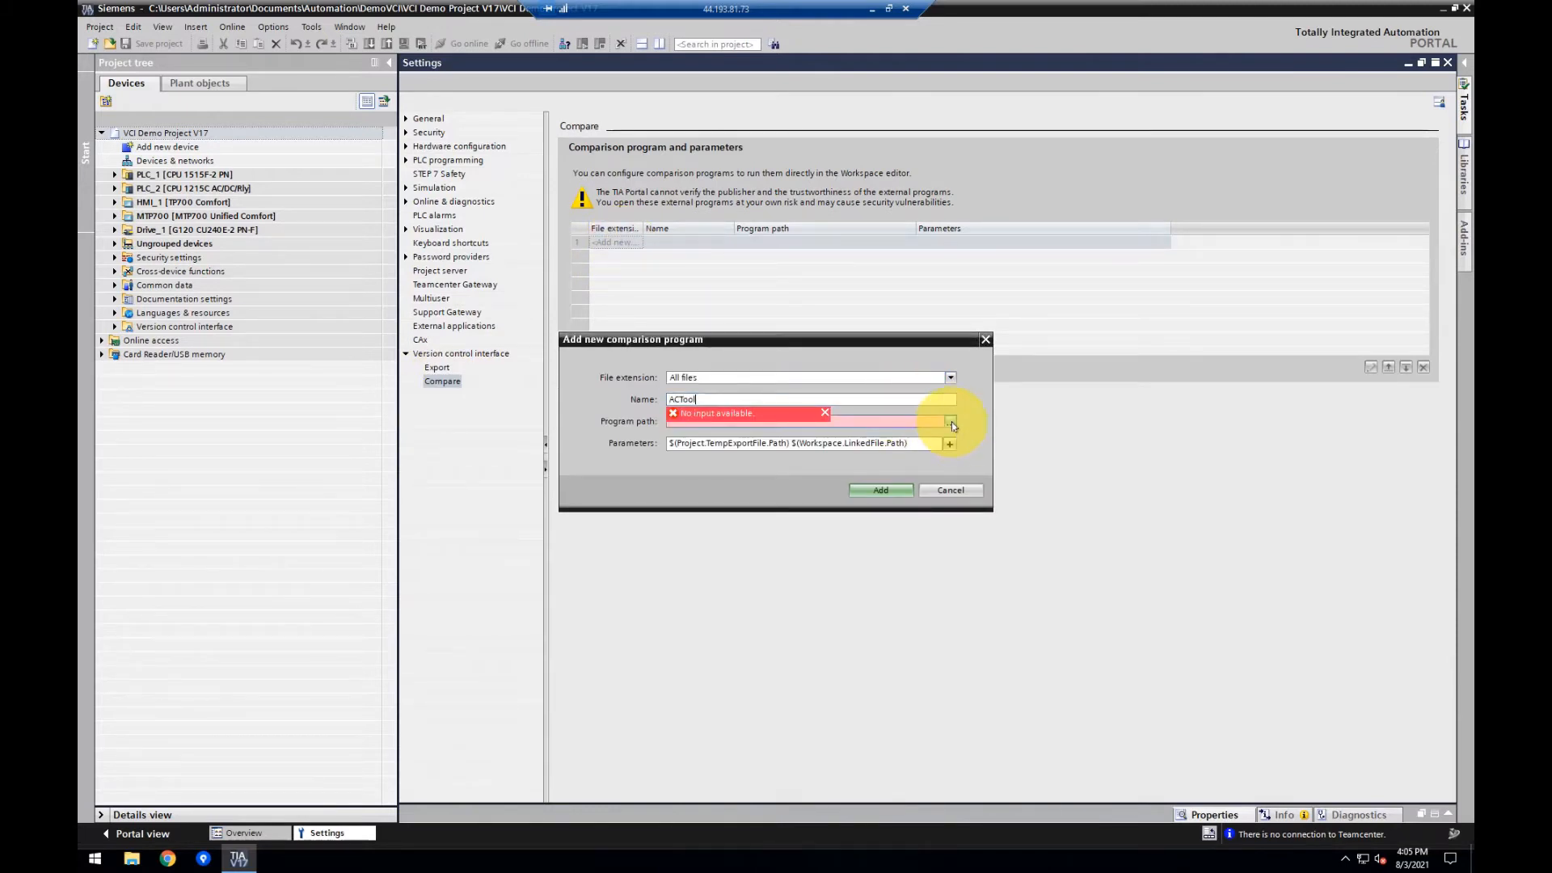
- Browse C:\Program Files\Siemens Automation to the Compare Tool executable and add the ACTool program
{"action": "left_click", "coordinate": [950, 420]}
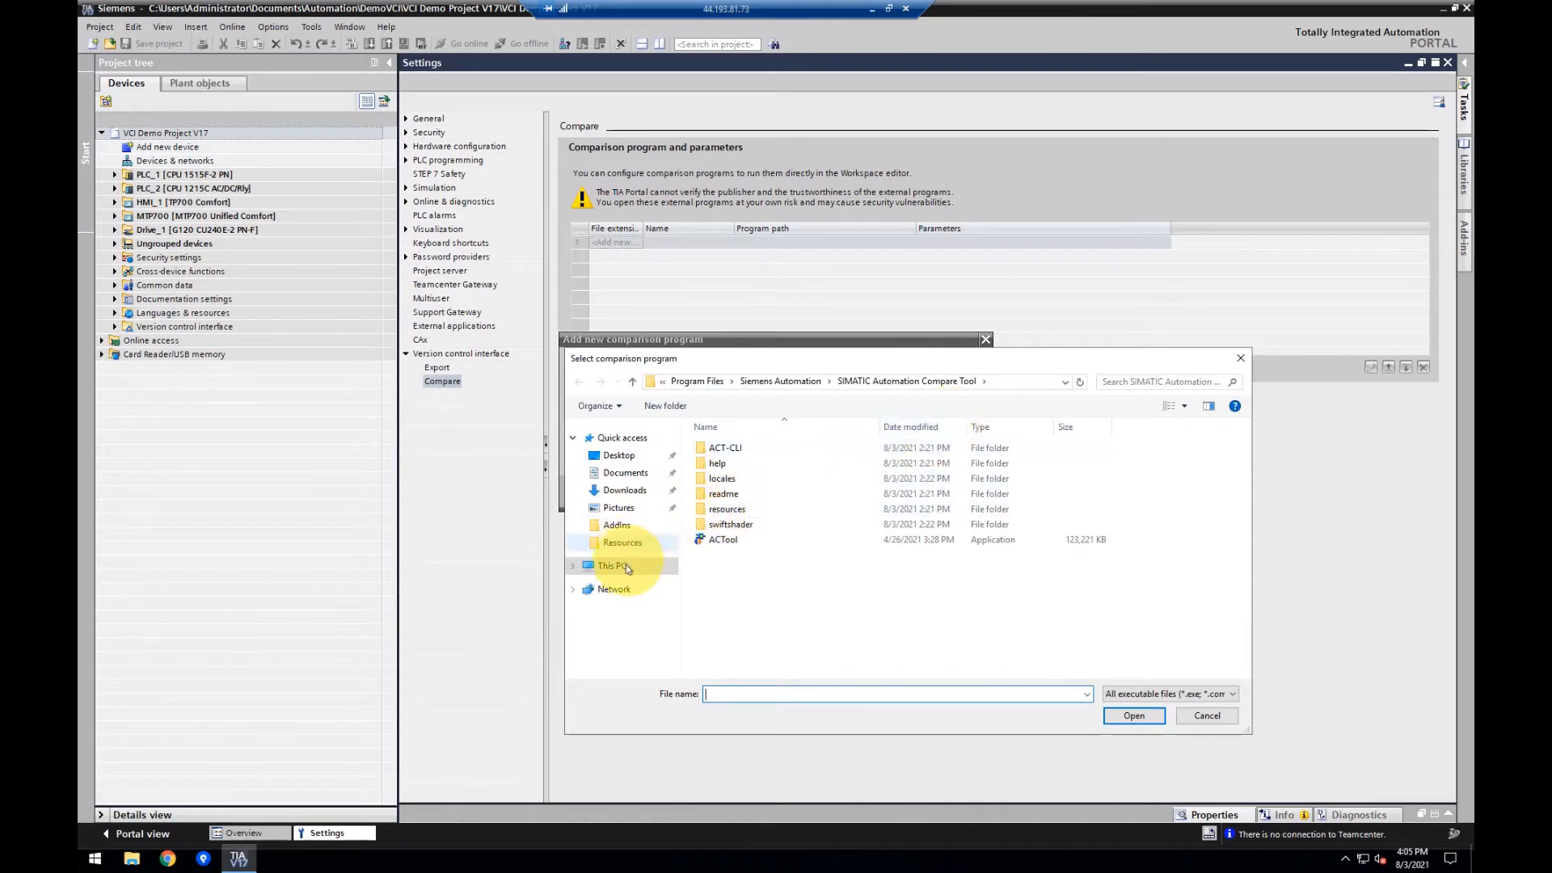
{"action": "left_click", "coordinate": [612, 566]}
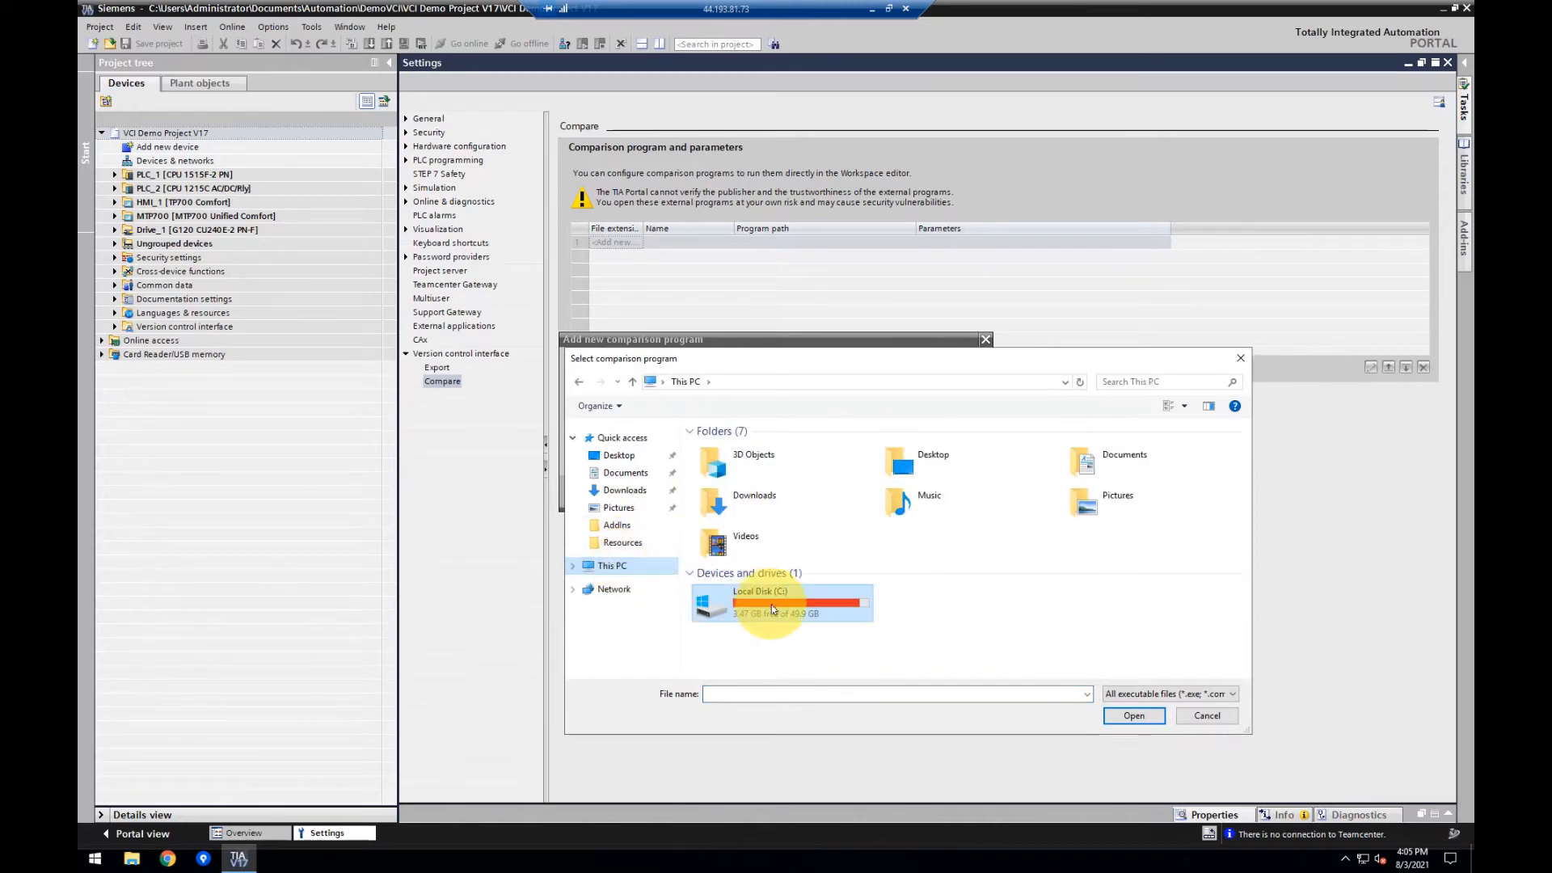
{"action": "double_click", "coordinate": [779, 602]}
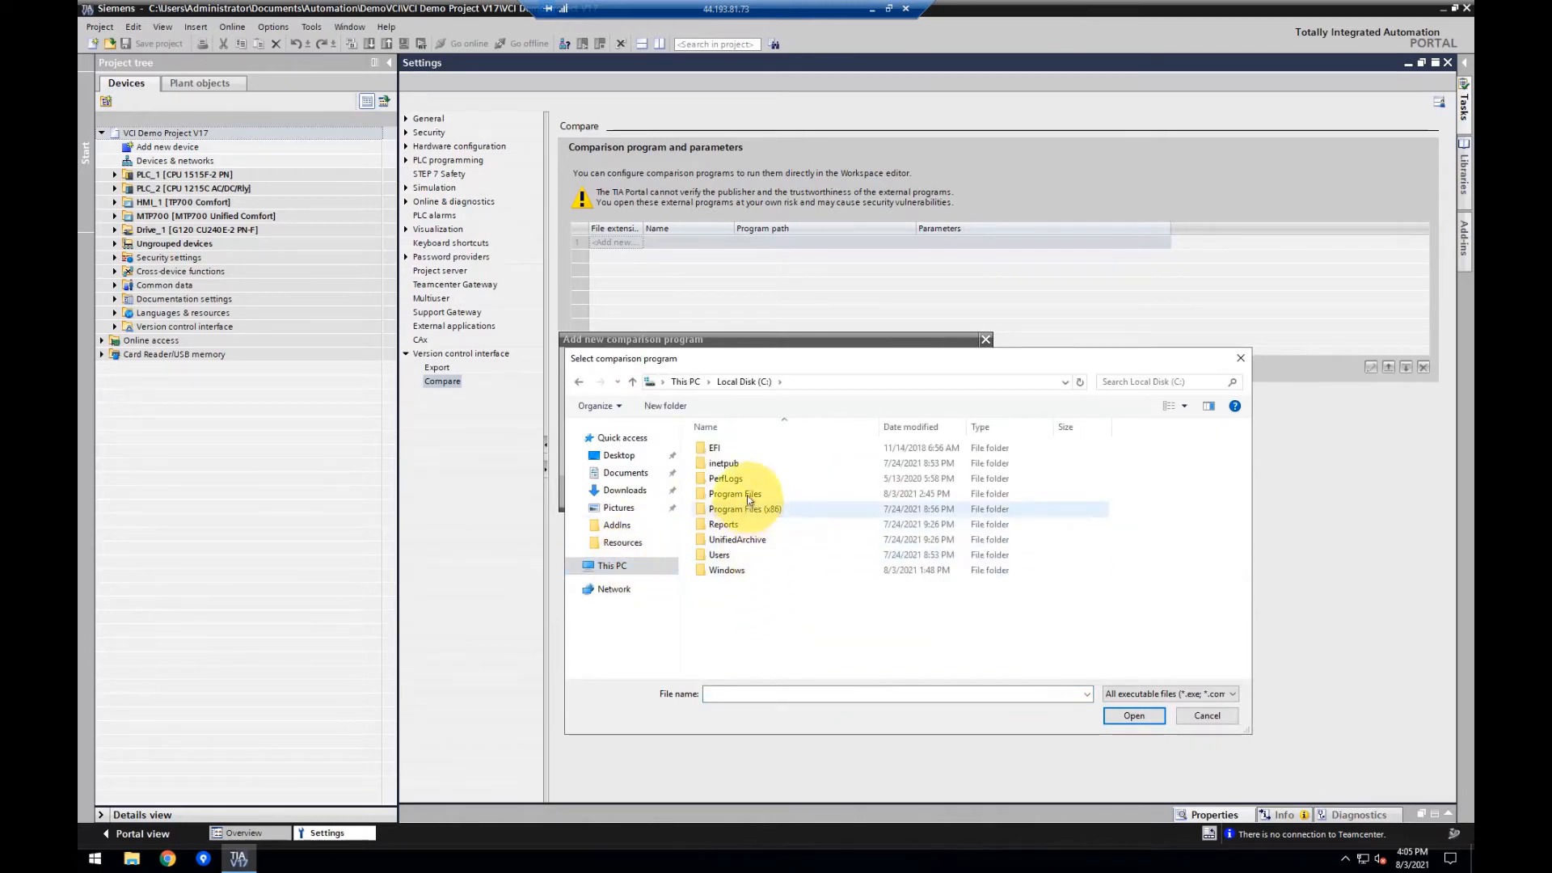
{"action": "double_click", "coordinate": [734, 493]}
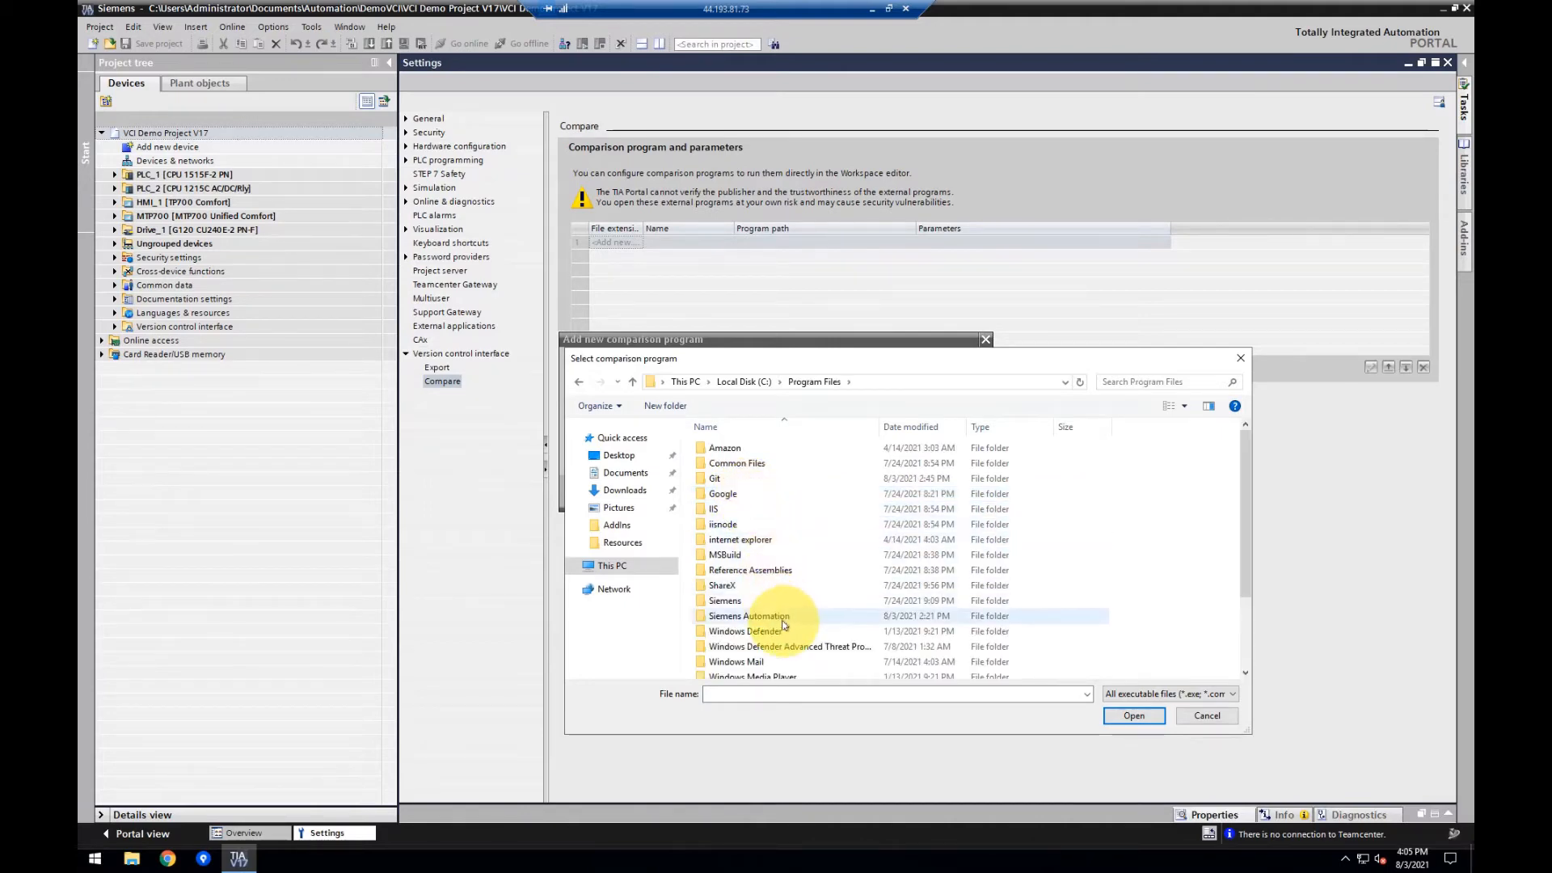
{"action": "double_click", "coordinate": [749, 616]}
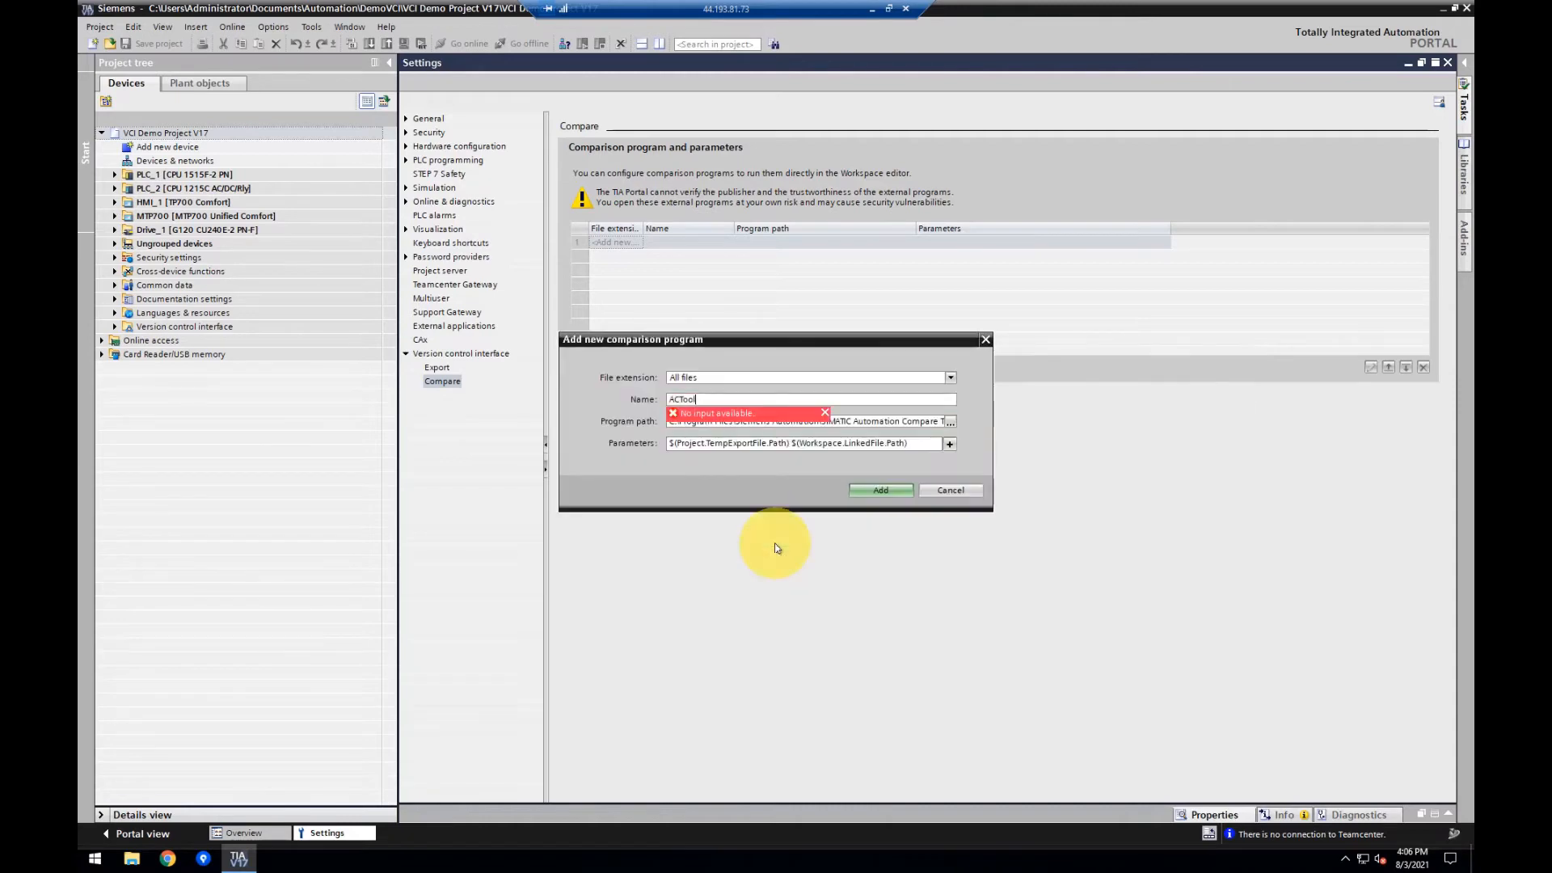
{"action": "left_click", "coordinate": [880, 490]}
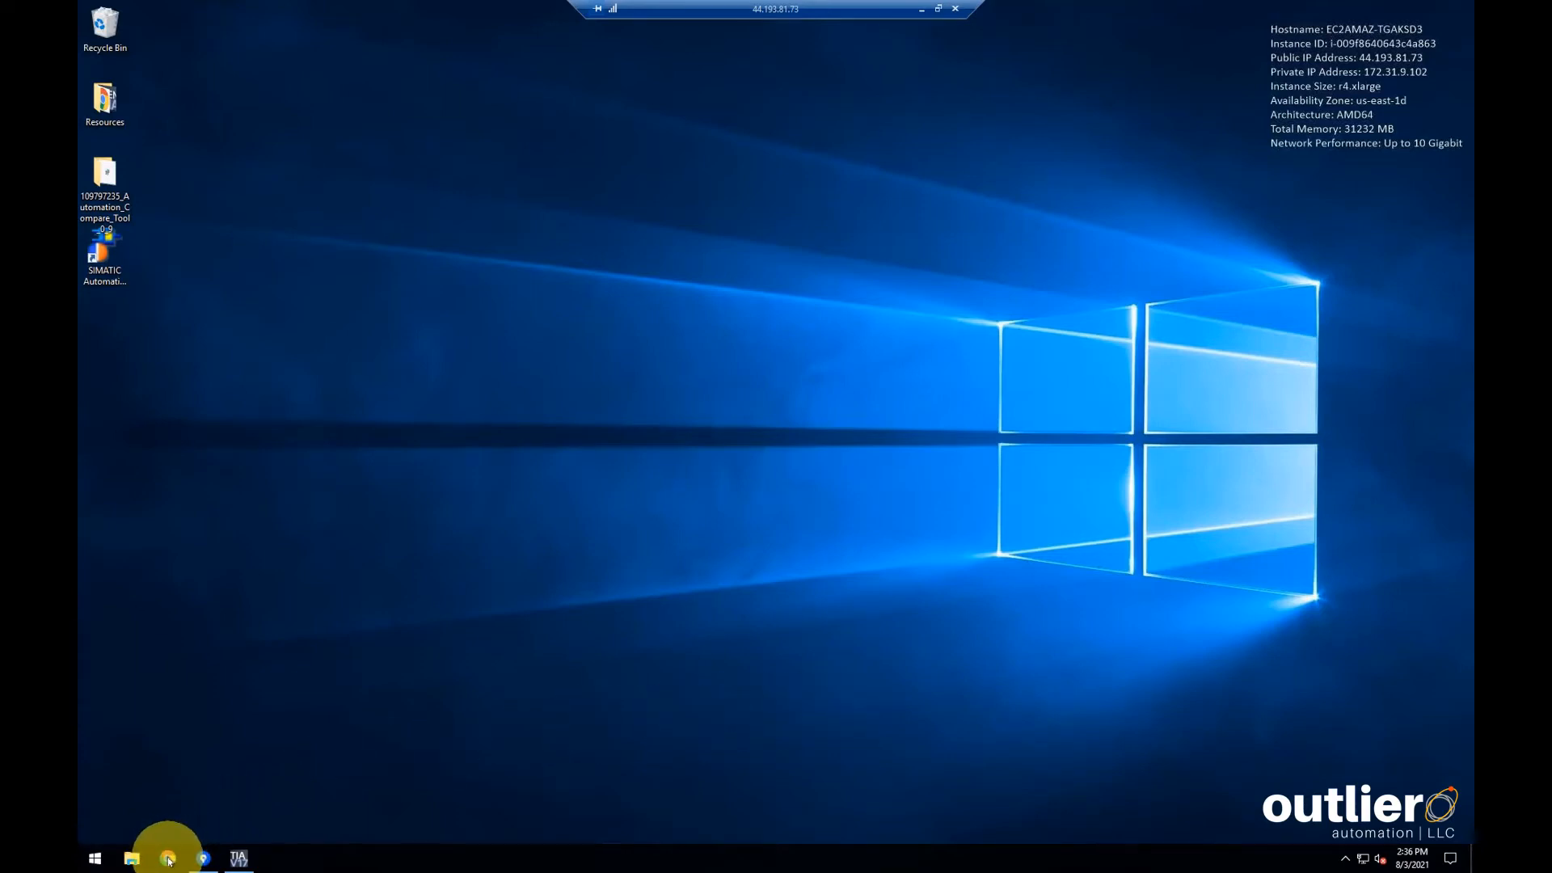
- Search Google for 'siemens vici' and open the TIA Portal Add-Ins support entry 109773999
{"action": "left_click", "coordinate": [166, 857]}
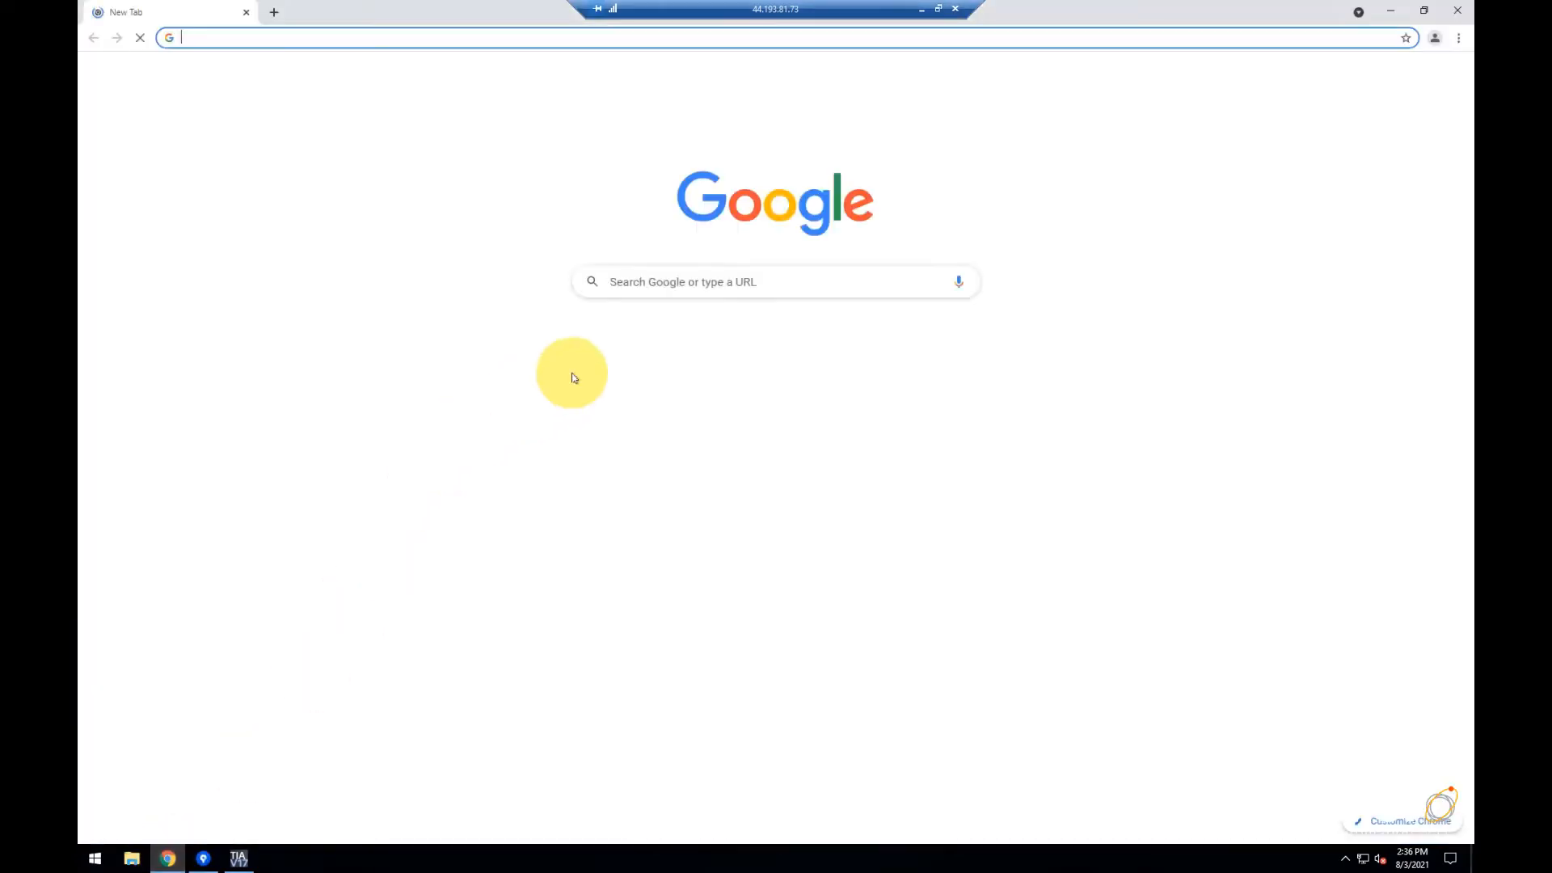
{"action": "type", "text": "siemens vici git add in"}
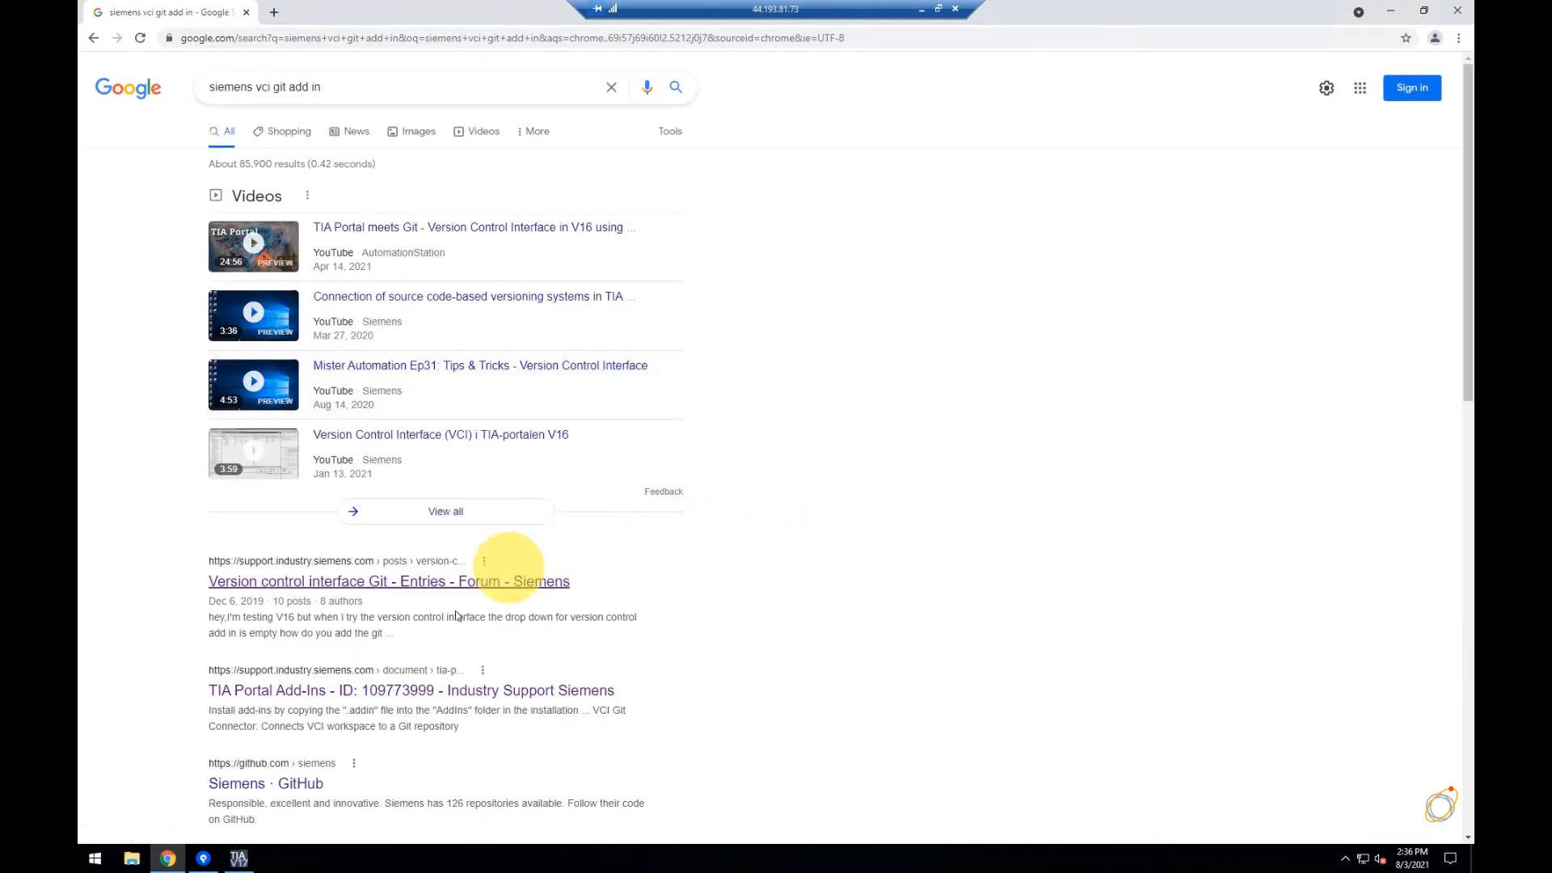
{"action": "left_click", "coordinate": [409, 690]}
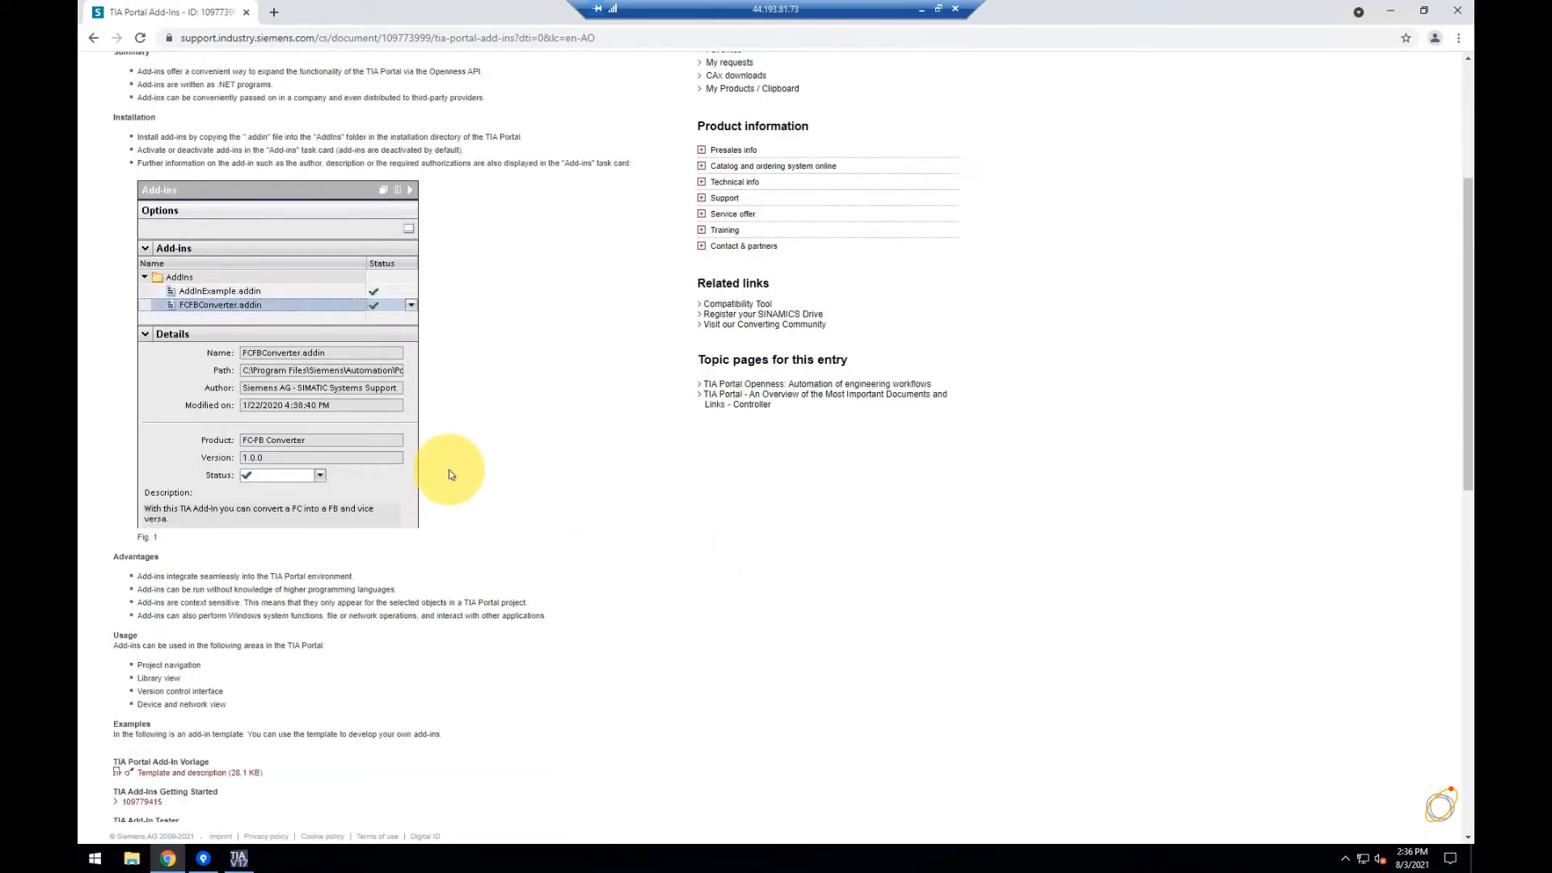
{"action": "scroll", "scroll_direction": "down", "scroll_amount": 3}
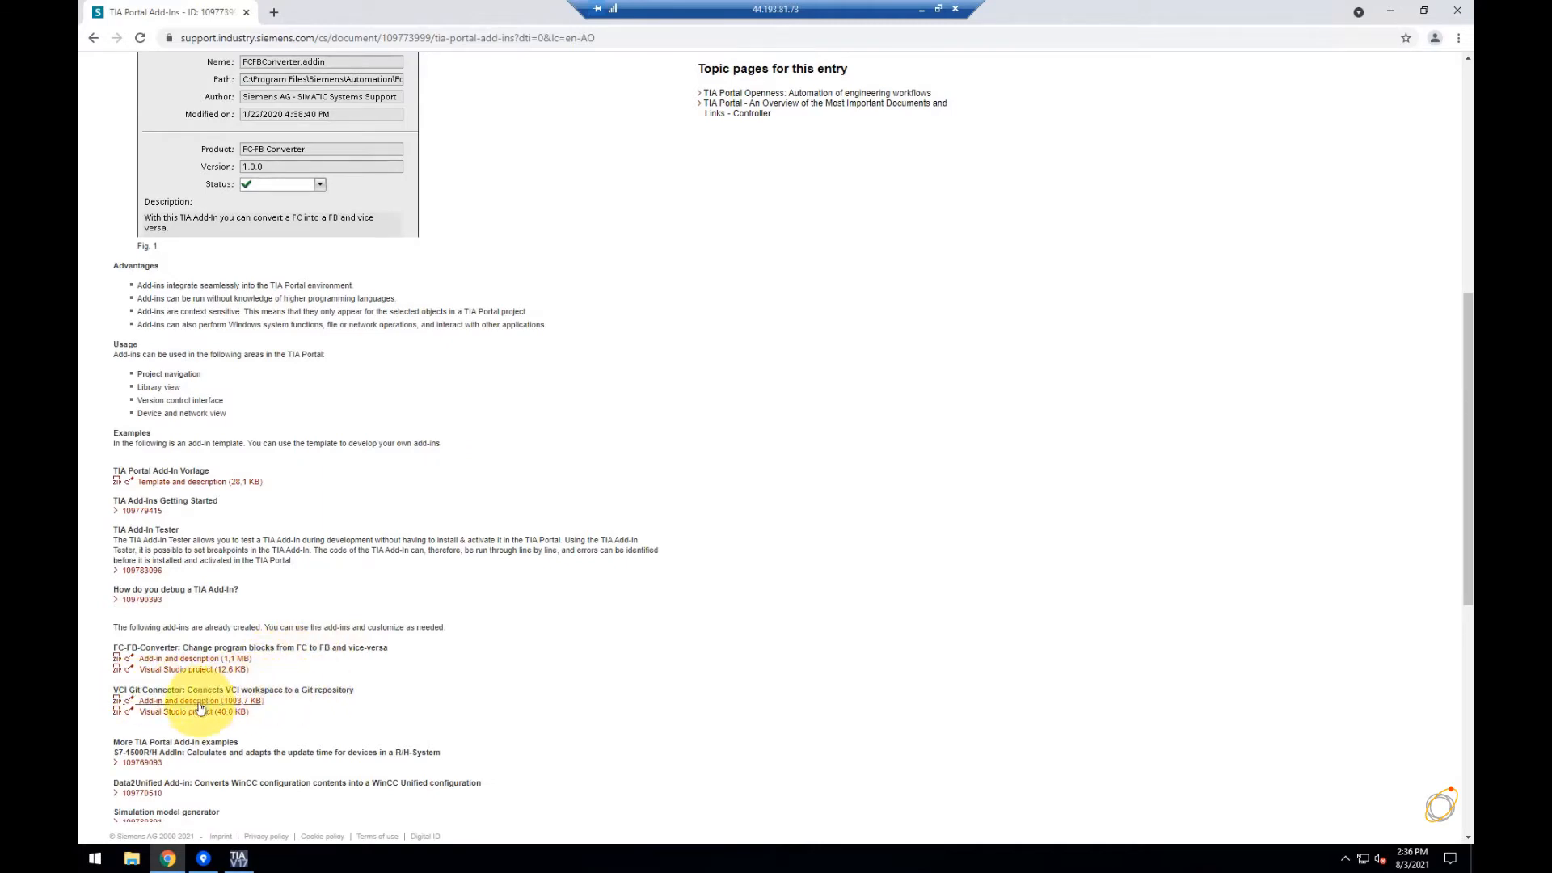
- Download the VCI Git Connector add-in zip, signing in to Siemens support
{"action": "left_click", "coordinate": [199, 700]}
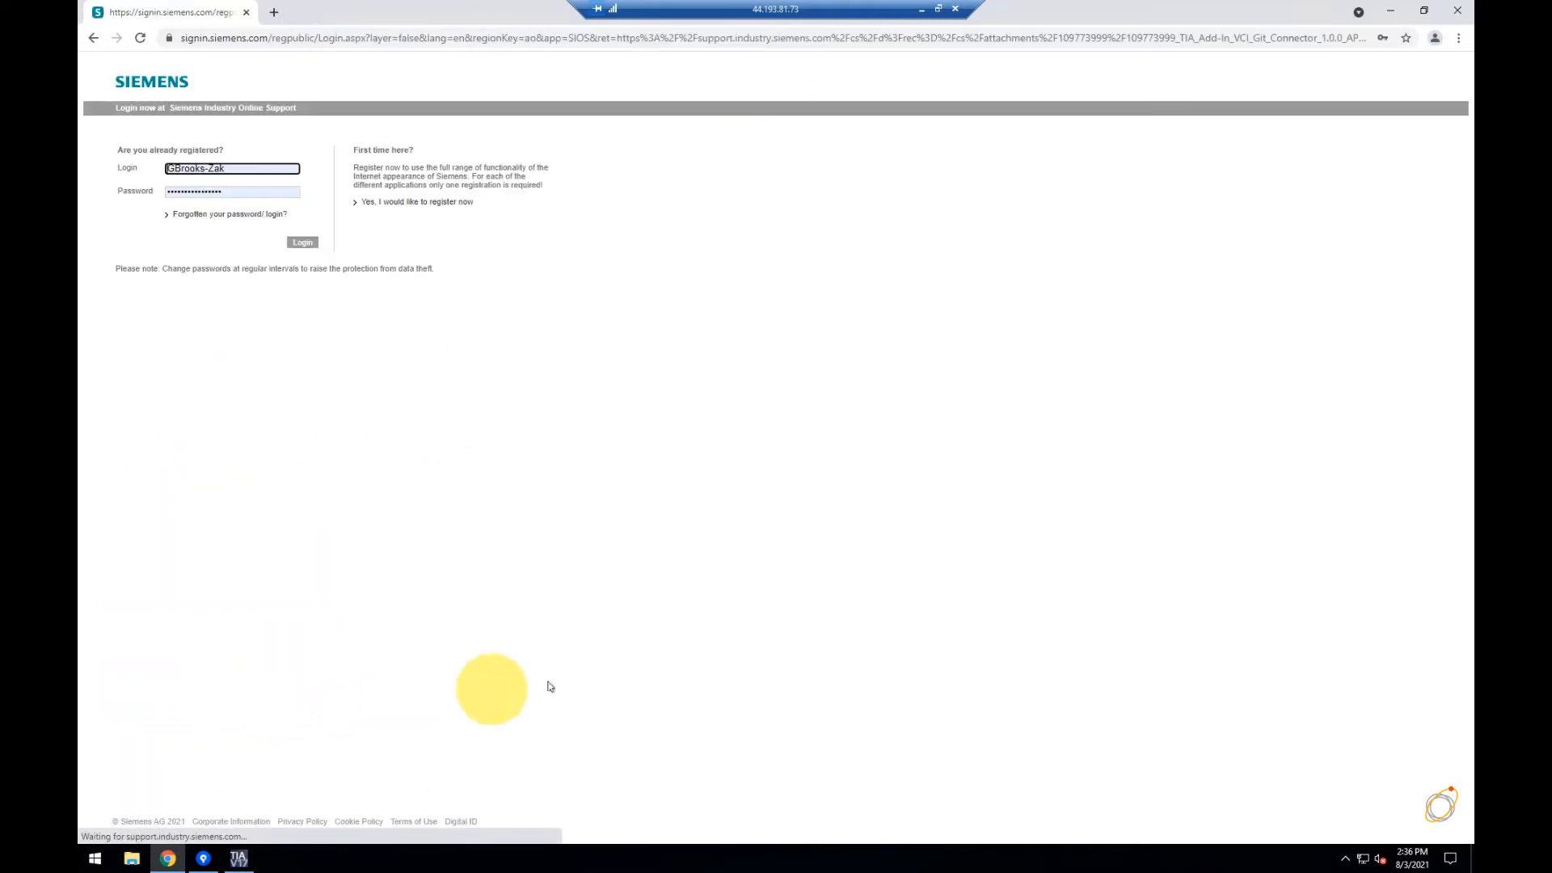
{"action": "left_click", "coordinate": [302, 241]}
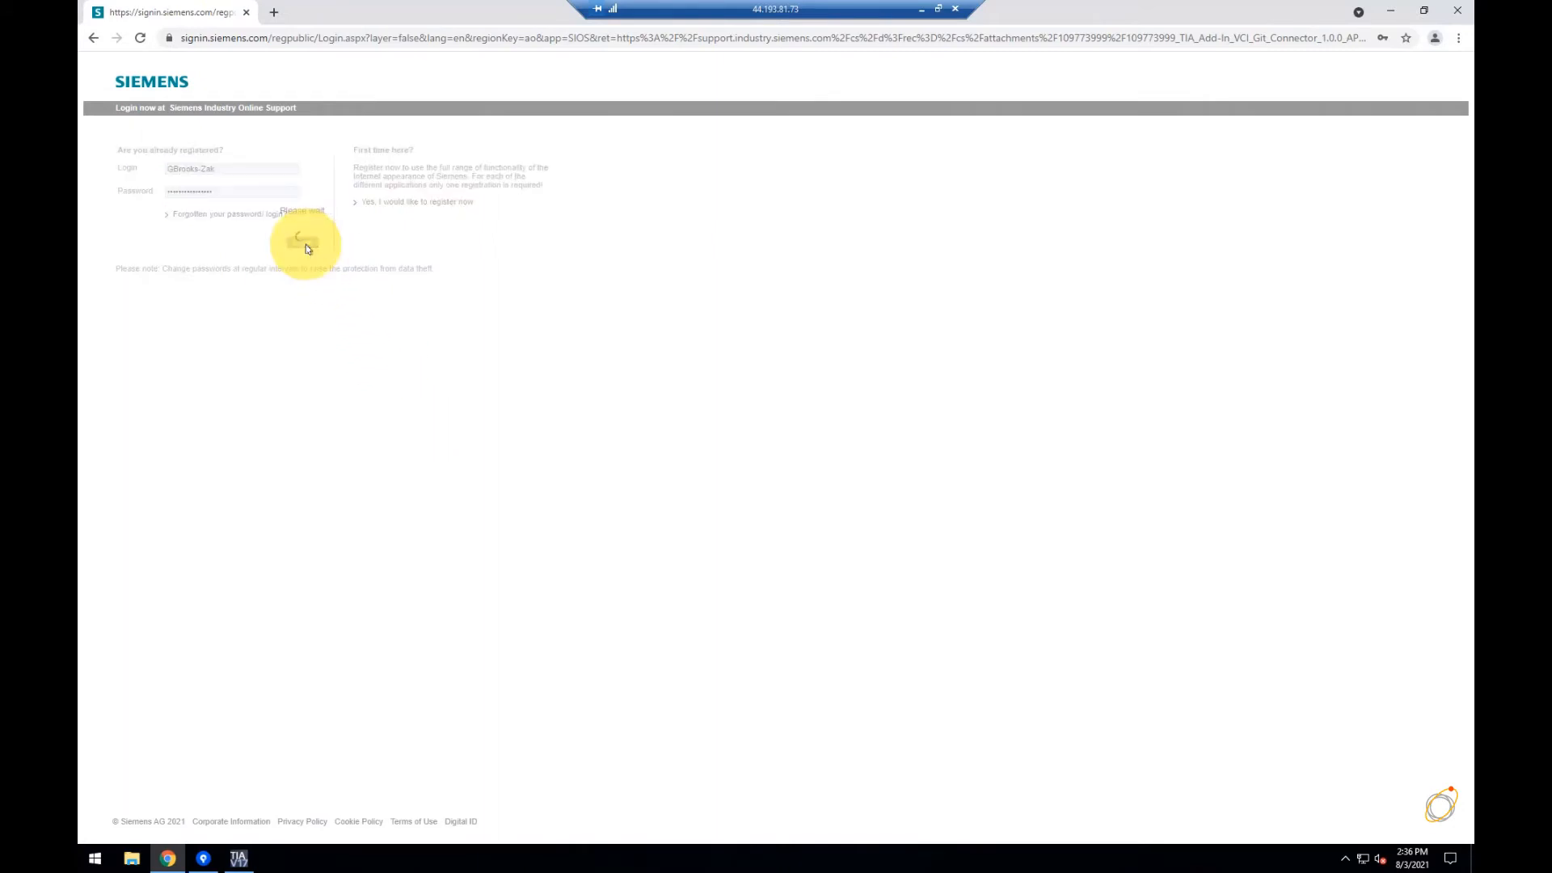
{"action": "left_click", "coordinate": [302, 238]}
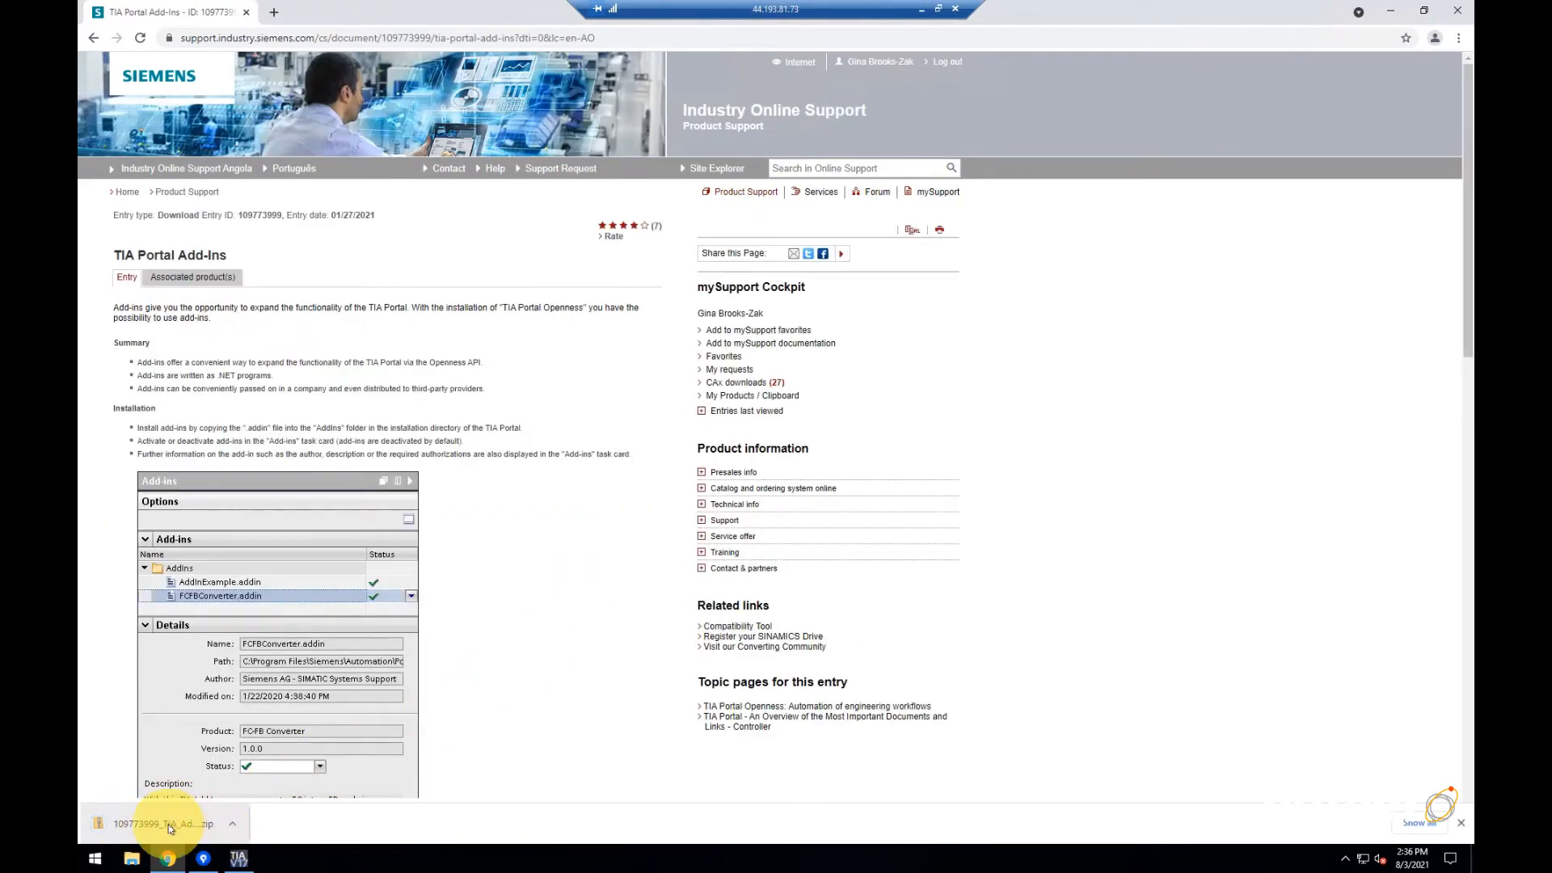
- Extract the downloaded VCI Git Connector zip into the Downloads folder
{"action": "left_click", "coordinate": [164, 822]}
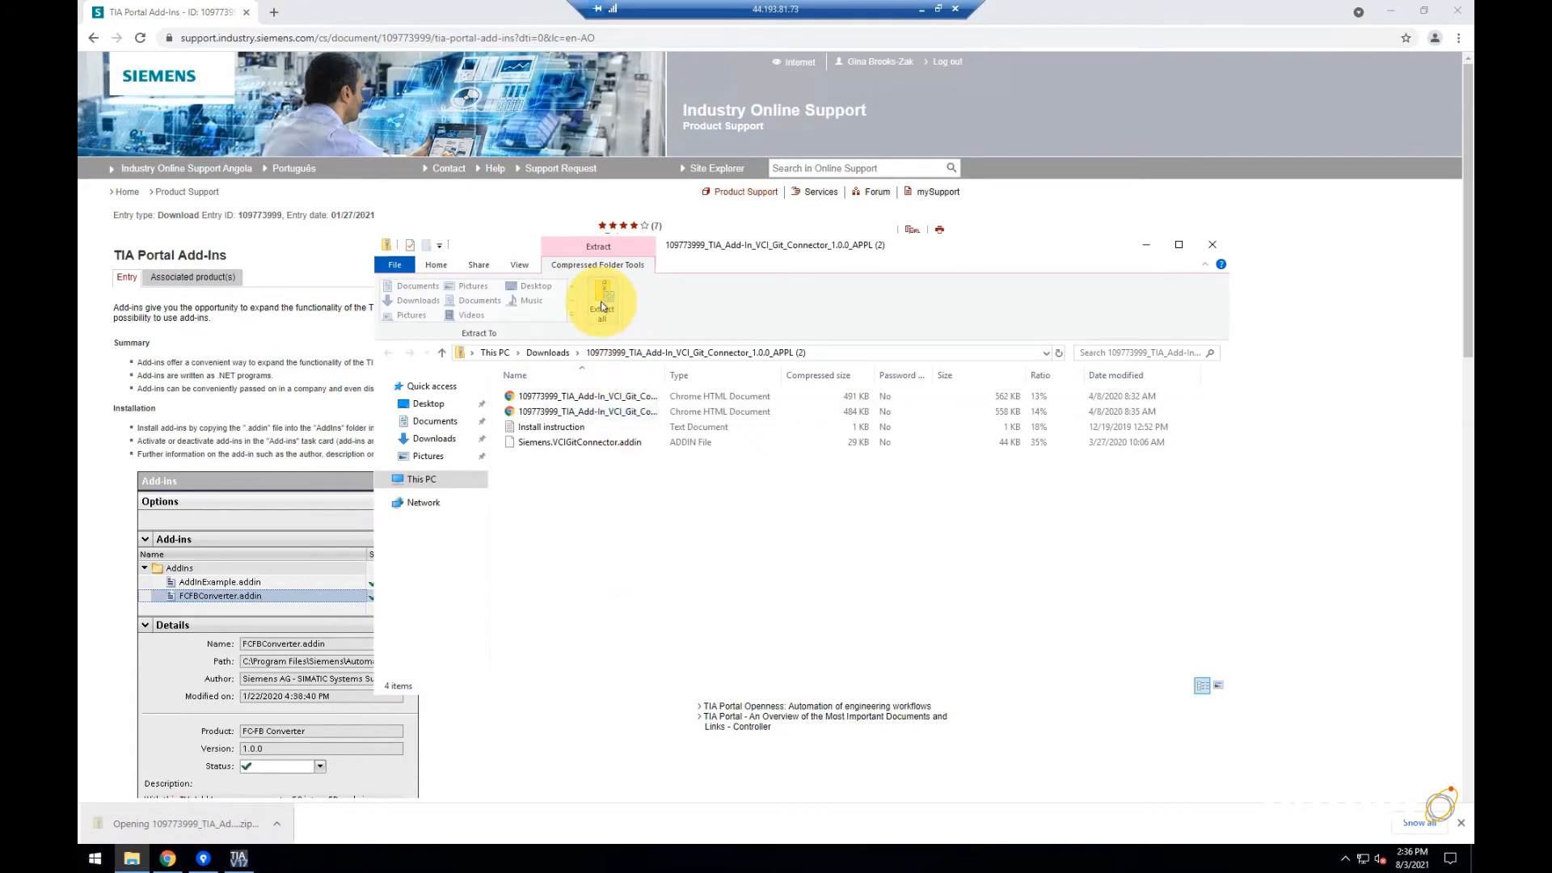
{"action": "left_click", "coordinate": [602, 307]}
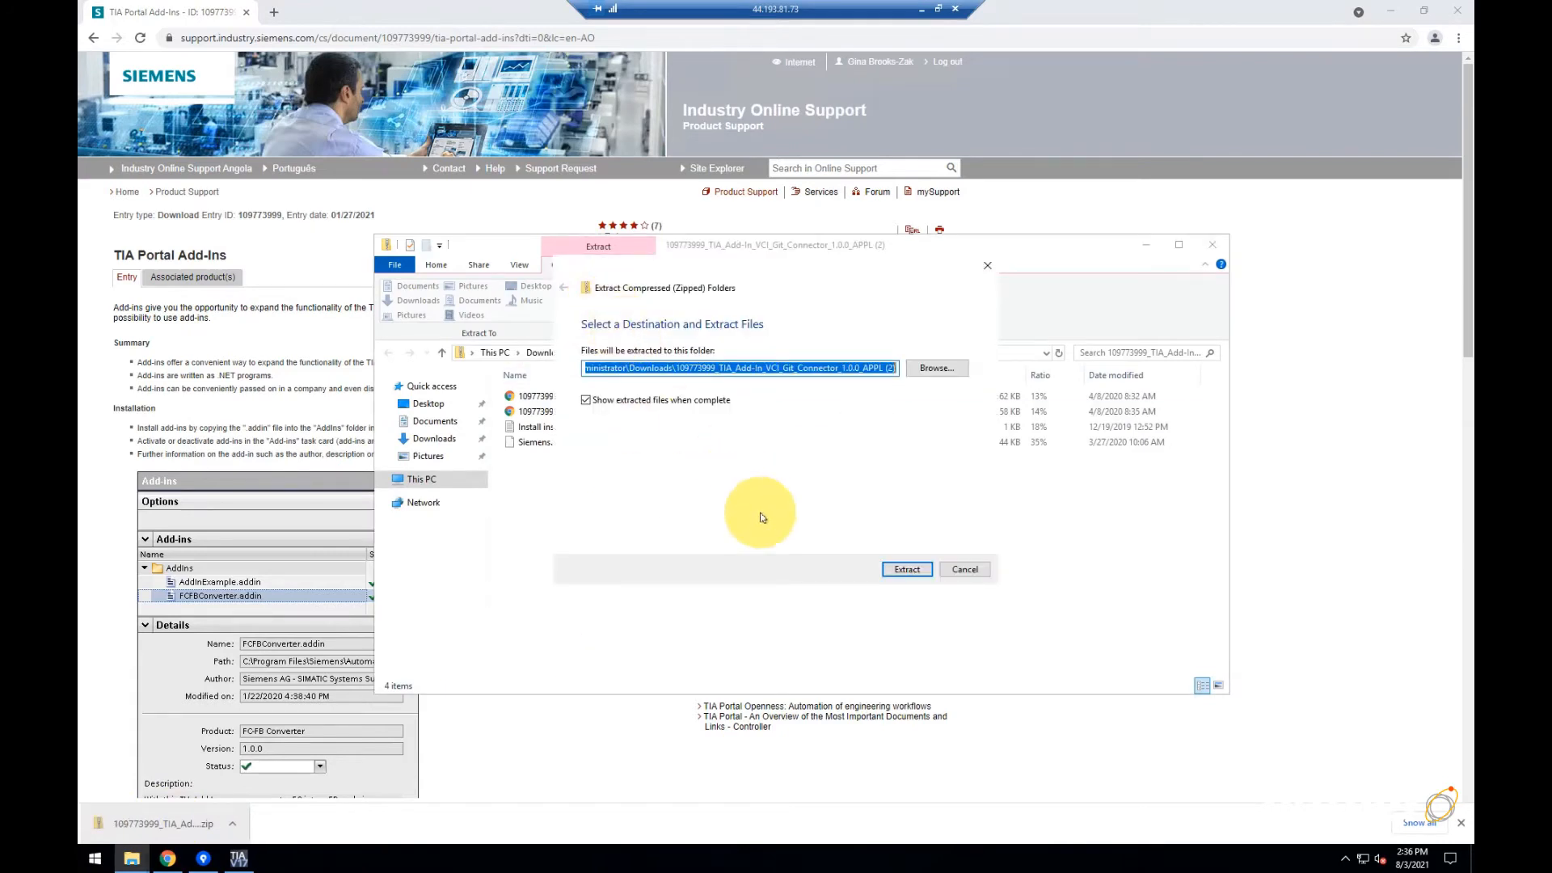
{"action": "left_click", "coordinate": [906, 567]}
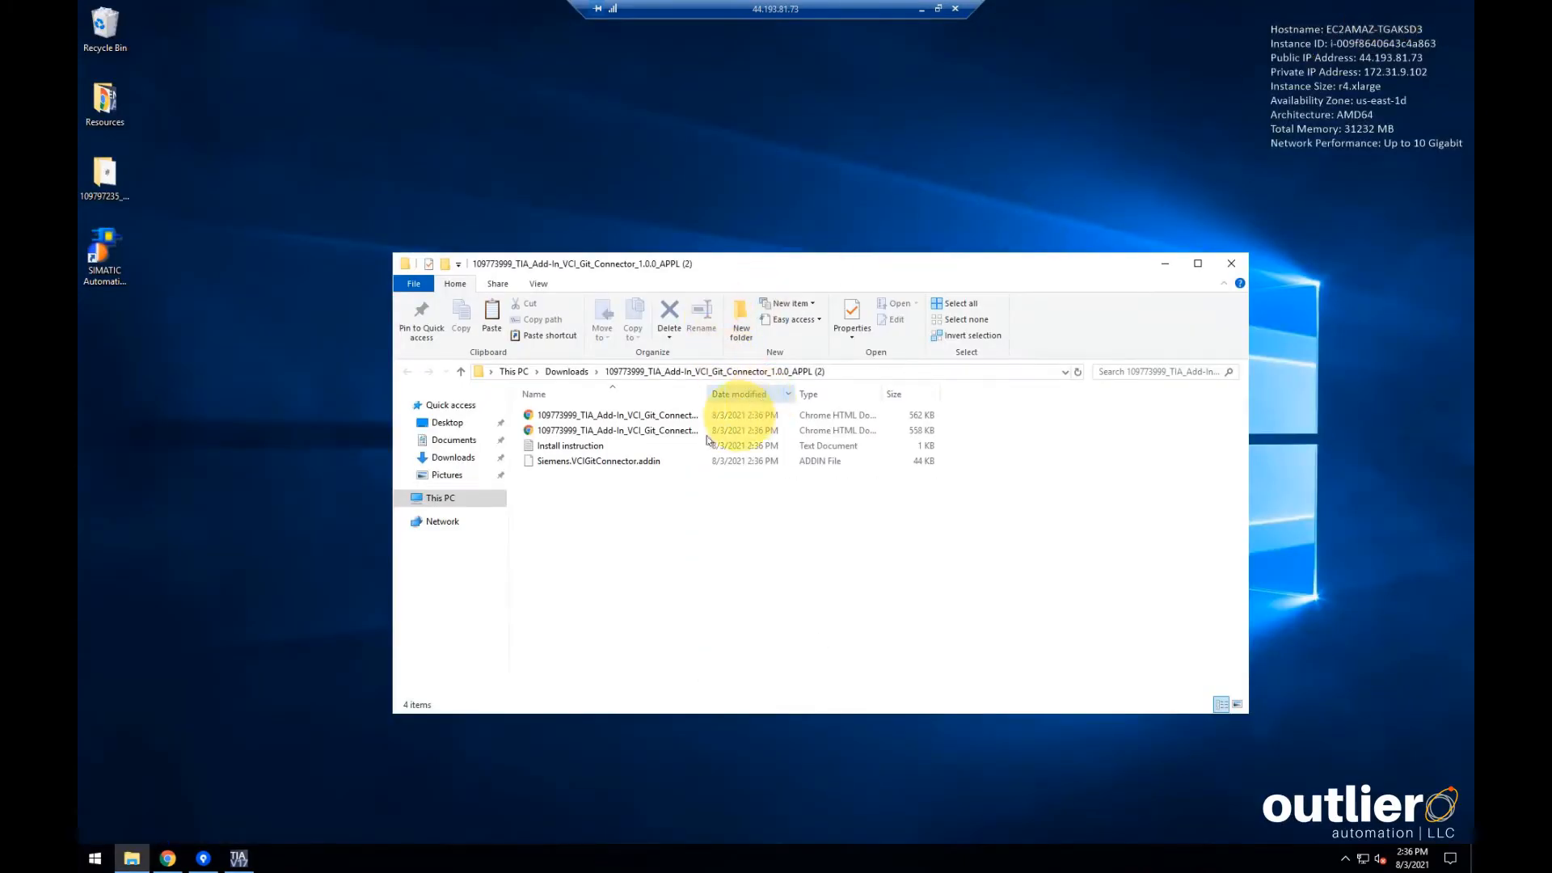
- In a second Explorer window, browse to C:\Program Files\Siemens\Automation\Portal V17\AddIns
{"action": "right_click", "coordinate": [131, 857]}
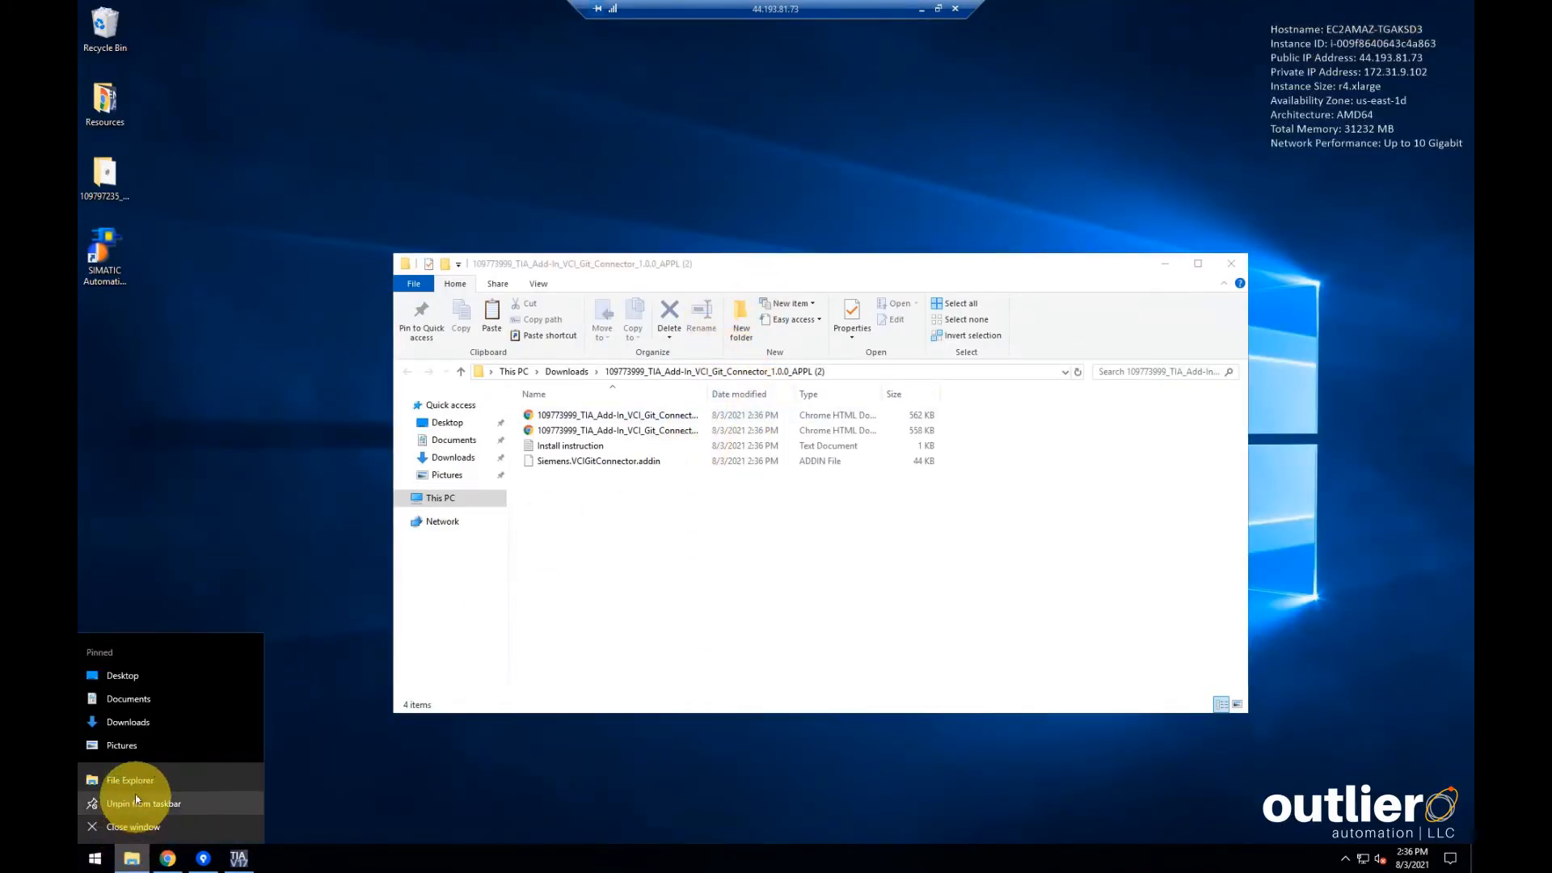
{"action": "left_click", "coordinate": [129, 779]}
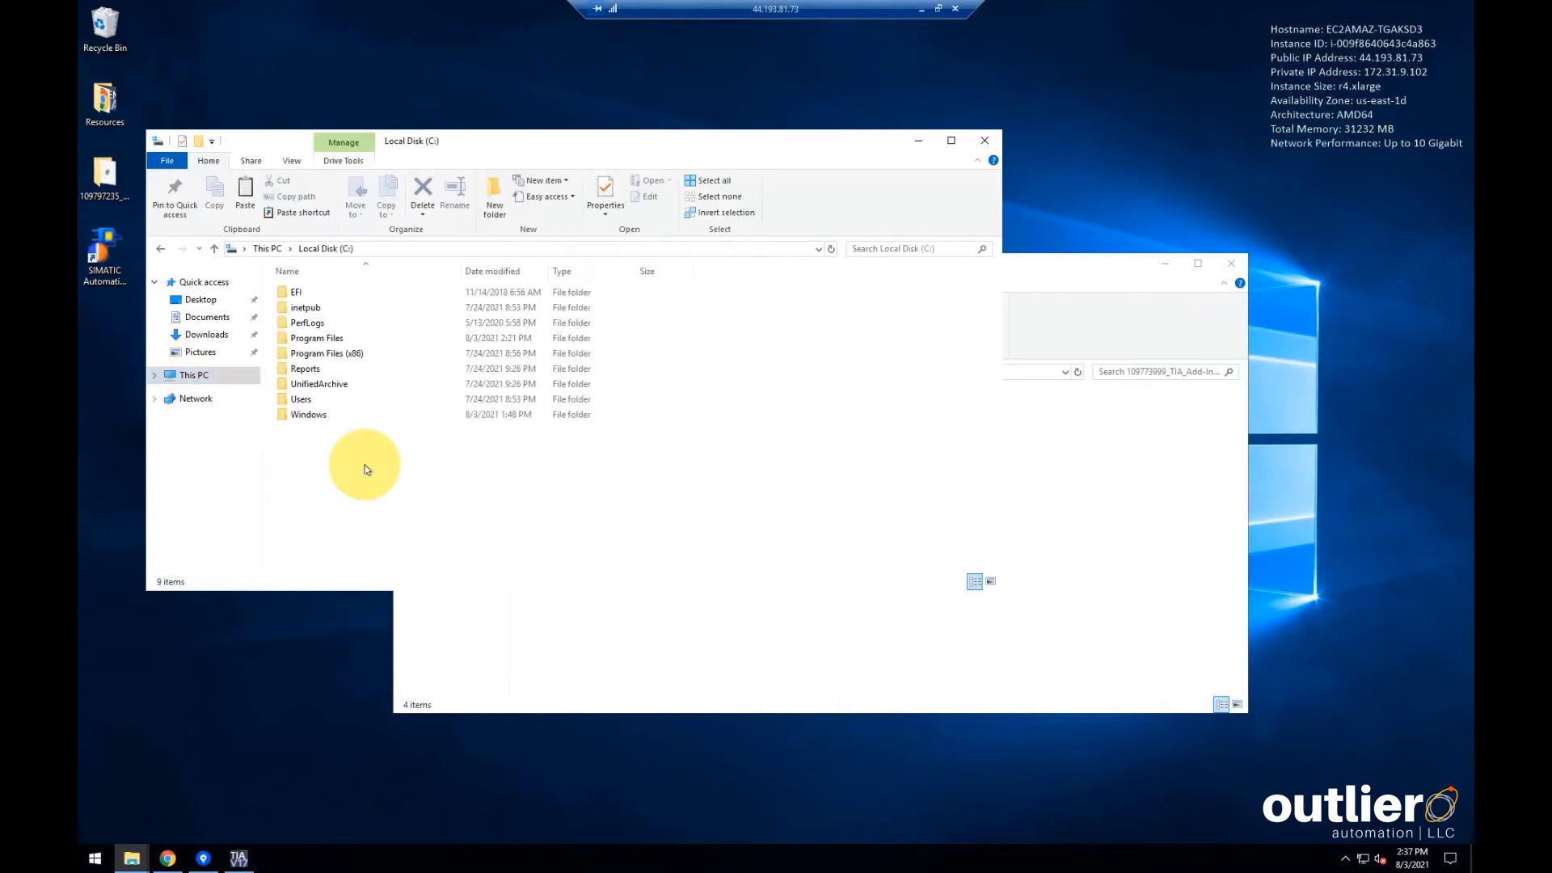
{"action": "double_click", "coordinate": [317, 338]}
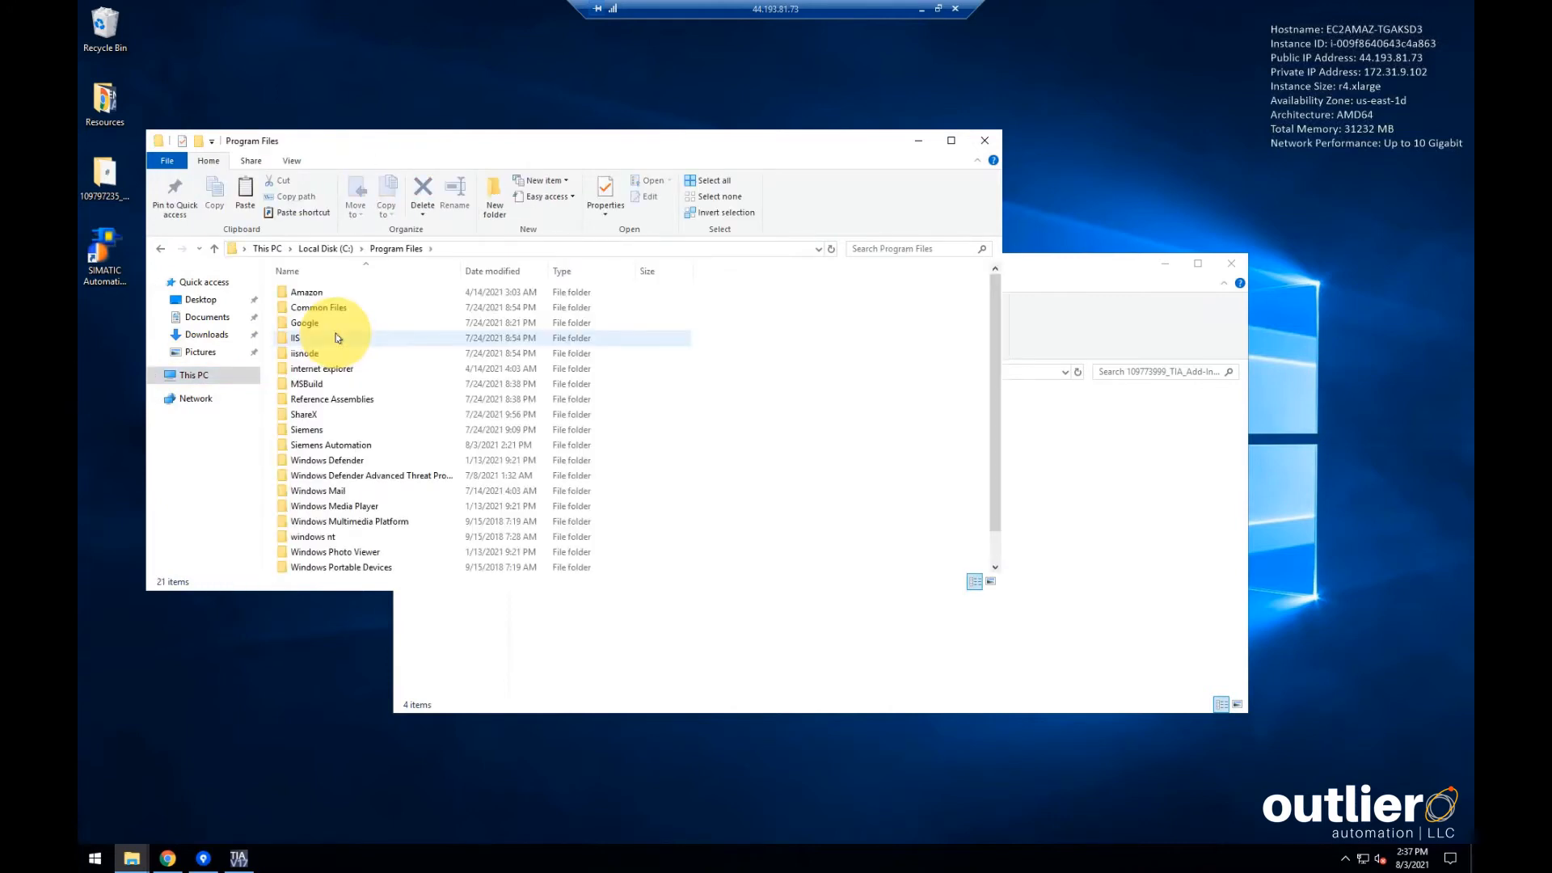
{"action": "double_click", "coordinate": [307, 429]}
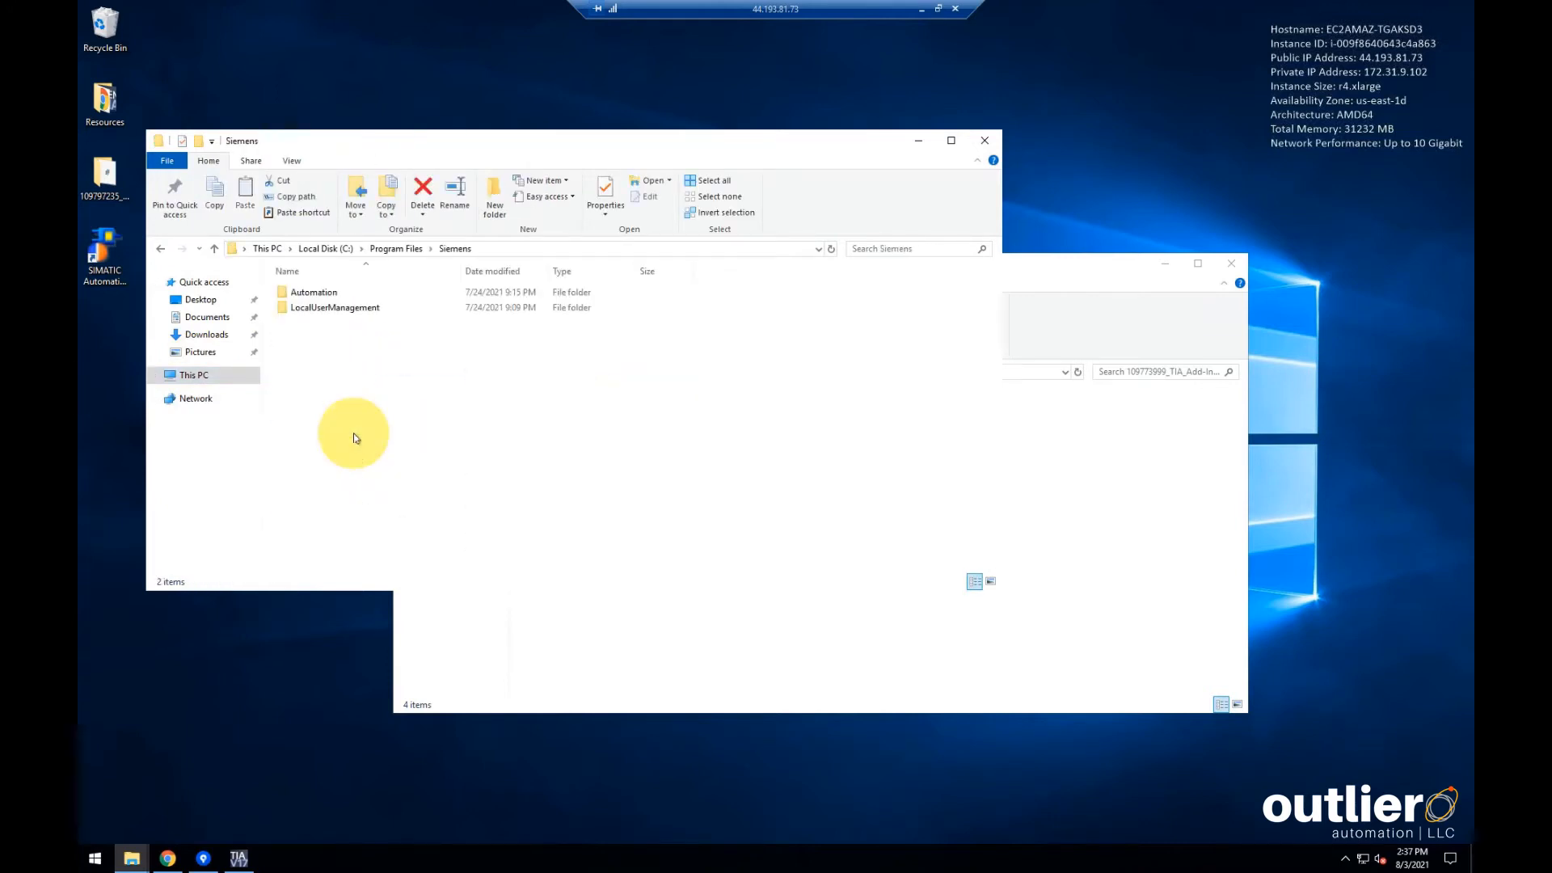
{"action": "double_click", "coordinate": [314, 291]}
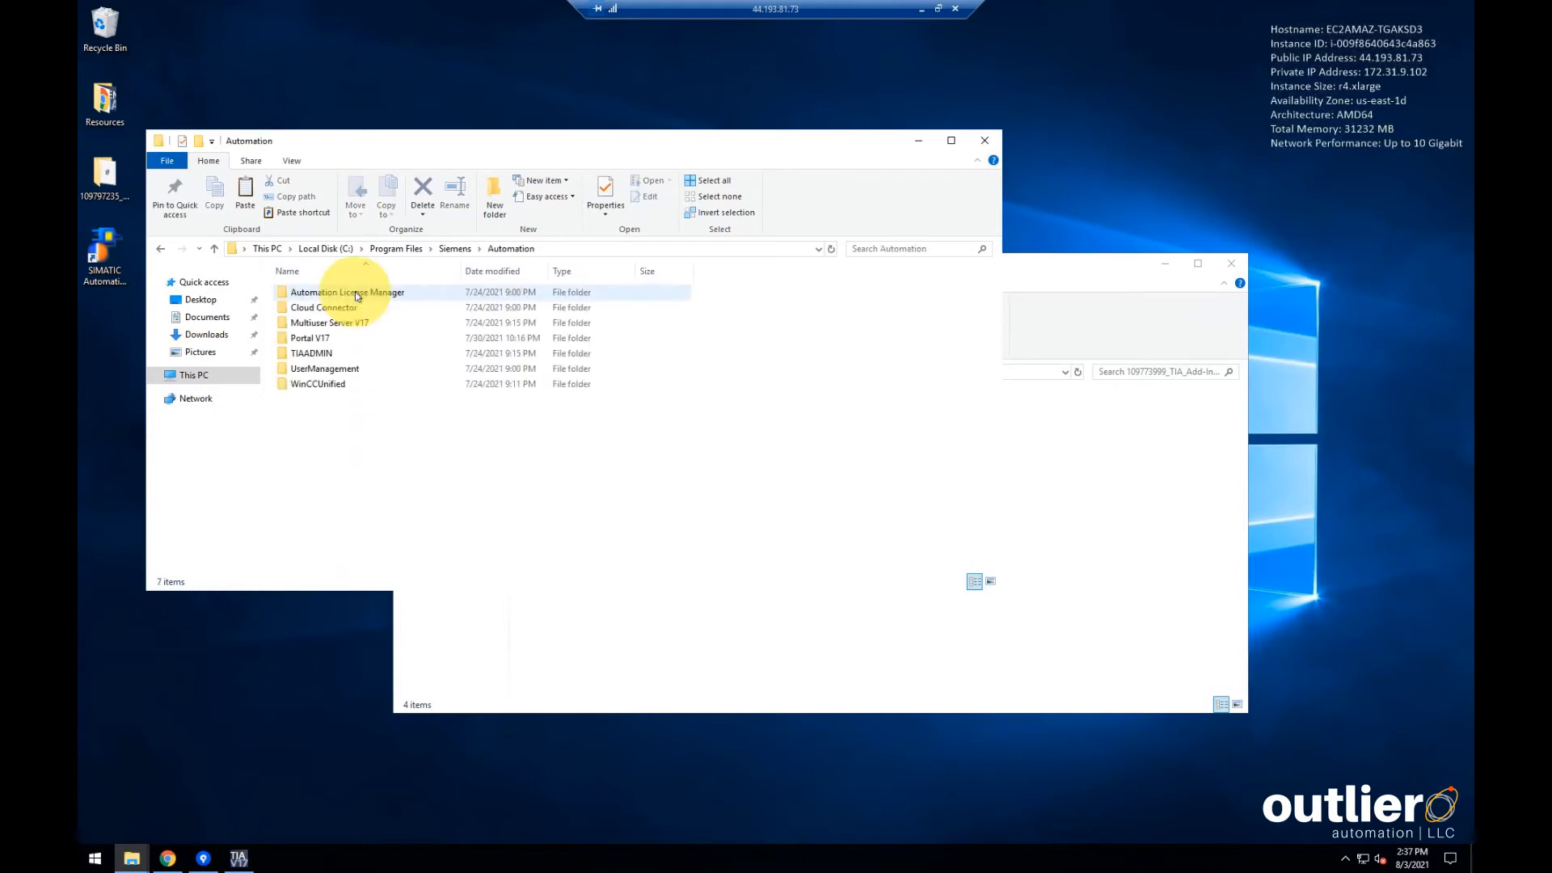
{"action": "left_click", "coordinate": [310, 338]}
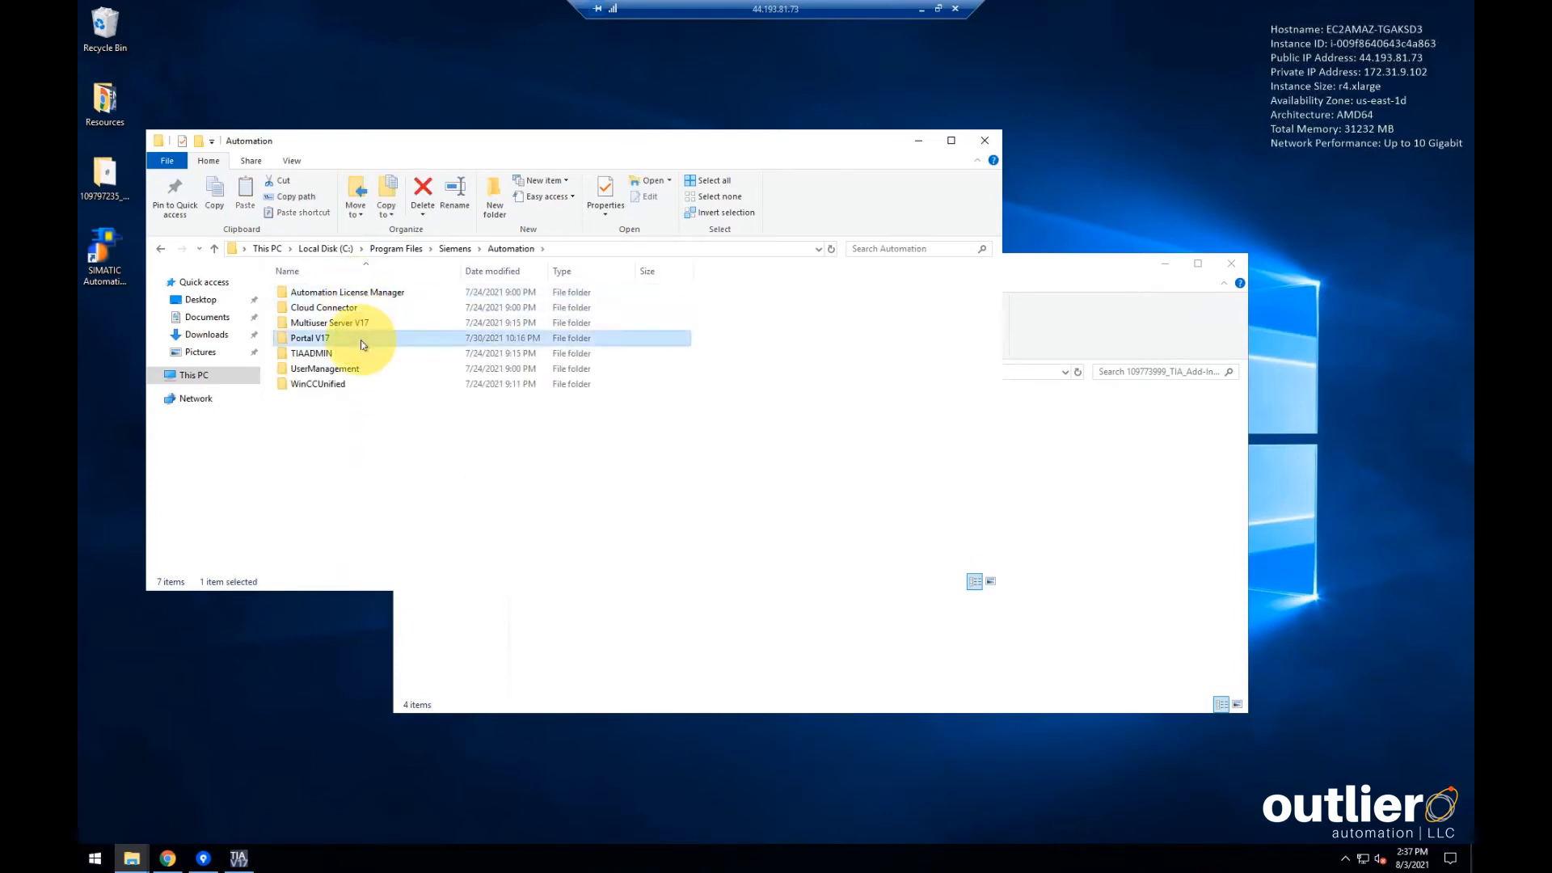
{"action": "double_click", "coordinate": [311, 337]}
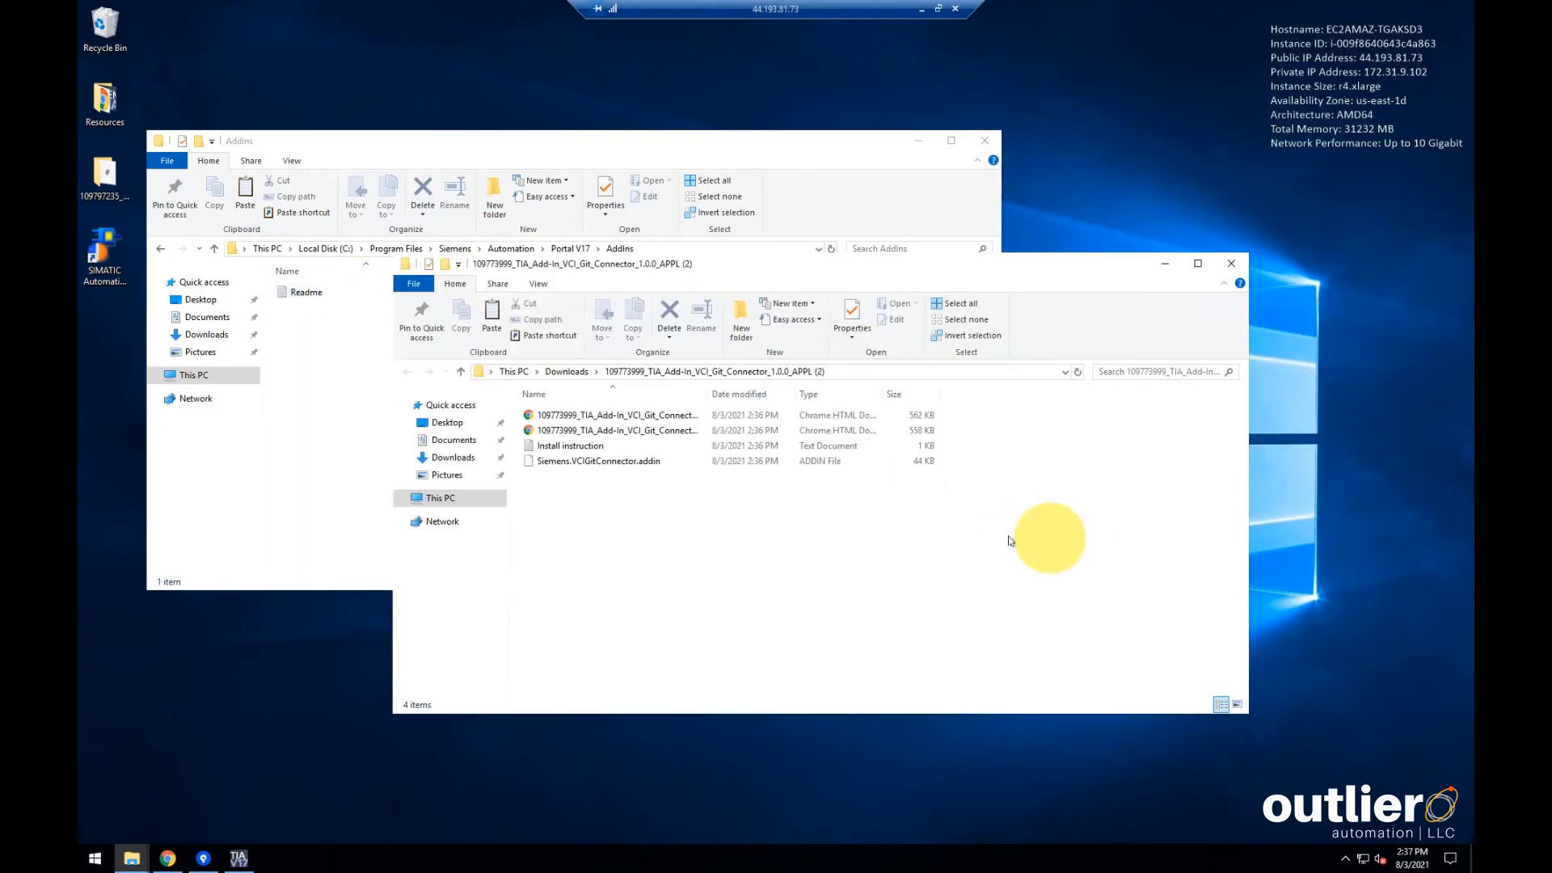
- Move Siemens.VCIGitConnector.addin into the AddIns folder and return to TIA Portal
{"action": "left_click", "coordinate": [599, 461]}
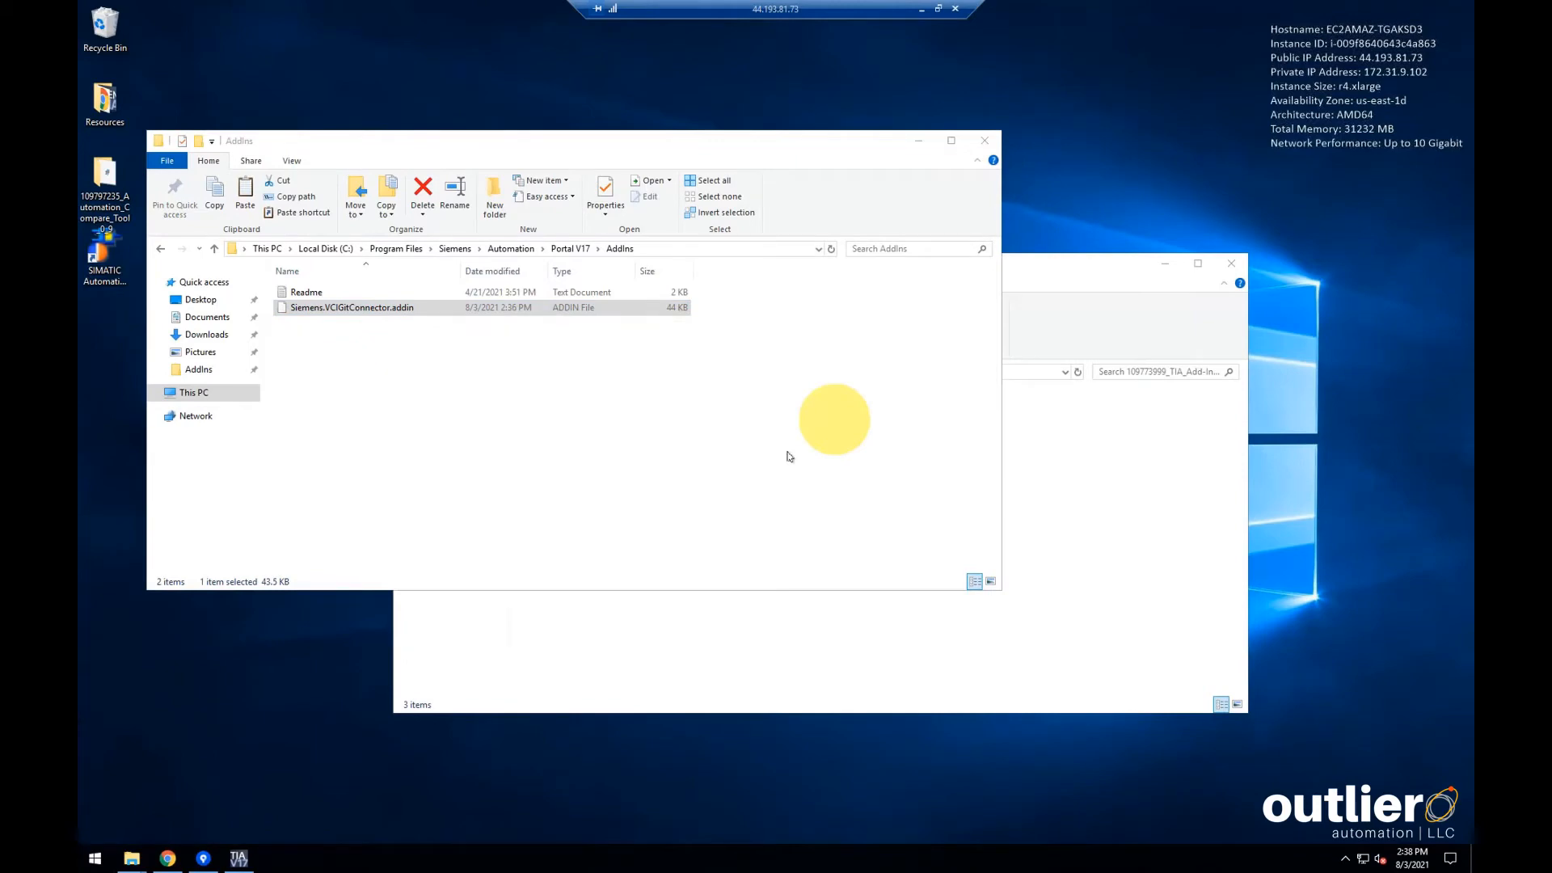
{"action": "mouse_move", "coordinate": [267, 821]}
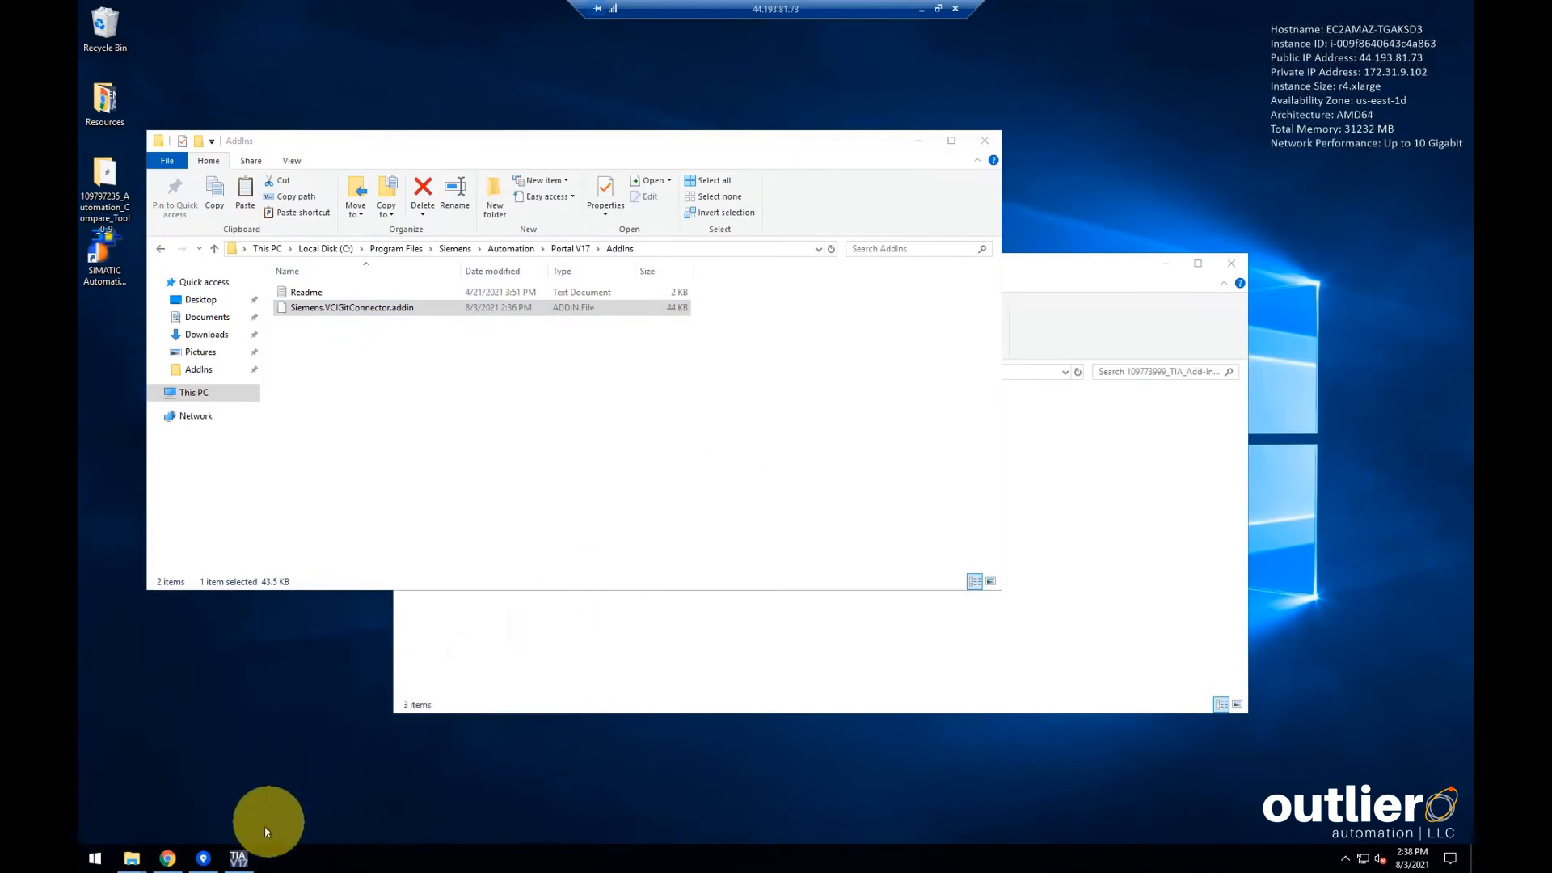
{"action": "left_click", "coordinate": [239, 859]}
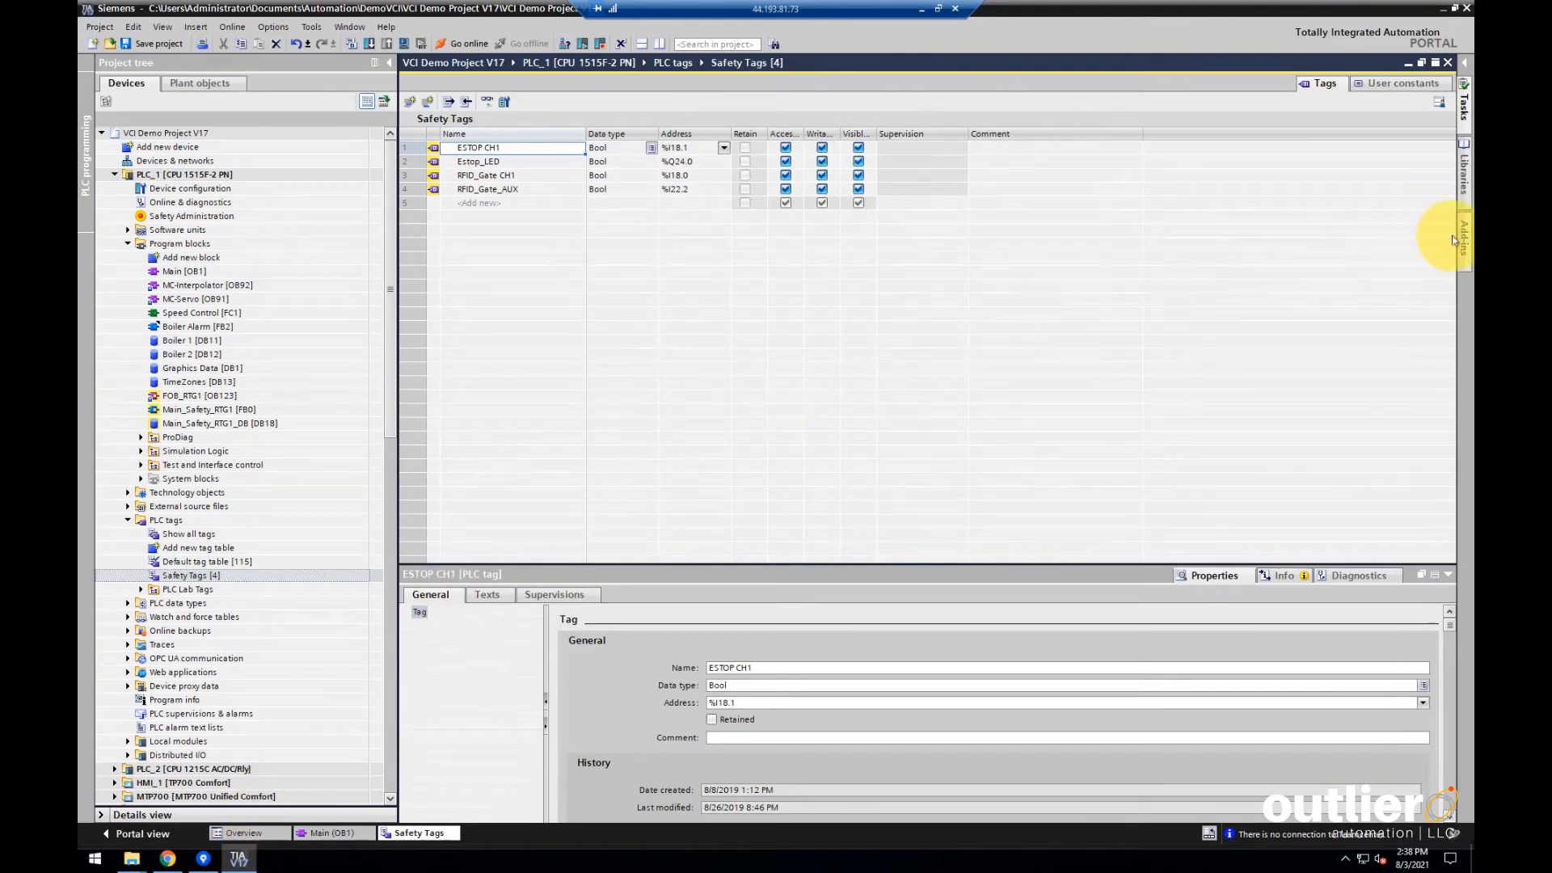
- In the Add-ins task card, select the VCI Git Connector add-in and set its status to activated
{"action": "left_click", "coordinate": [1465, 241]}
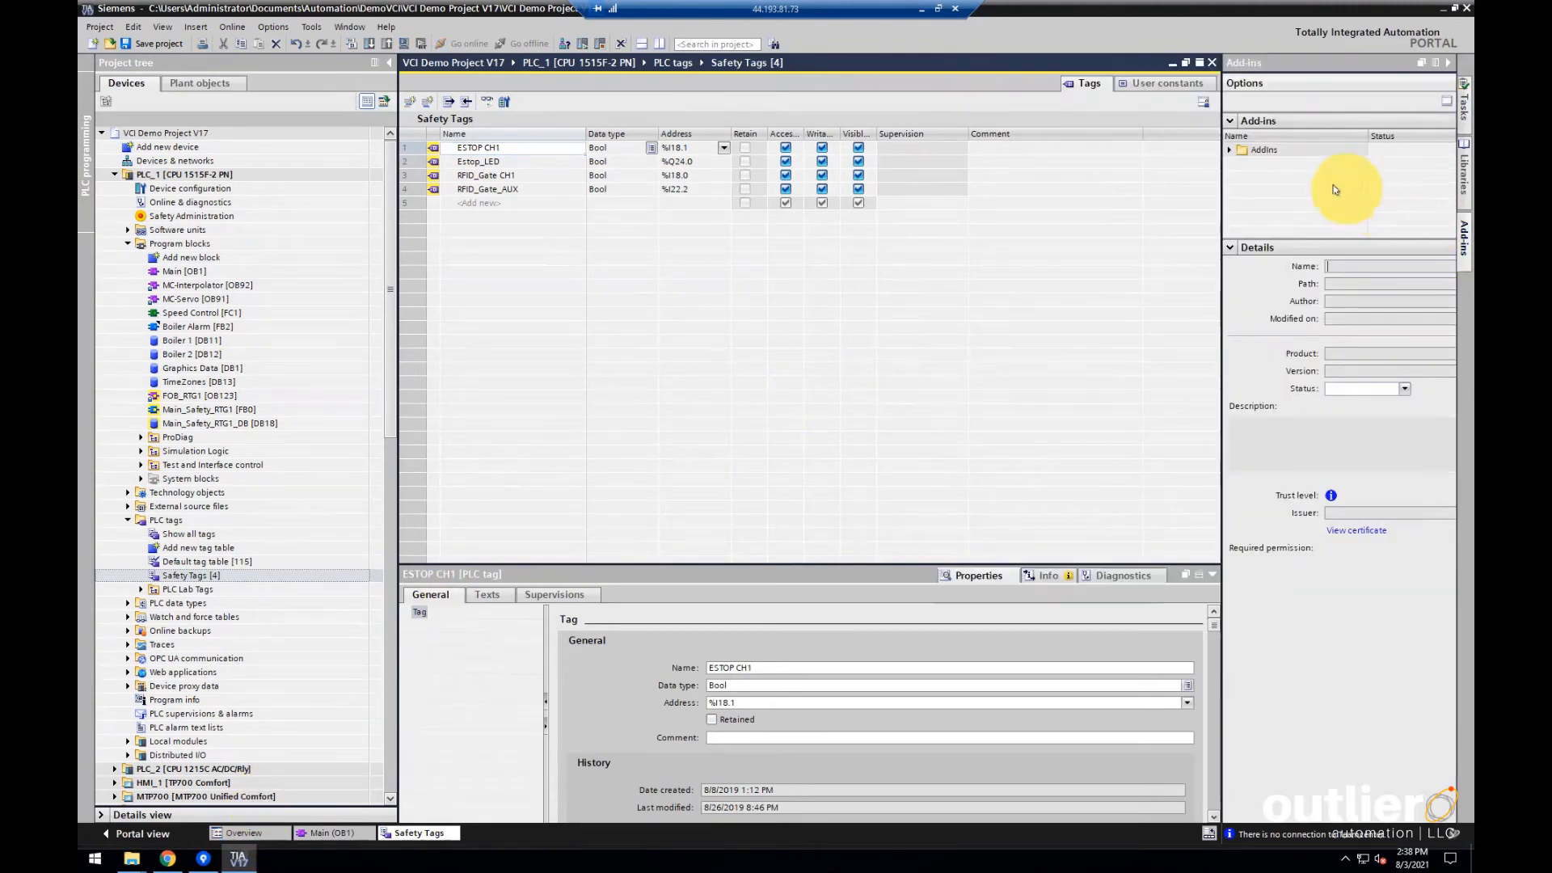
{"action": "left_click", "coordinate": [1228, 149]}
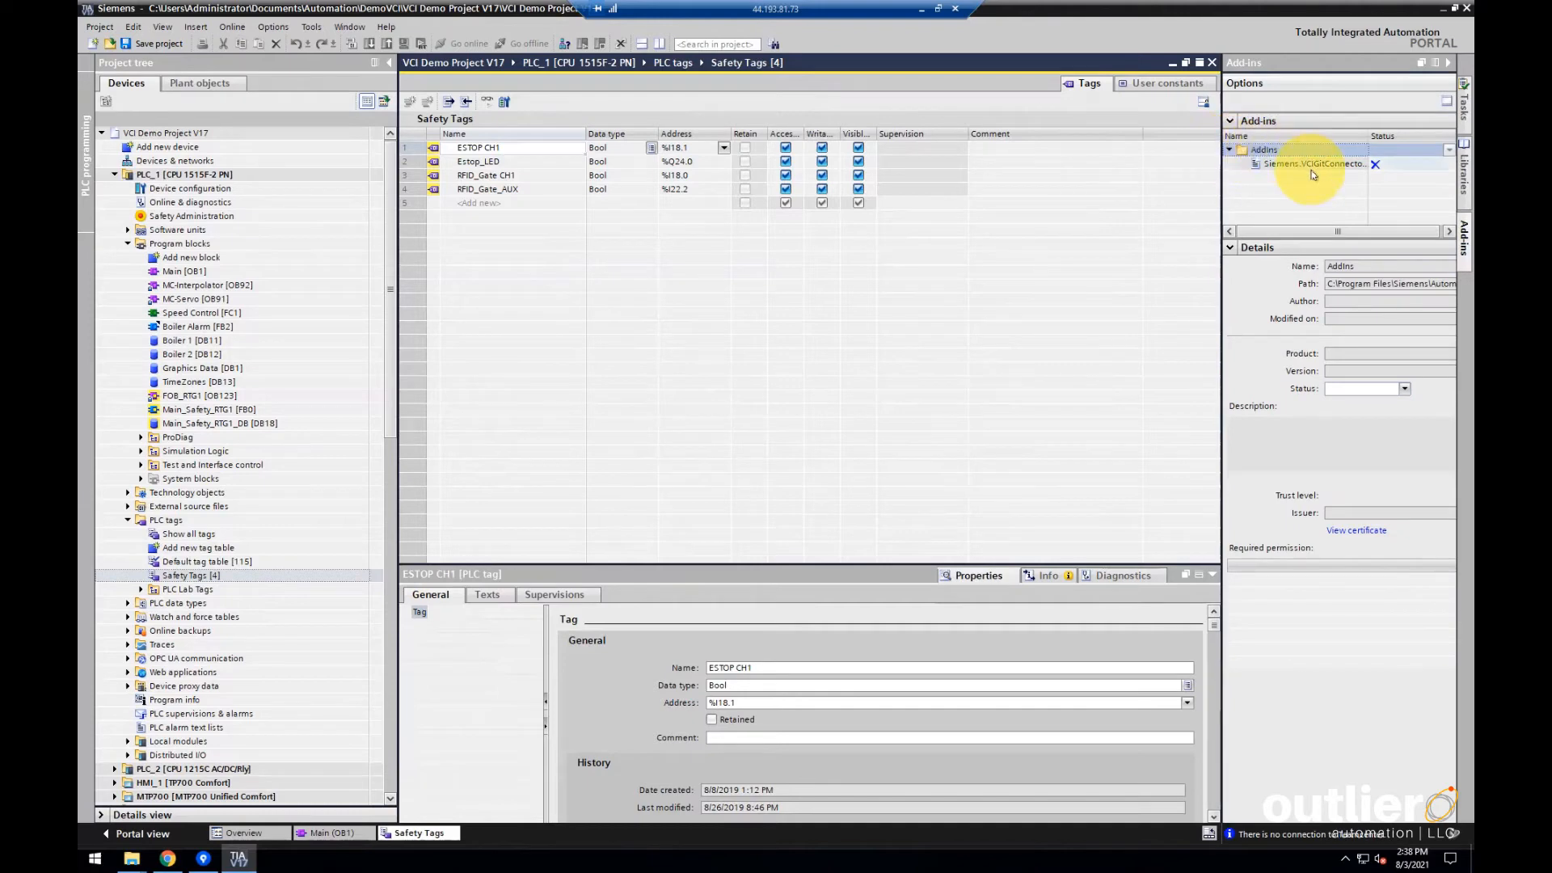
{"action": "left_click", "coordinate": [1311, 163]}
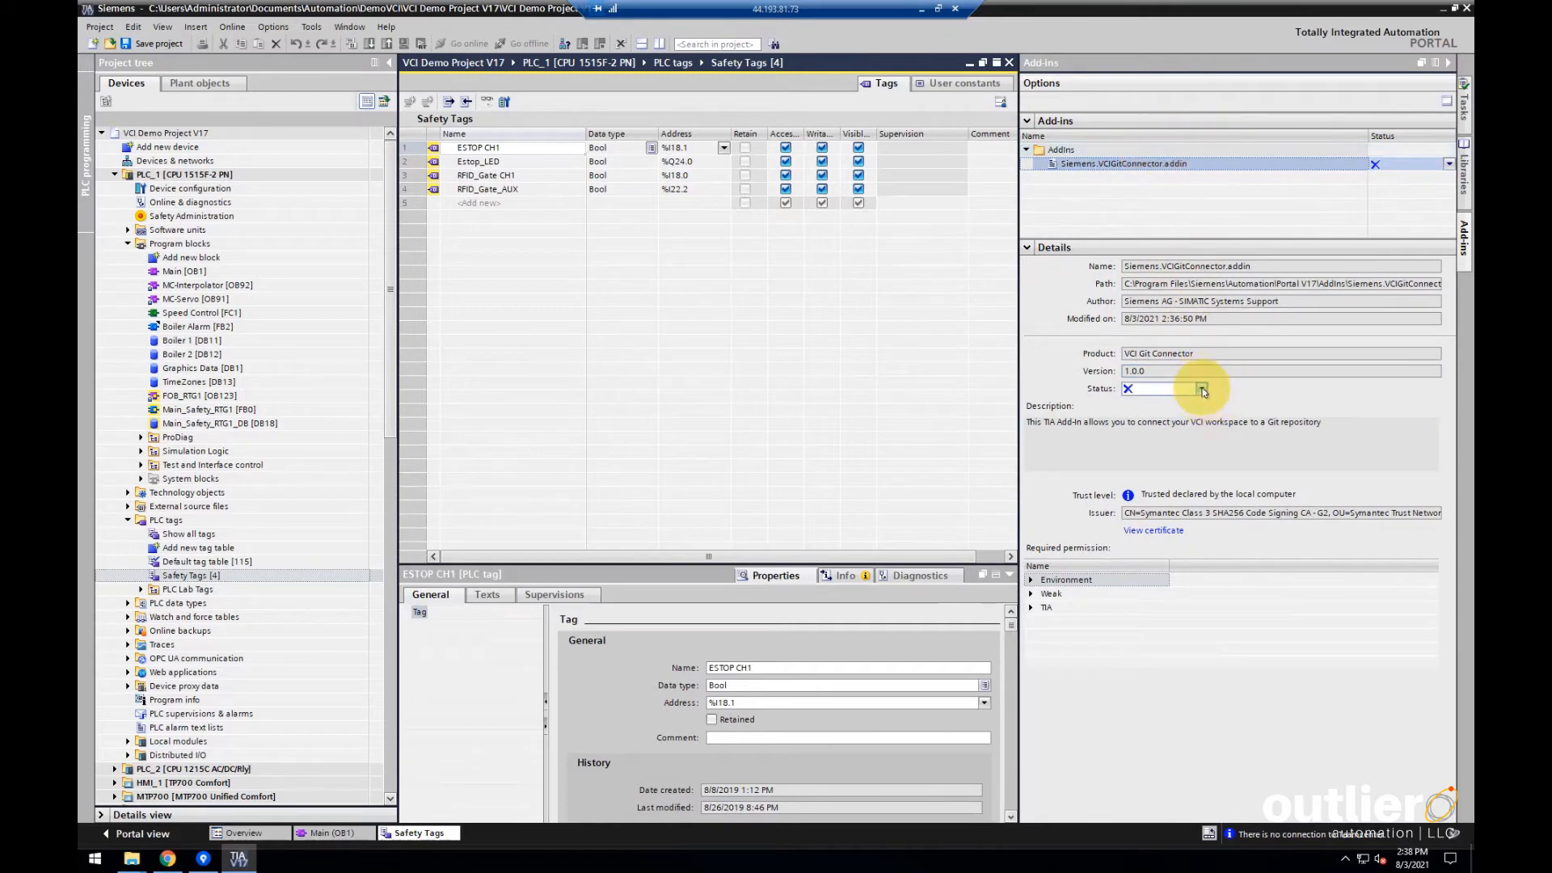
{"action": "left_click", "coordinate": [1201, 388]}
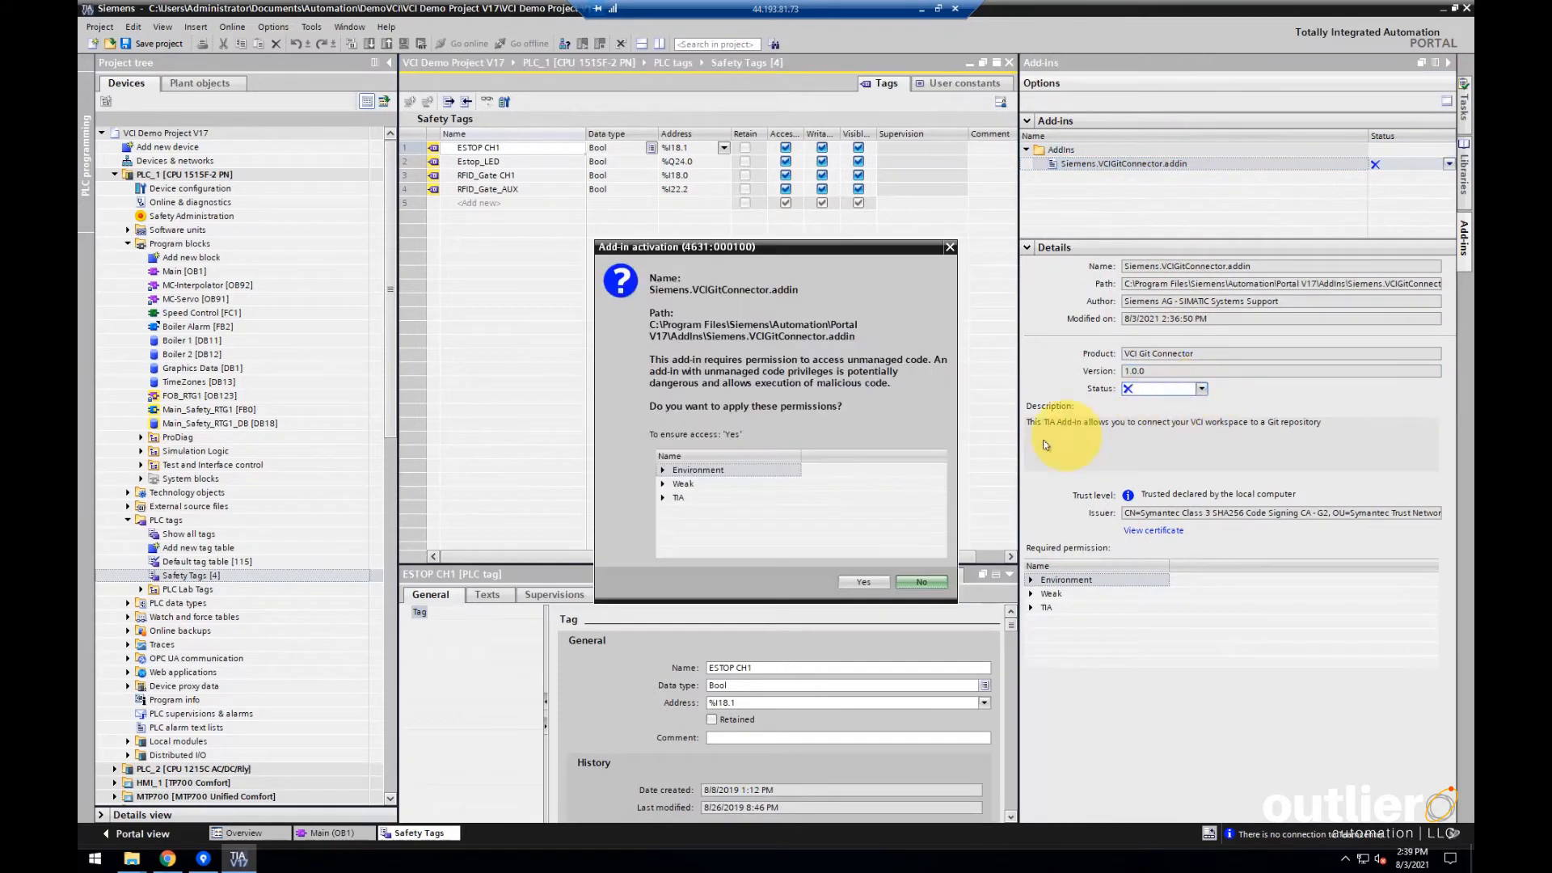
- Review and grant the add-in's requested unmanaged-code permissions, then close the Add-ins card
{"action": "left_click", "coordinate": [663, 469]}
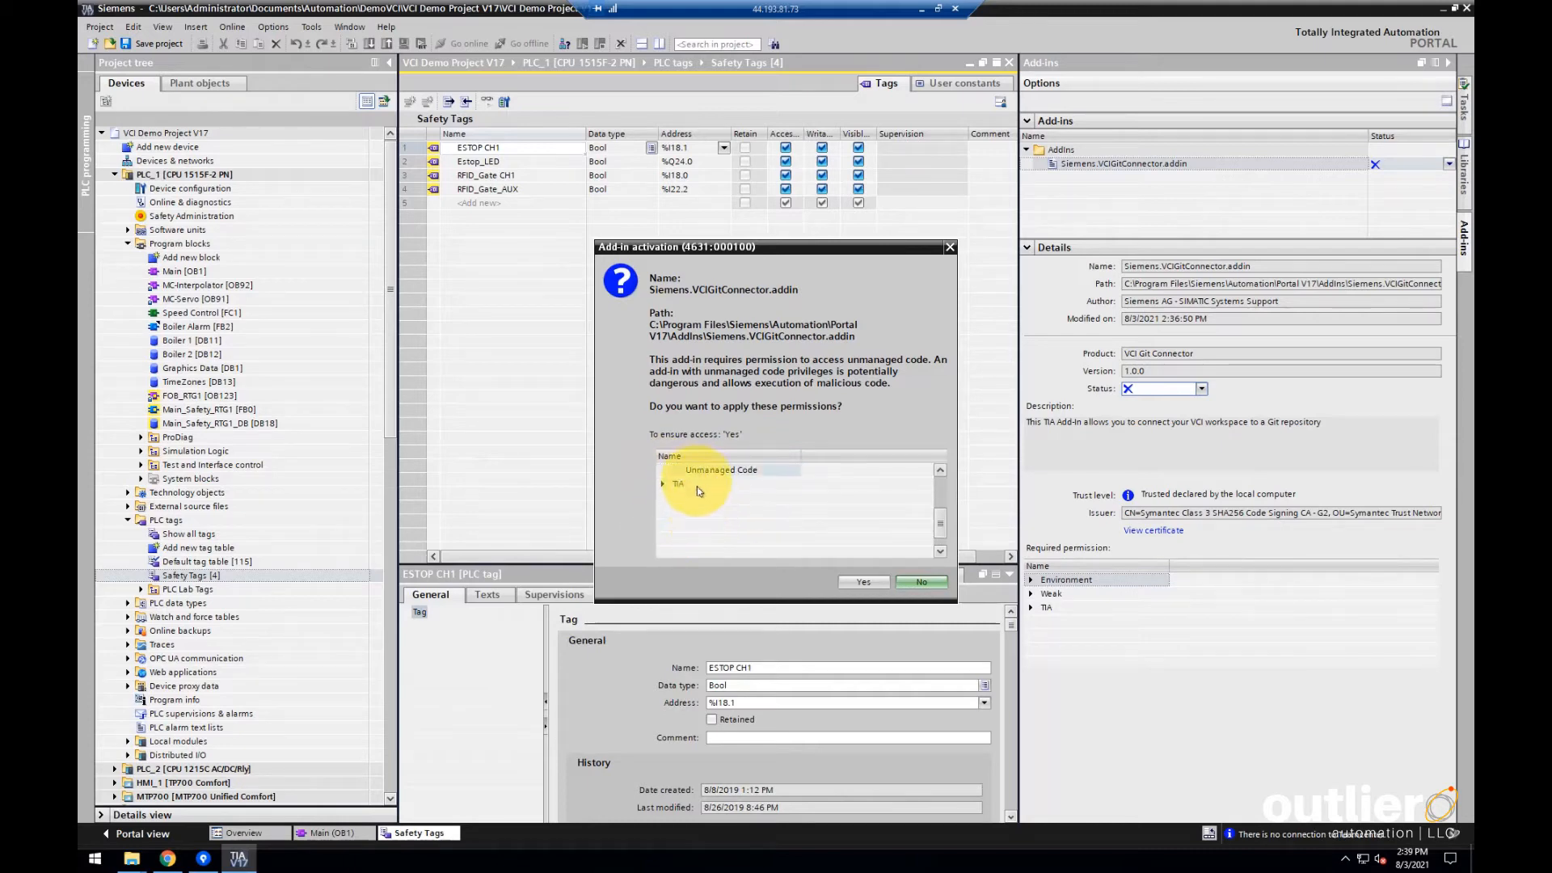
{"action": "left_click", "coordinate": [663, 484]}
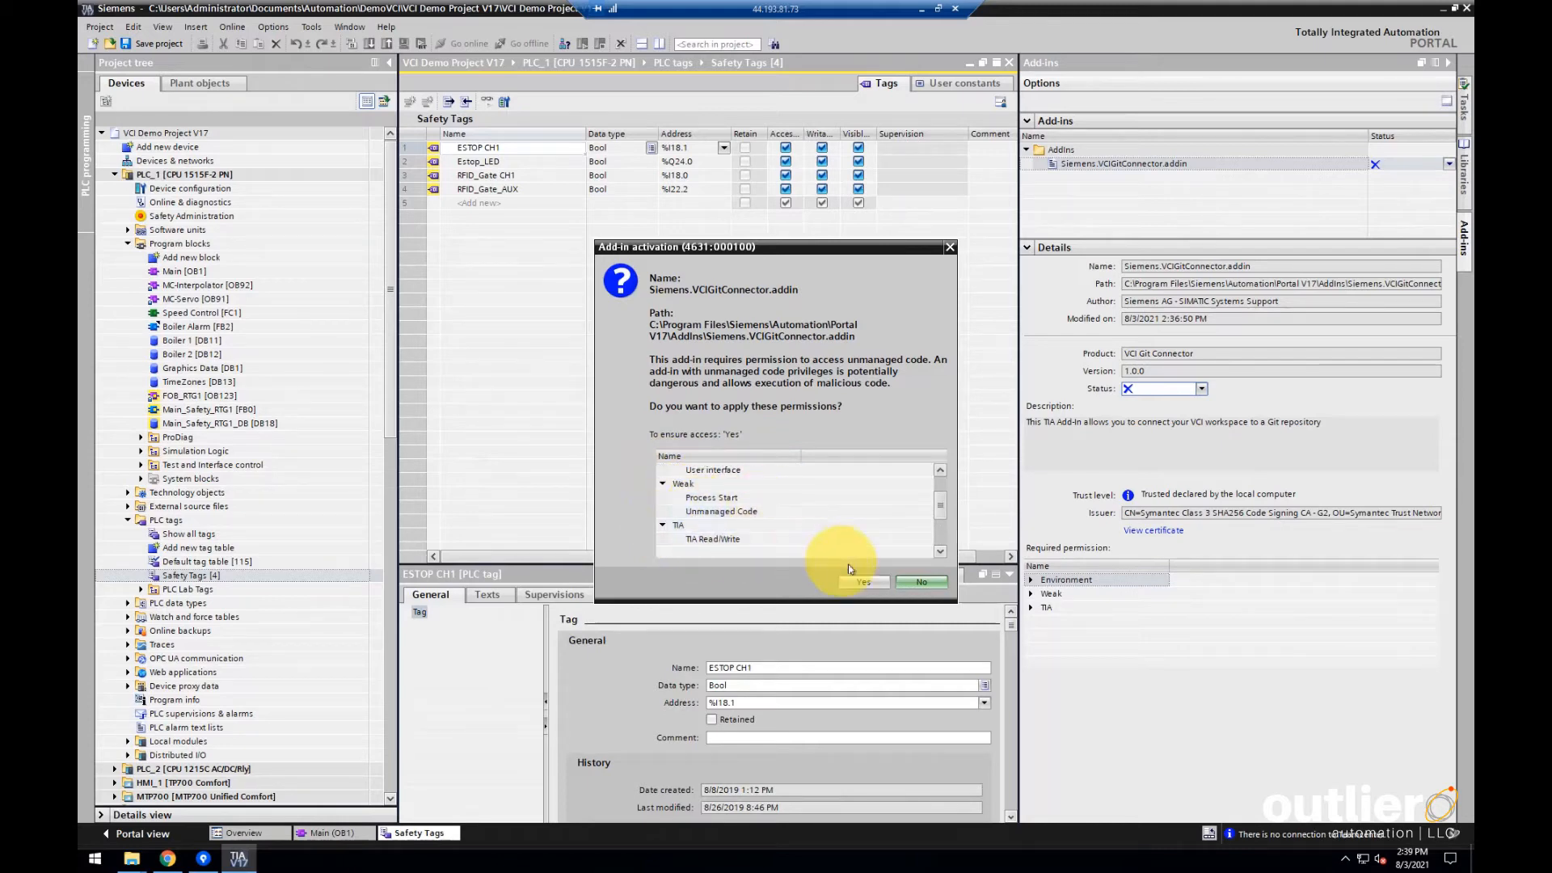
{"action": "left_click", "coordinate": [861, 582]}
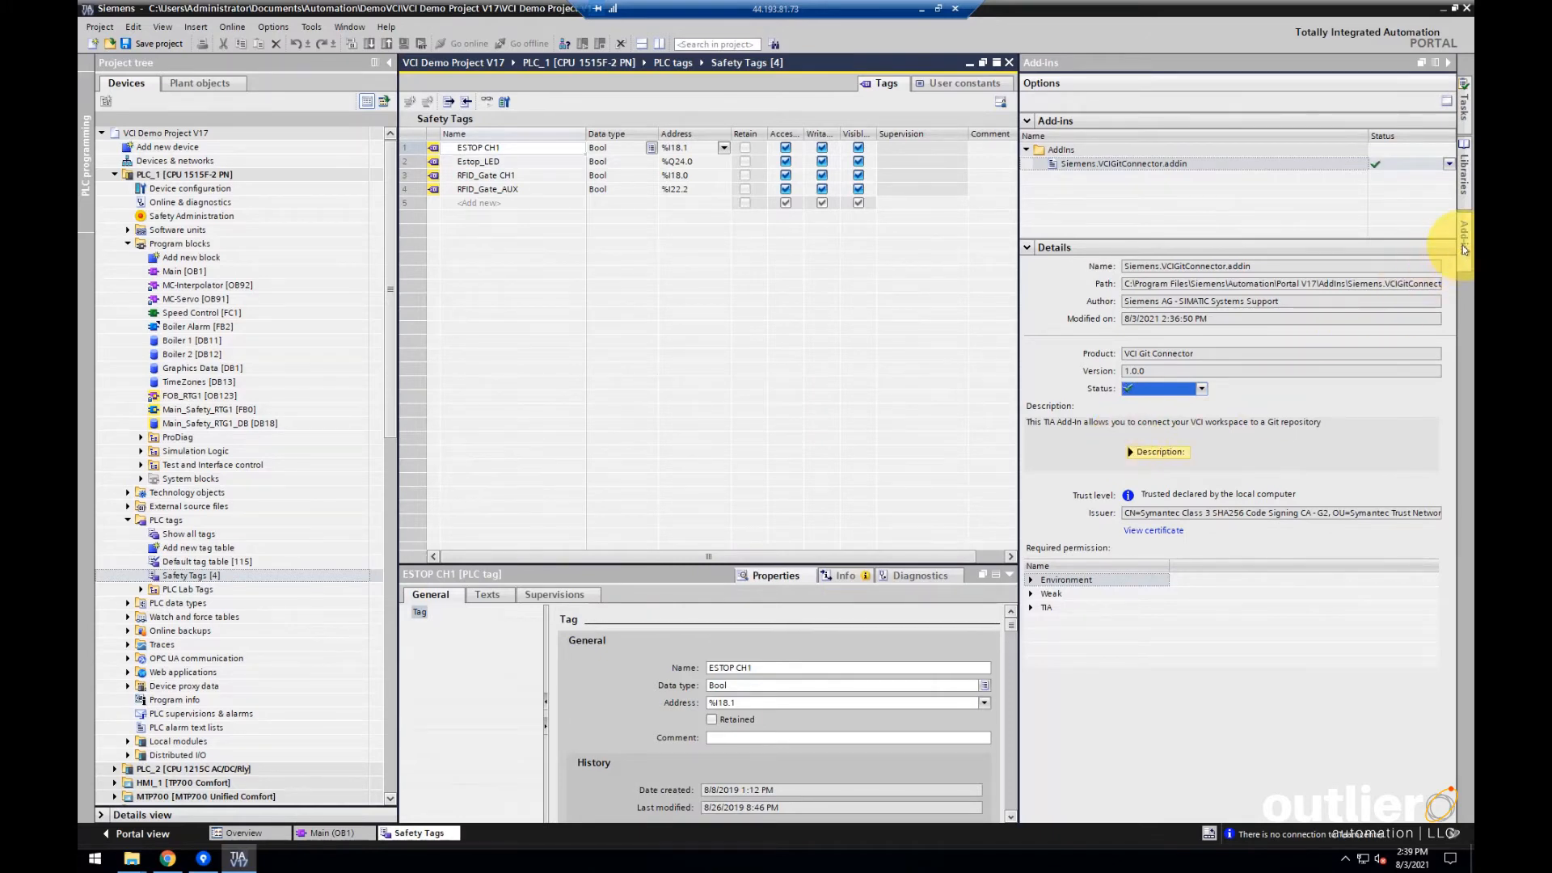
{"action": "left_click", "coordinate": [1463, 232]}
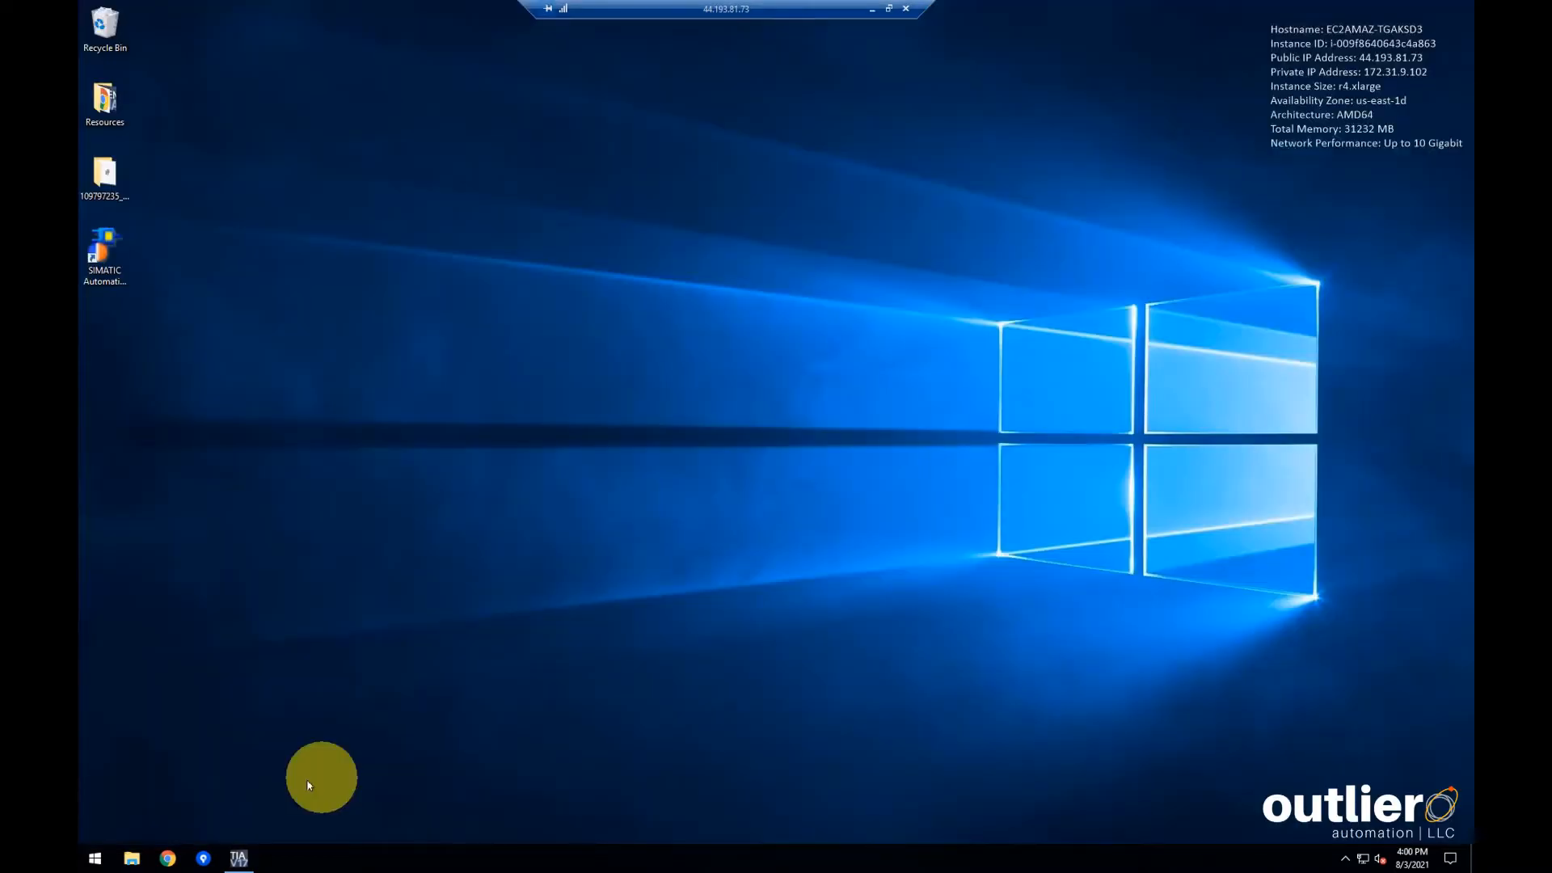
{"action": "mouse_move", "coordinate": [245, 797]}
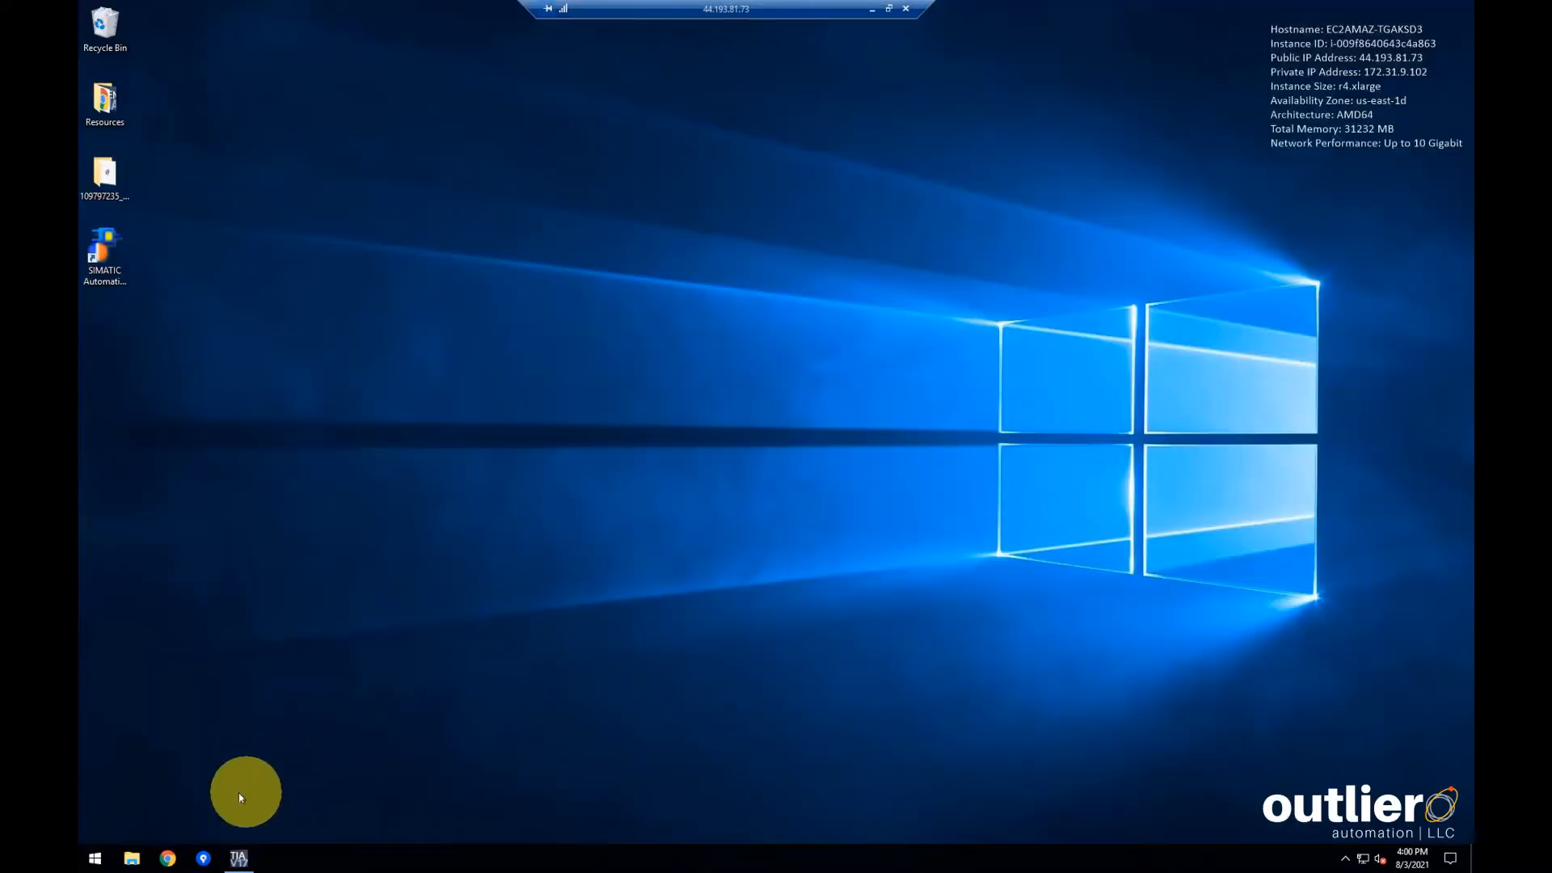
- Launch Git GUI from the Start menu's recently added apps
{"action": "left_click", "coordinate": [94, 858]}
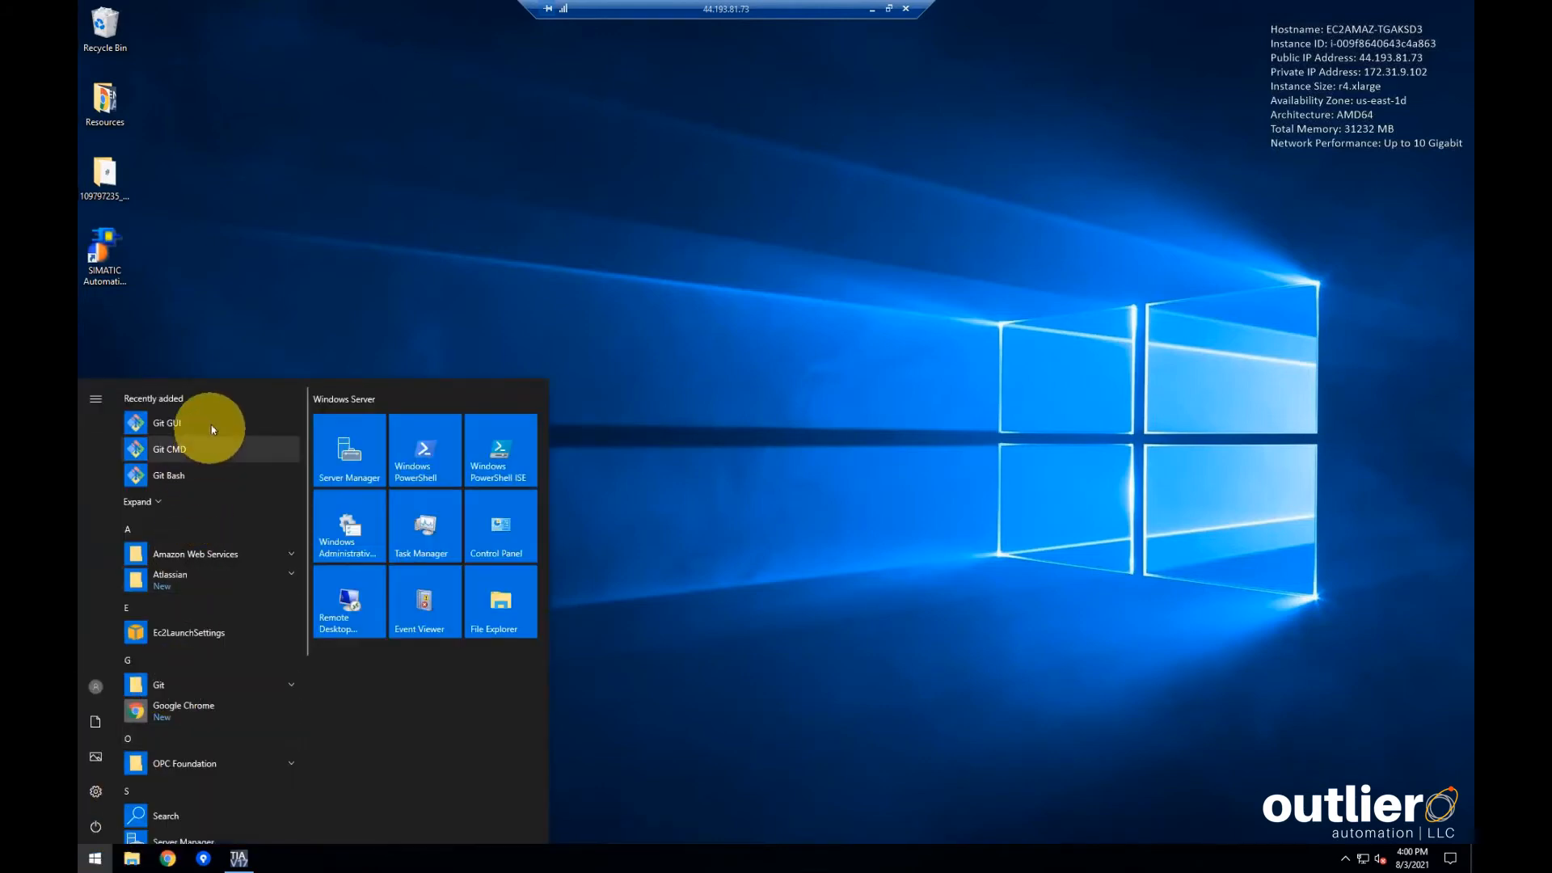
{"action": "left_click", "coordinate": [167, 422]}
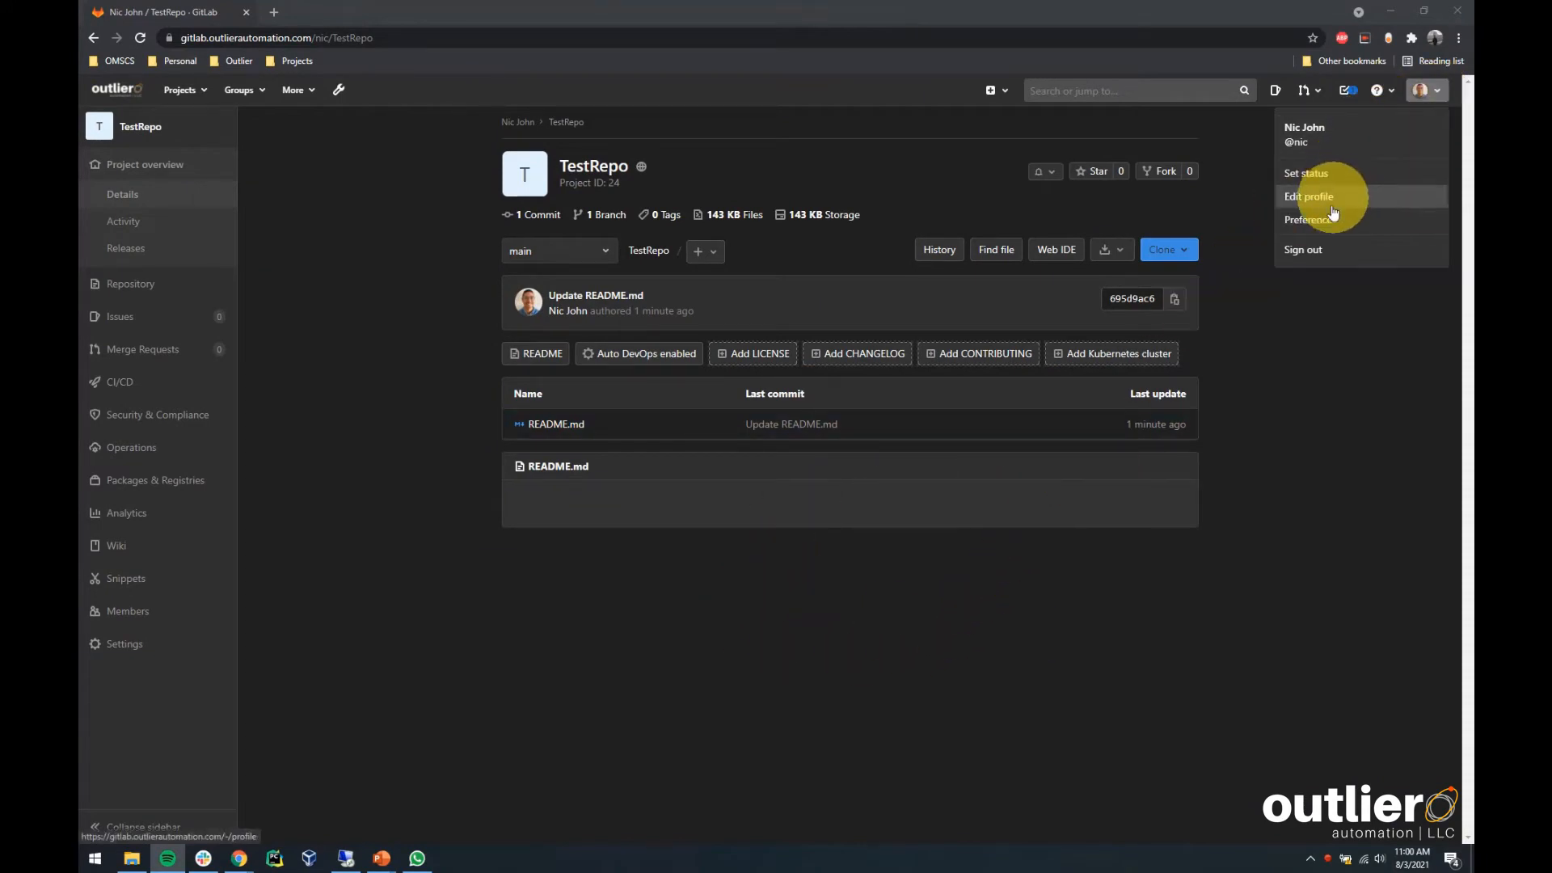
- In GitLab Preferences > SSH Keys, add the pasted public key from the remote Windows machine
{"action": "left_click", "coordinate": [1308, 220]}
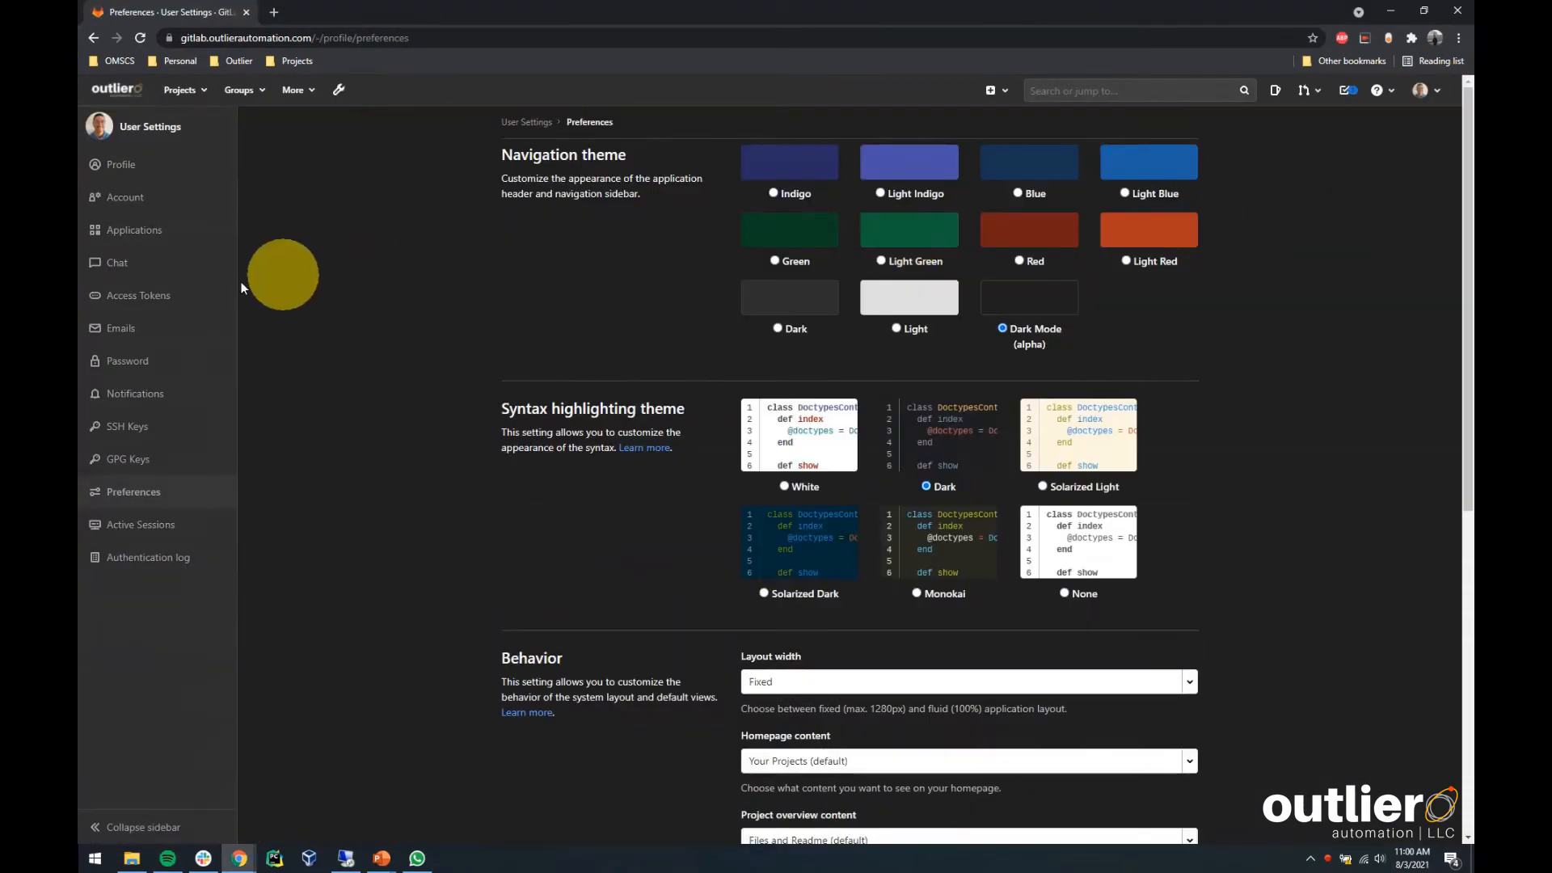
{"action": "left_click", "coordinate": [127, 426]}
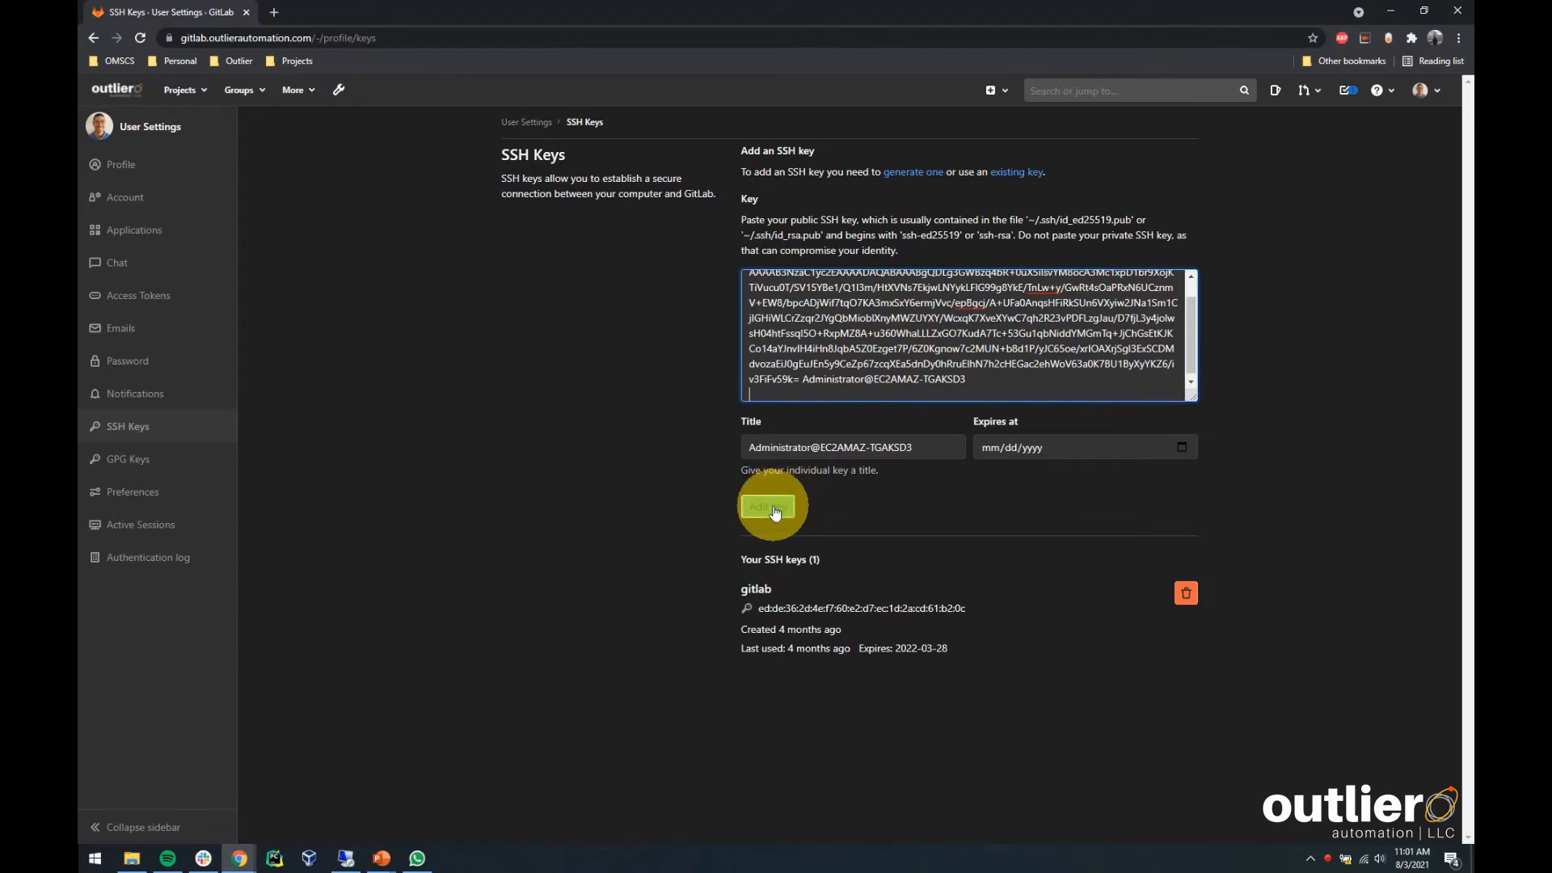
{"action": "left_click", "coordinate": [772, 506]}
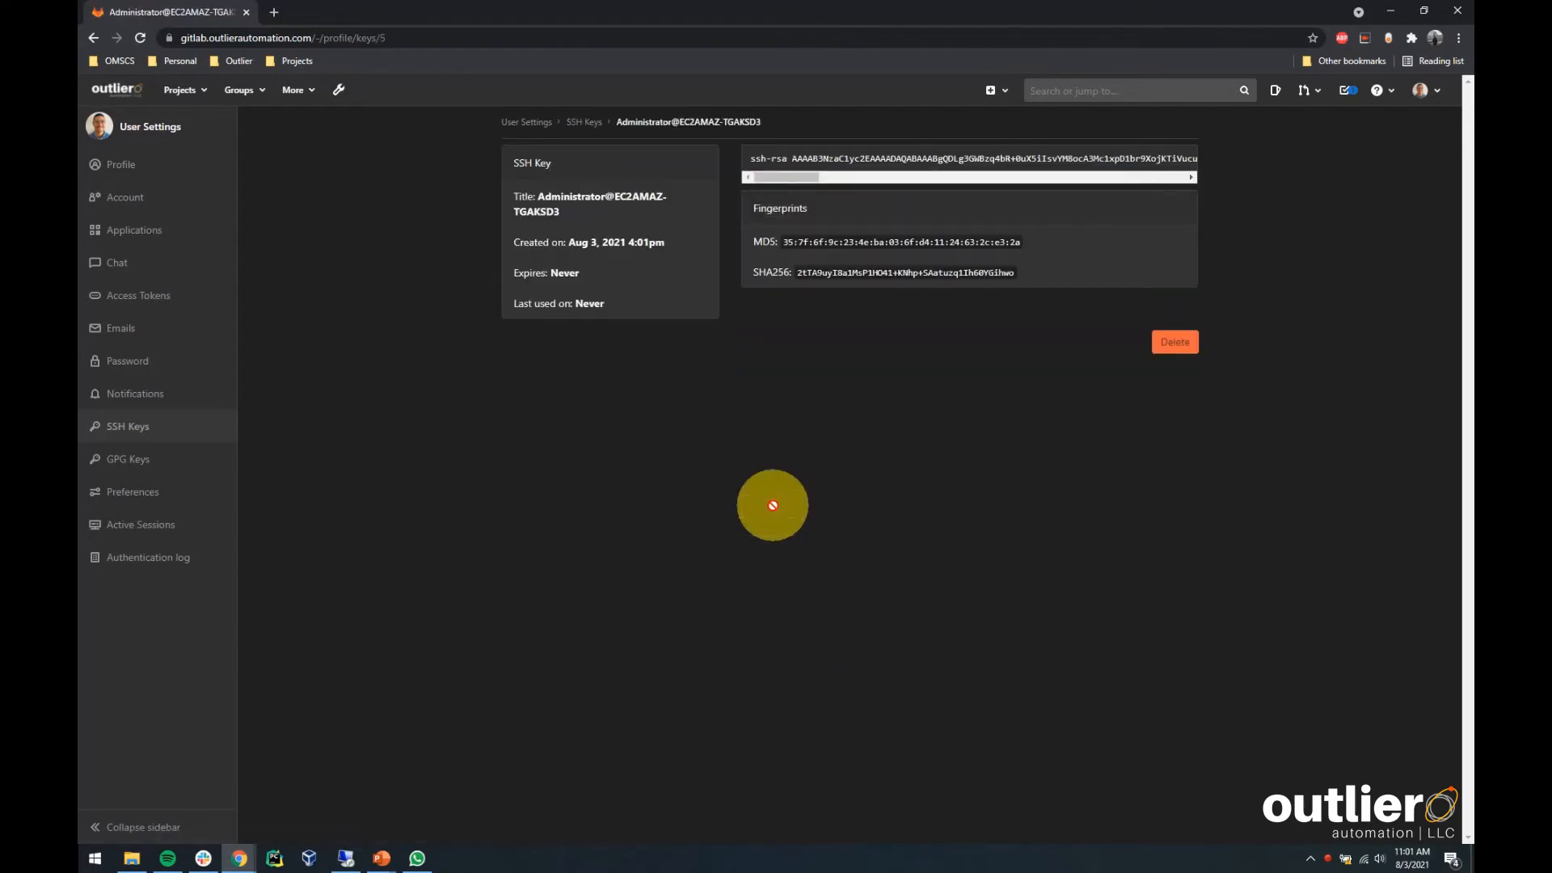
{"action": "left_click", "coordinate": [126, 425]}
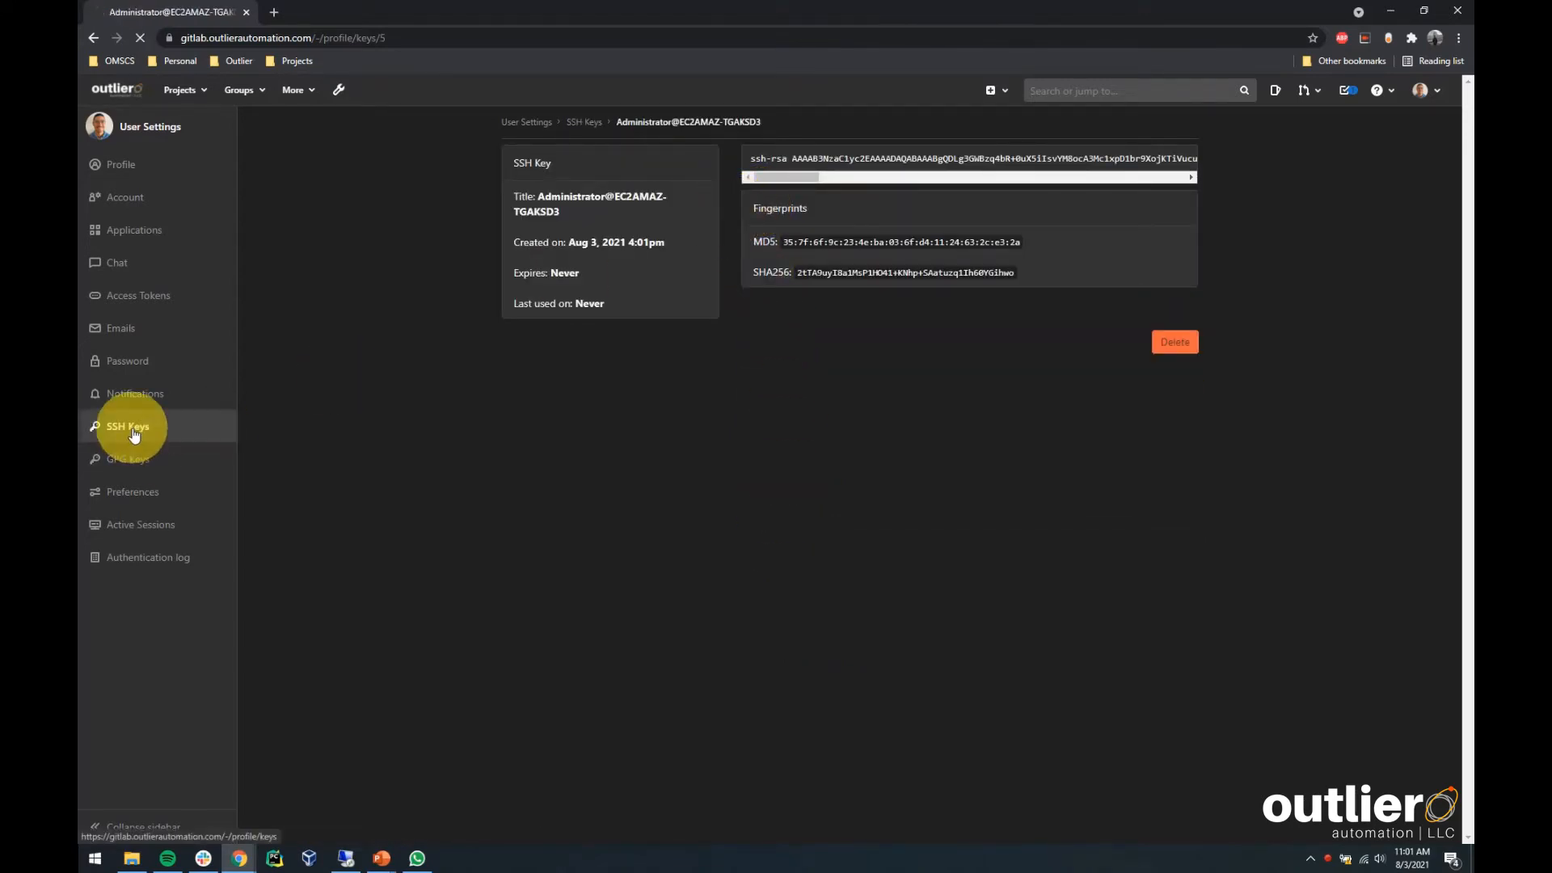
{"action": "left_click", "coordinate": [126, 425]}
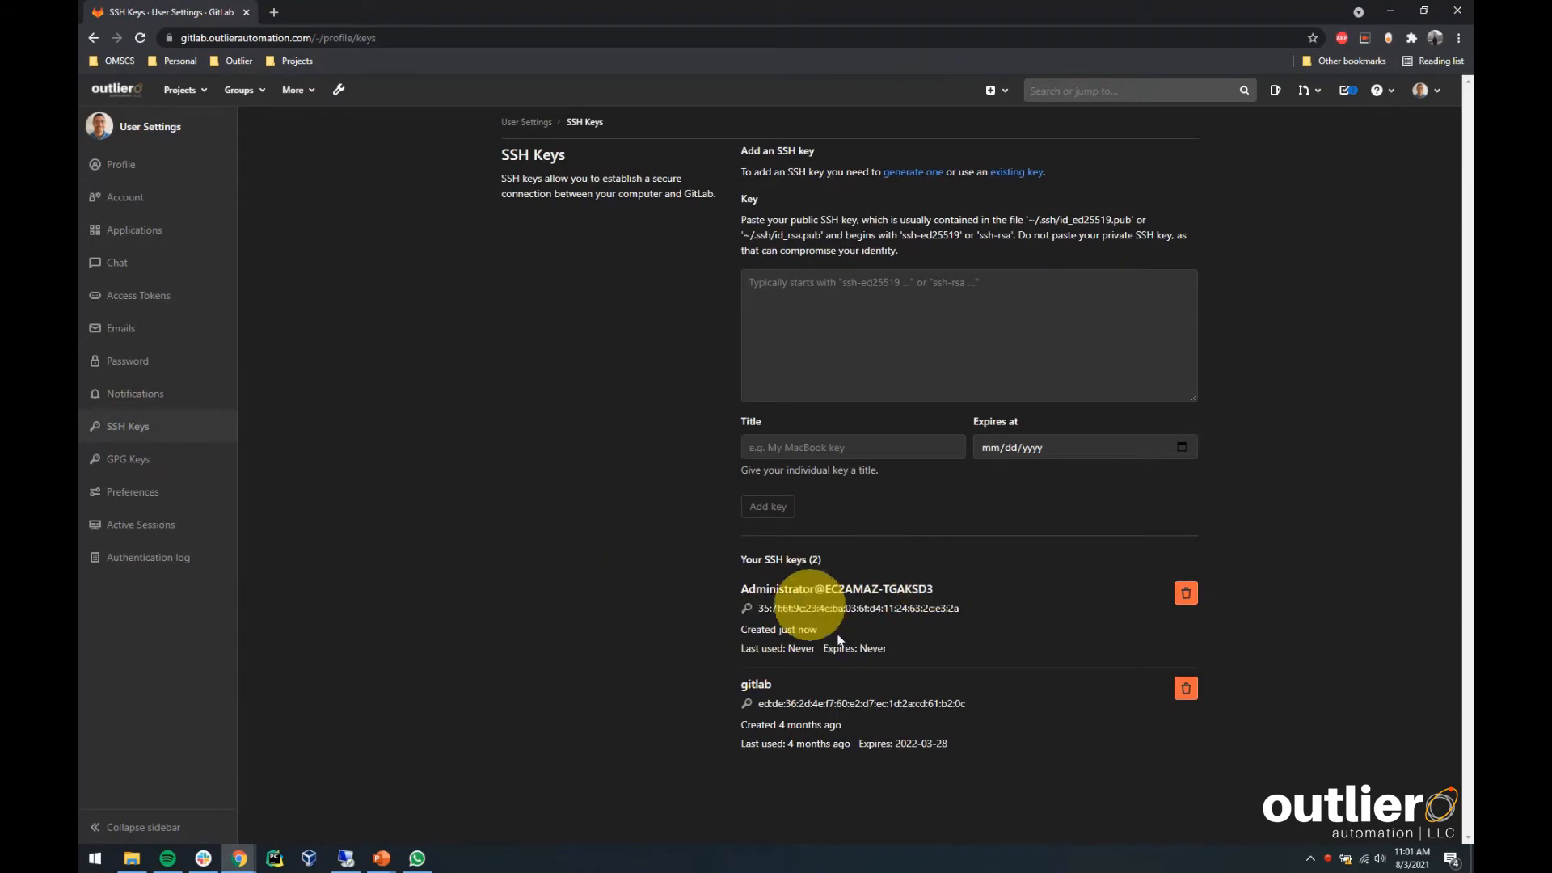
- Return to the TestRepo project page
{"action": "left_click", "coordinate": [767, 506]}
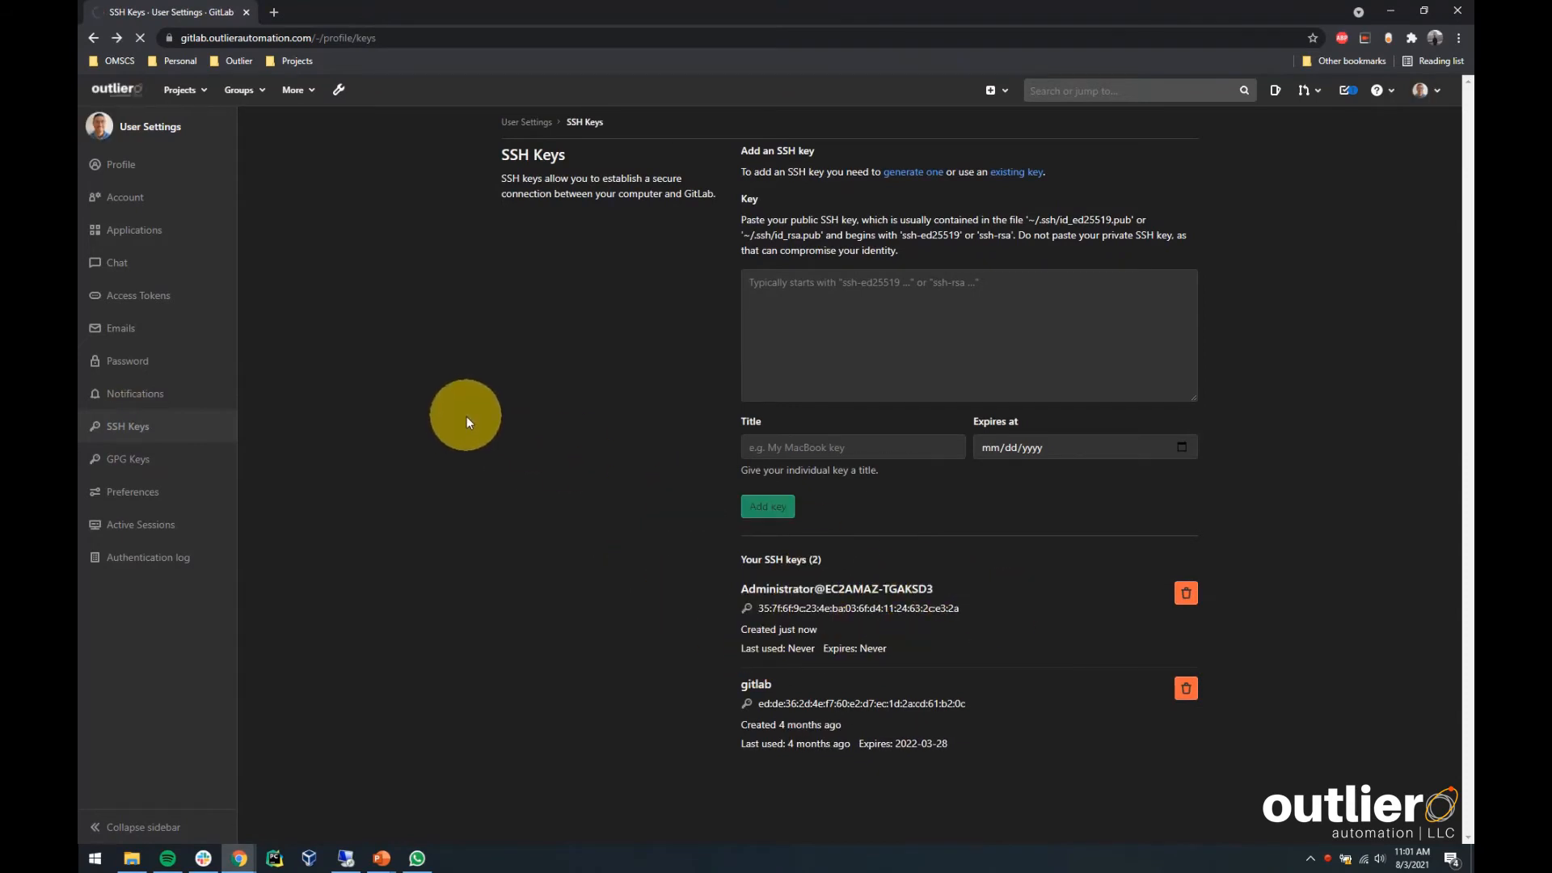
{"action": "left_click", "coordinate": [133, 491]}
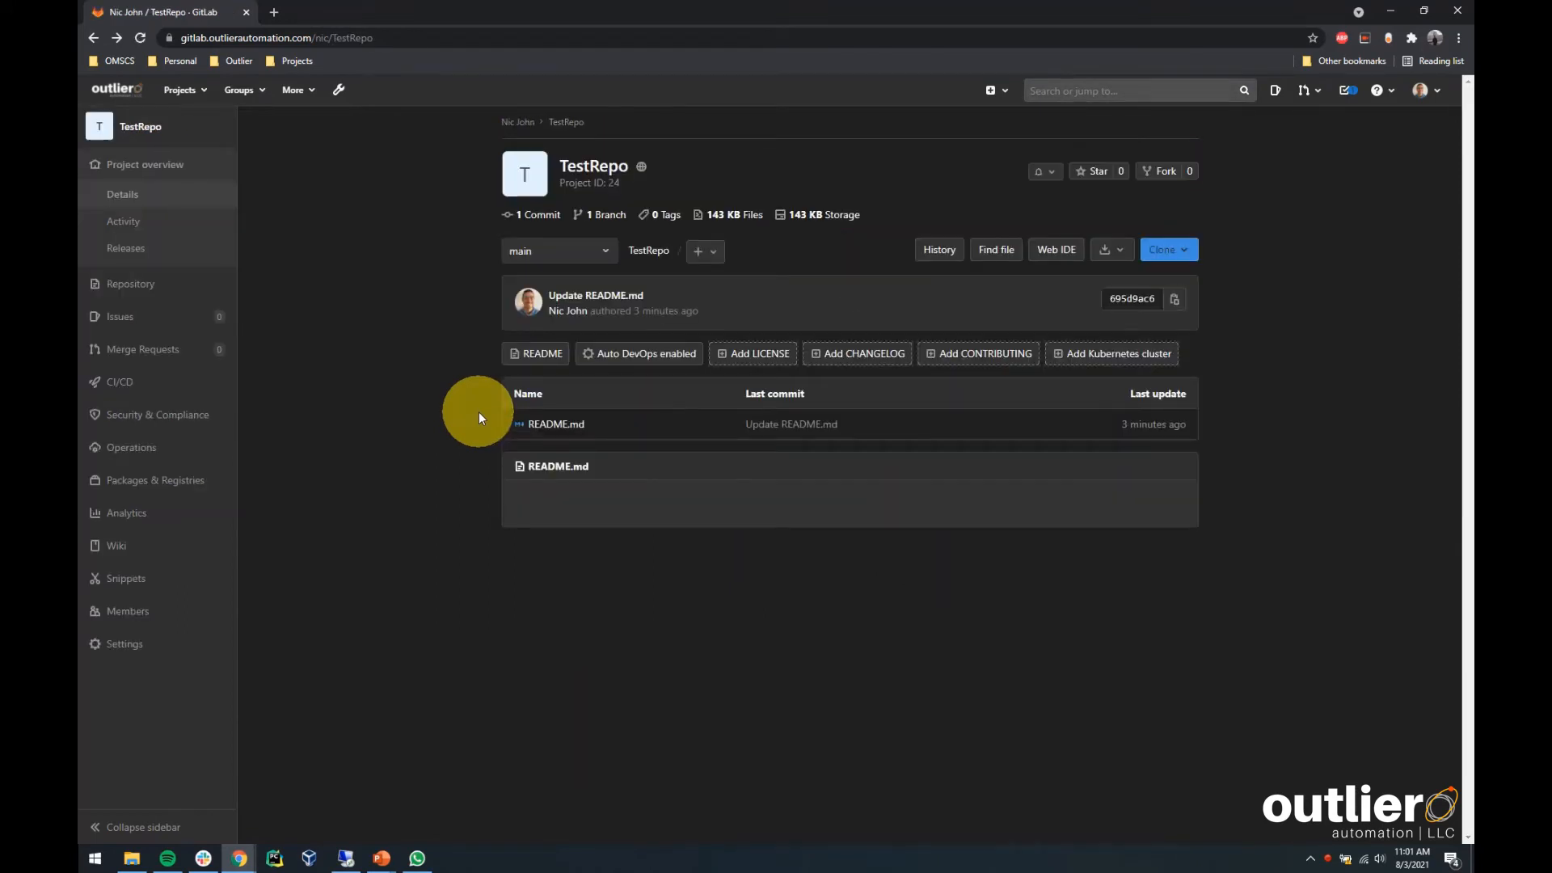
{"action": "left_click", "coordinate": [1166, 249]}
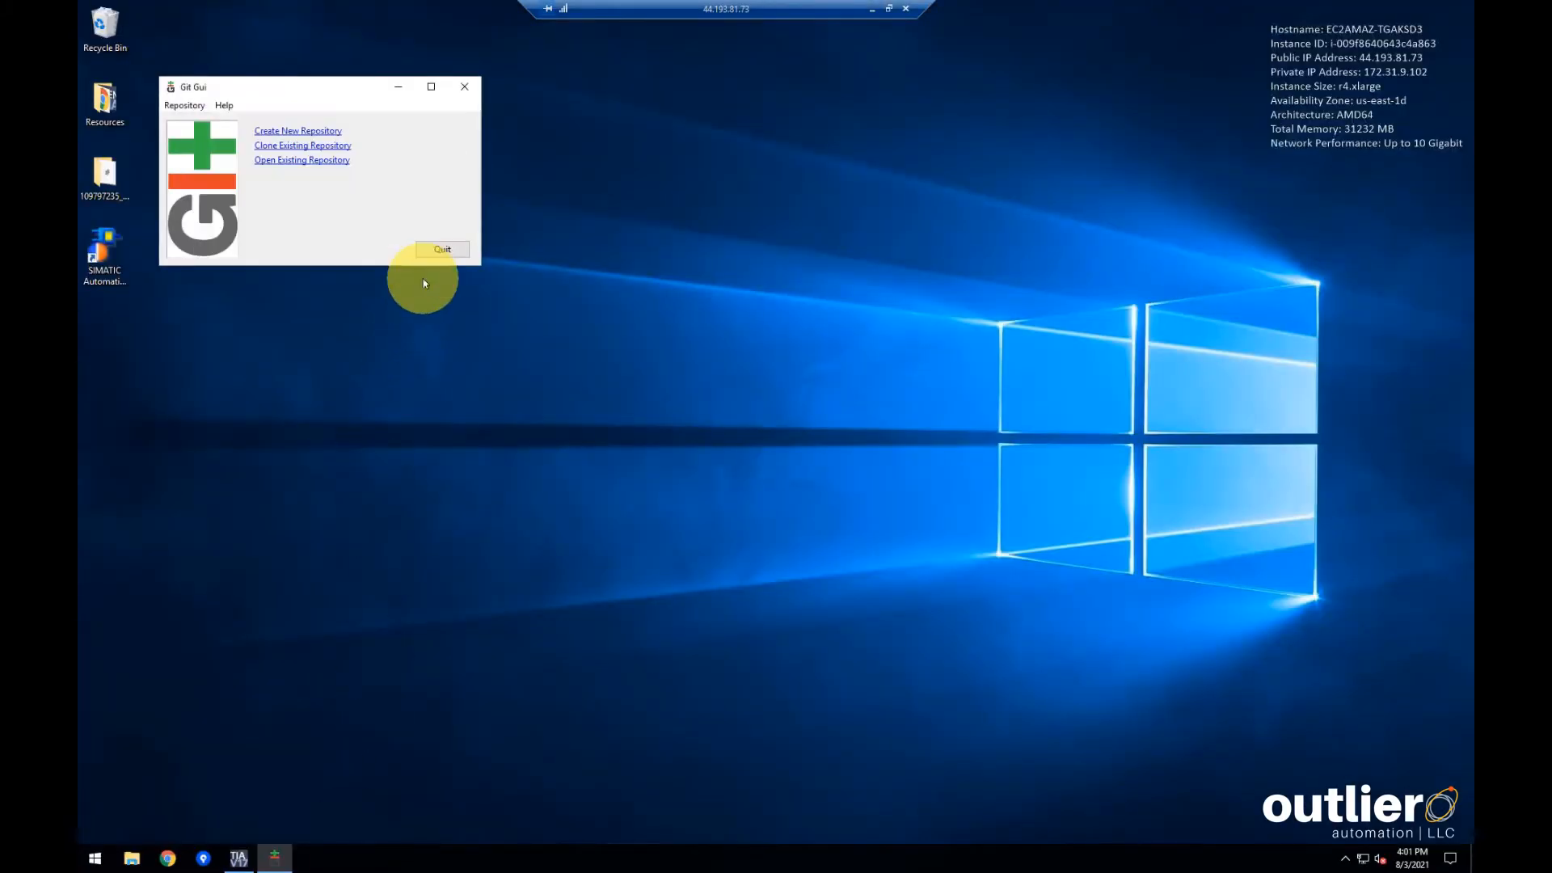
{"action": "left_click", "coordinate": [303, 146]}
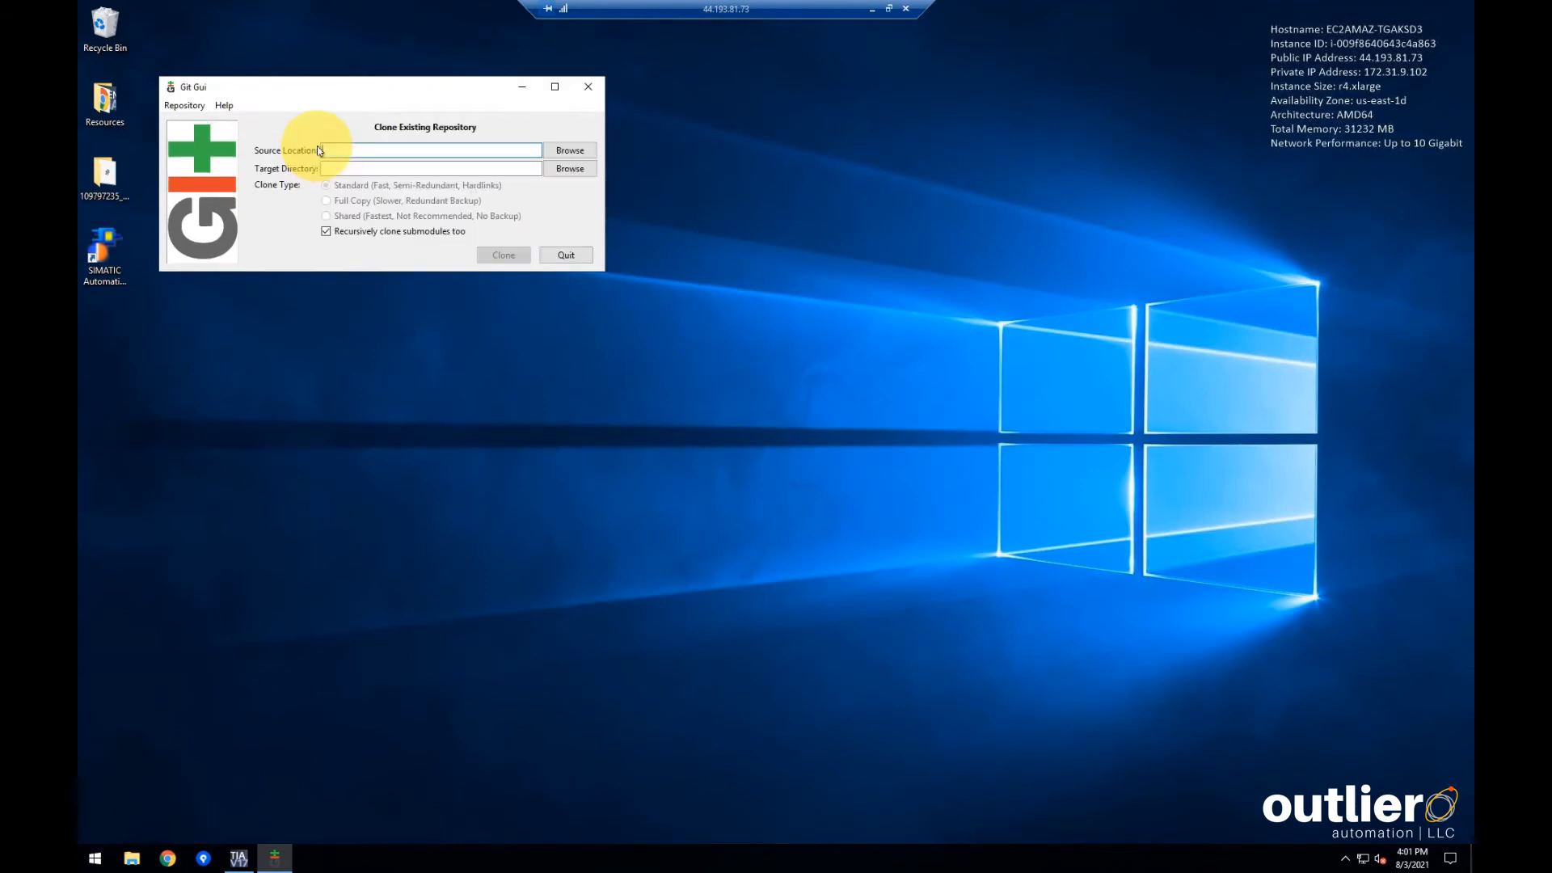
{"action": "type", "text": "git@gitlab.outlierautomation.com:nic/TestRepo.git"}
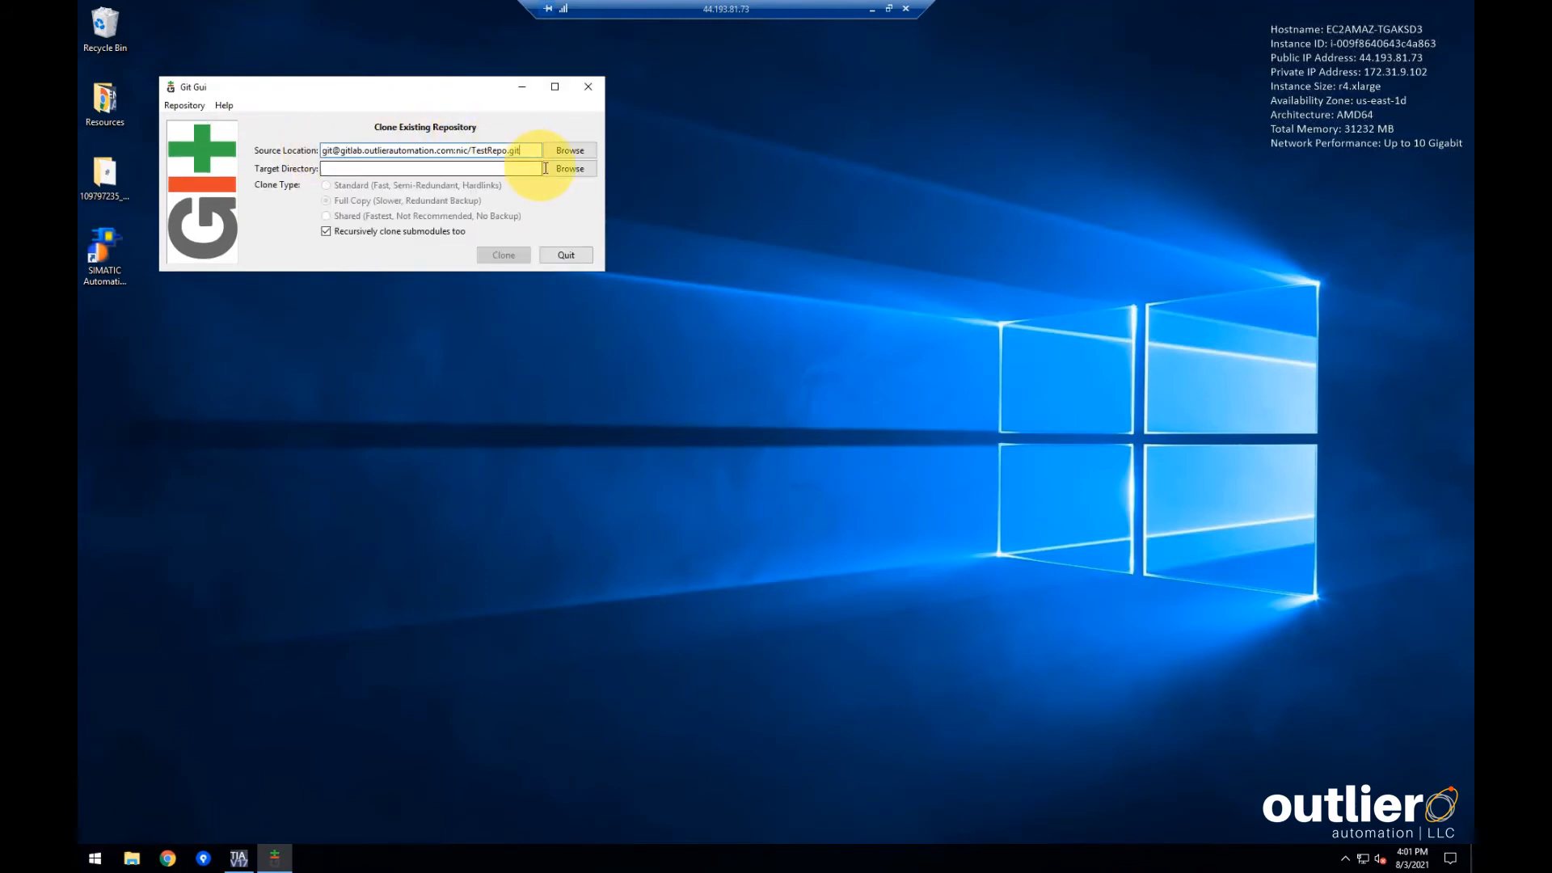
{"action": "left_click", "coordinate": [569, 168]}
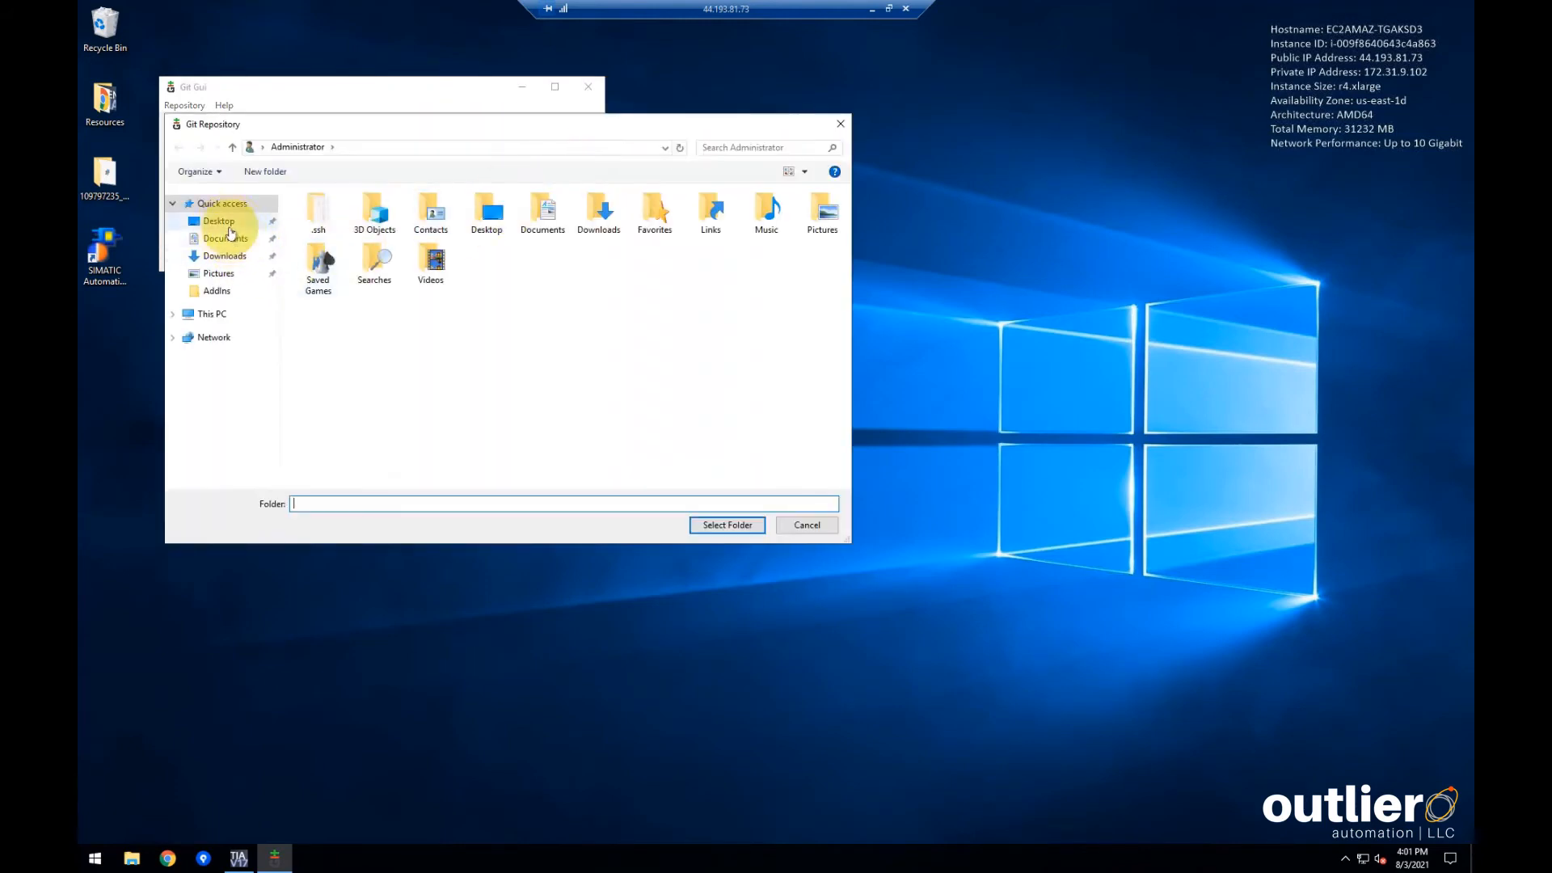
{"action": "left_click", "coordinate": [726, 524]}
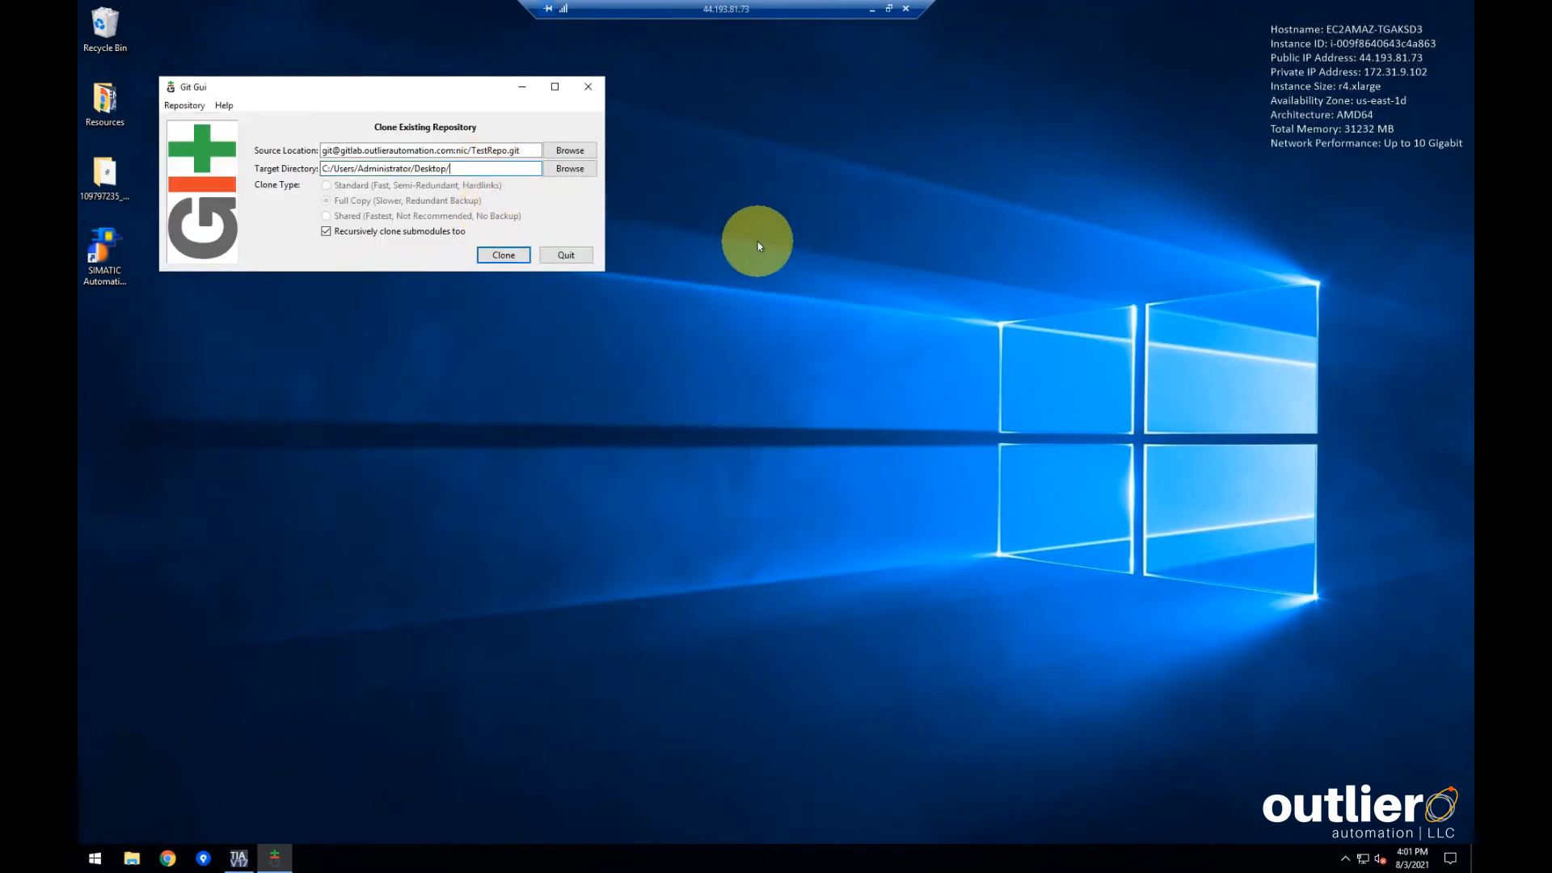
{"action": "type", "text": "TestRepo"}
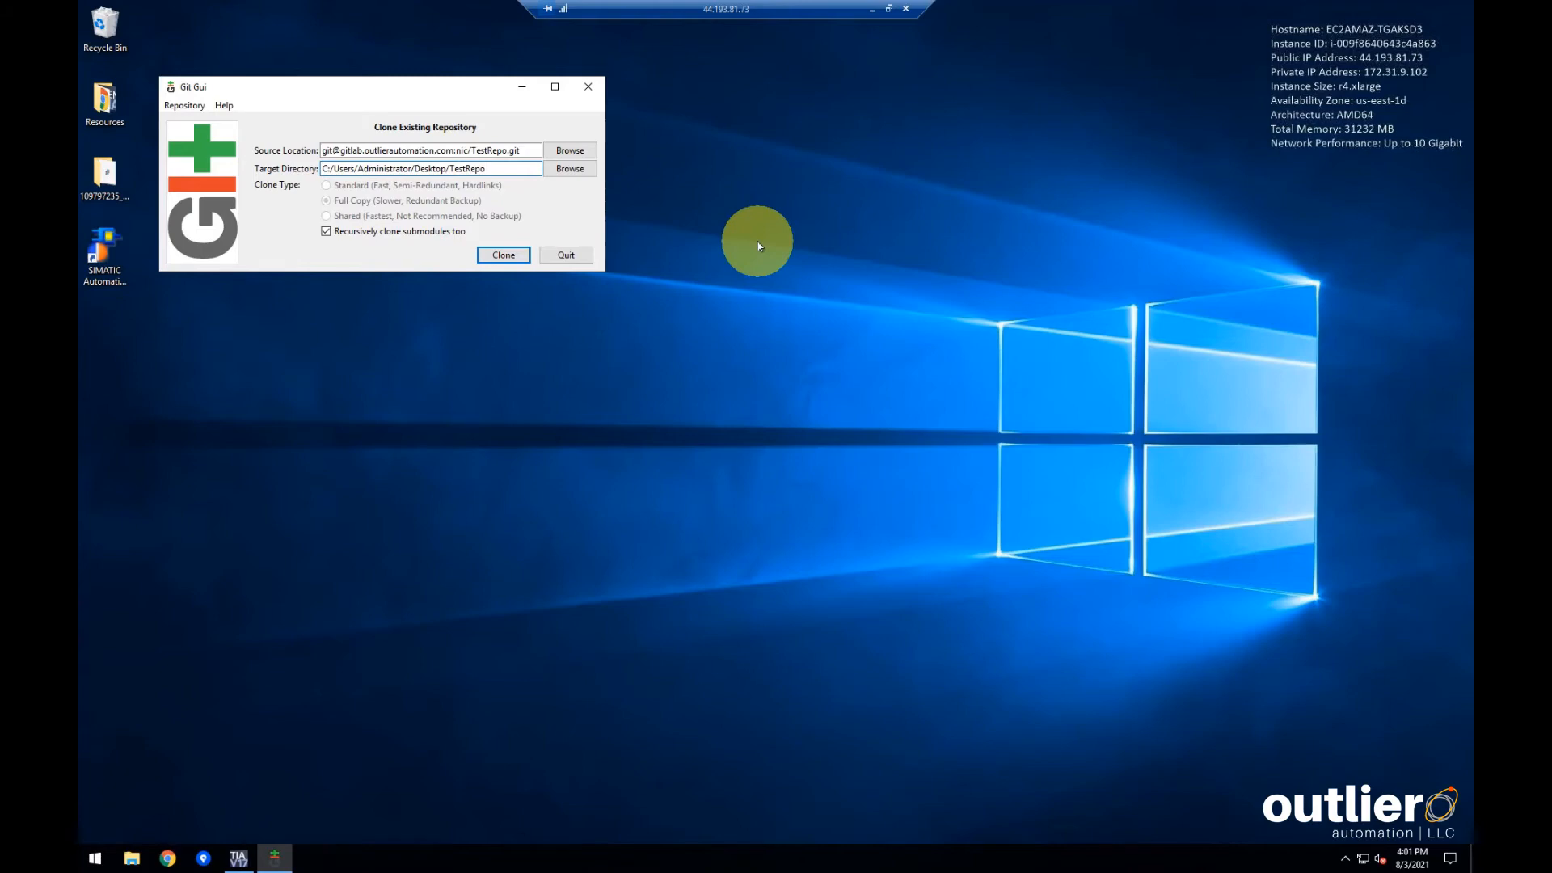
{"action": "left_click", "coordinate": [502, 254]}
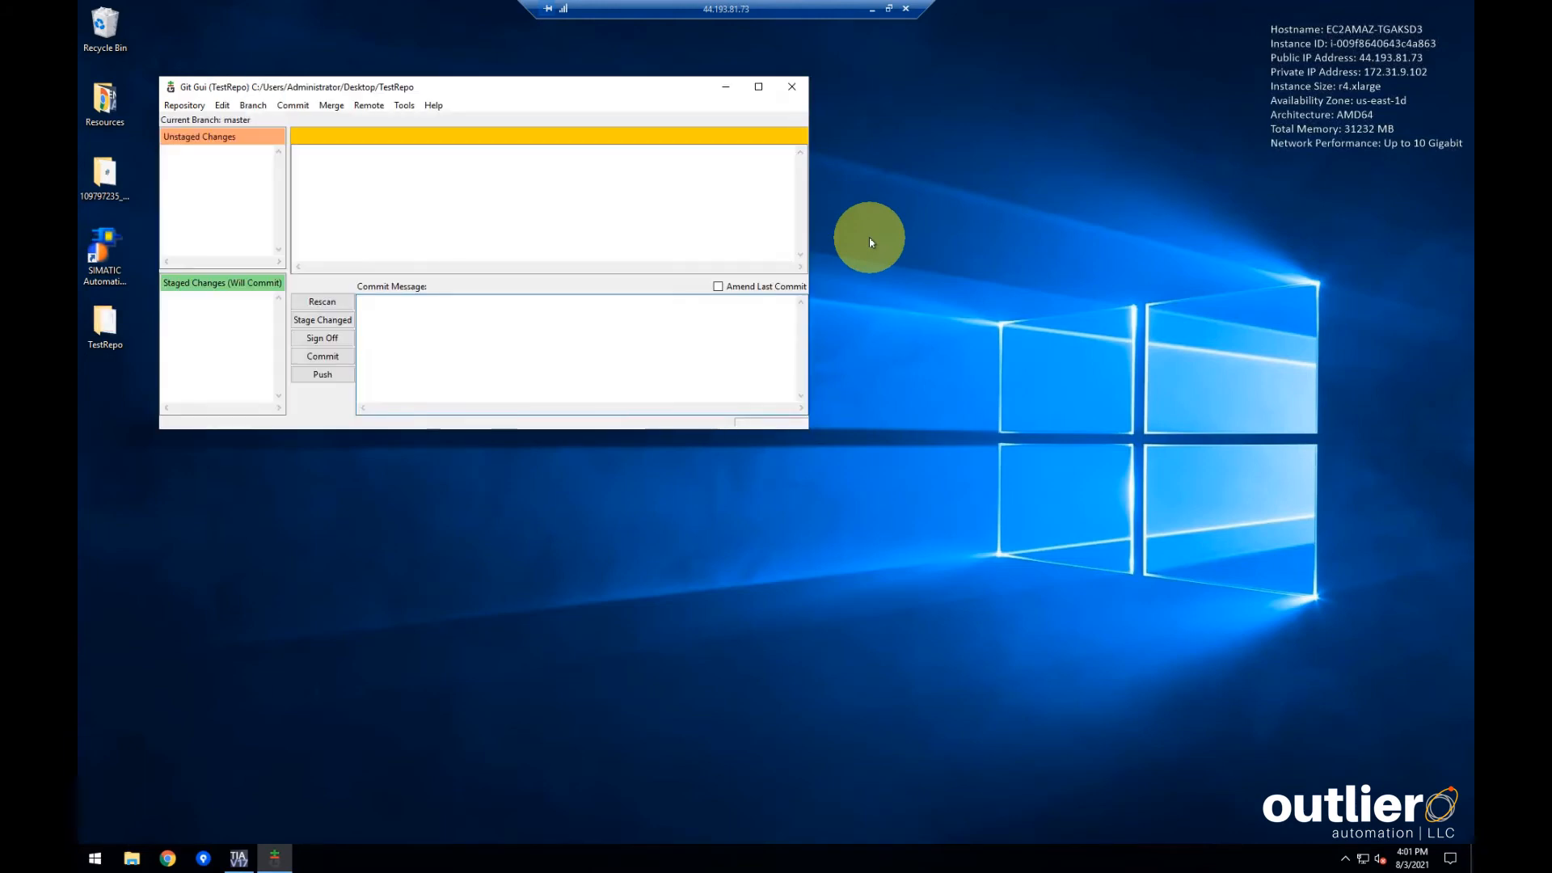
- Open the cloned TestRepo folder and close the Git GUI repository window
{"action": "left_click", "coordinate": [104, 322]}
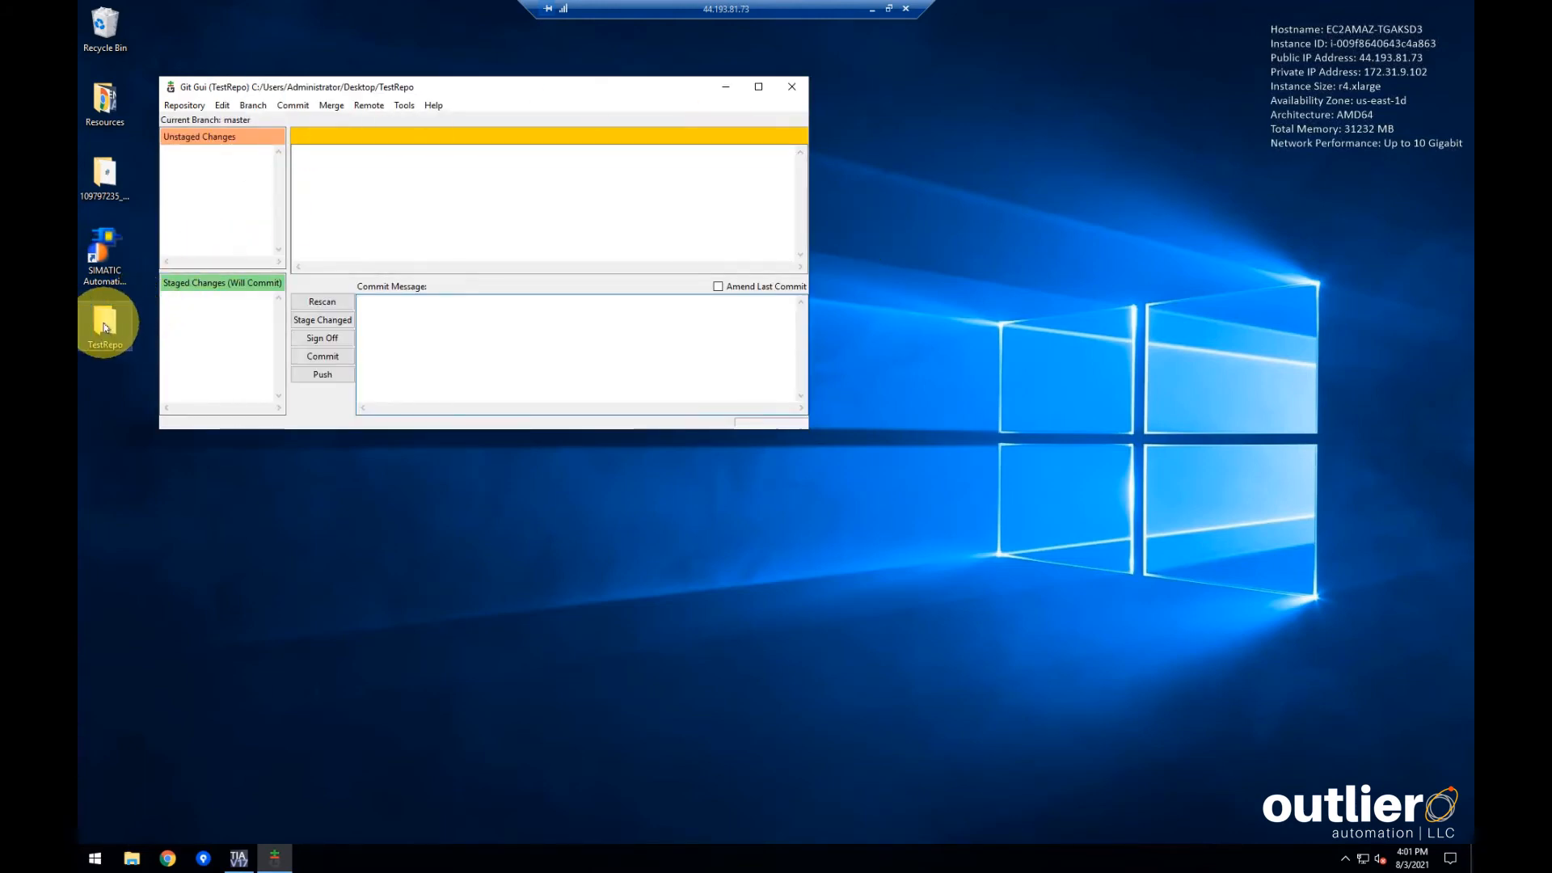
{"action": "double_click", "coordinate": [103, 322]}
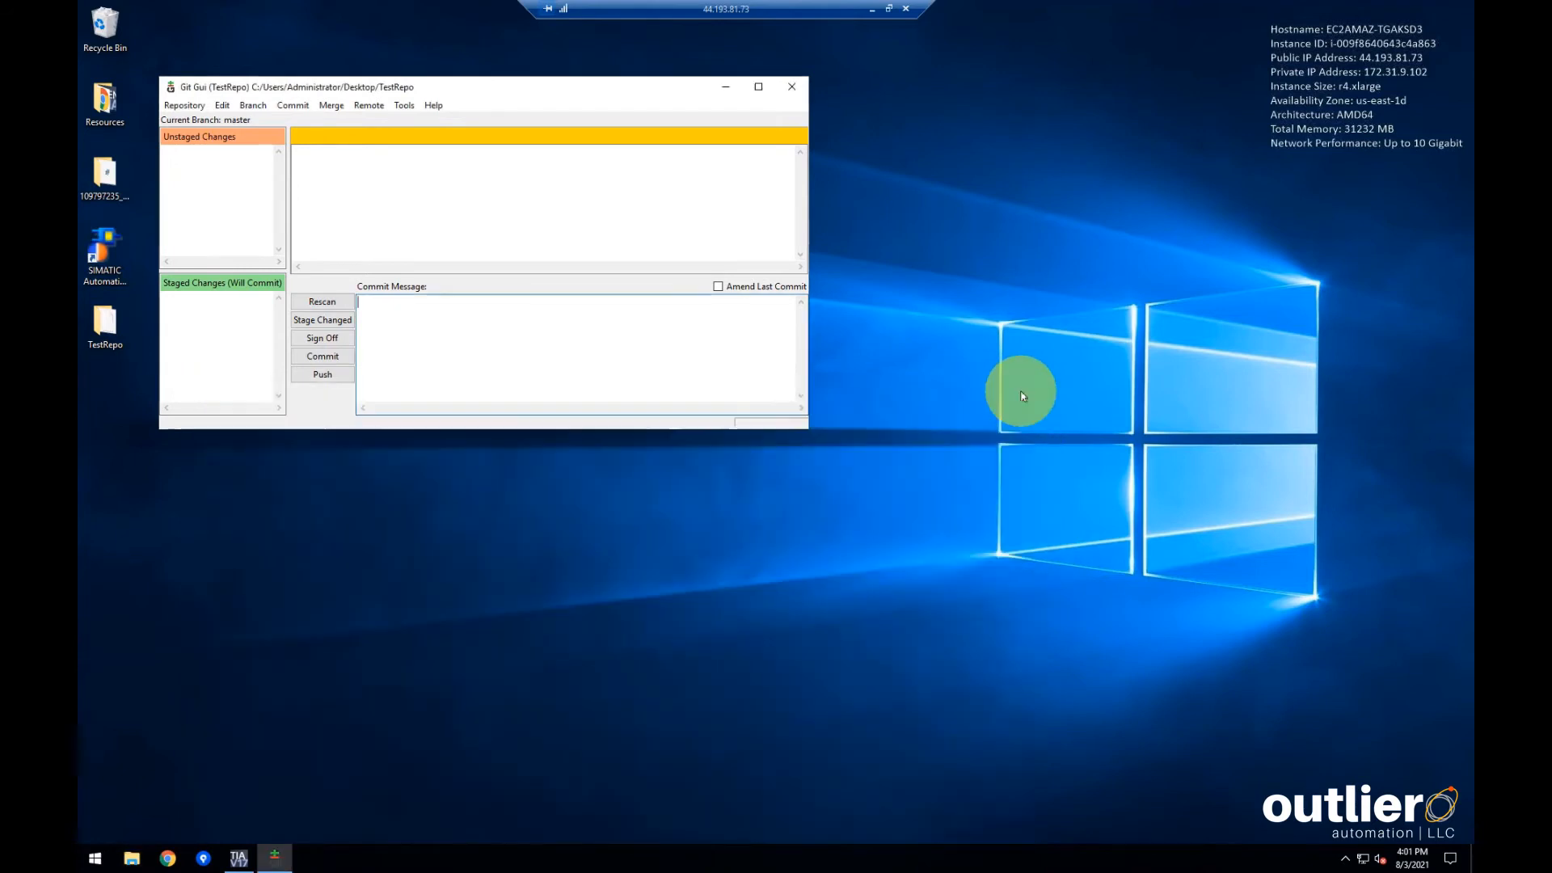
{"action": "left_click", "coordinate": [791, 86]}
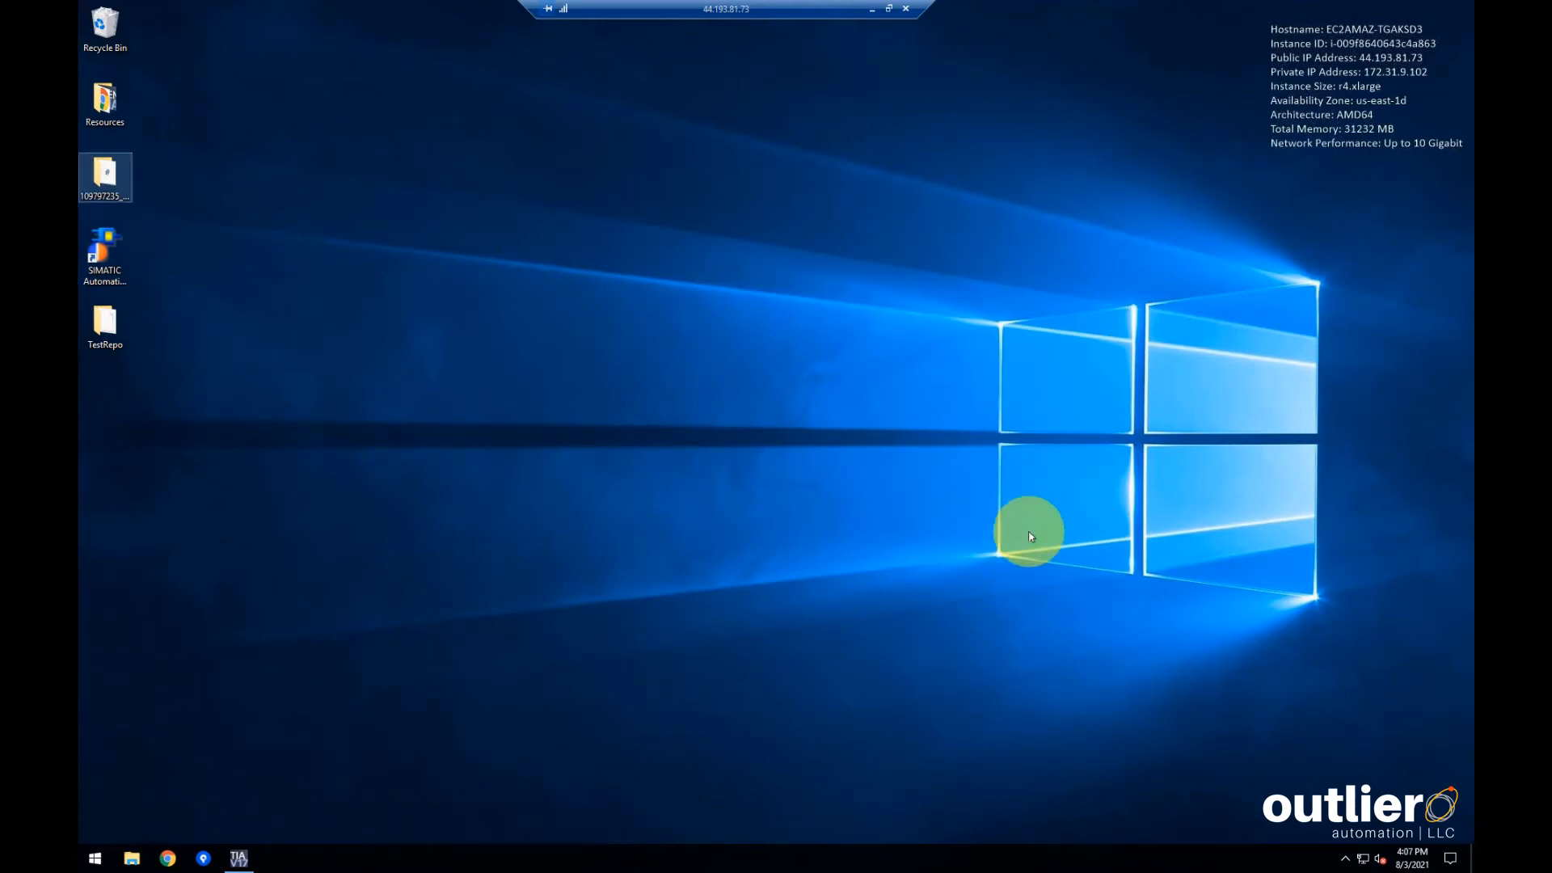
- Add a new Workspace_1 under the project's Version control interface and open it
{"action": "left_click", "coordinate": [238, 857]}
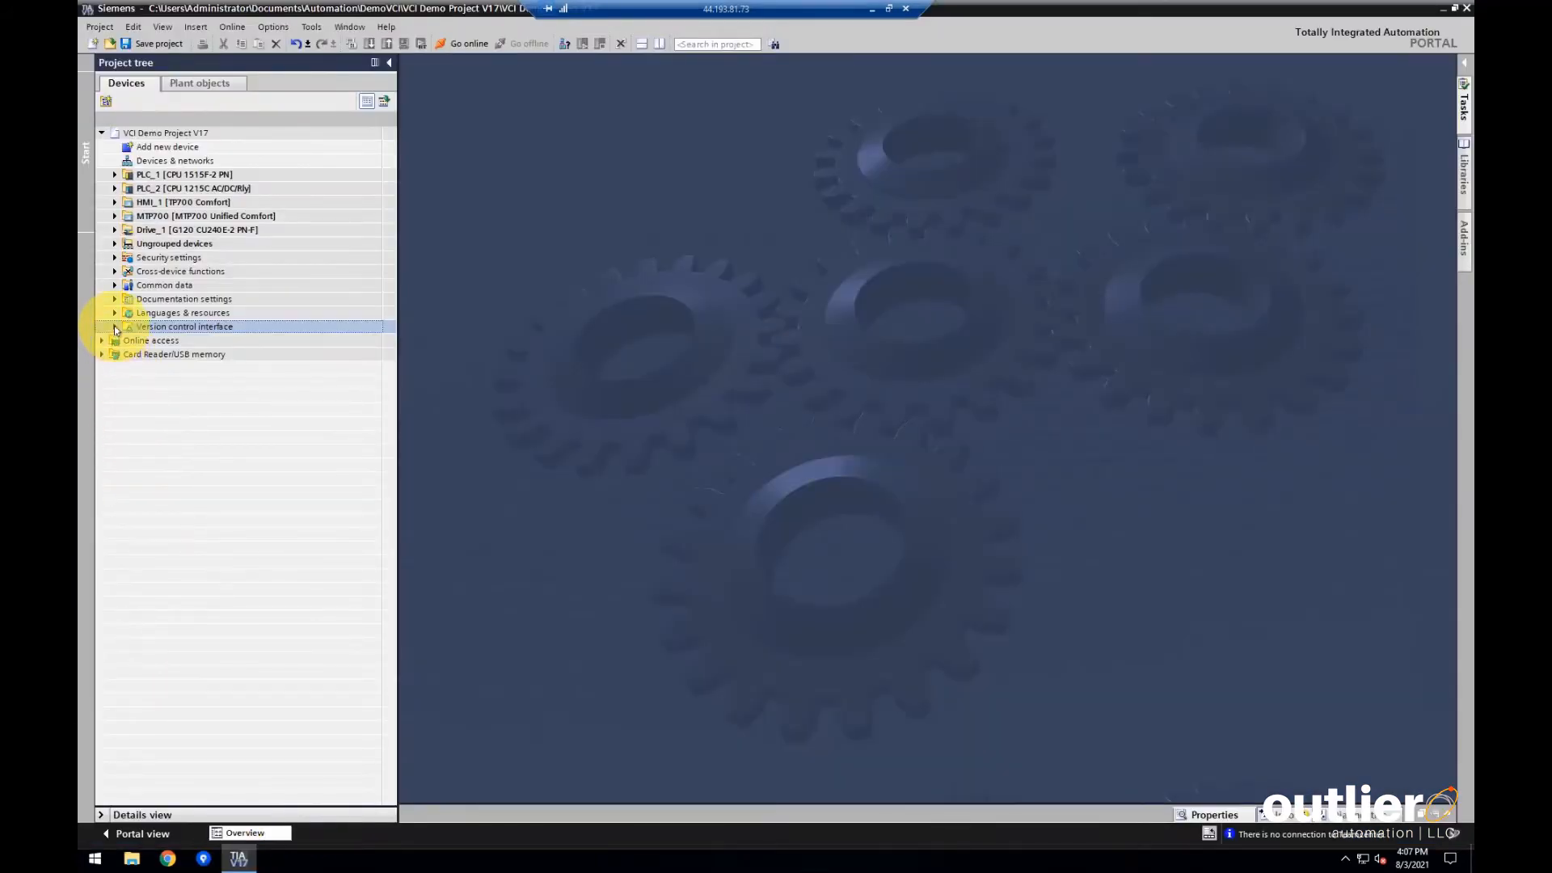
{"action": "left_click", "coordinate": [113, 327]}
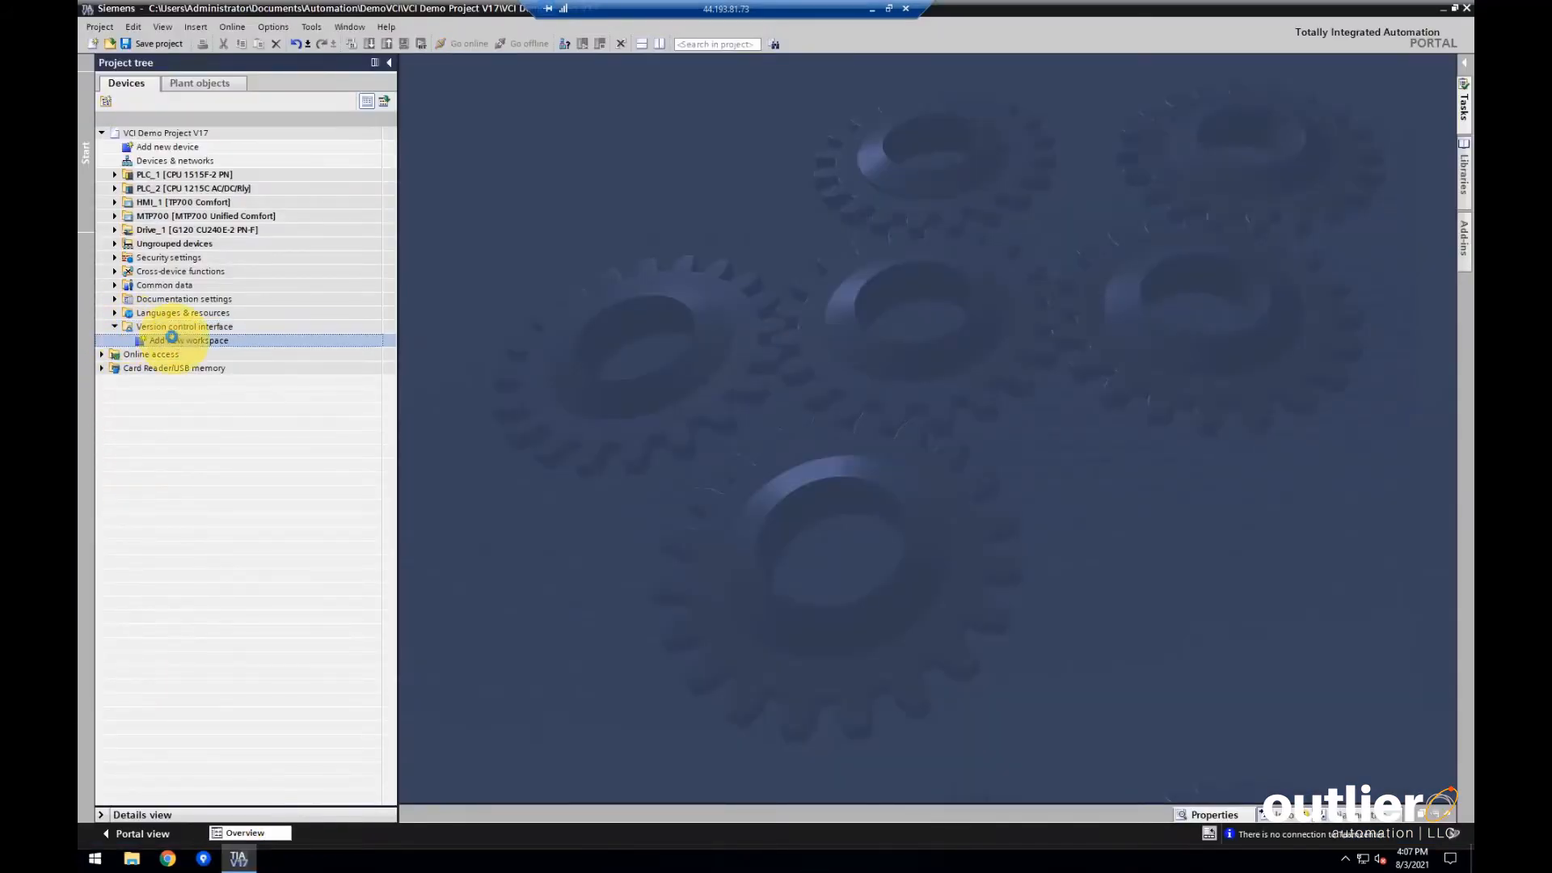
{"action": "left_click", "coordinate": [188, 340]}
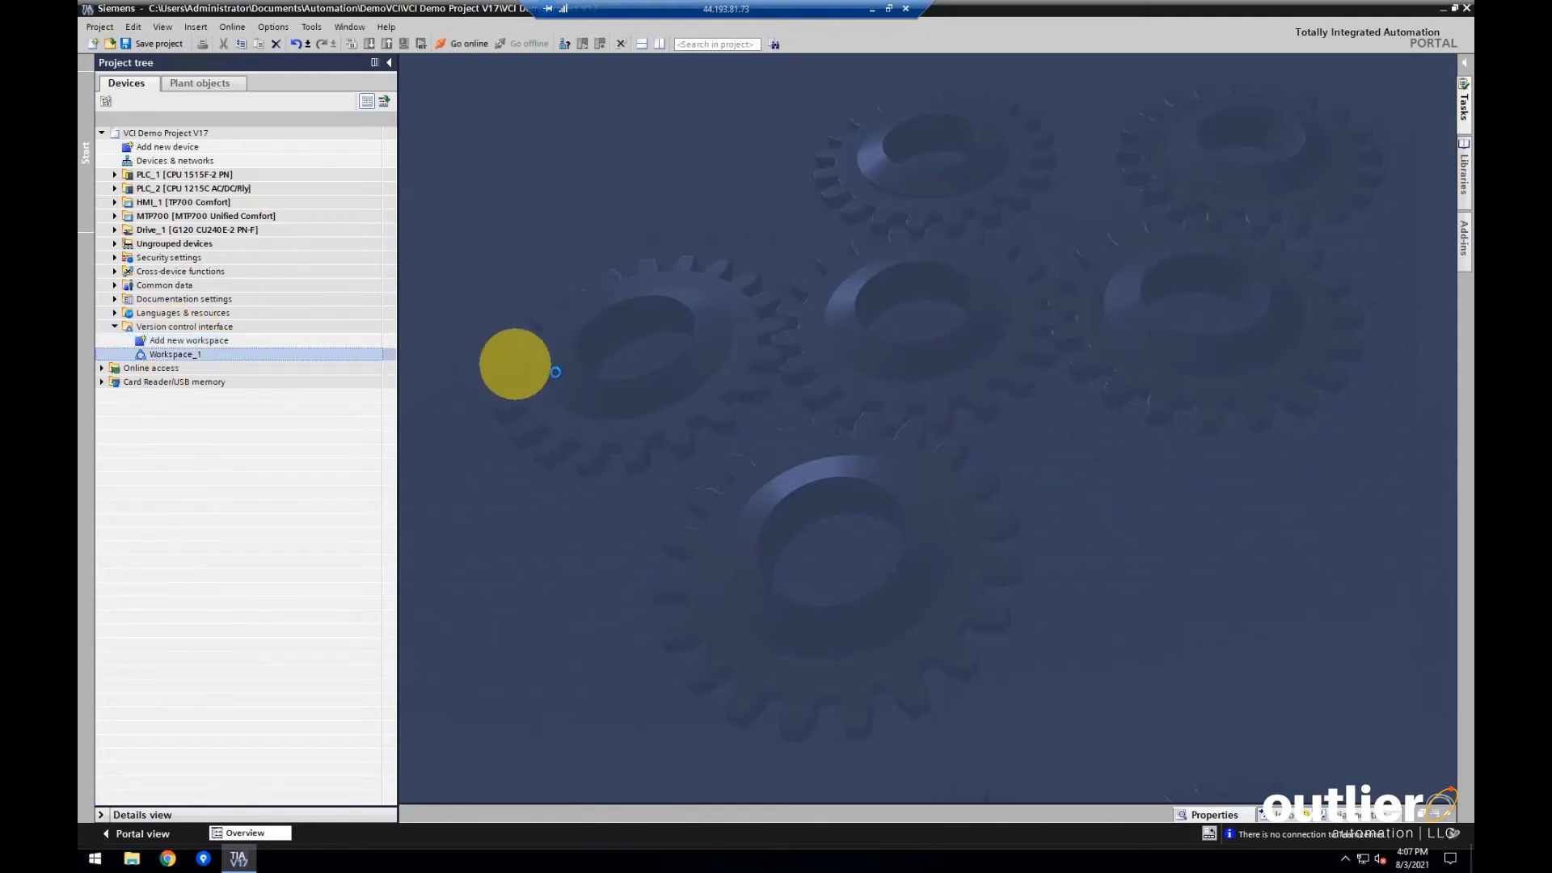
{"action": "double_click", "coordinate": [175, 354]}
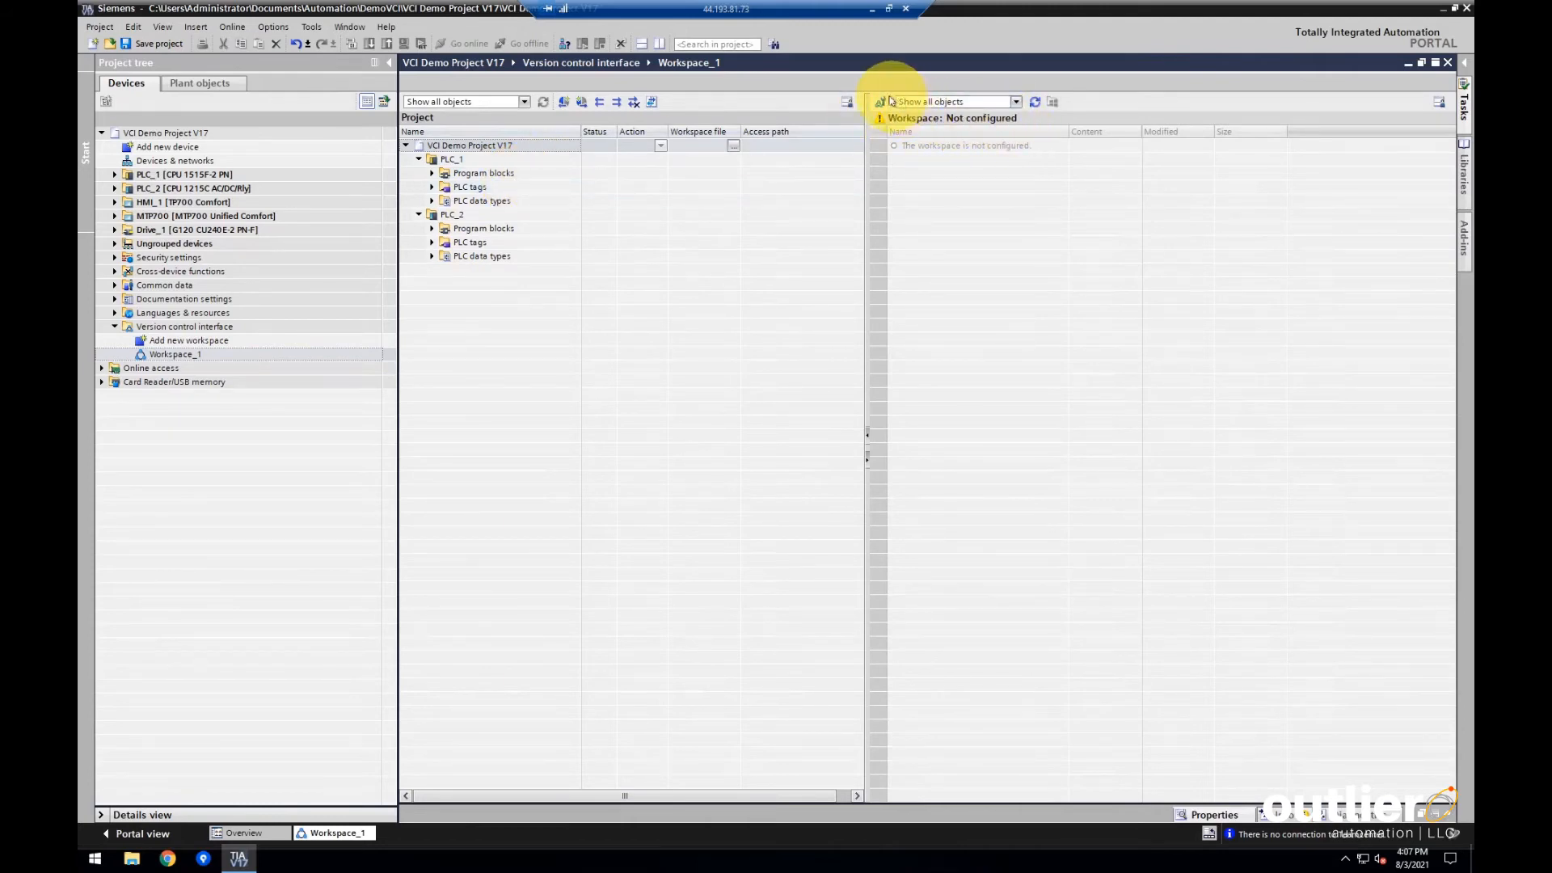
- Configure Workspace_1 on the Desktop TestRepo folder with the Git add-in
{"action": "left_click", "coordinate": [879, 100]}
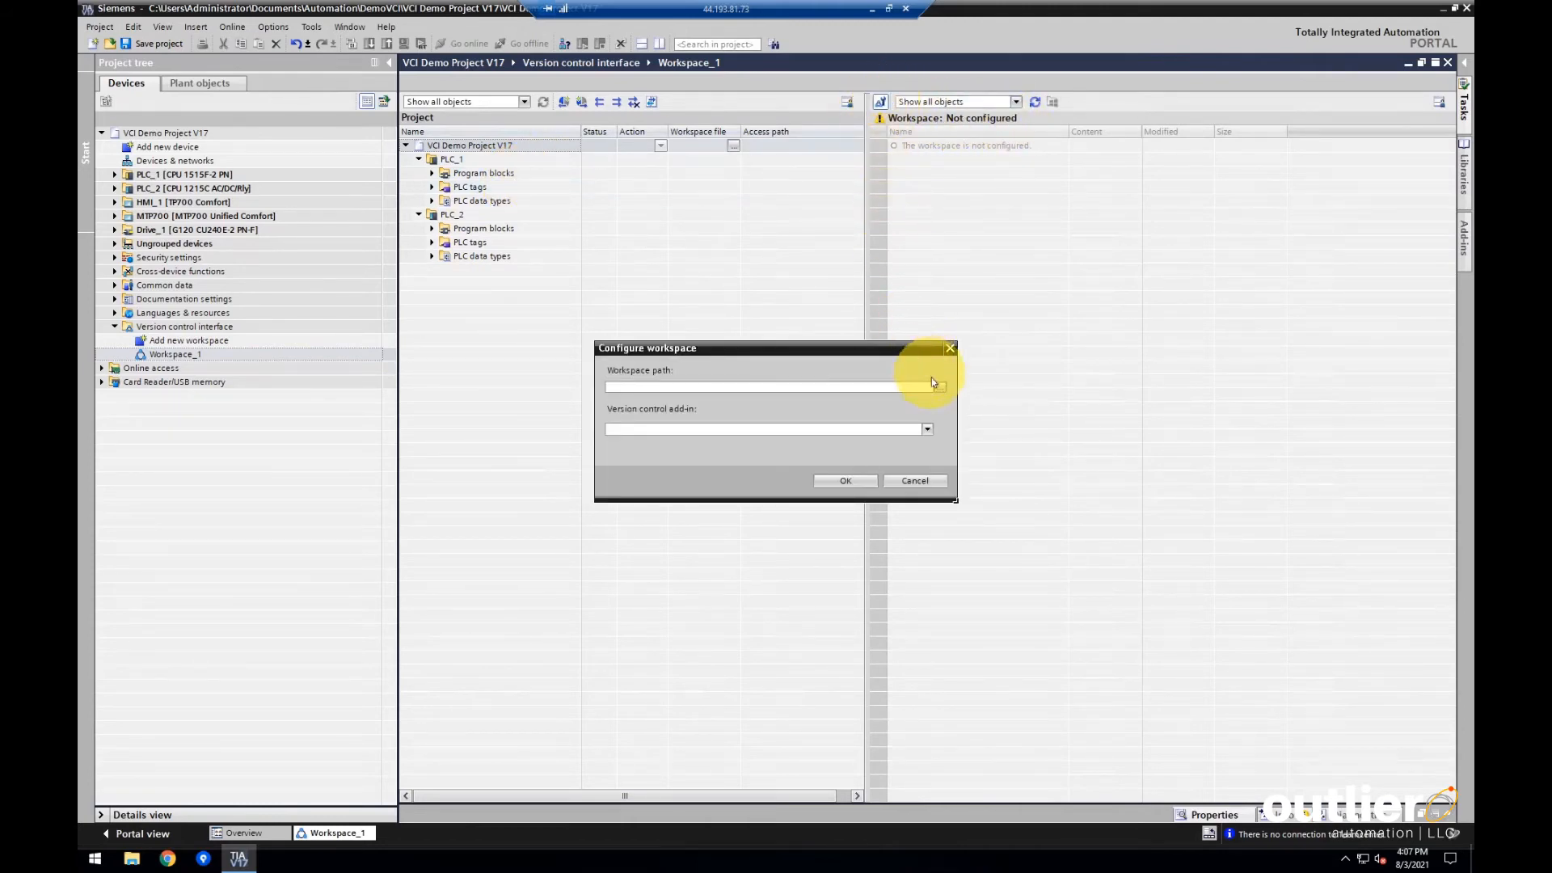
{"action": "left_click", "coordinate": [936, 386]}
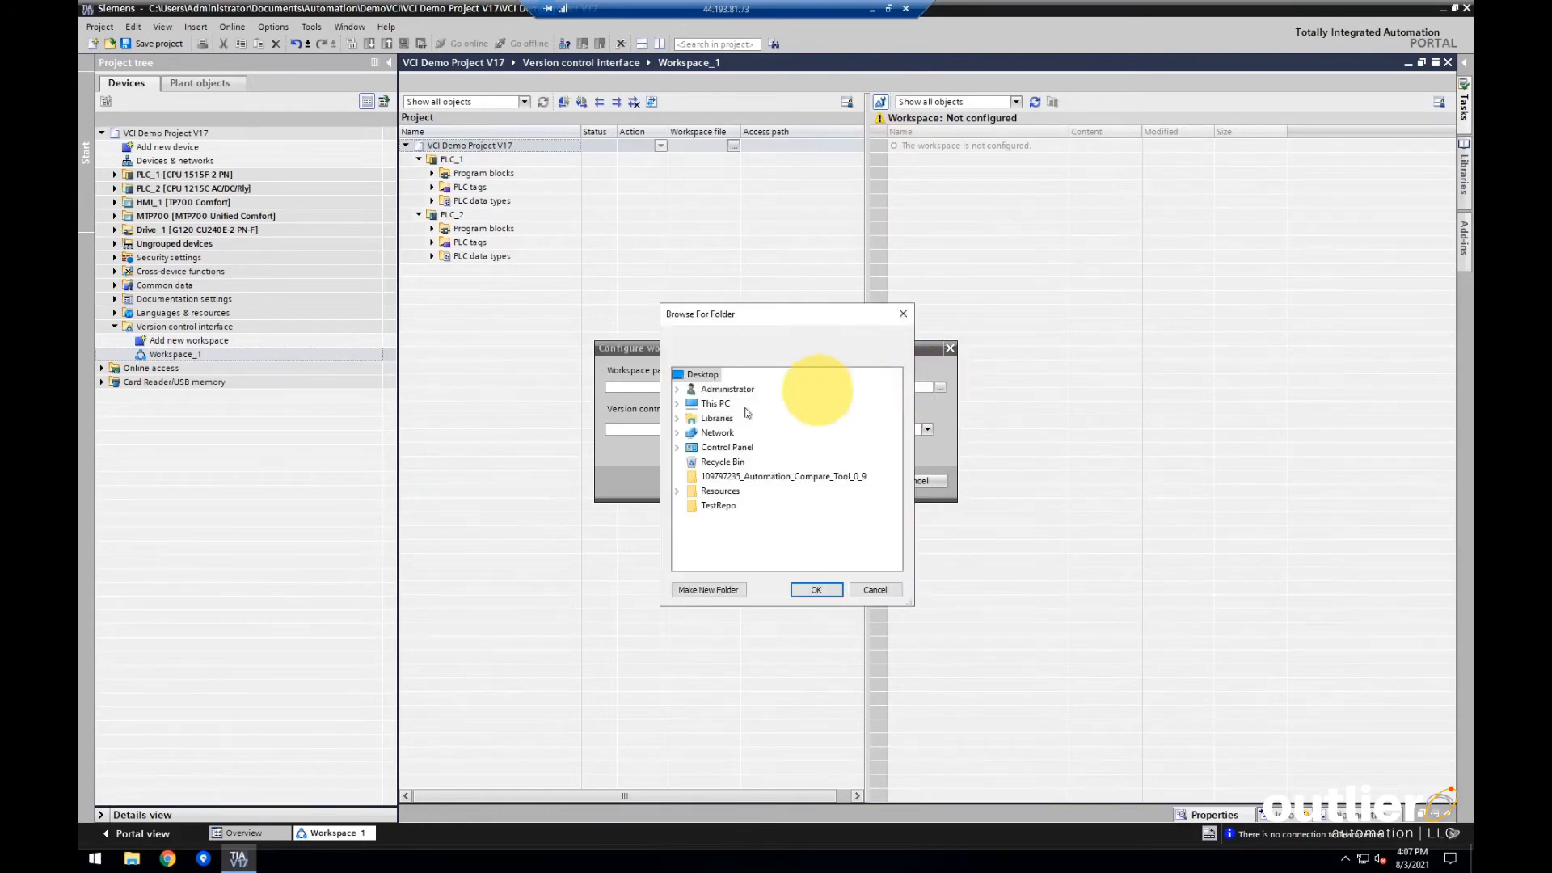
{"action": "left_click", "coordinate": [718, 504]}
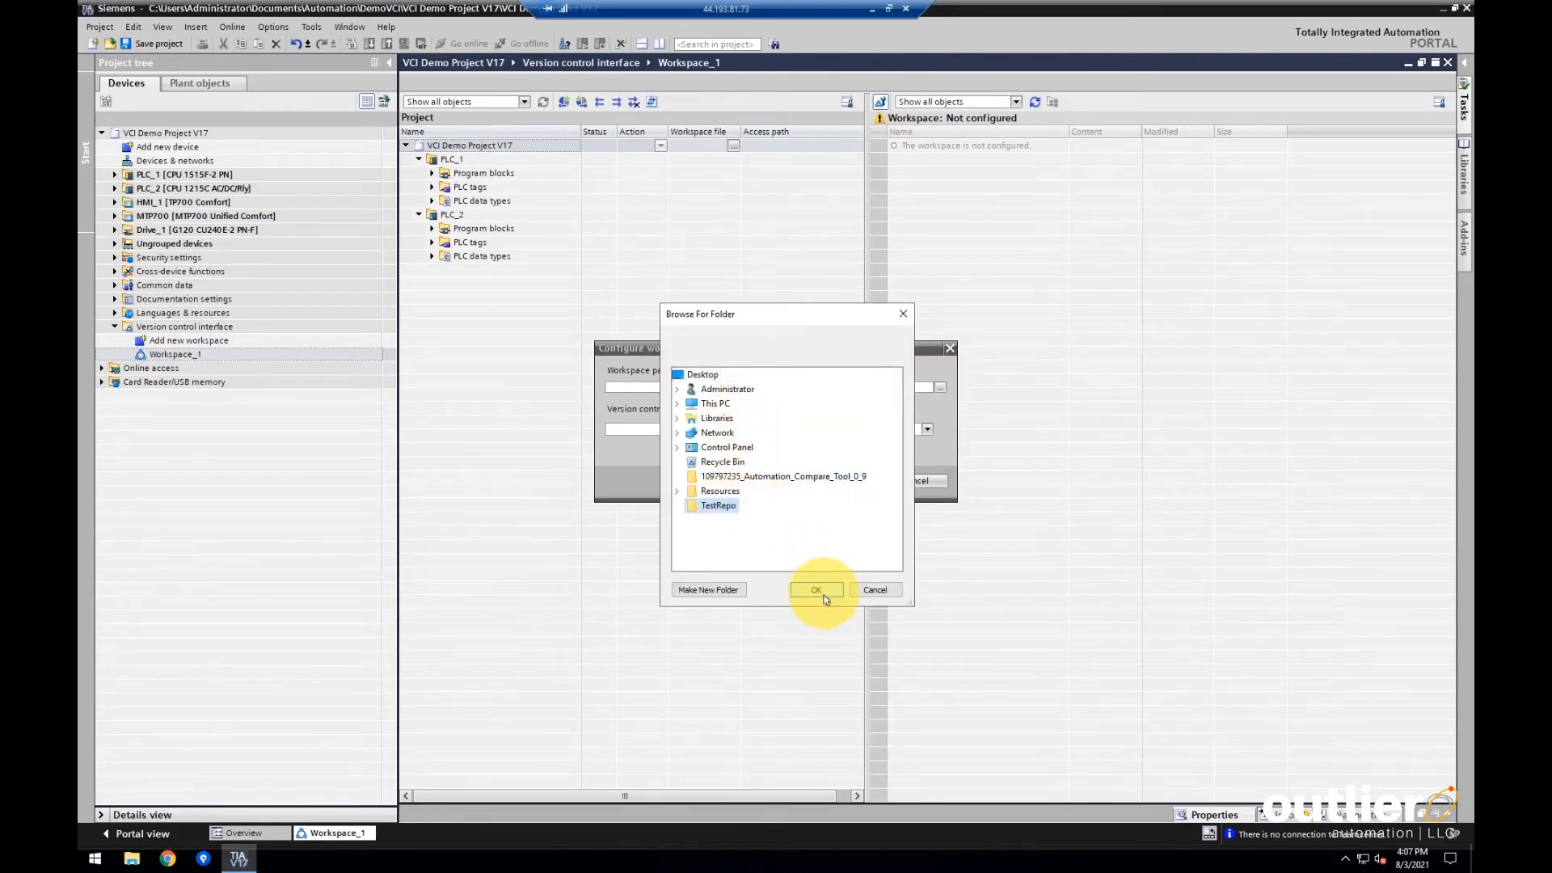
{"action": "left_click", "coordinate": [815, 590]}
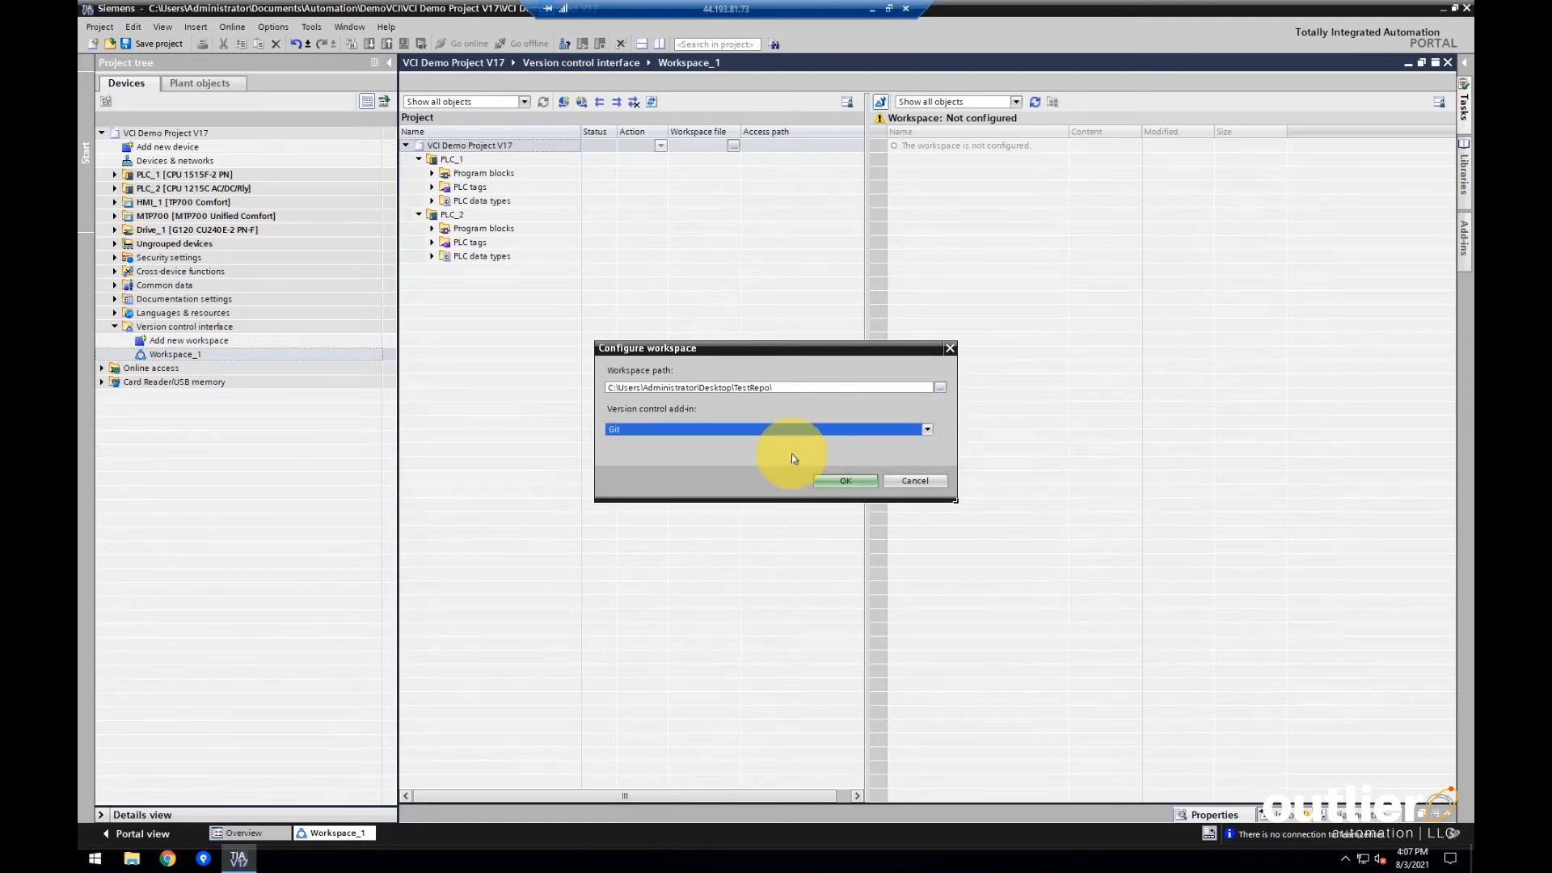
{"action": "left_click", "coordinate": [844, 481]}
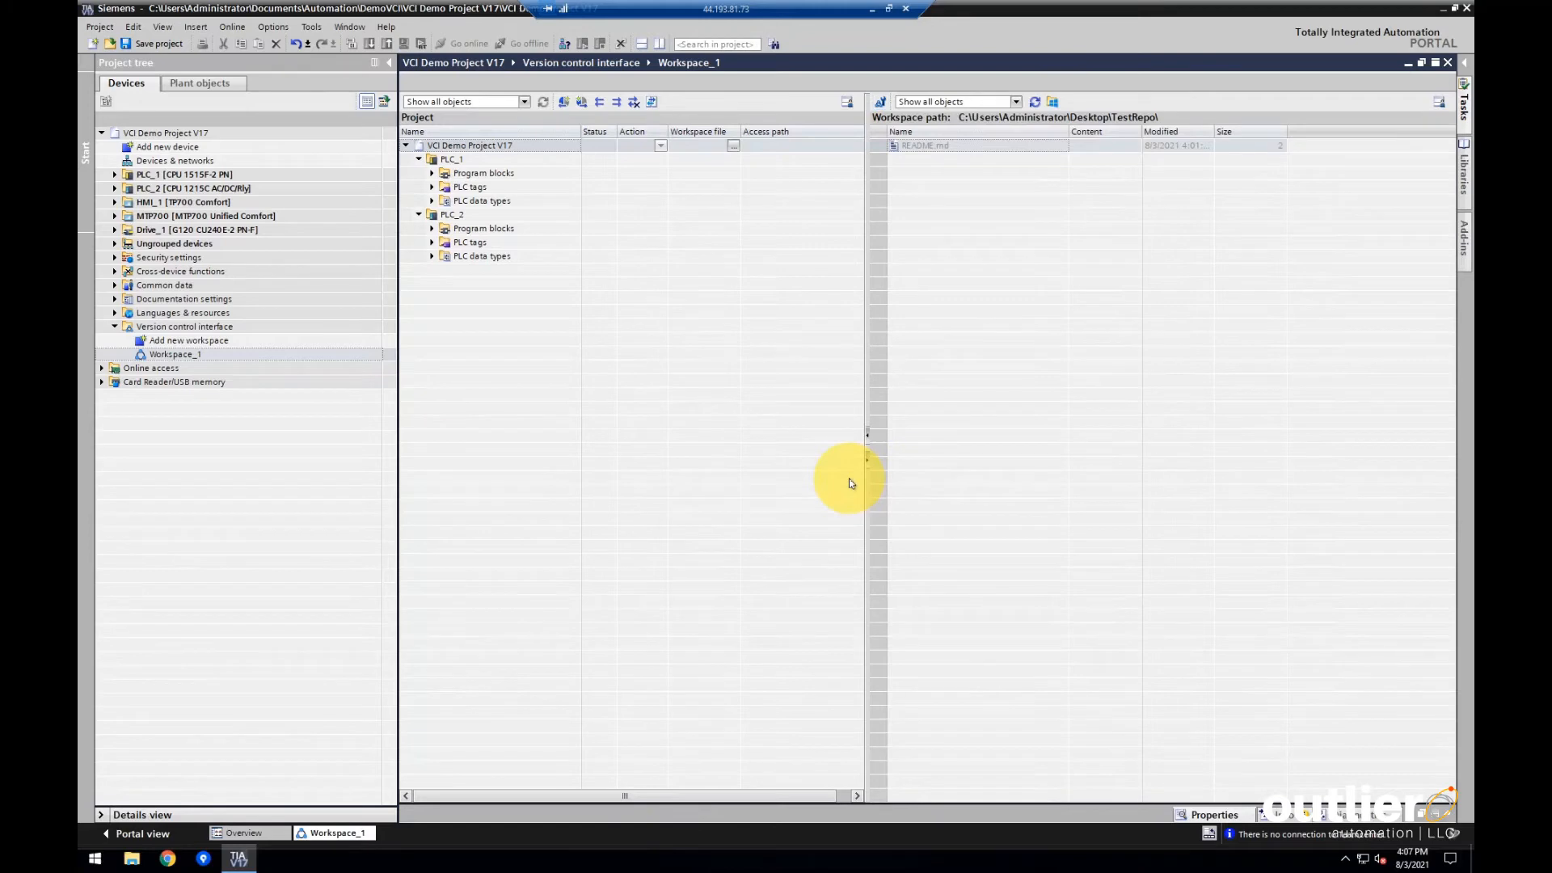
{"action": "mouse_move", "coordinate": [663, 297]}
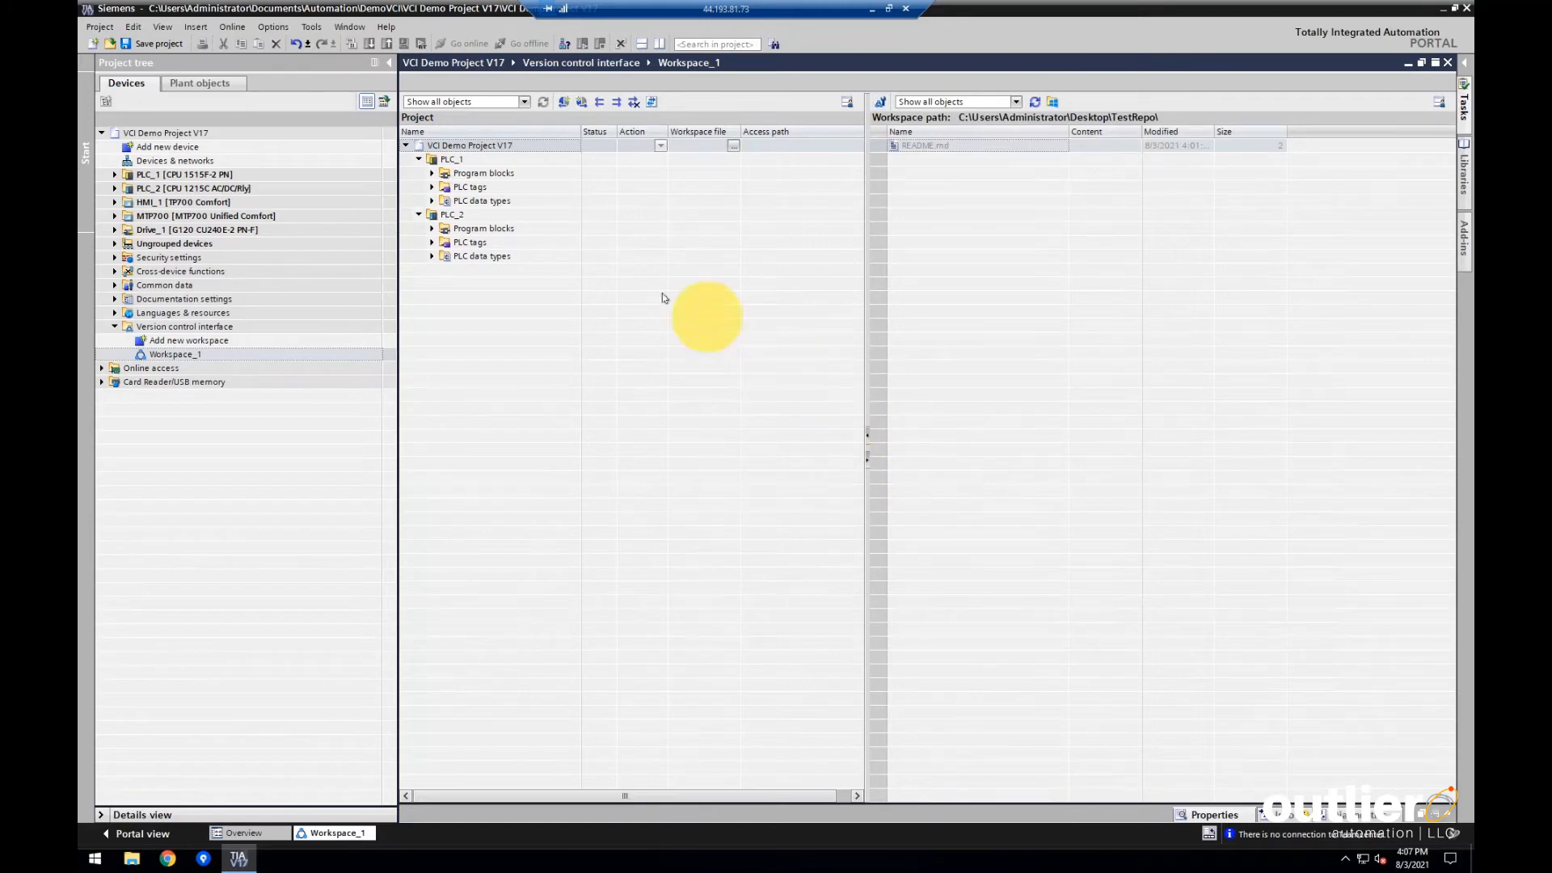
- Export PLC_1 to the workspace, dismiss the Git add error and open the export log
{"action": "left_click", "coordinate": [451, 158]}
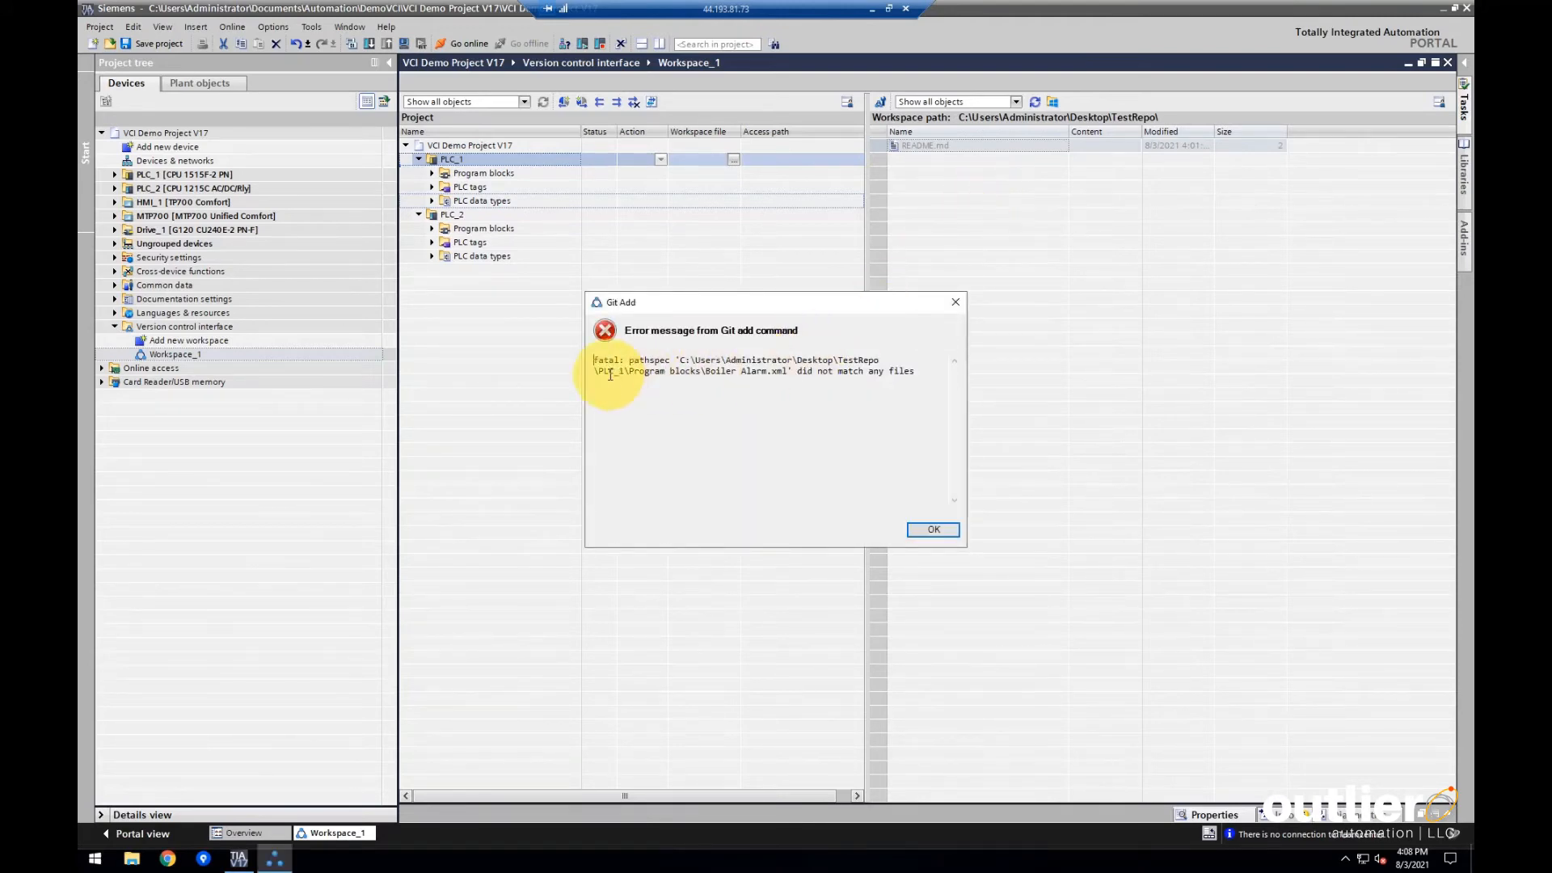
{"action": "mouse_move", "coordinate": [911, 489]}
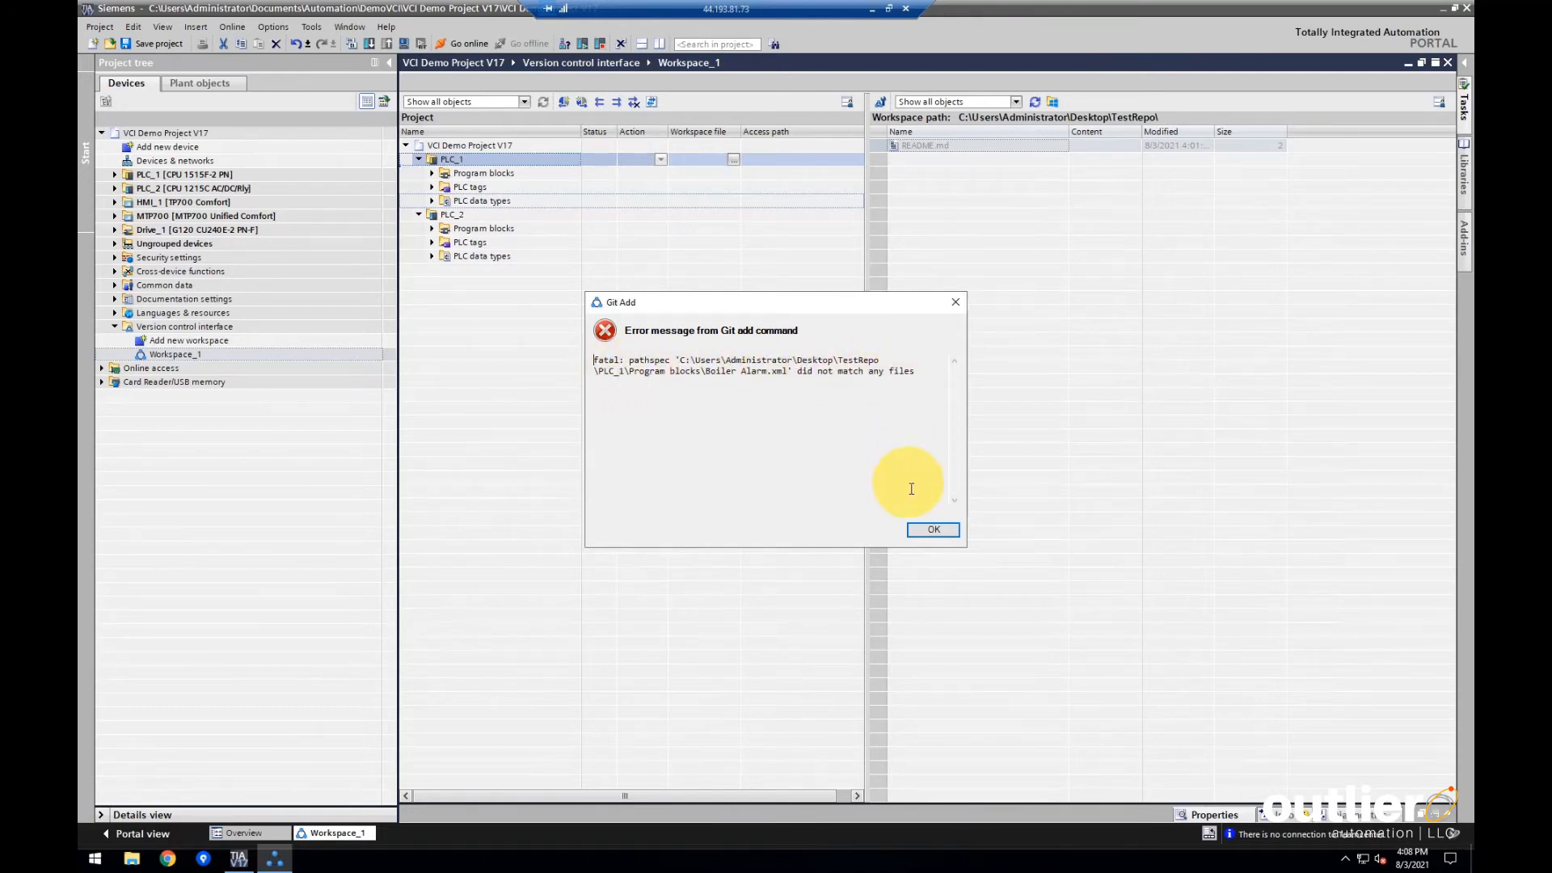
{"action": "left_click", "coordinate": [931, 530]}
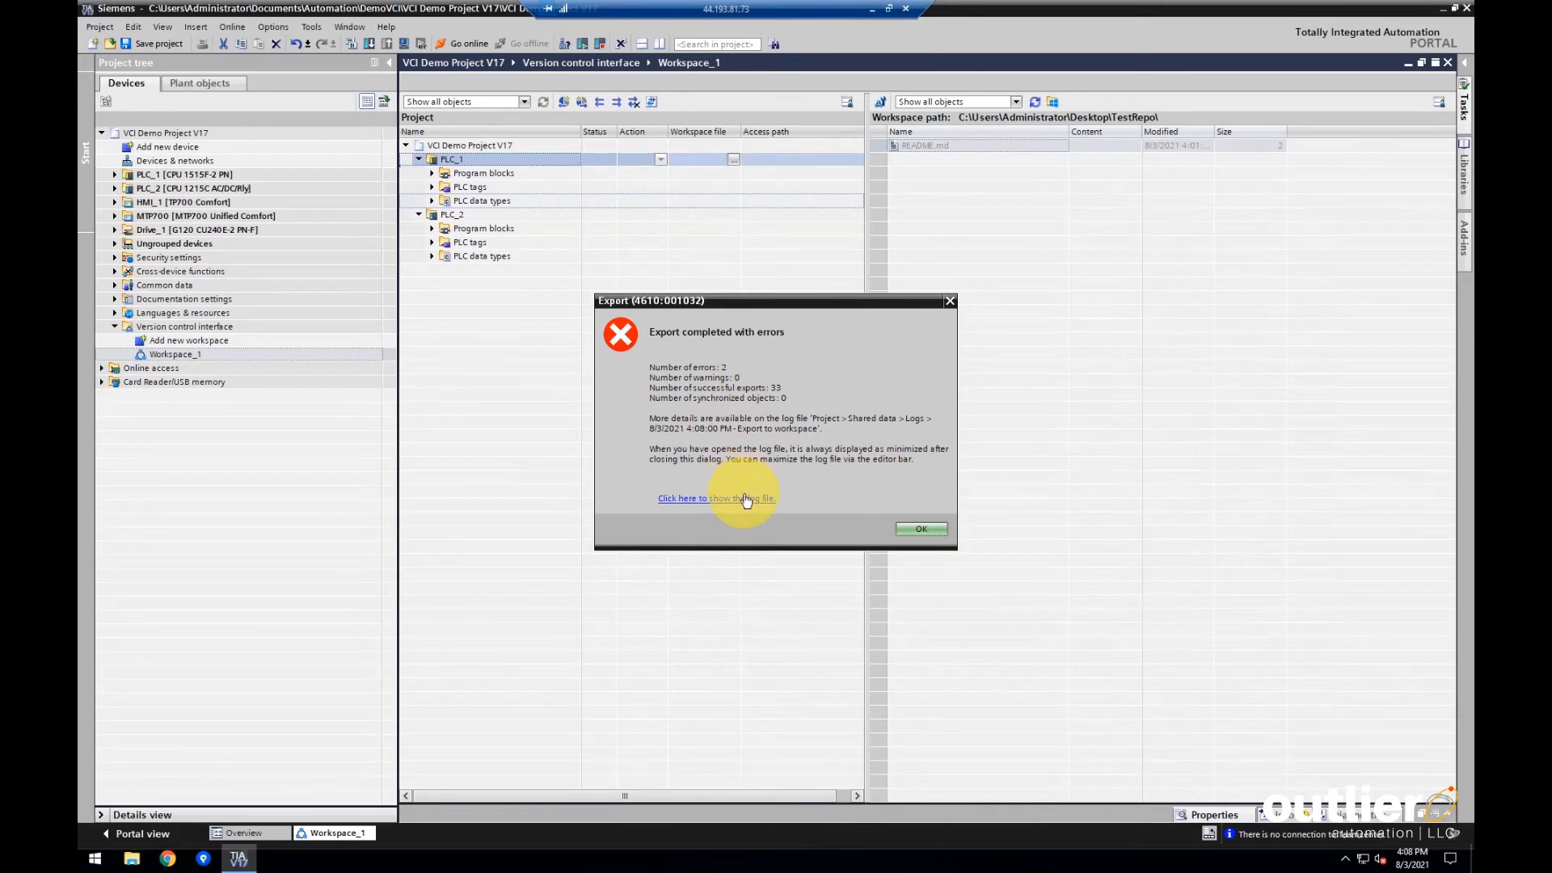
{"action": "left_click", "coordinate": [714, 498]}
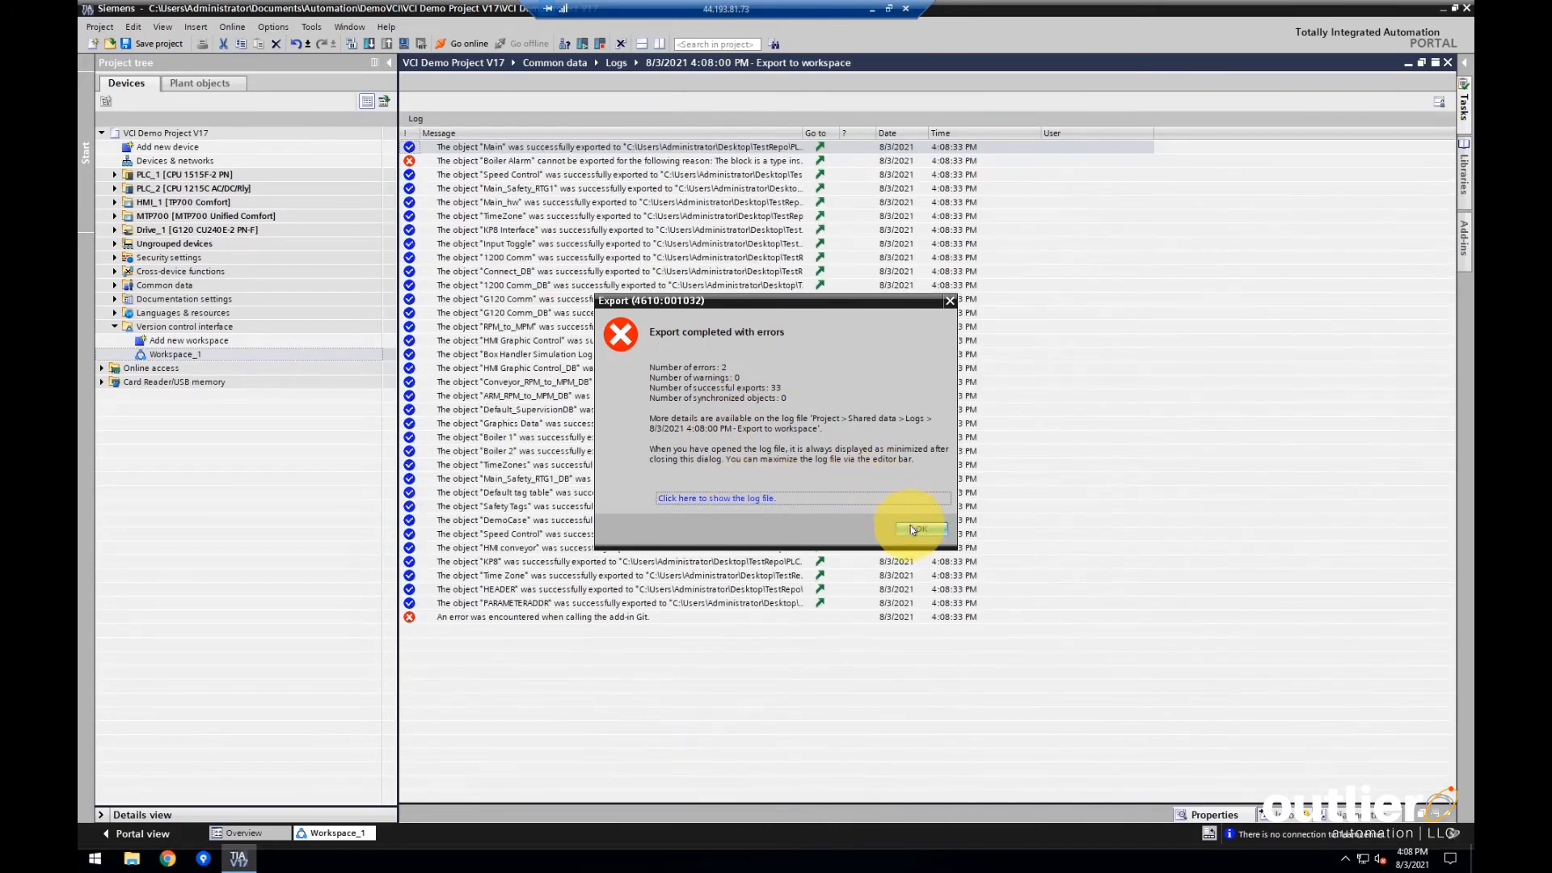
{"action": "left_click", "coordinate": [915, 529]}
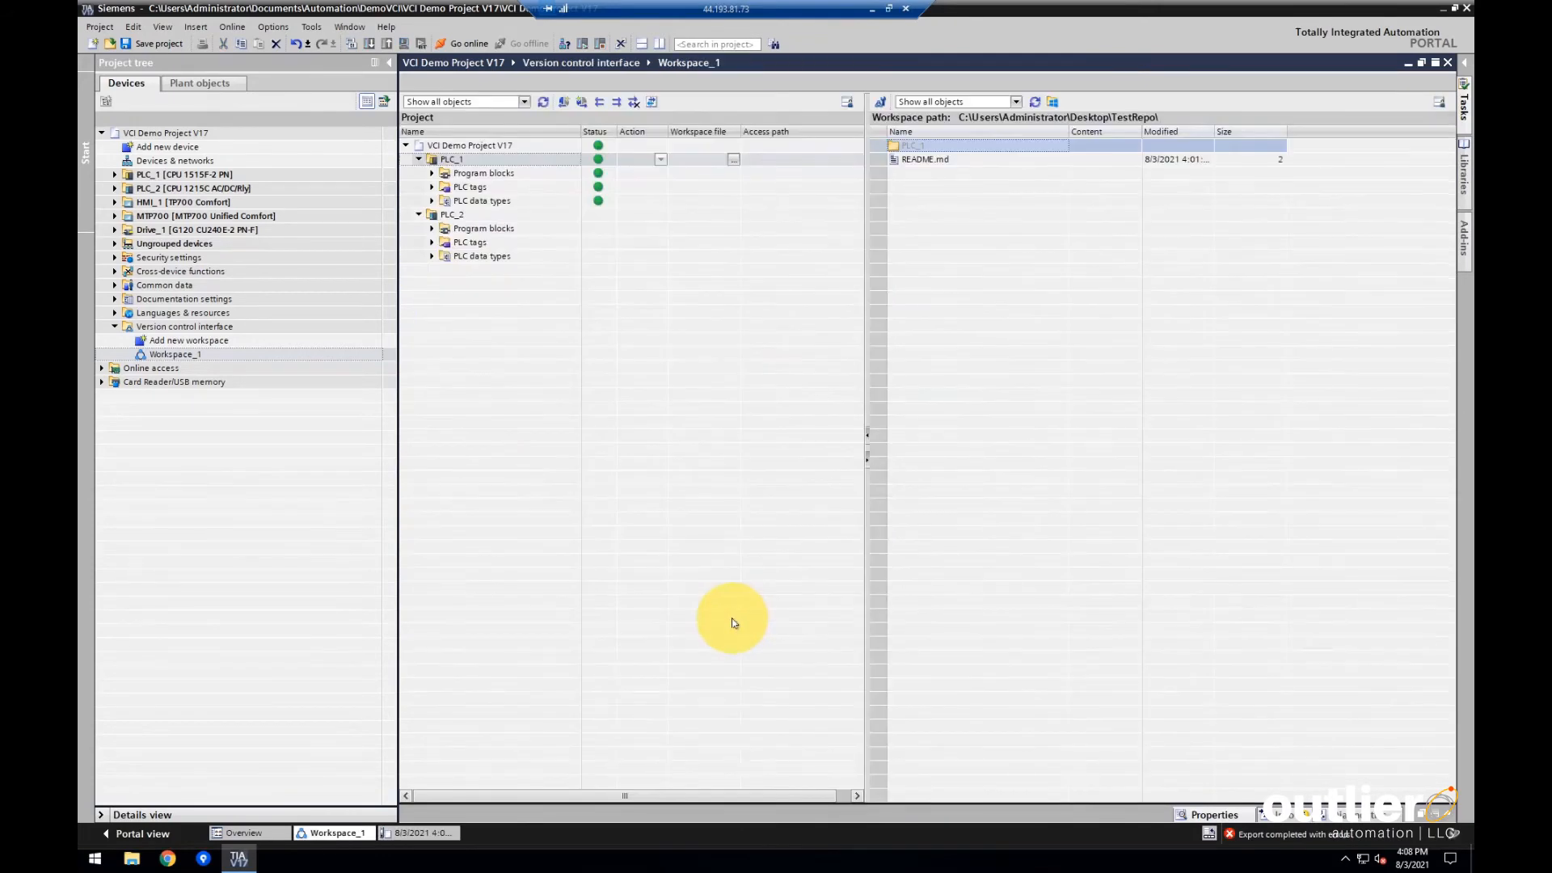
- Review the export log showing the Boiler Alarm failure and close it
{"action": "left_click", "coordinate": [424, 833]}
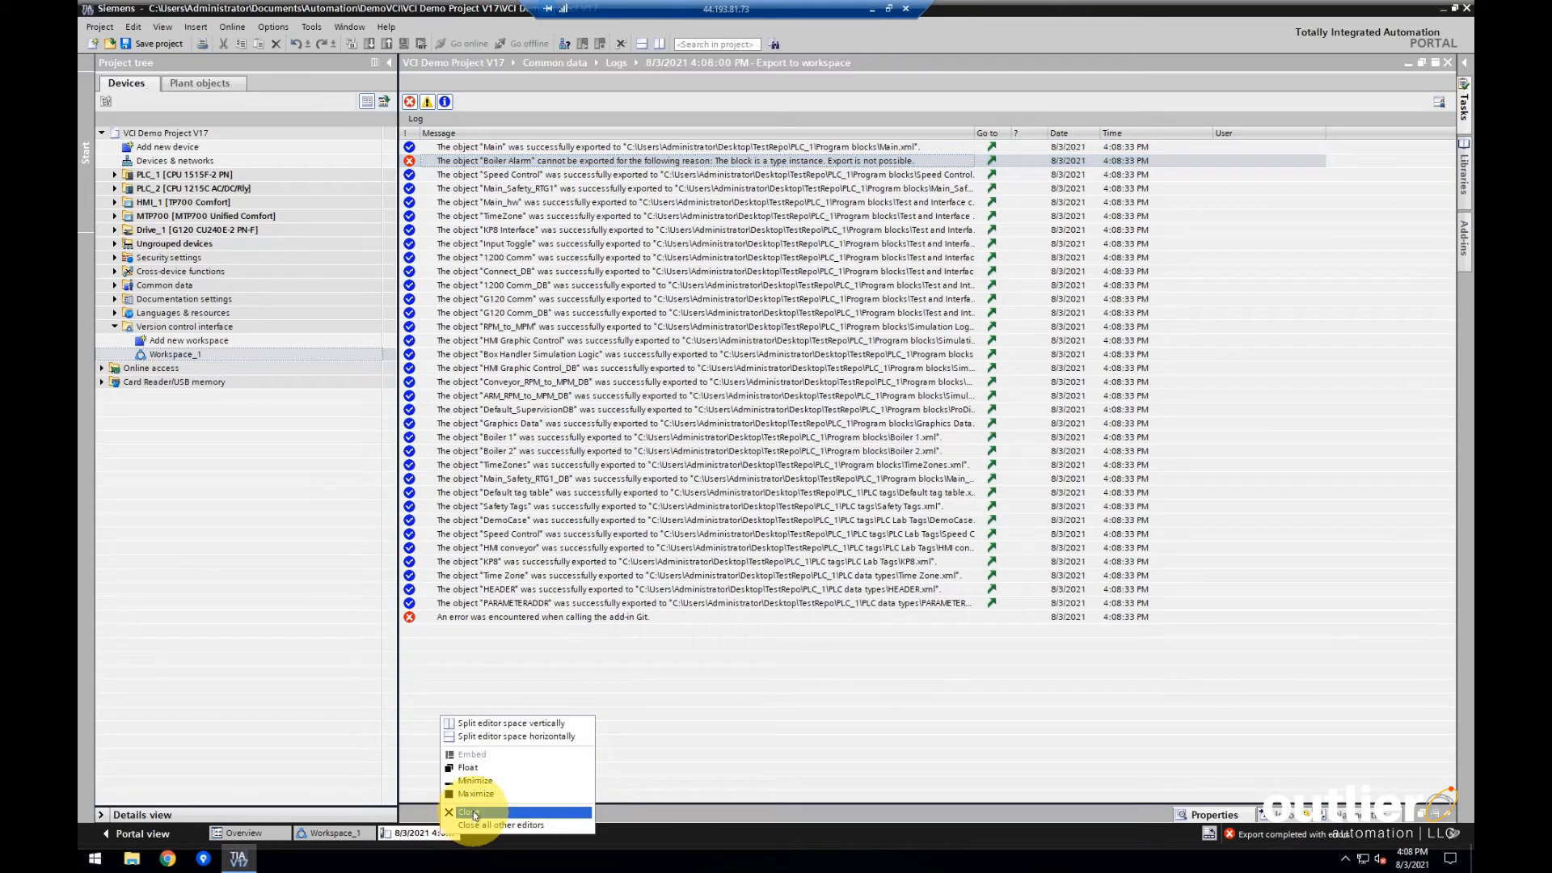
{"action": "left_click", "coordinate": [464, 812]}
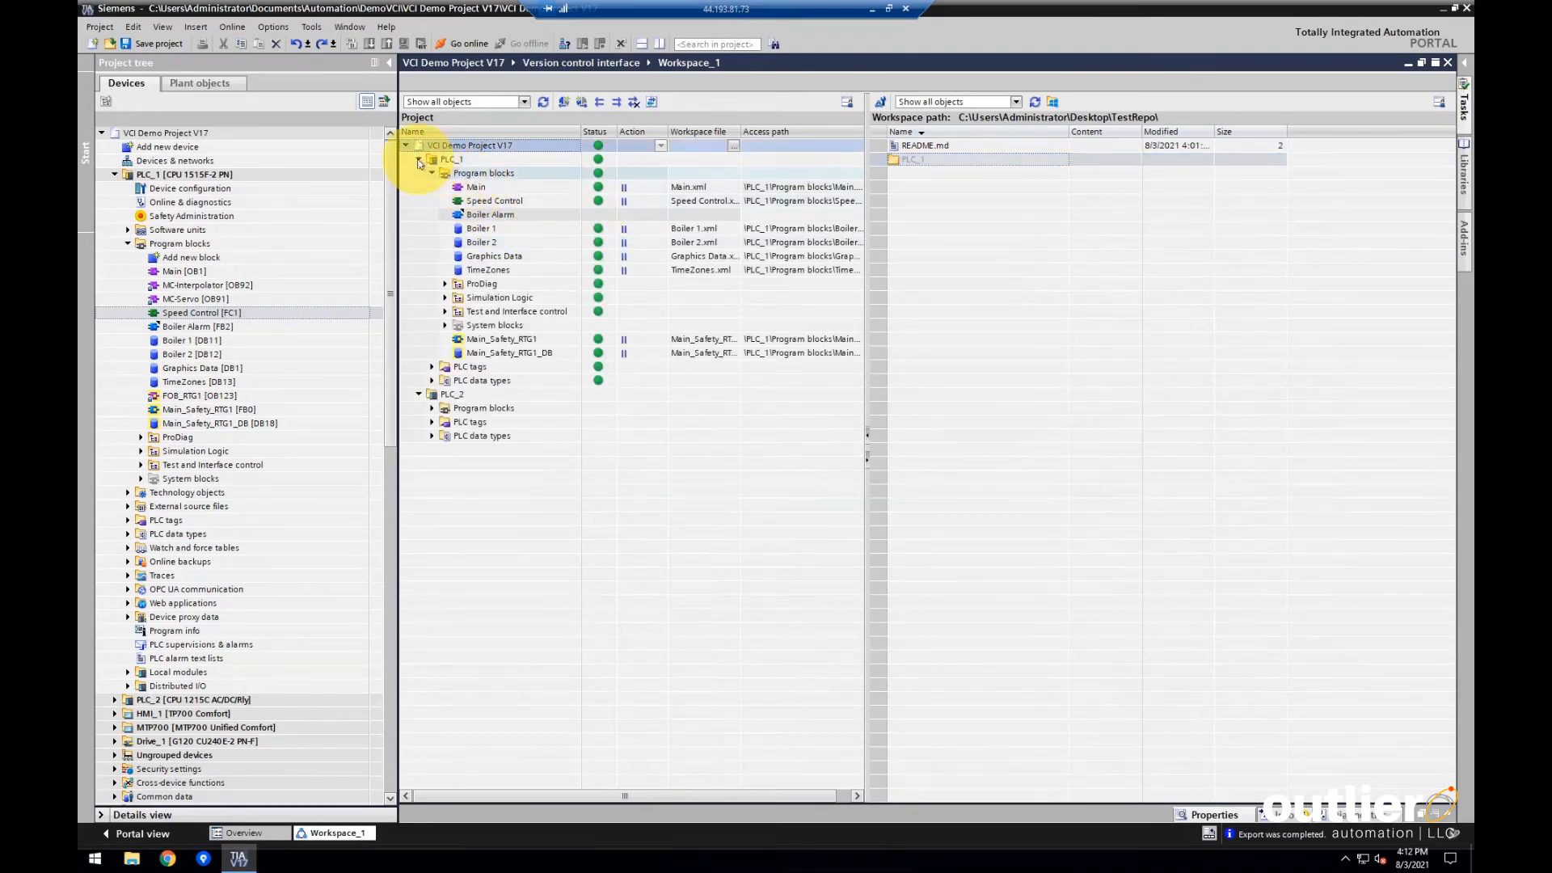
- Run Git Add on the PLC_1 workspace folder and acknowledge the error-free result
{"action": "left_click", "coordinate": [421, 160]}
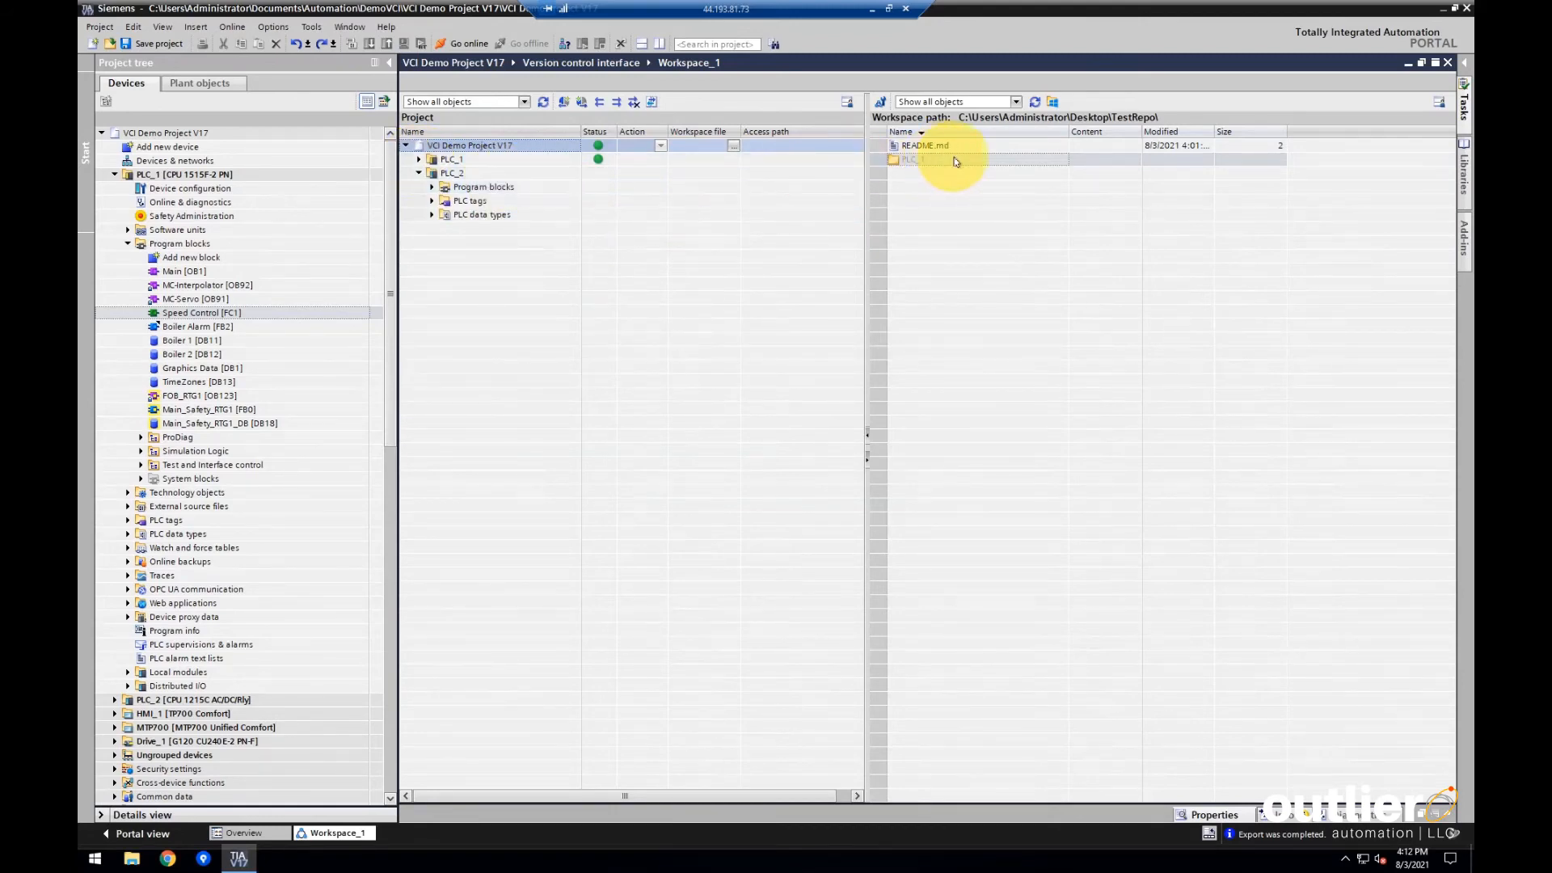
{"action": "right_click", "coordinate": [954, 160]}
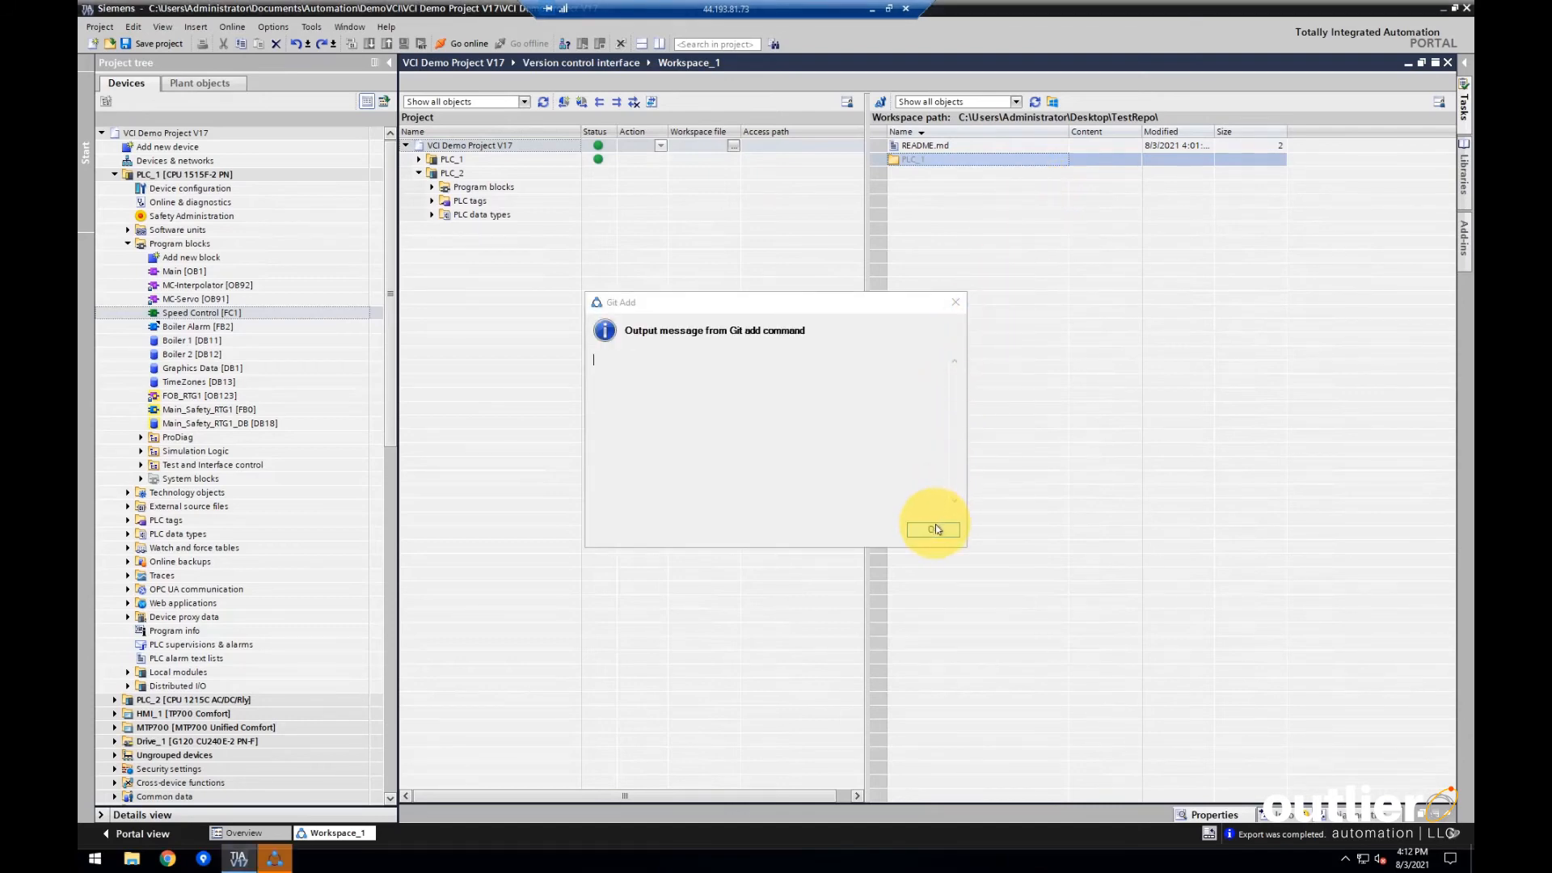
{"action": "left_click", "coordinate": [931, 530]}
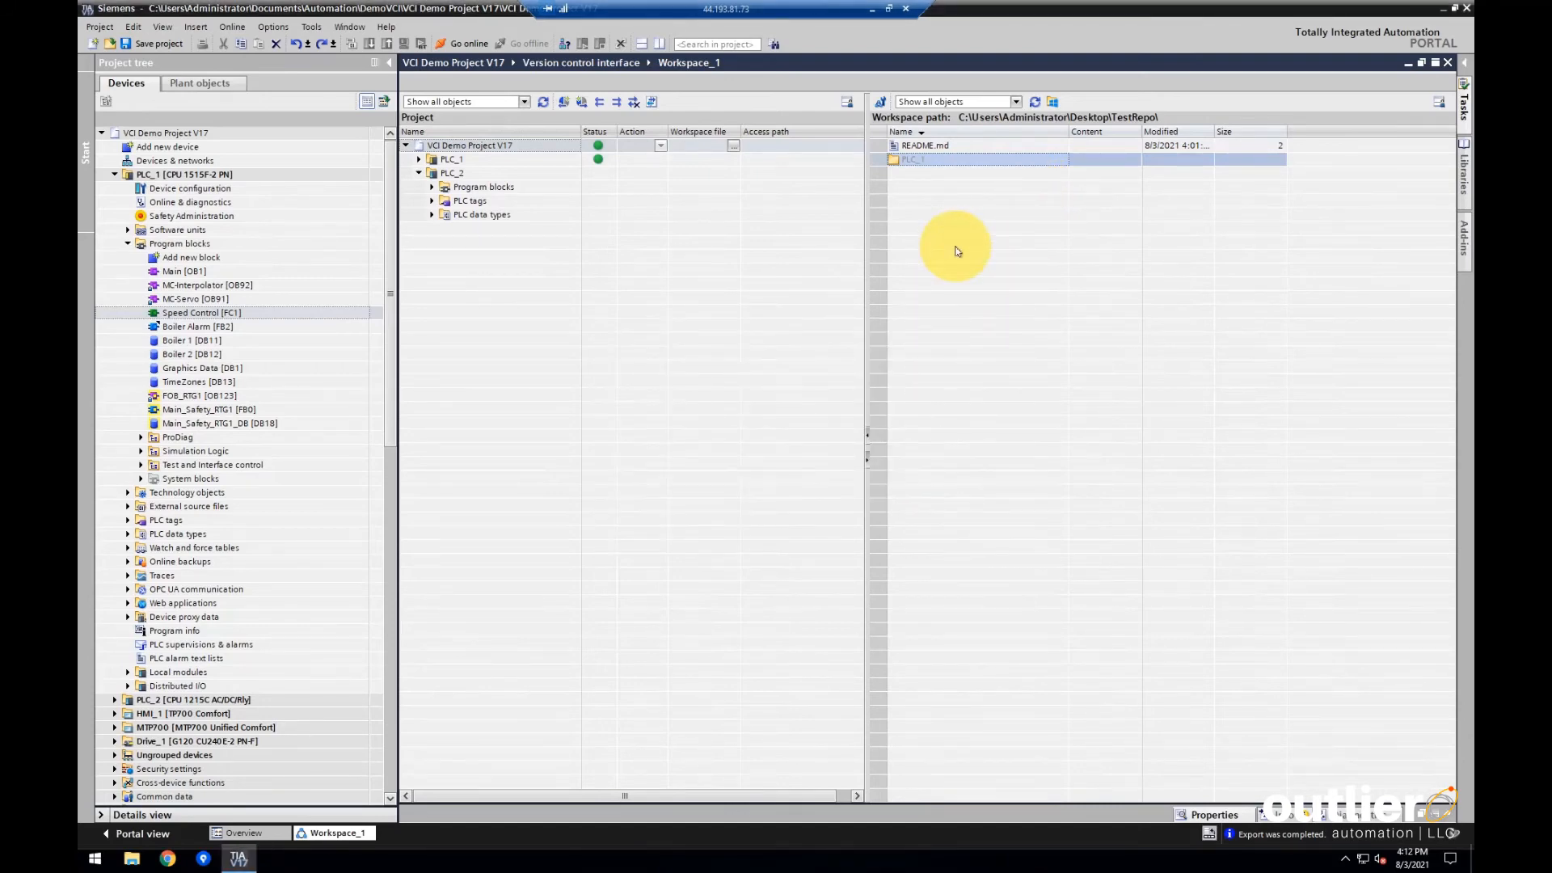
{"action": "right_click", "coordinate": [907, 161]}
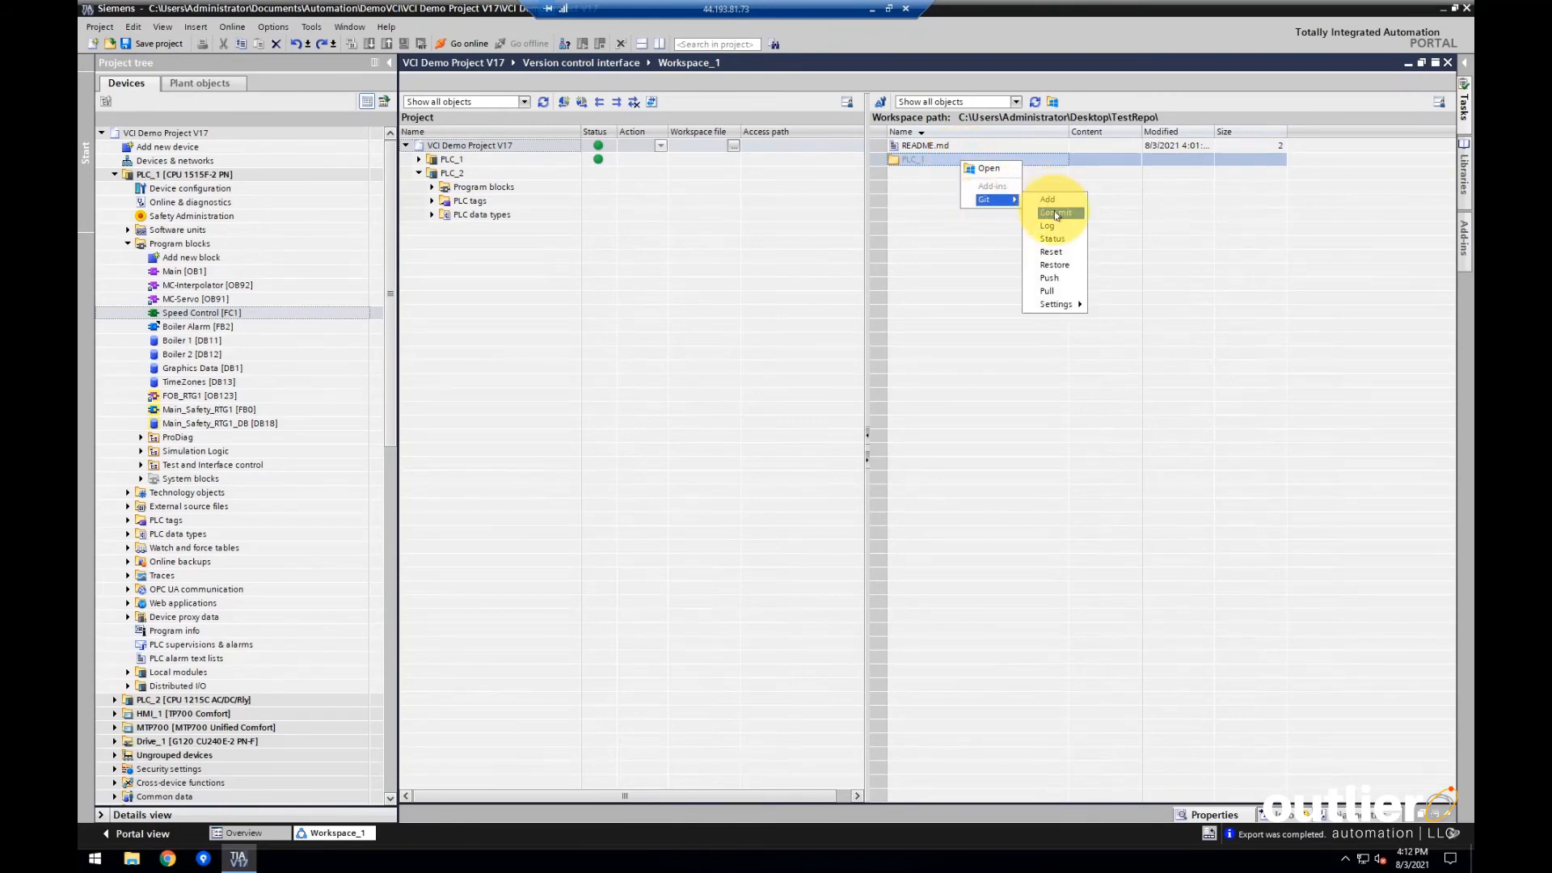
- Commit the PLC_1 folder with the message 'Added PLC 1', covering 33 files
{"action": "left_click", "coordinate": [1056, 213]}
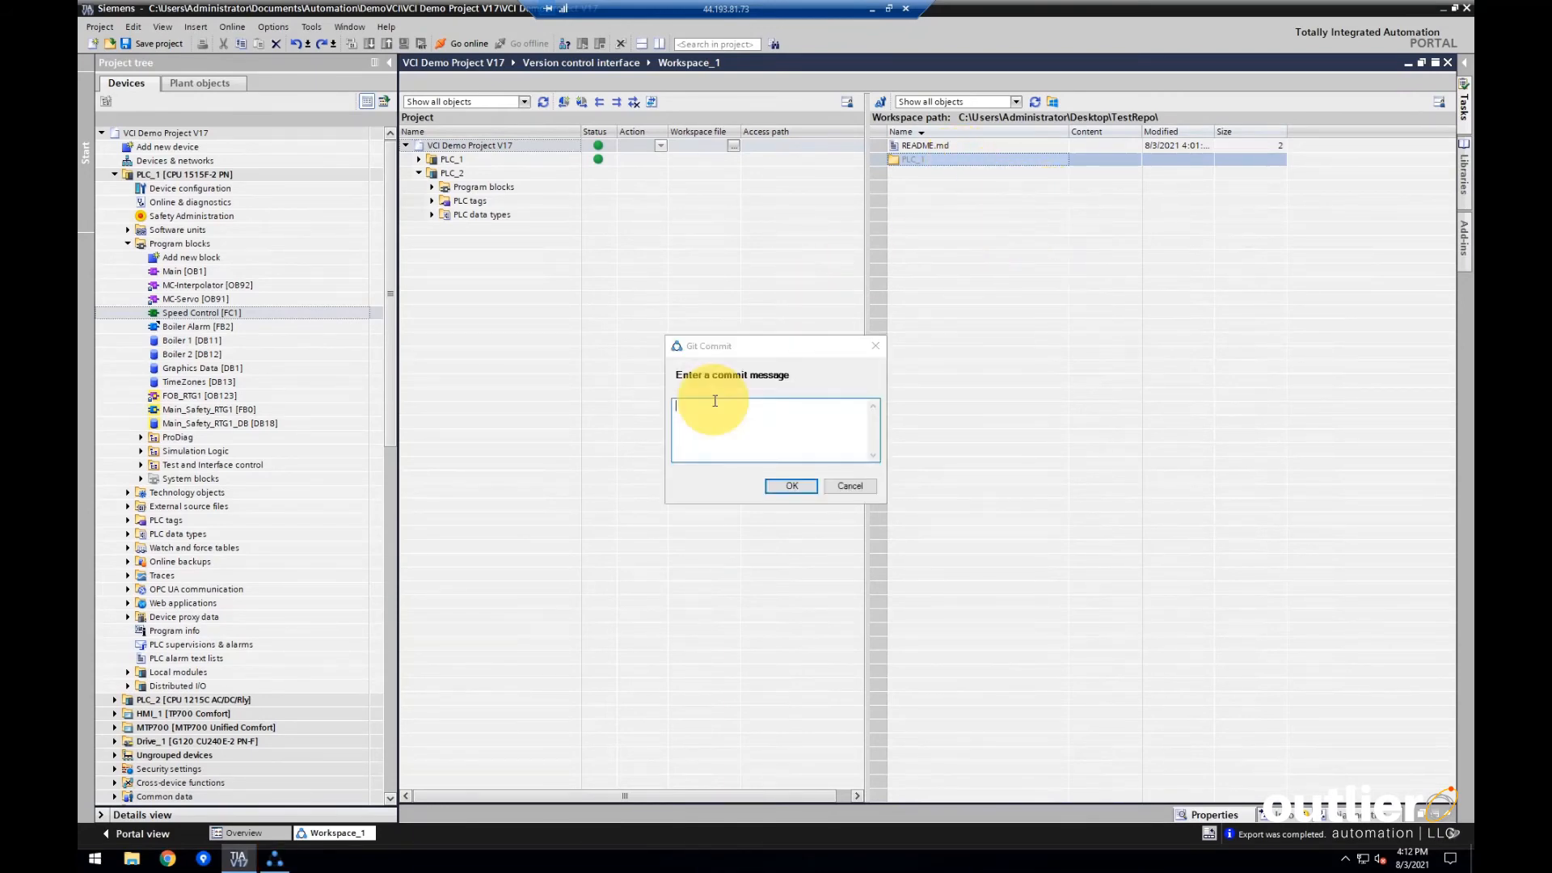
{"action": "type", "text": "A"}
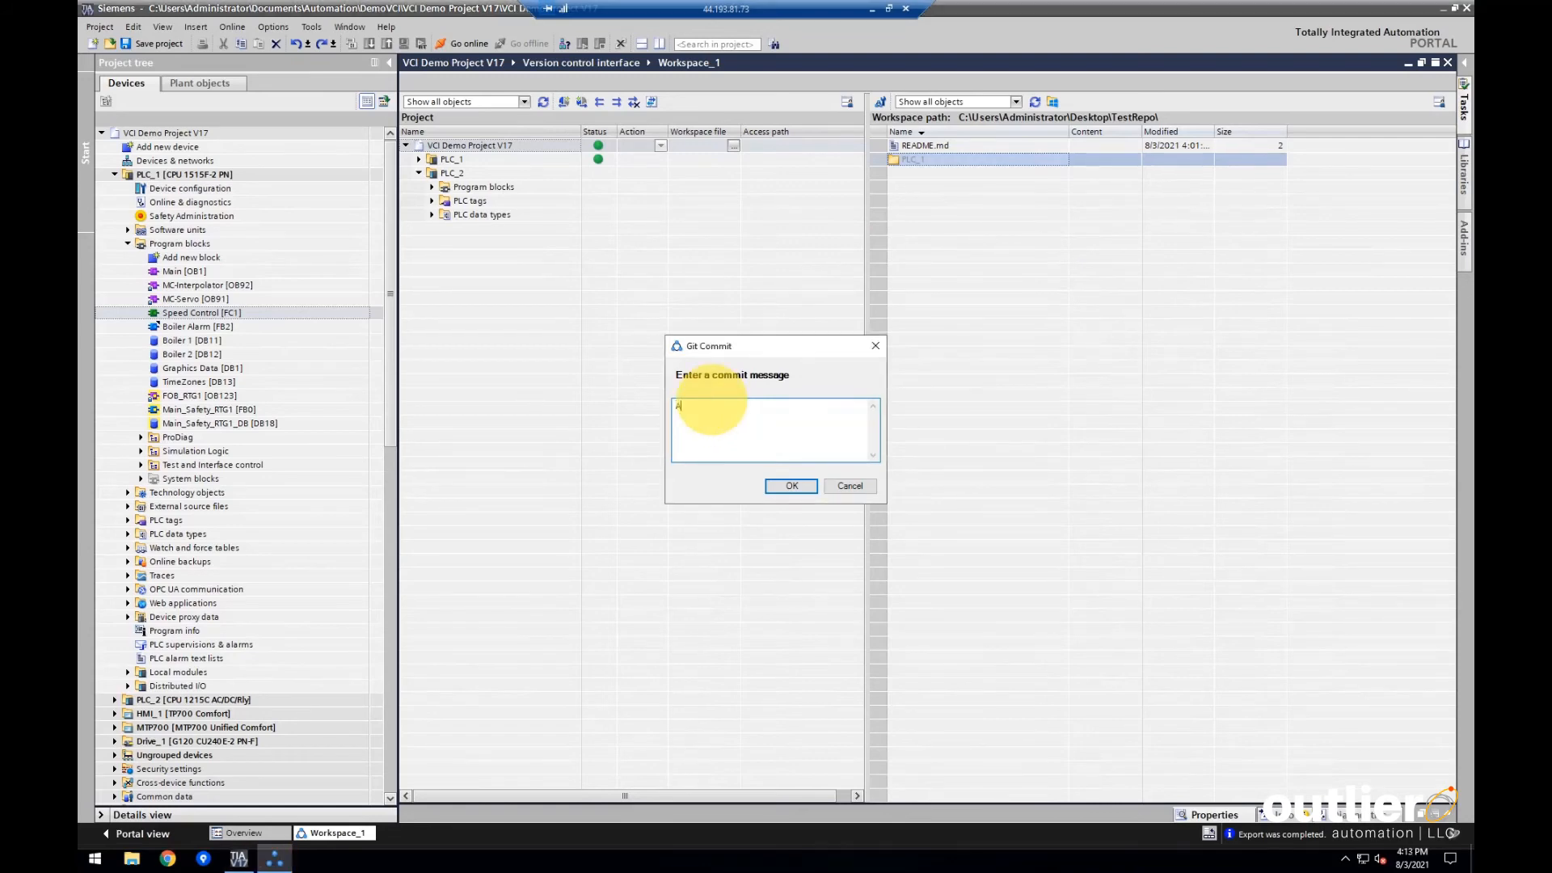
{"action": "type", "text": "Added PLC 1"}
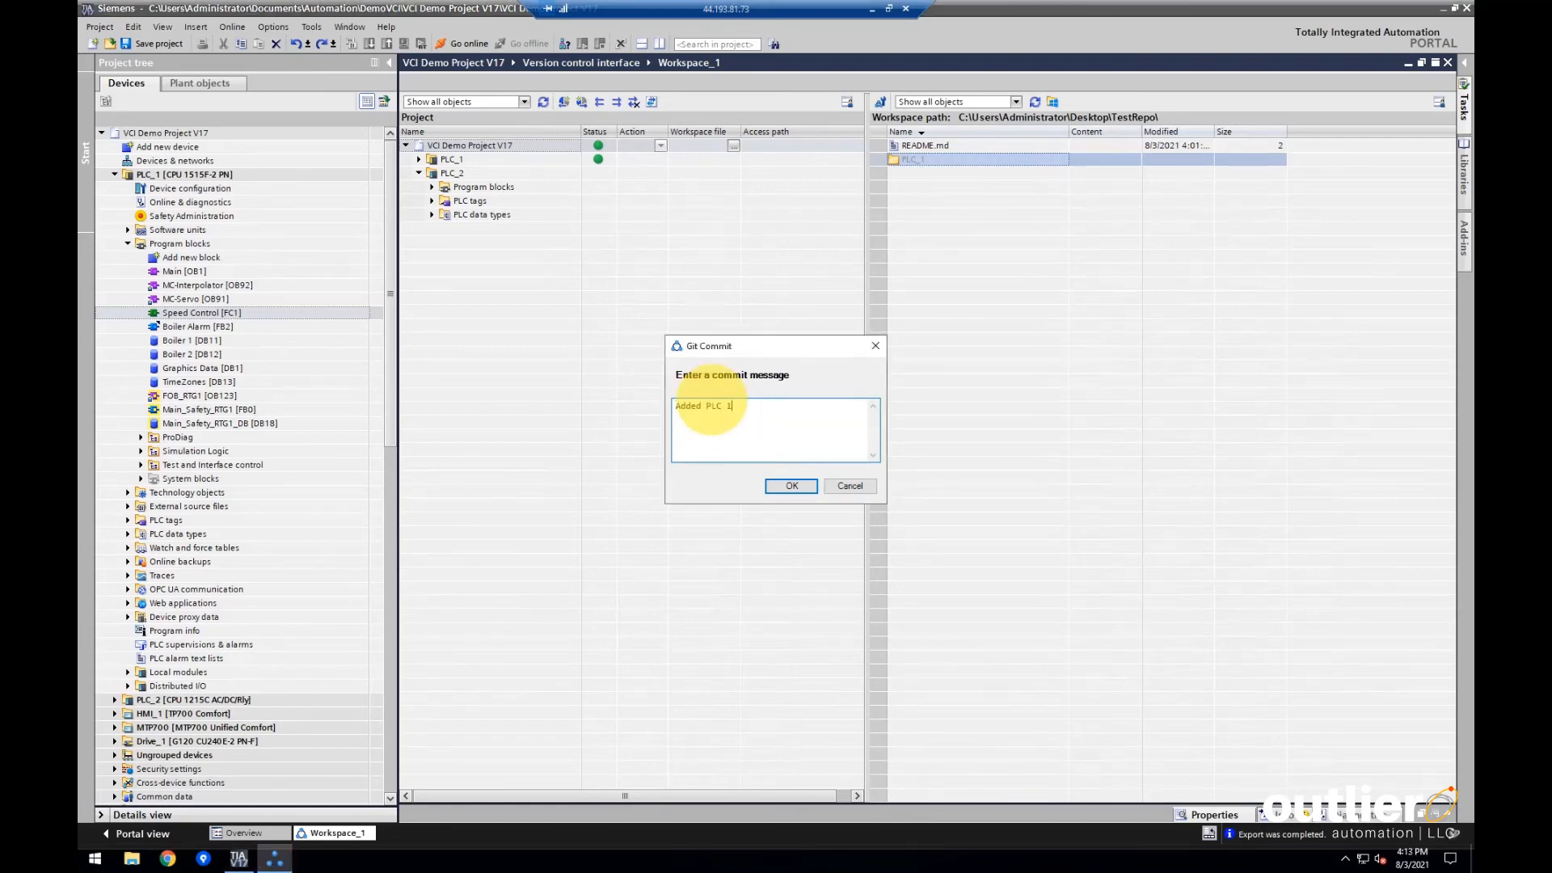
{"action": "left_click", "coordinate": [791, 487]}
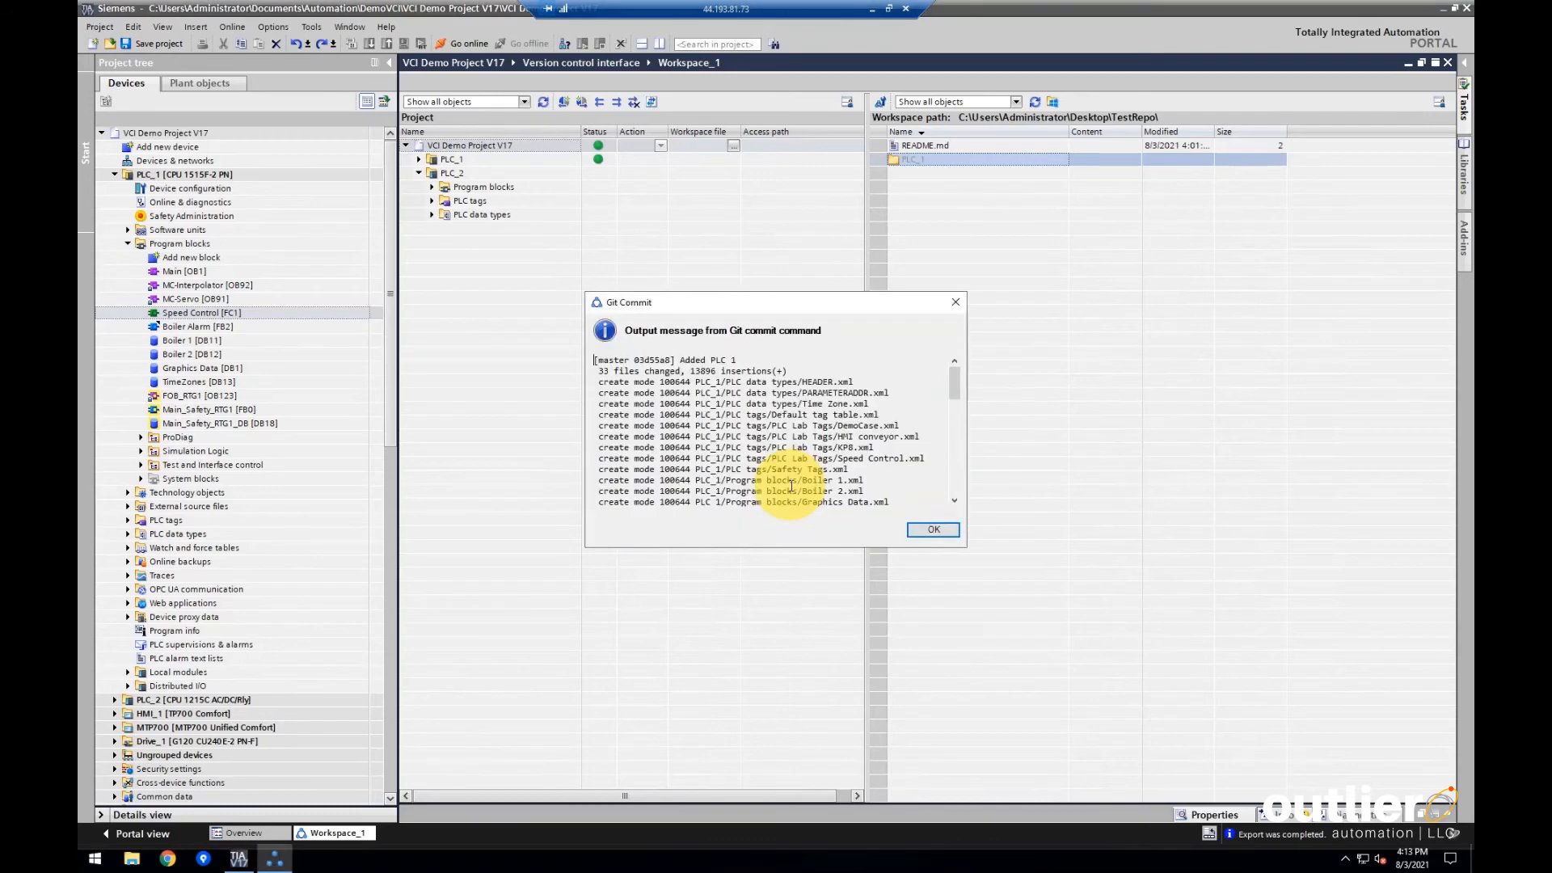
{"action": "scroll", "scroll_direction": "down", "scroll_amount": 3}
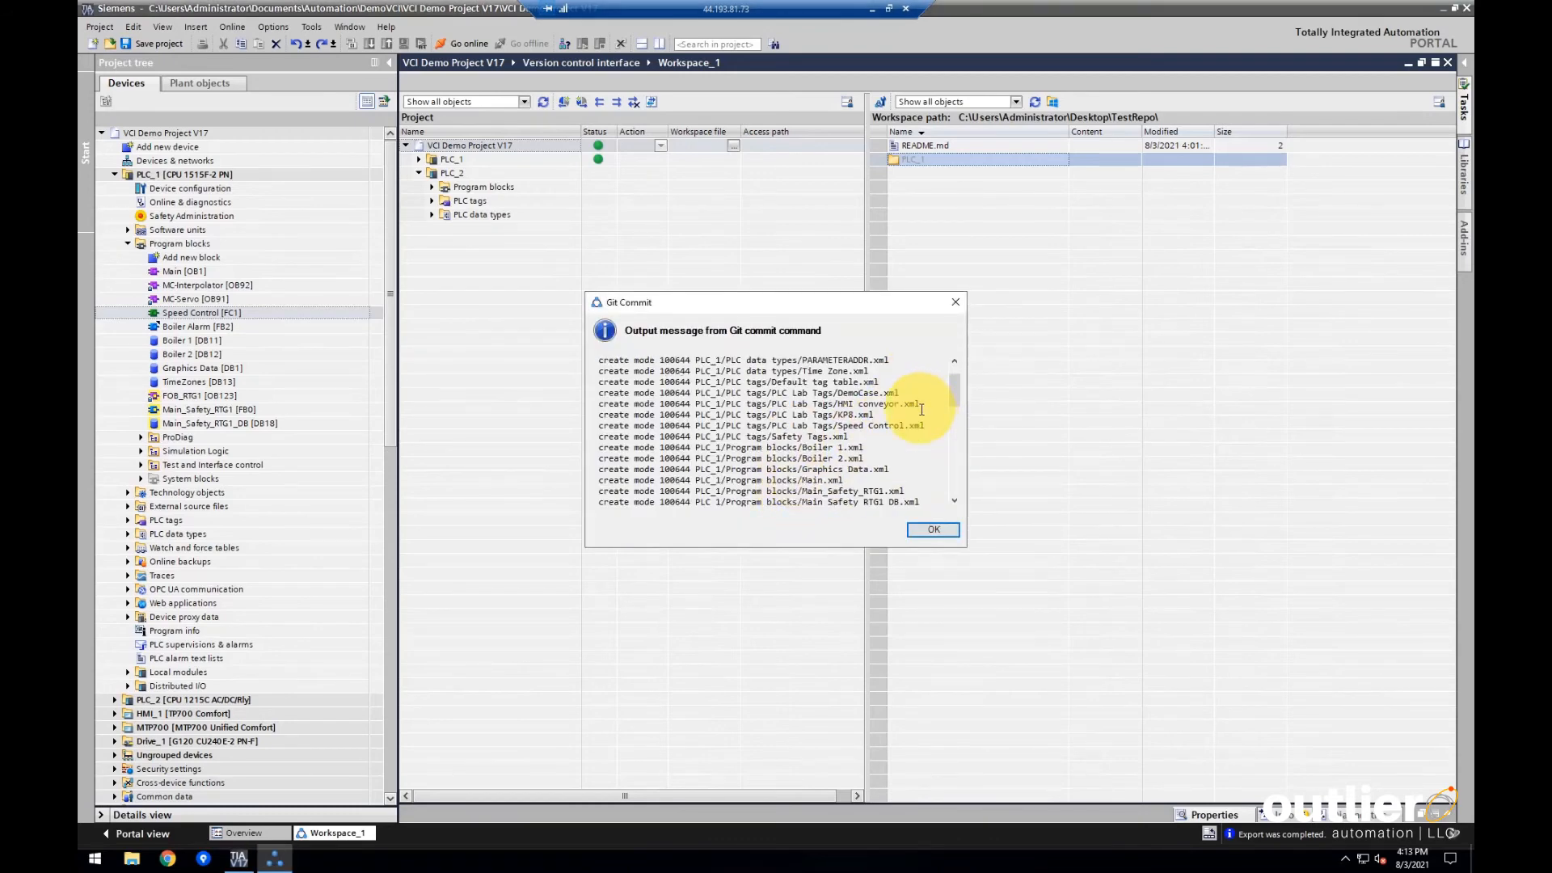
{"action": "scroll", "scroll_direction": "down", "scroll_amount": 3}
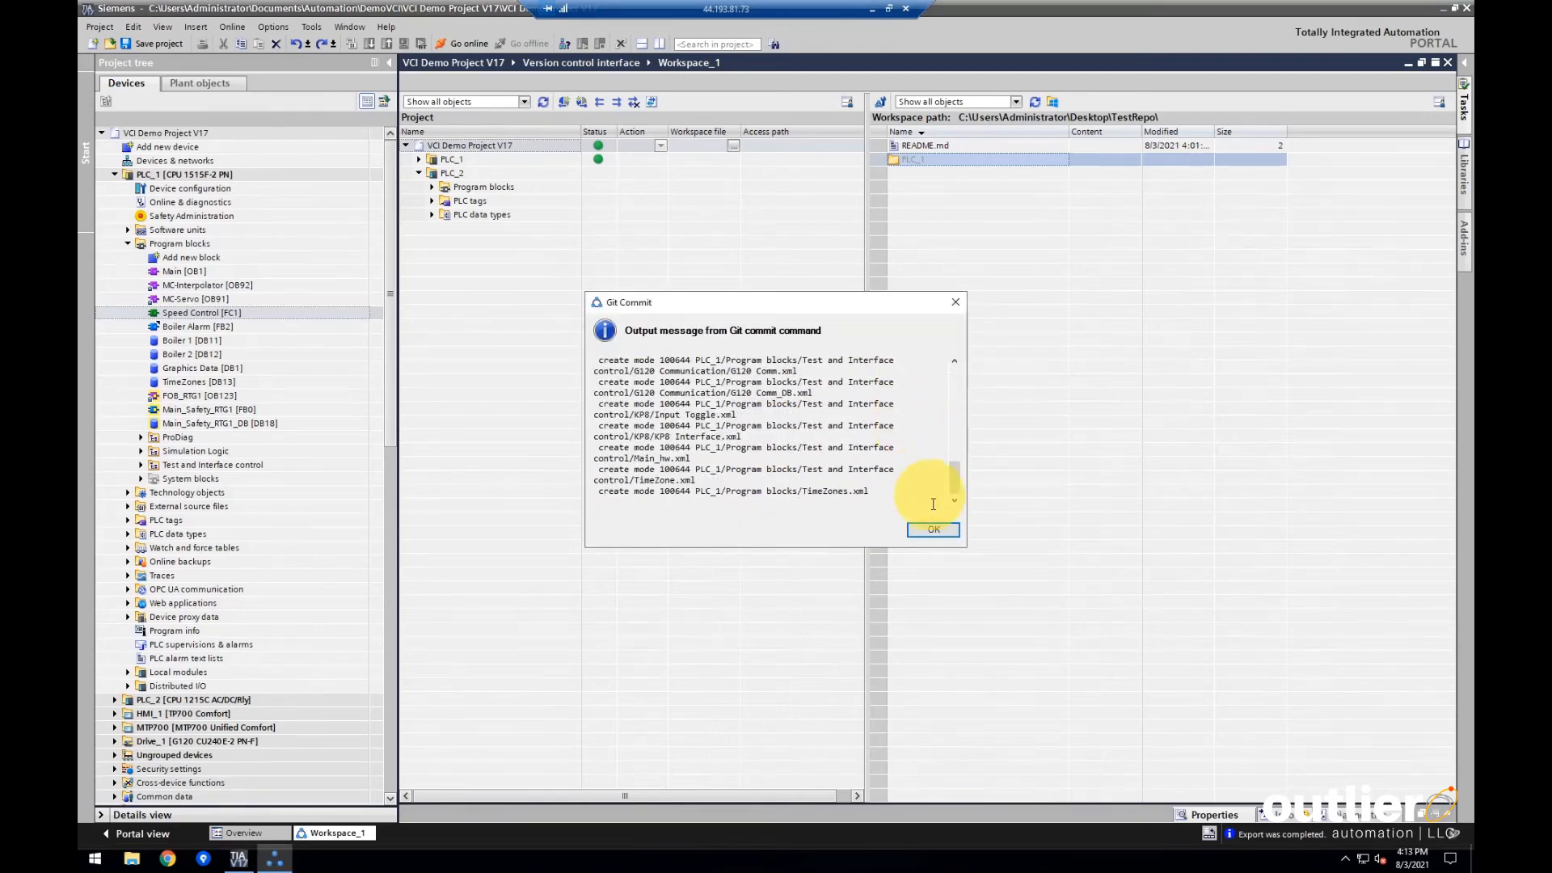
{"action": "left_click", "coordinate": [931, 529]}
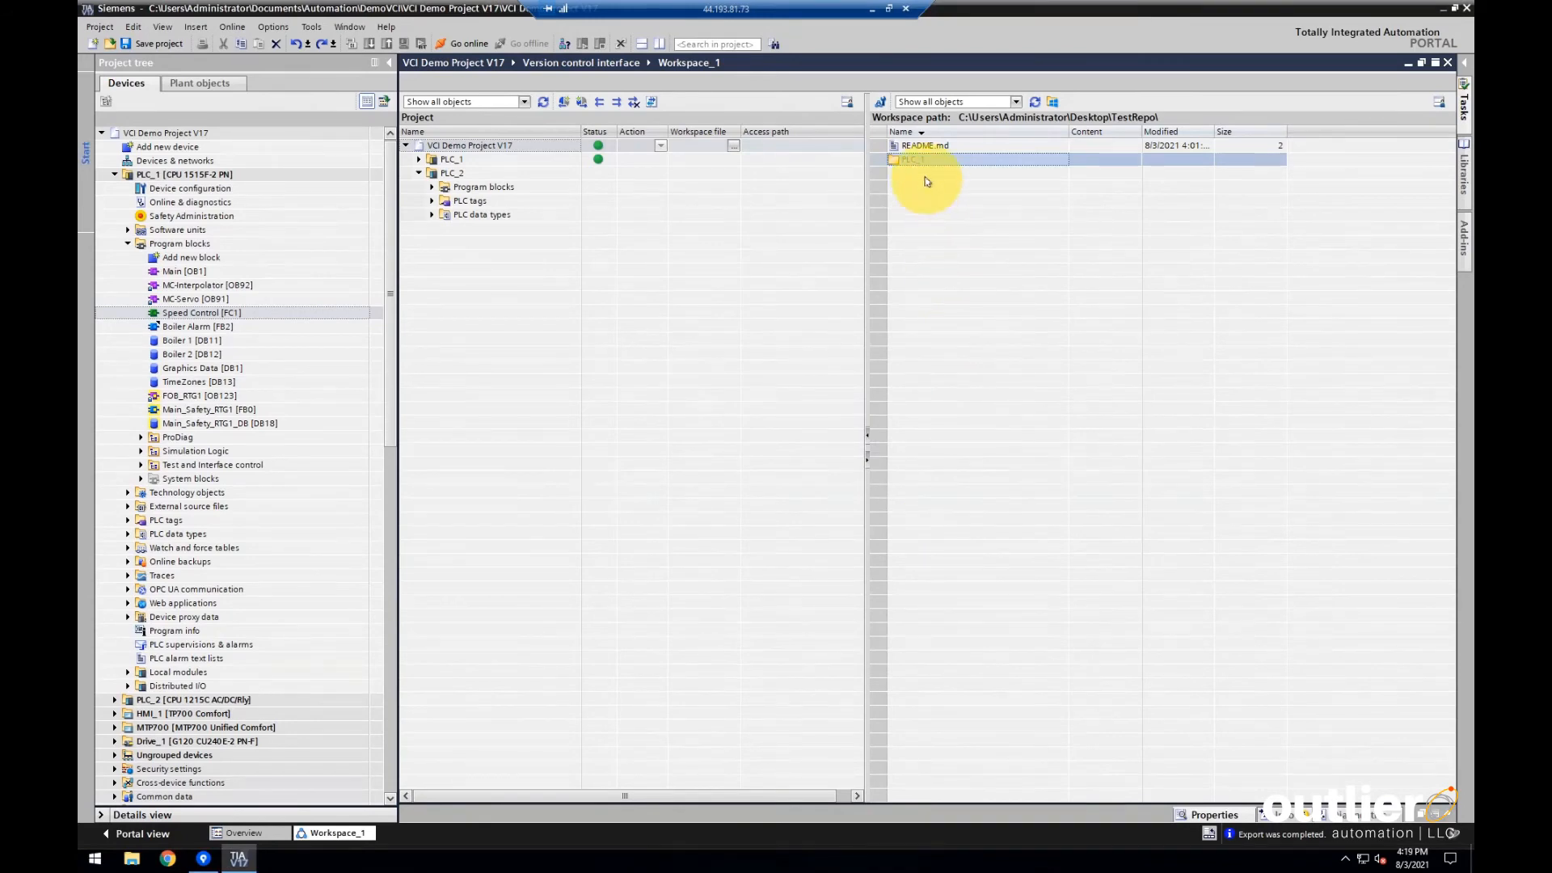
- Push the Added PLC 1 commit to GitLab's TestRepo and dismiss the output
{"action": "right_click", "coordinate": [906, 160]}
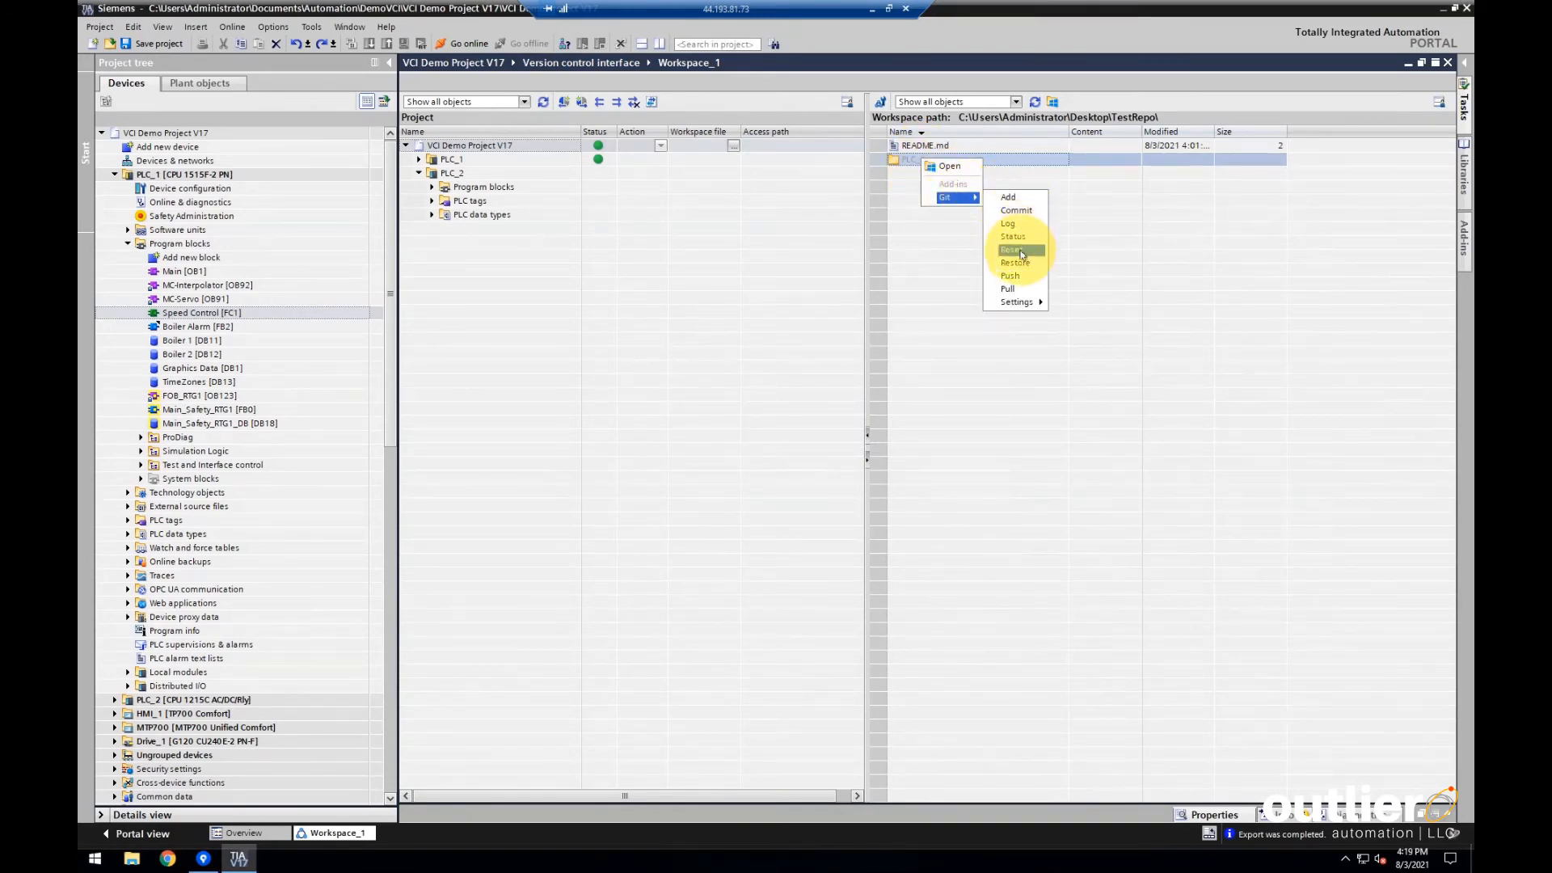
{"action": "left_click", "coordinate": [1012, 249]}
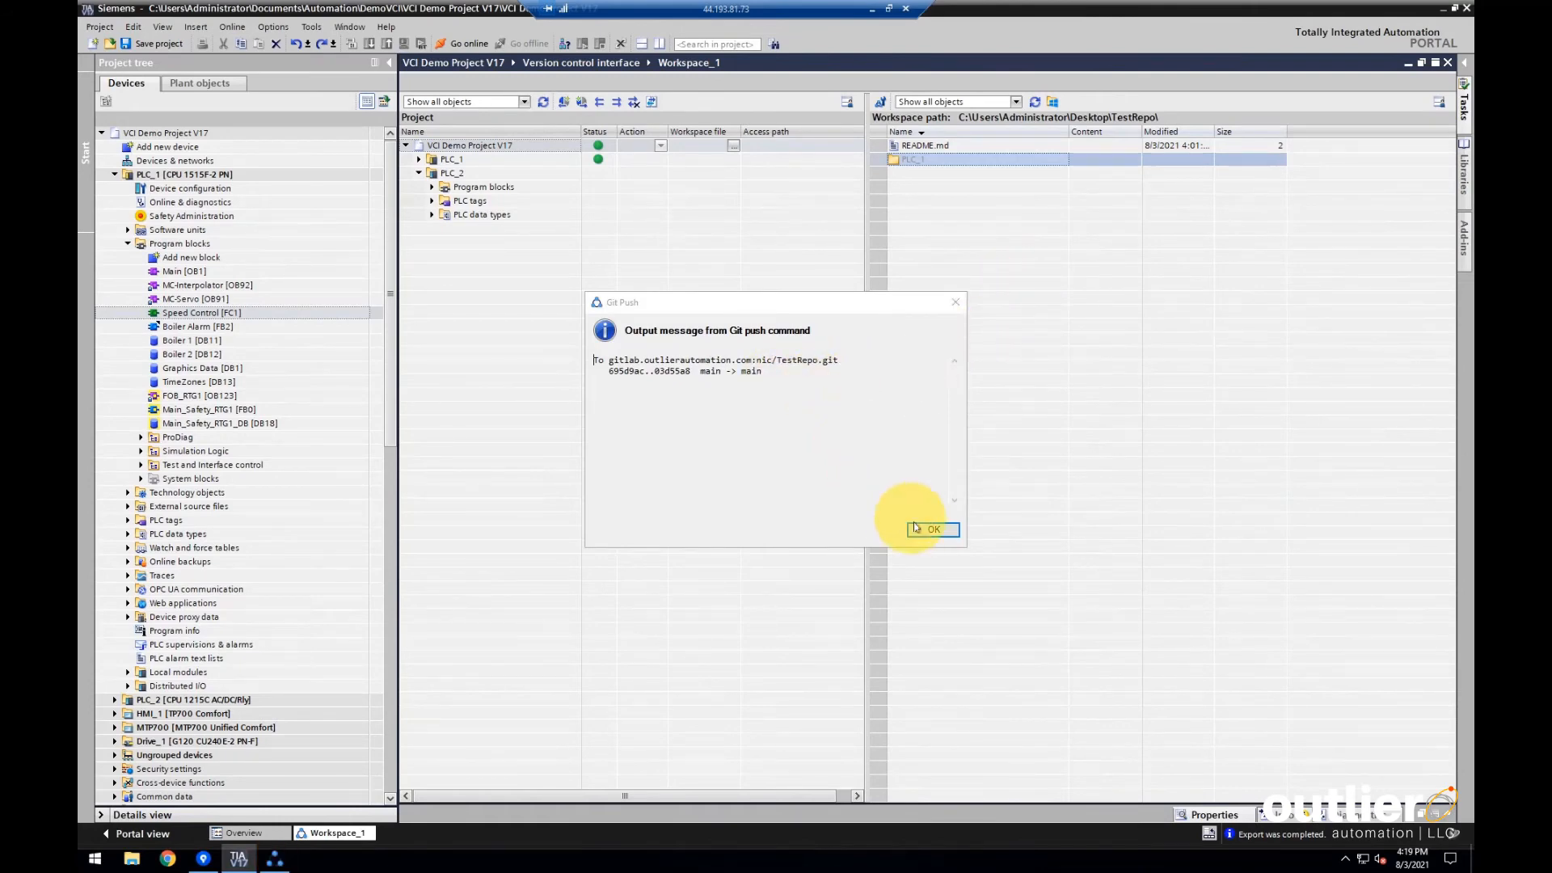
{"action": "left_click", "coordinate": [931, 529]}
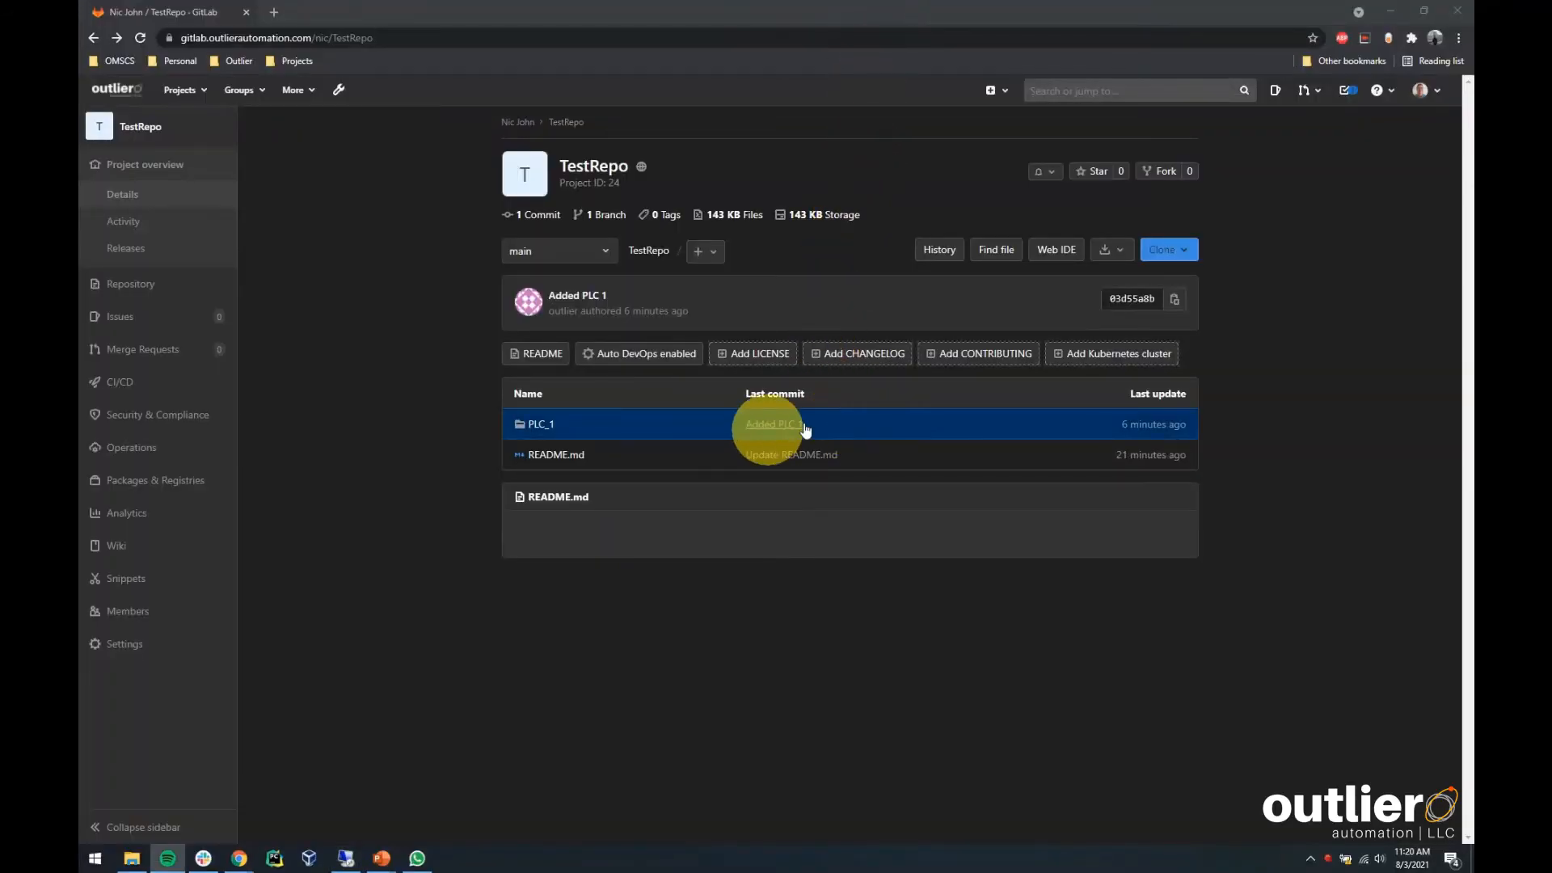
- View the Added PLC 1 commit on the PLC_1 row of TestRepo in GitLab
{"action": "left_click", "coordinate": [542, 424]}
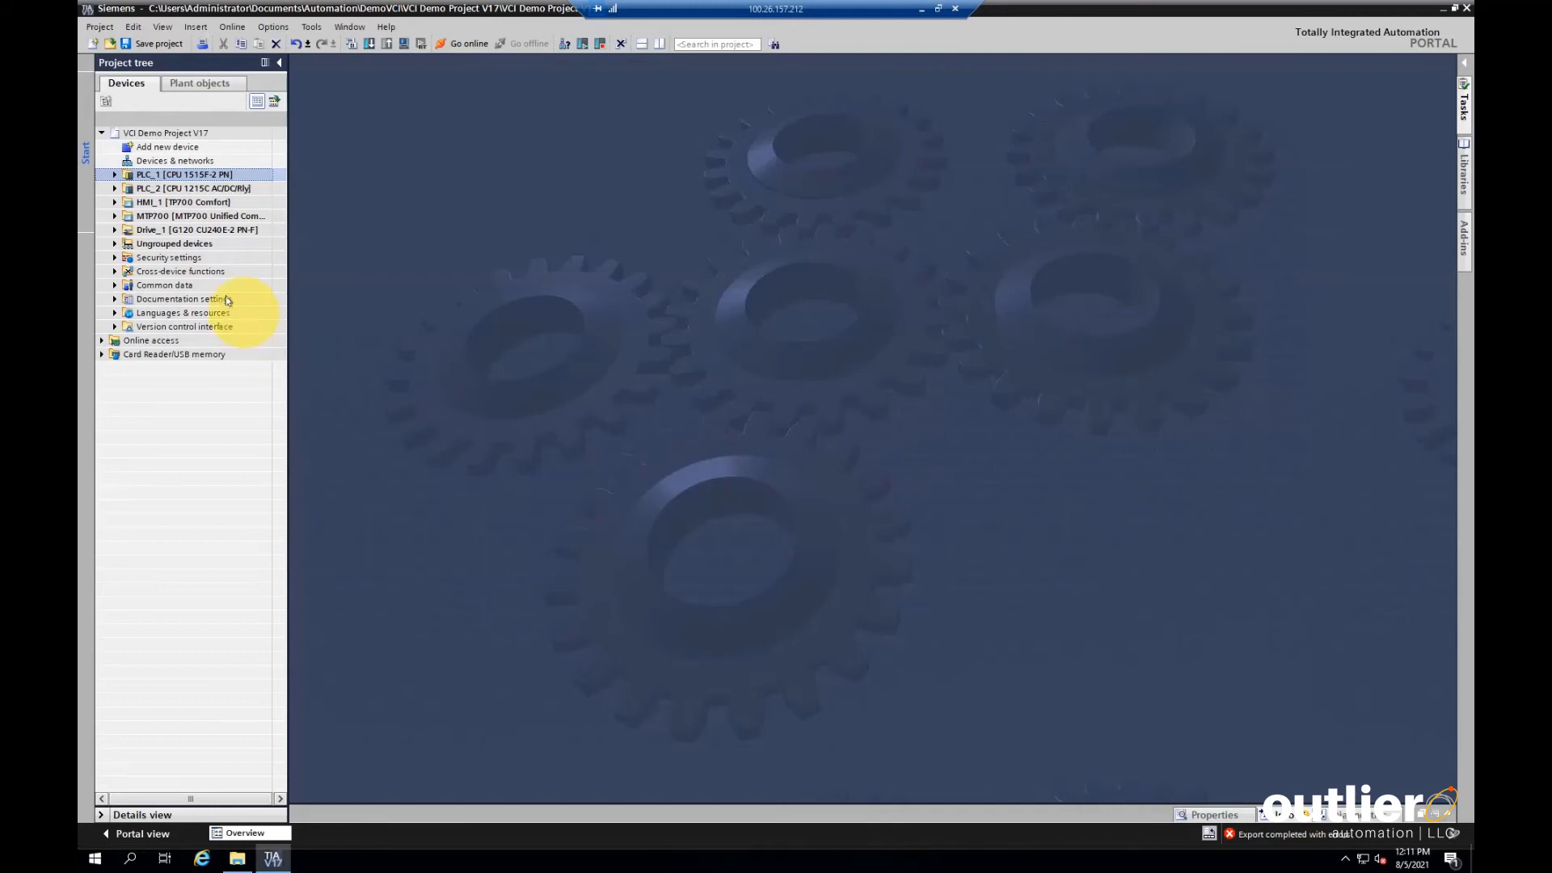
- Add a fifth safety tag EStopNotActivated (Bool, %M0.1) to the Safety Tags table
{"action": "left_click", "coordinate": [113, 175]}
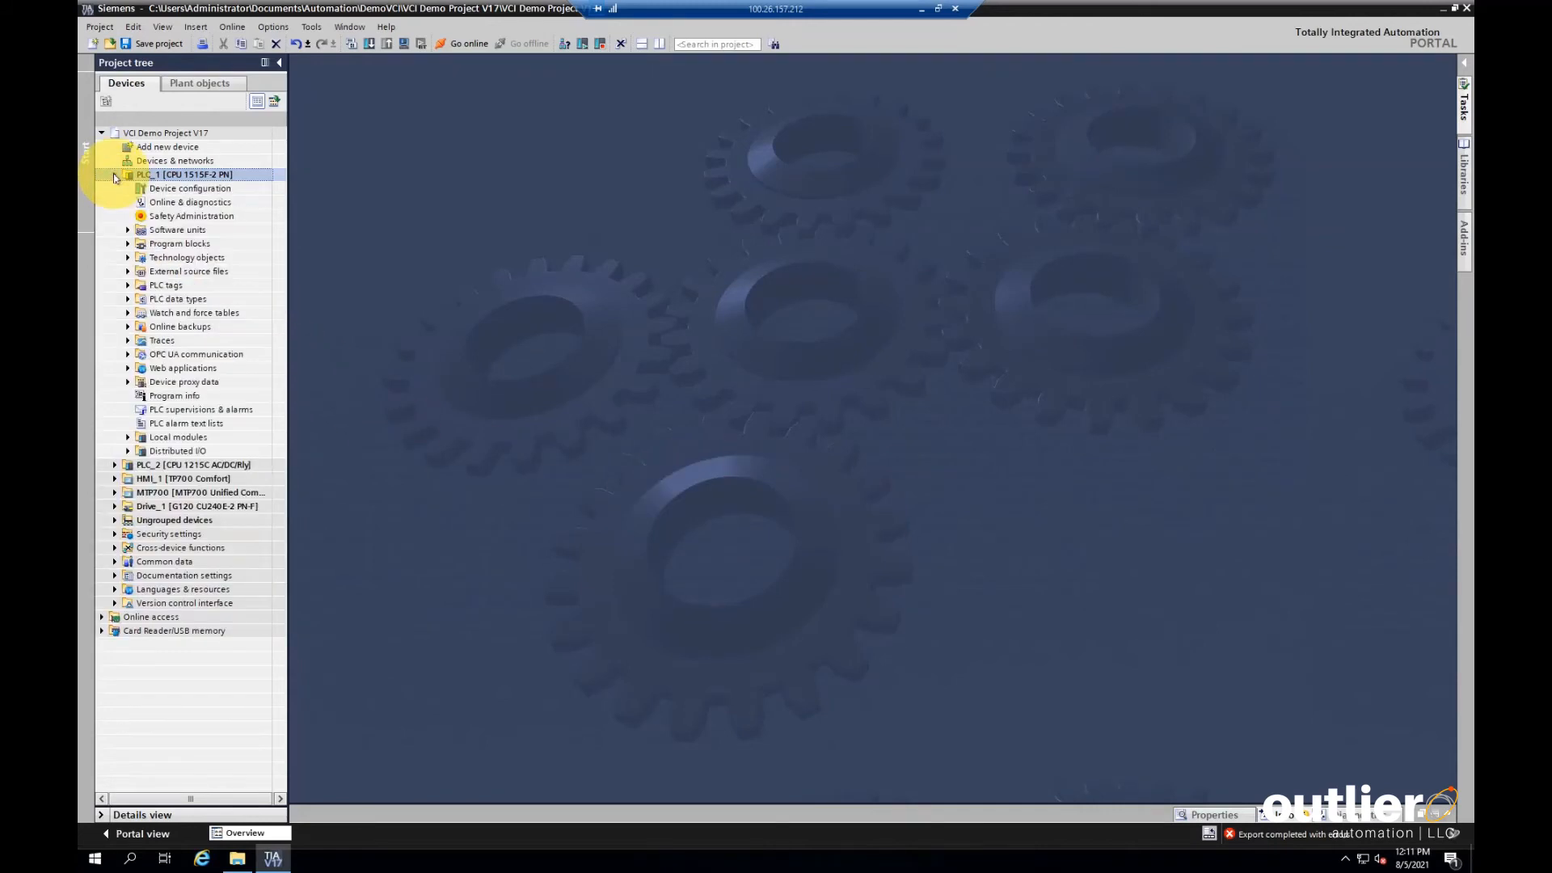
{"action": "left_click", "coordinate": [126, 285]}
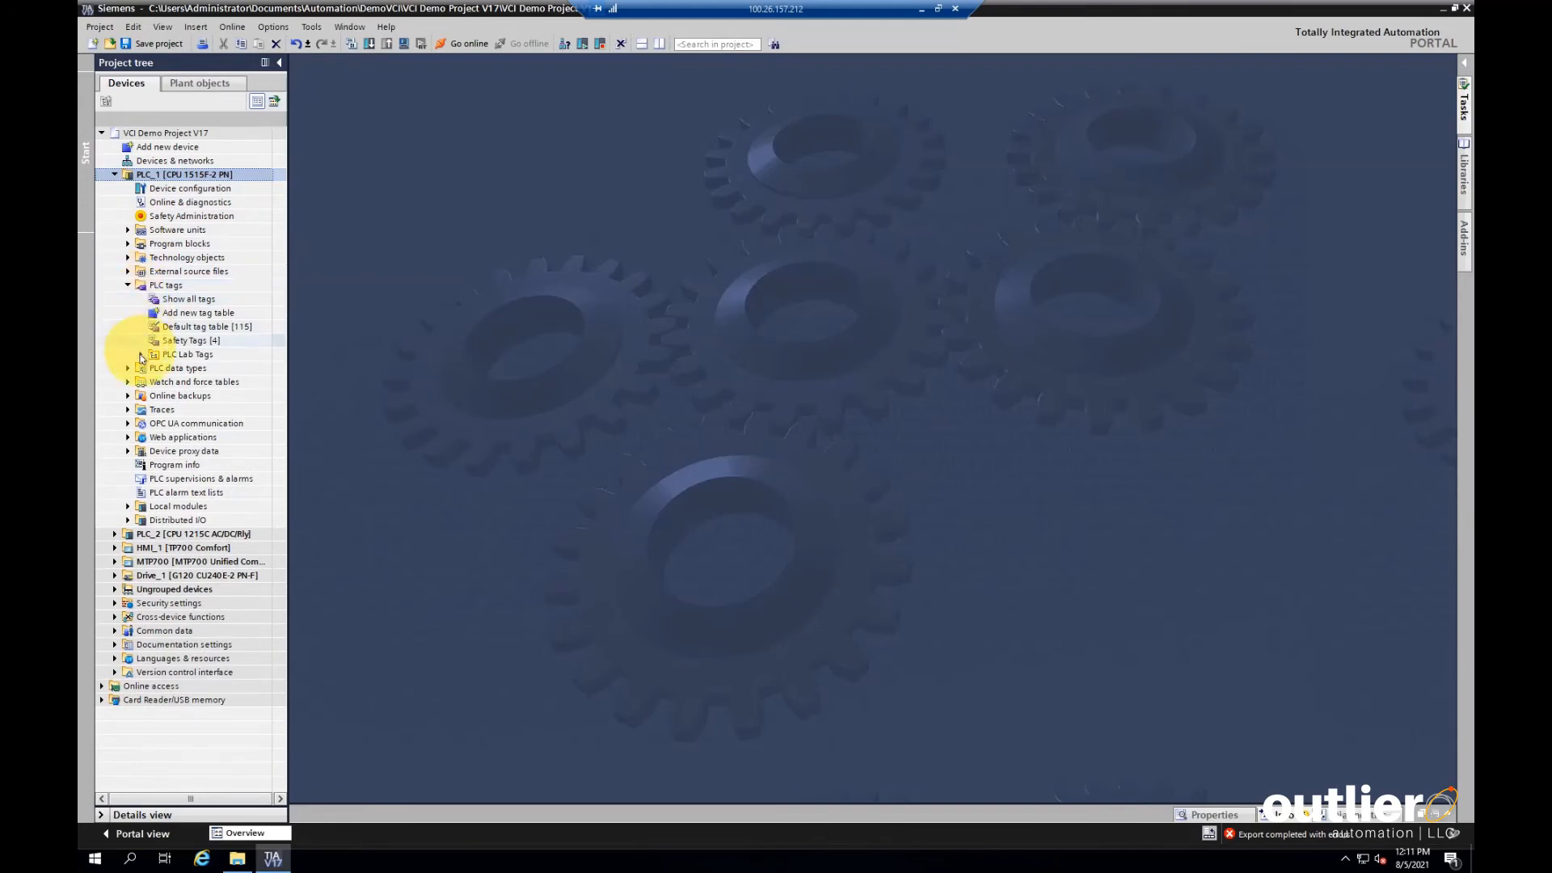
{"action": "double_click", "coordinate": [188, 340]}
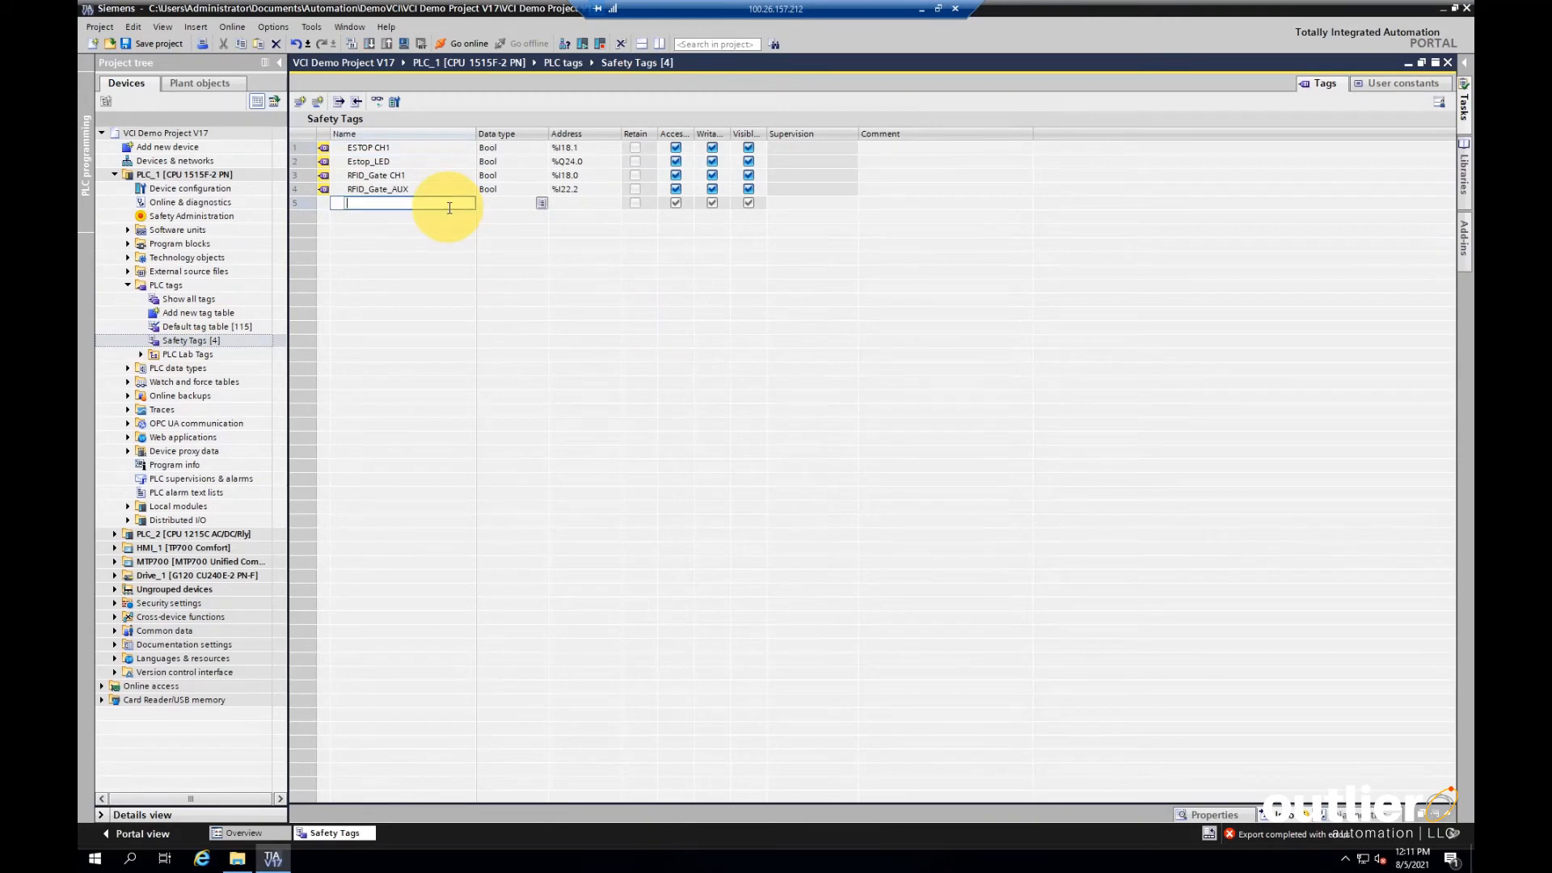
{"action": "type", "text": "EStopNotActivated"}
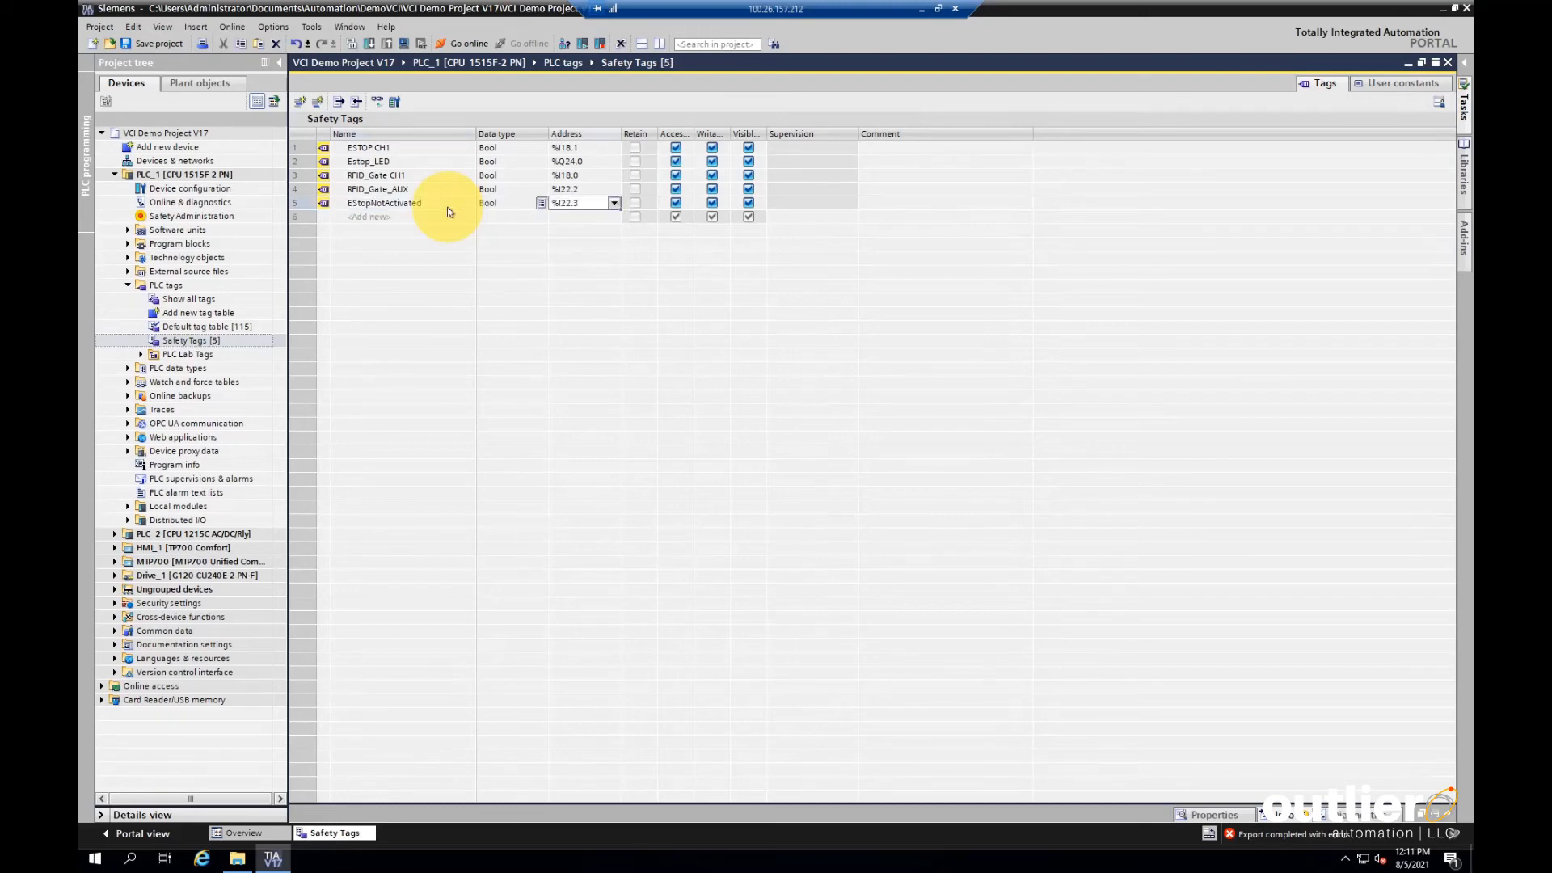
{"action": "type", "text": "%M0.1"}
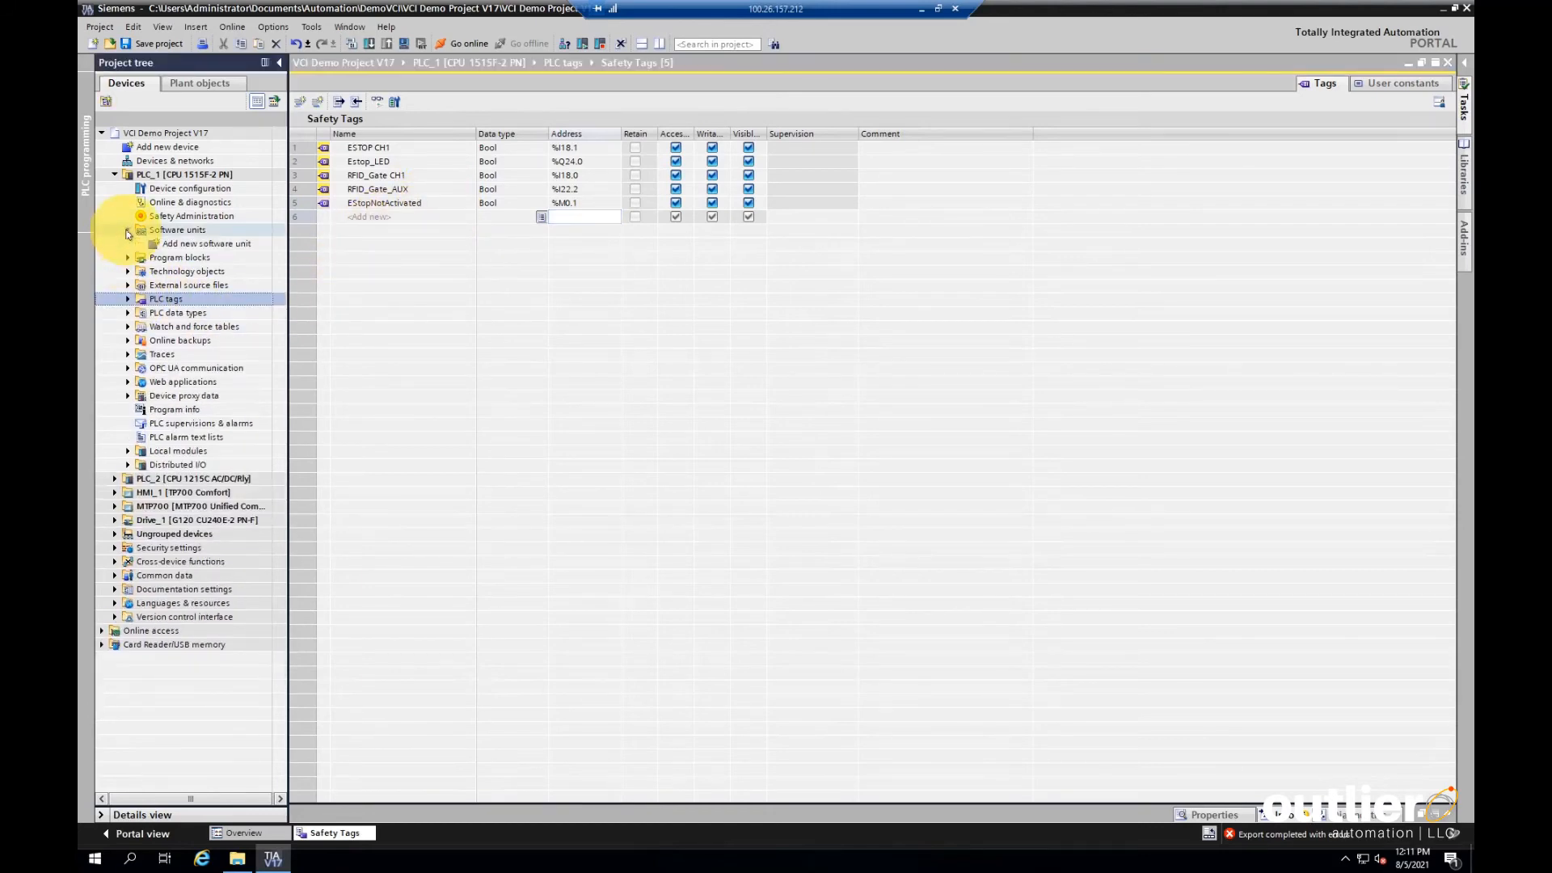
- Assign EStopNotActivated to ESTOP1's Q output in Main_Safety_RTG1
{"action": "left_click", "coordinate": [126, 257]}
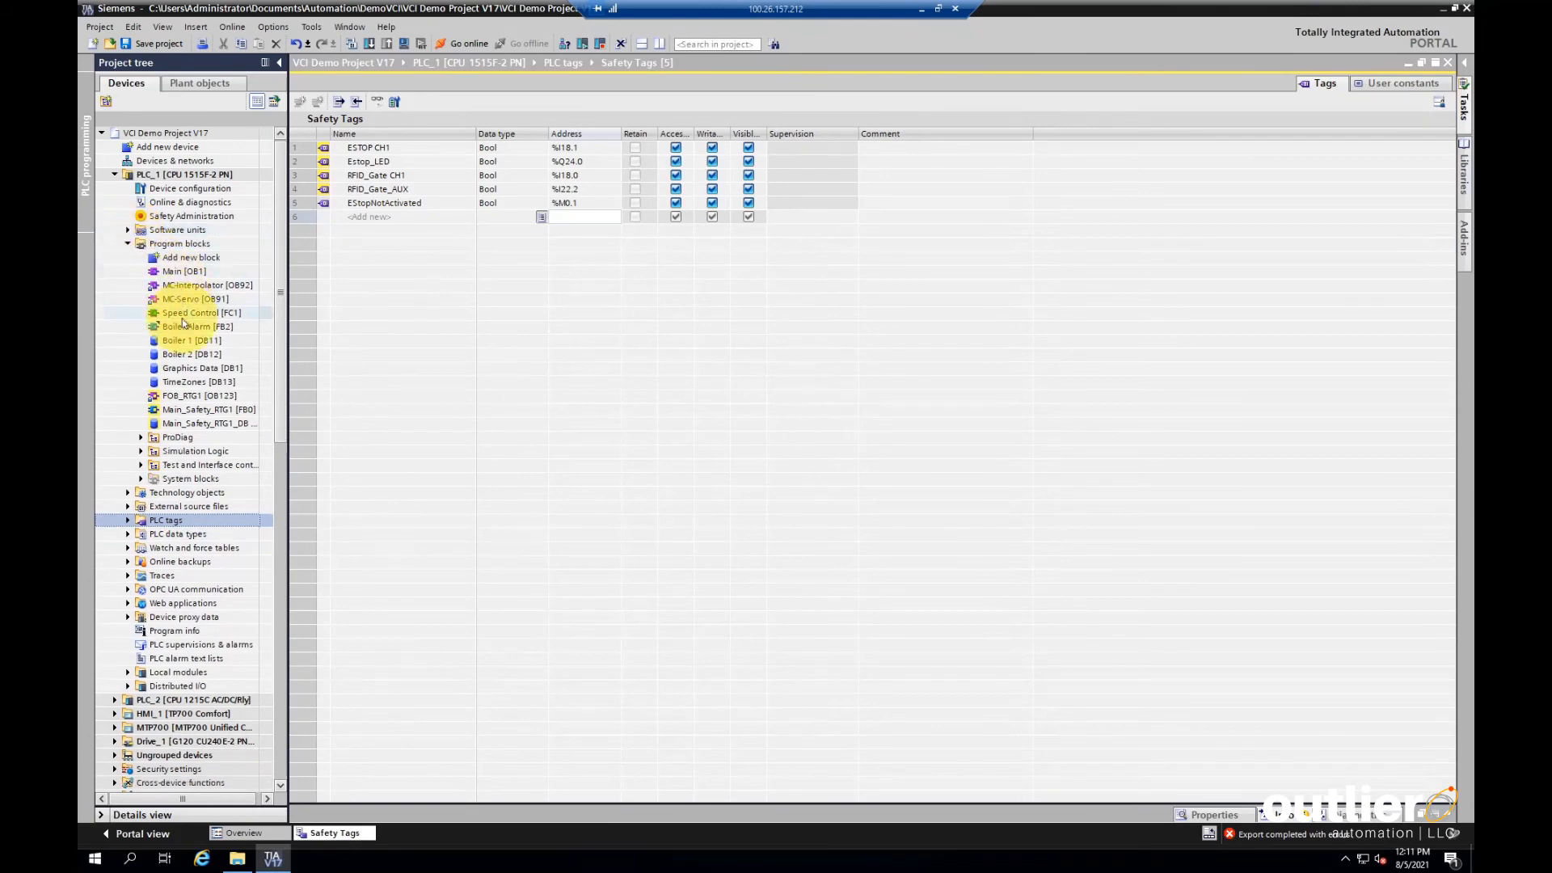
{"action": "left_click", "coordinate": [209, 409]}
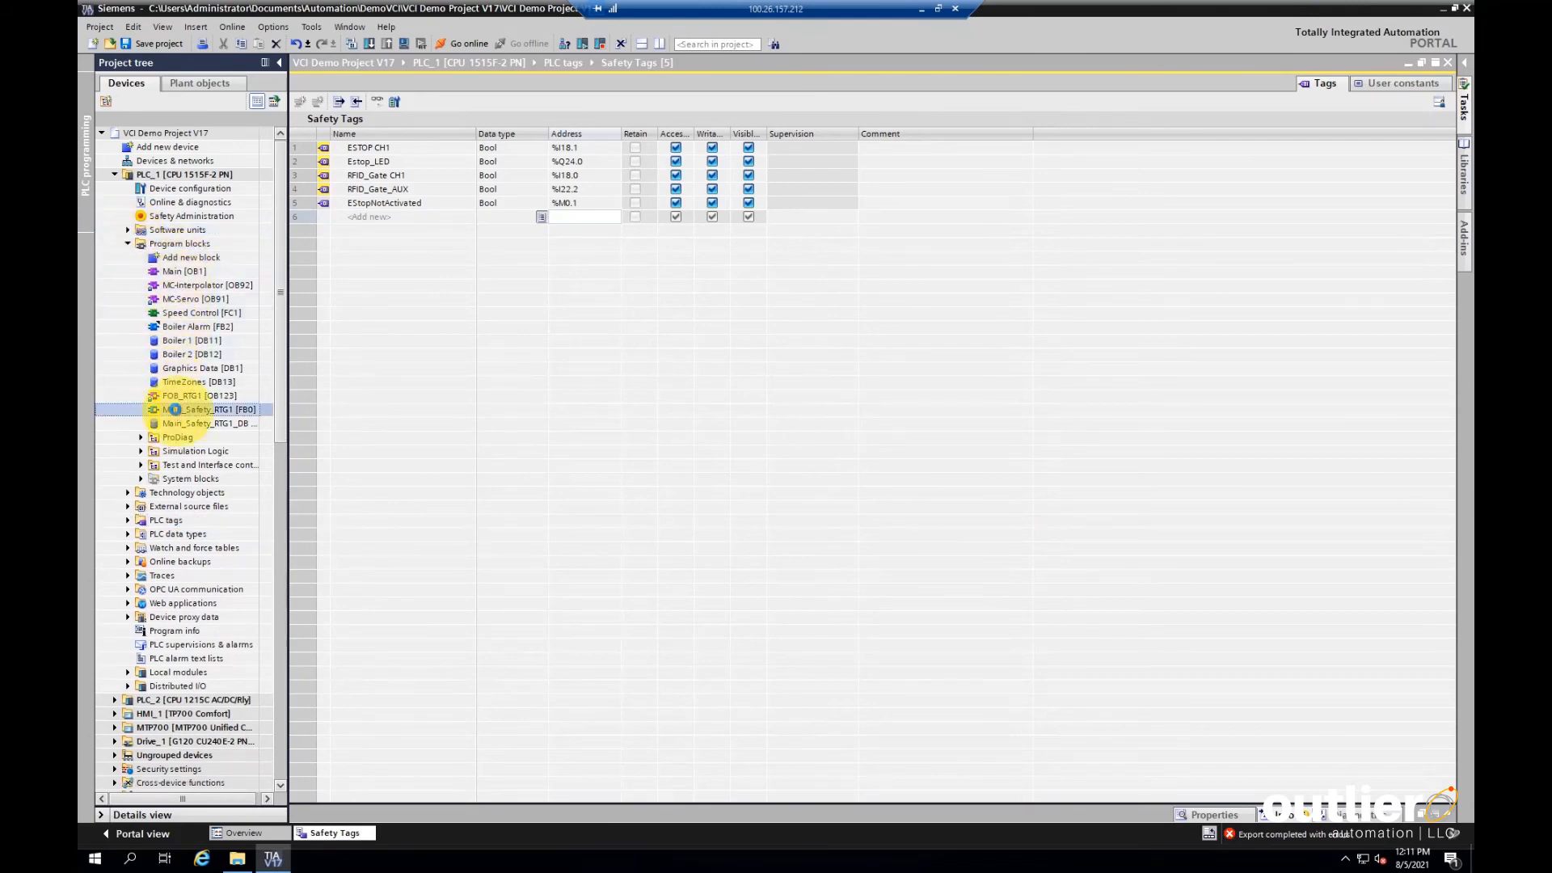
{"action": "double_click", "coordinate": [209, 410]}
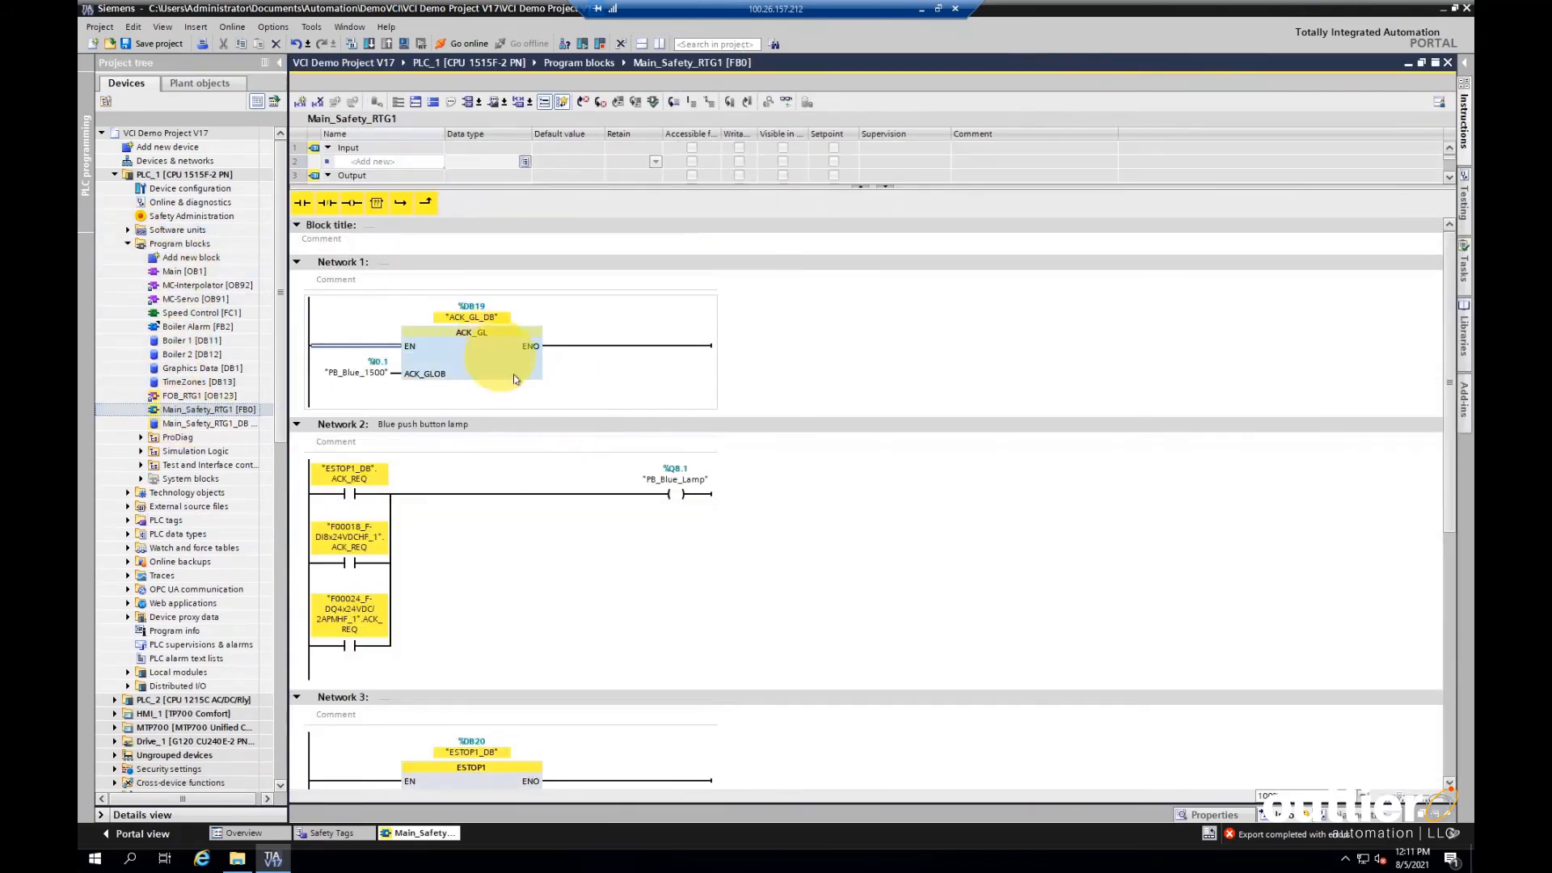
{"action": "scroll", "scroll_direction": "down", "scroll_amount": 3}
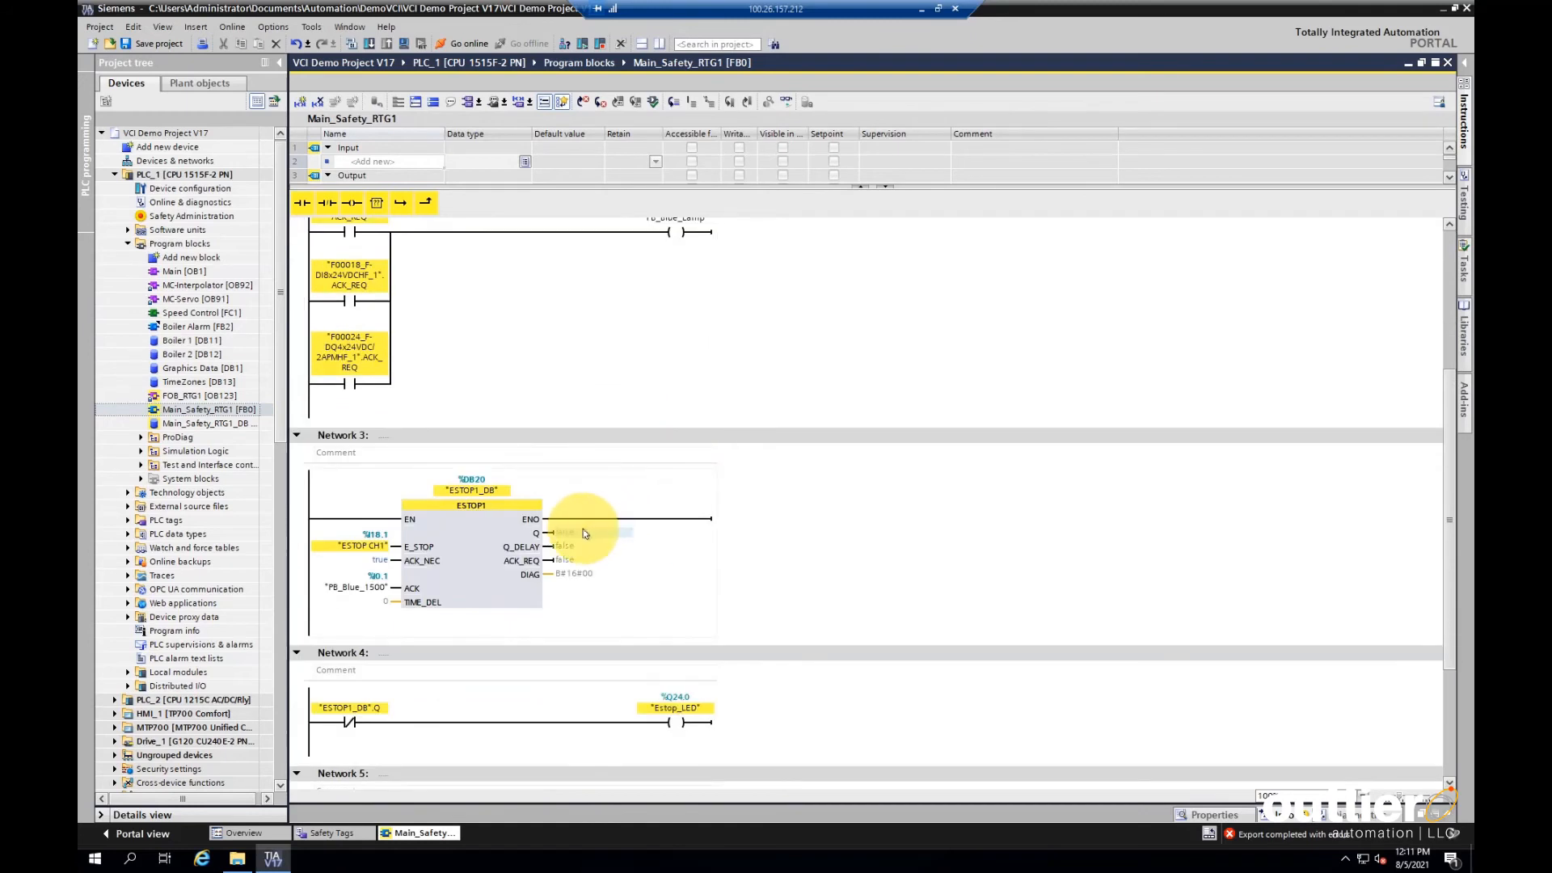
{"action": "left_click", "coordinate": [593, 532]}
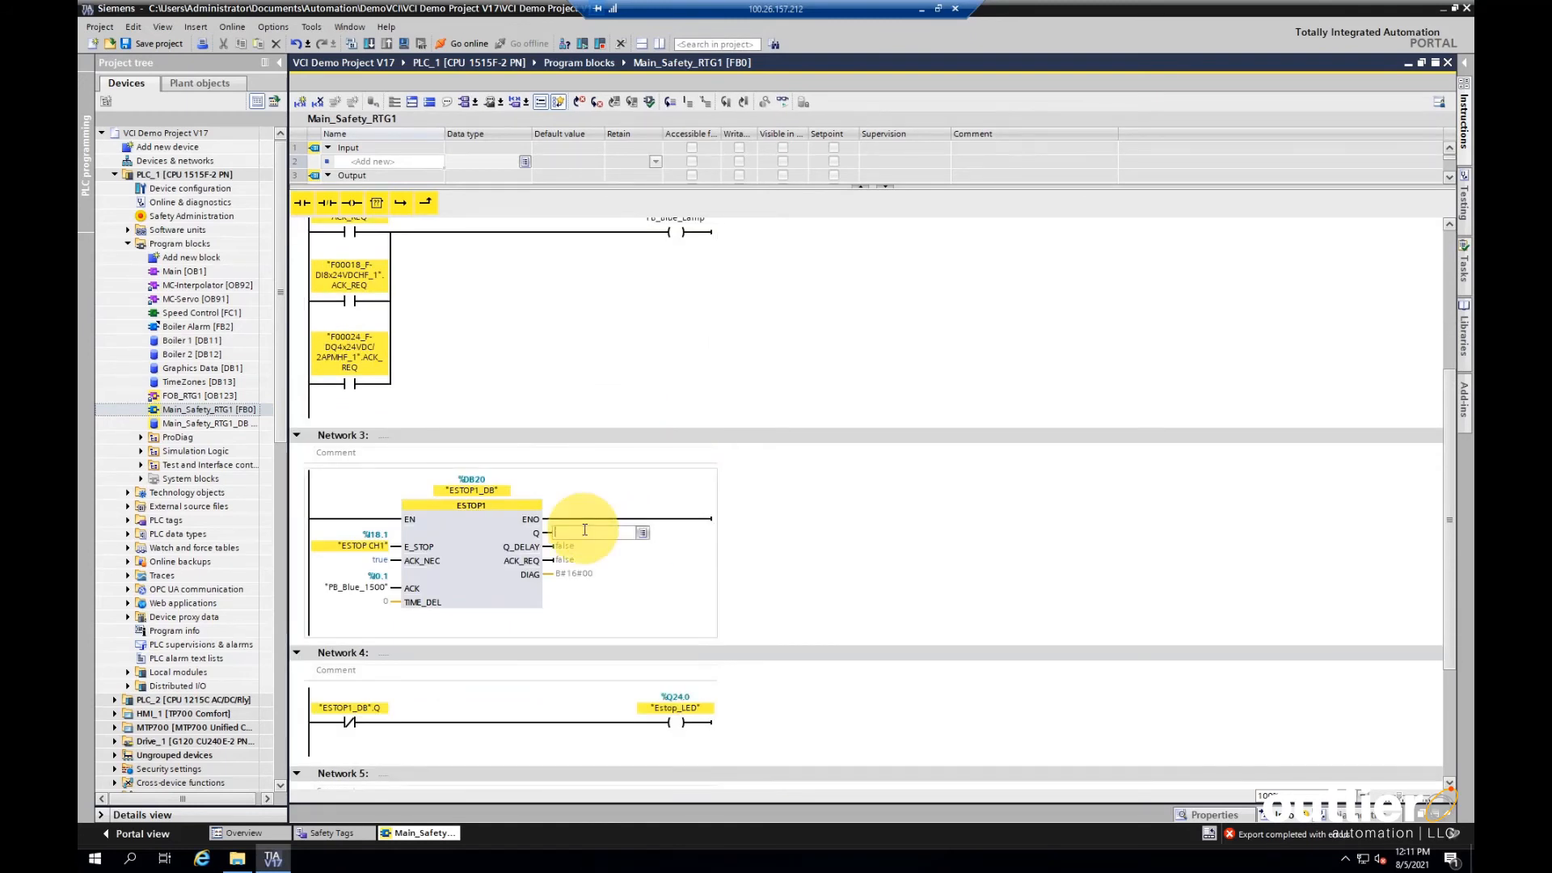
{"action": "type", "text": "EstopNotActivated\""}
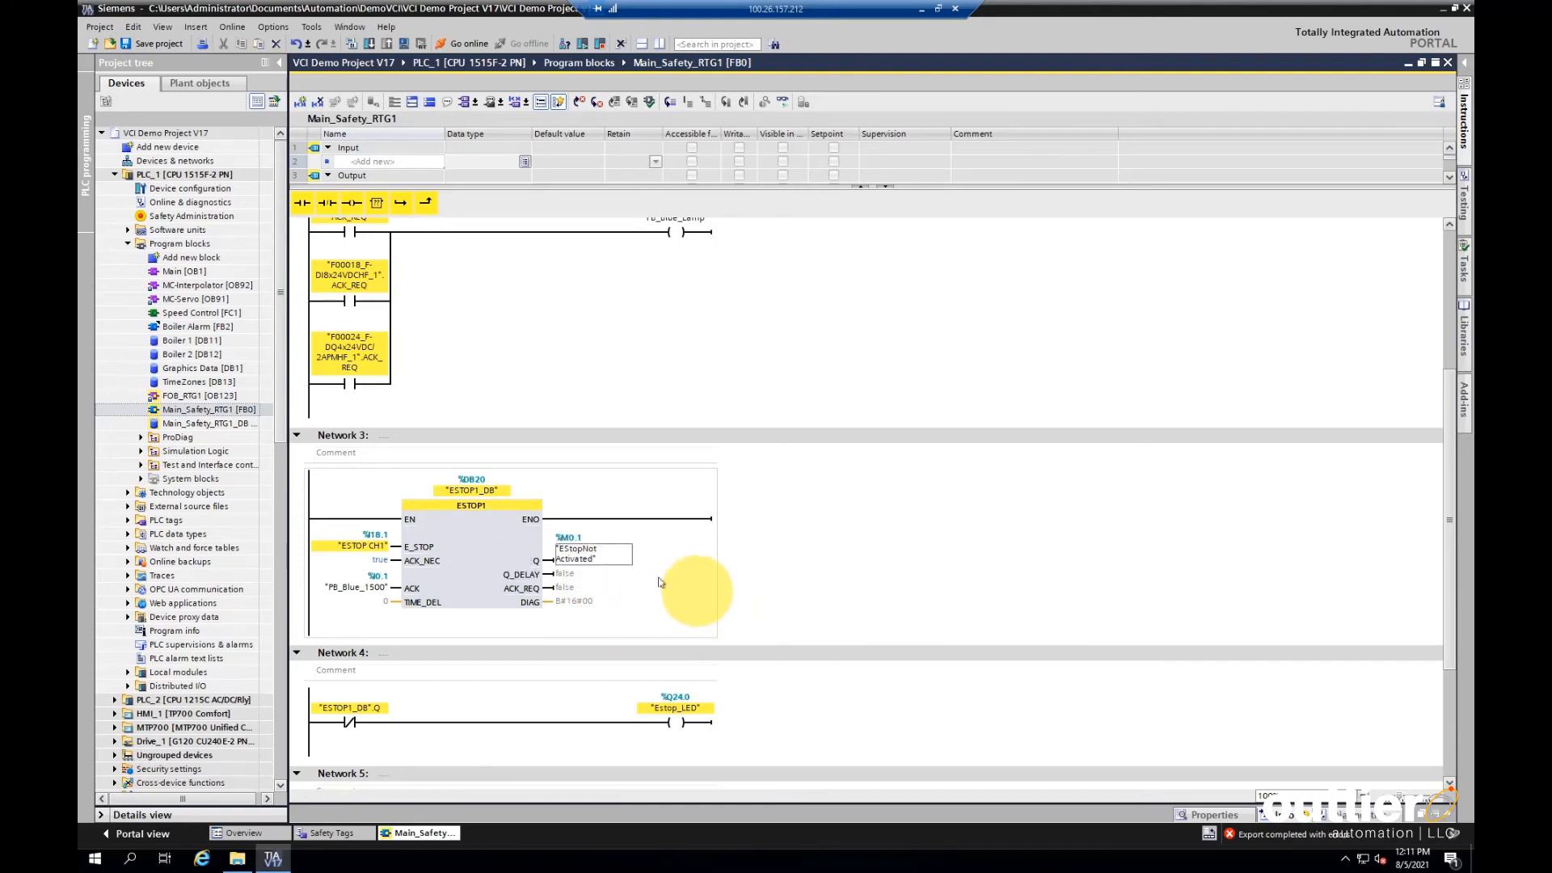
- Open the Main [OB1] block from Program blocks
{"action": "left_click", "coordinate": [179, 272]}
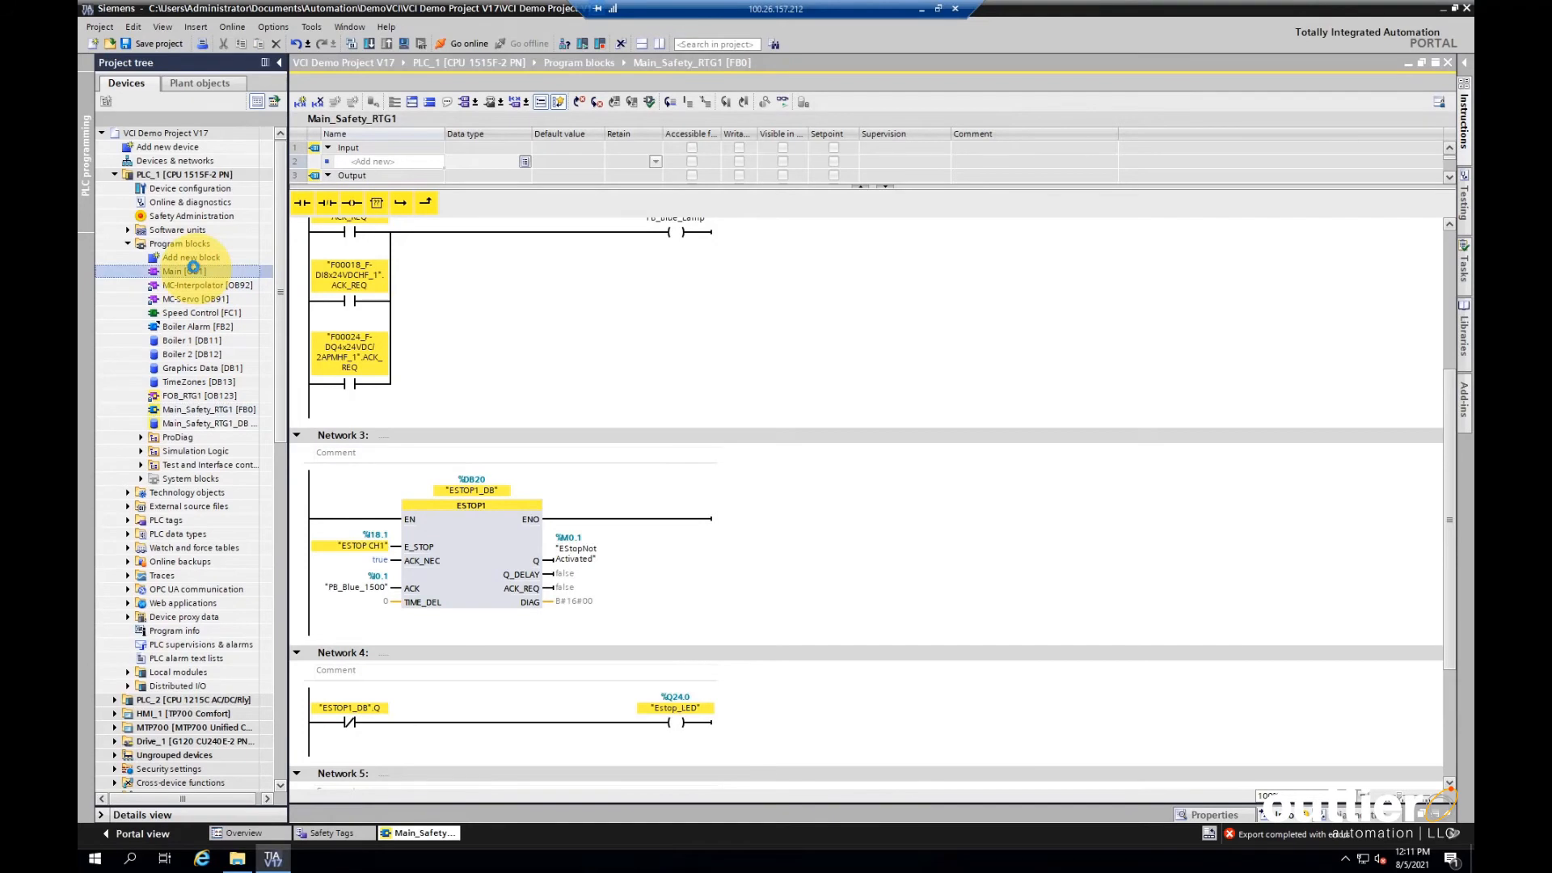
{"action": "double_click", "coordinate": [181, 271]}
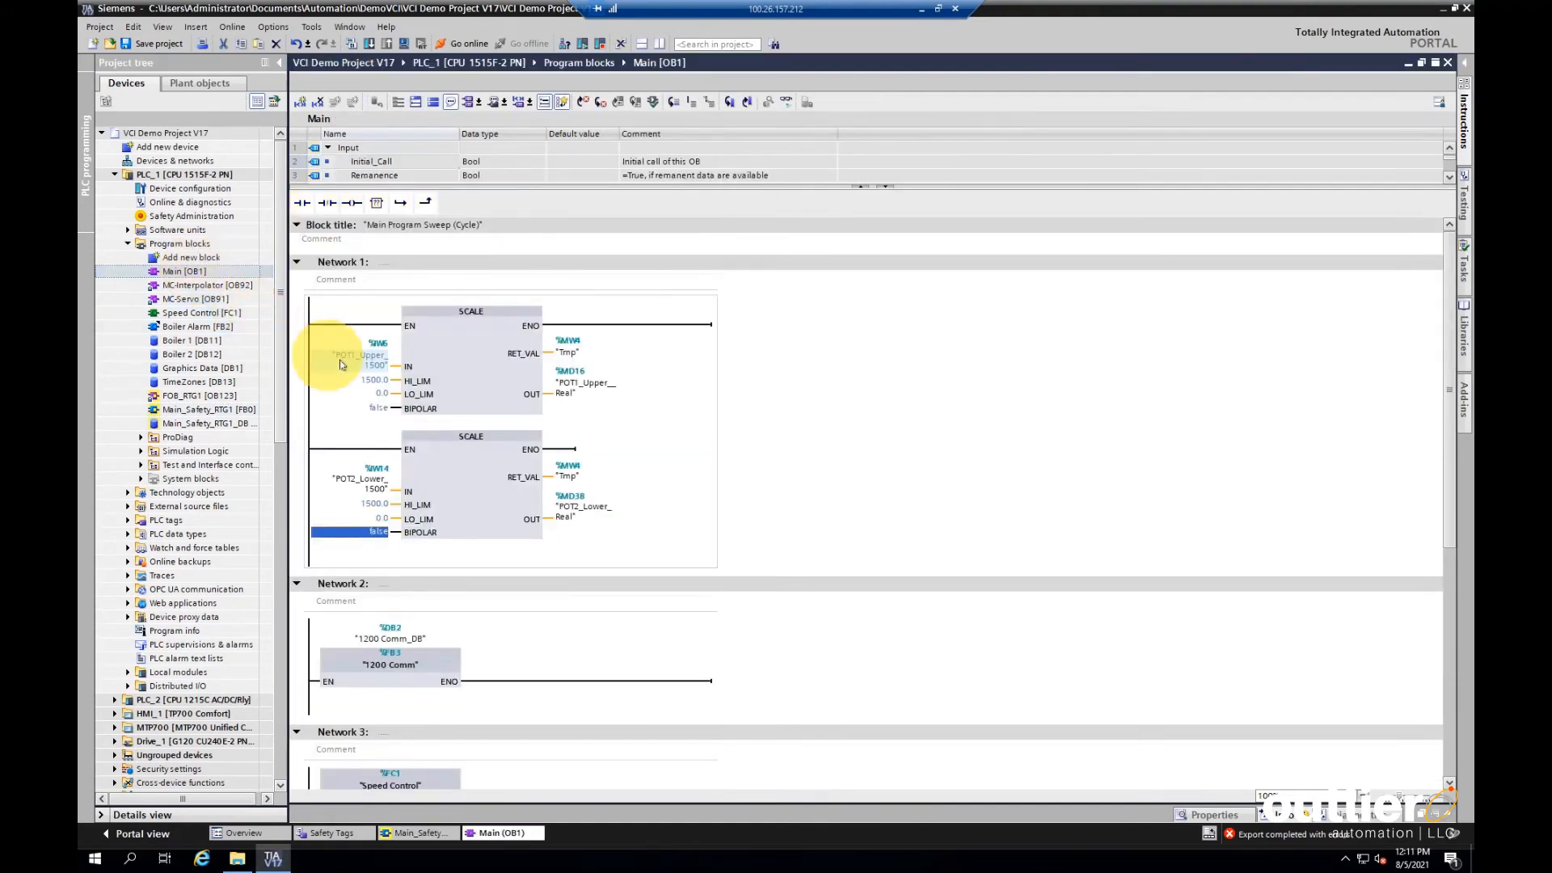
- Change the first SCALE block's HI_LIM in Main Network 1 to 1700.0 and save
{"action": "double_click", "coordinate": [356, 380]}
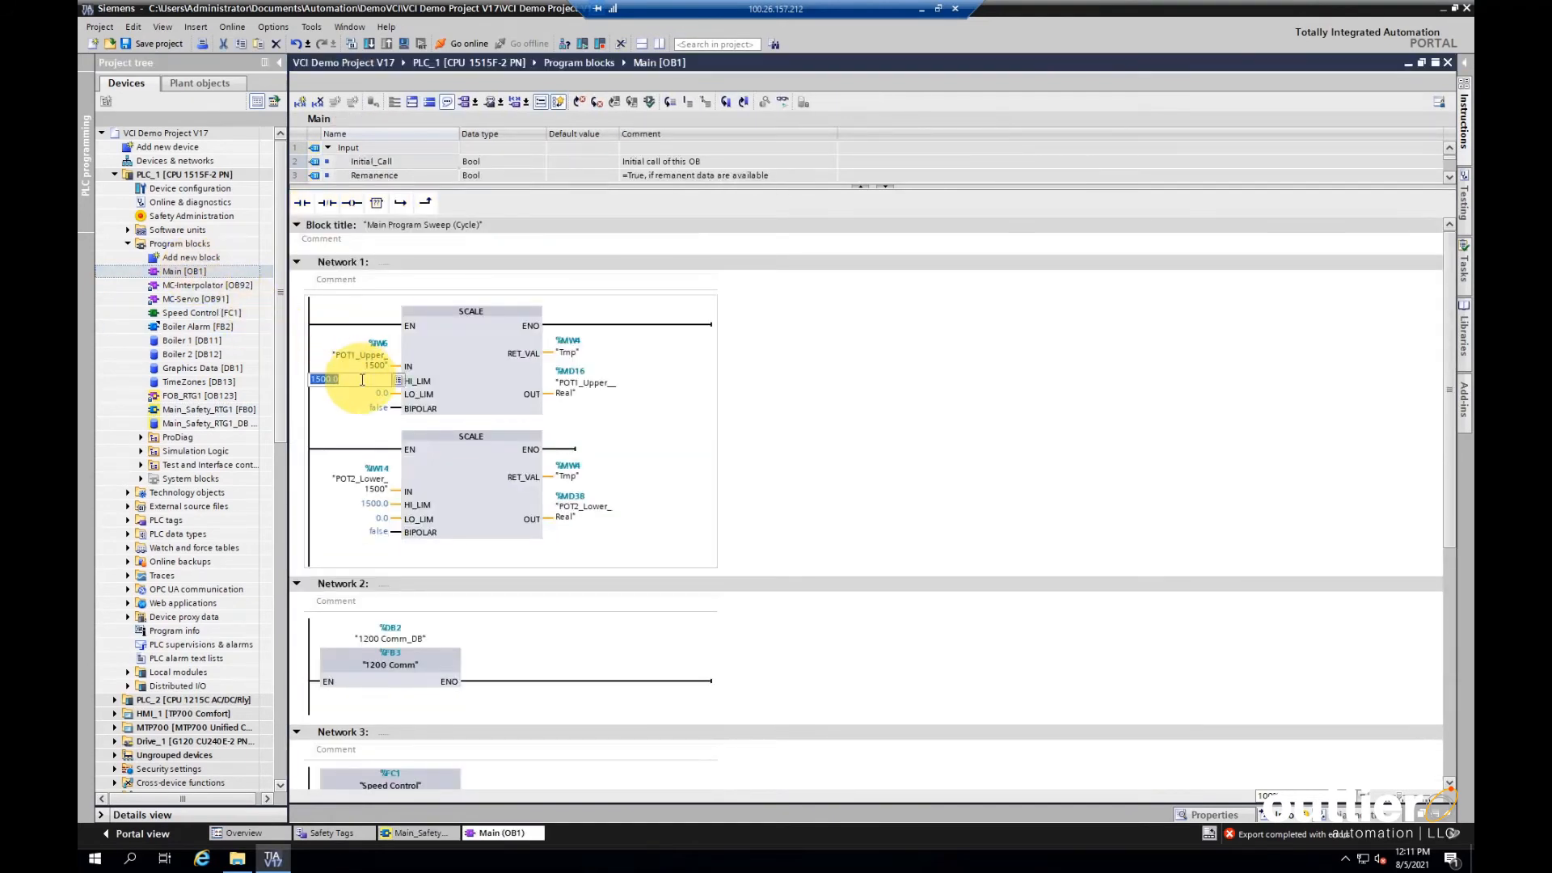
{"action": "type", "text": "1700.0"}
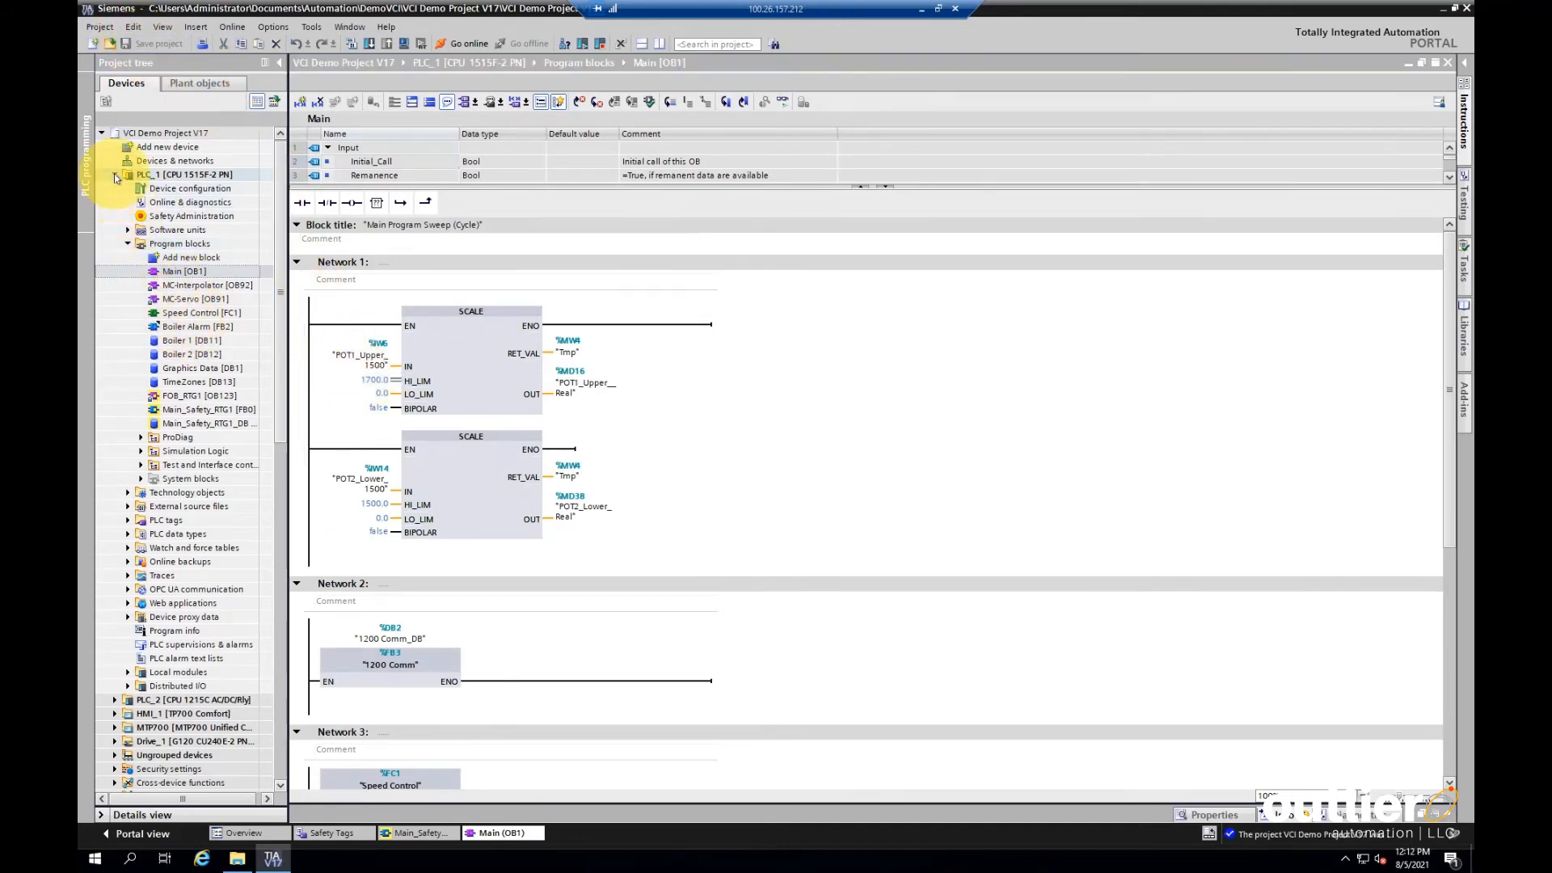
{"action": "left_click", "coordinate": [115, 175]}
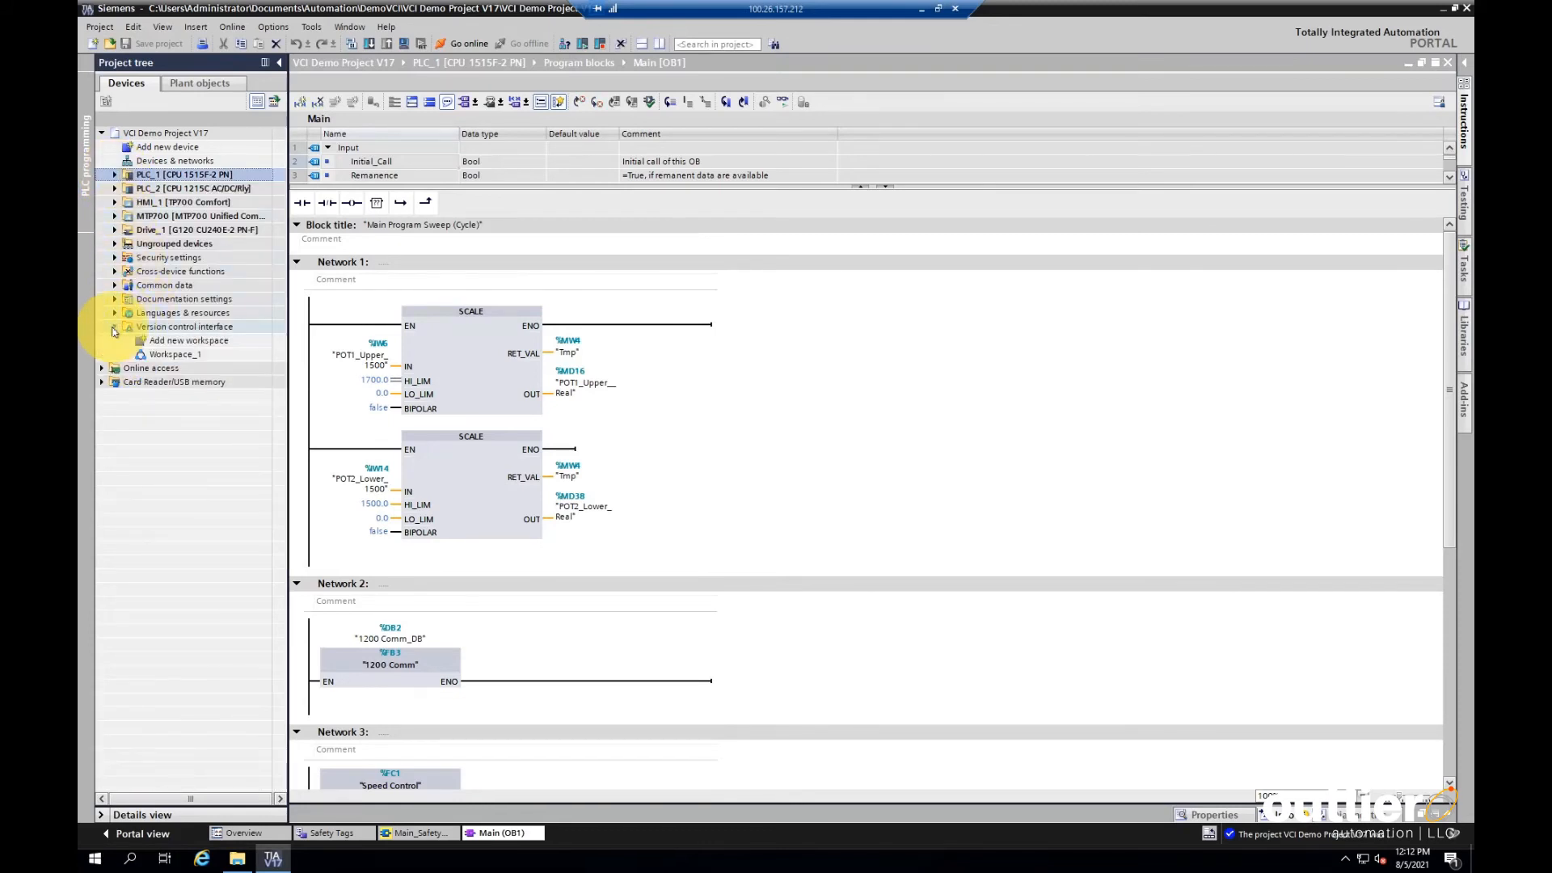
- Synchronize the project into Workspace_1 and start a Git commit
{"action": "left_click", "coordinate": [175, 355]}
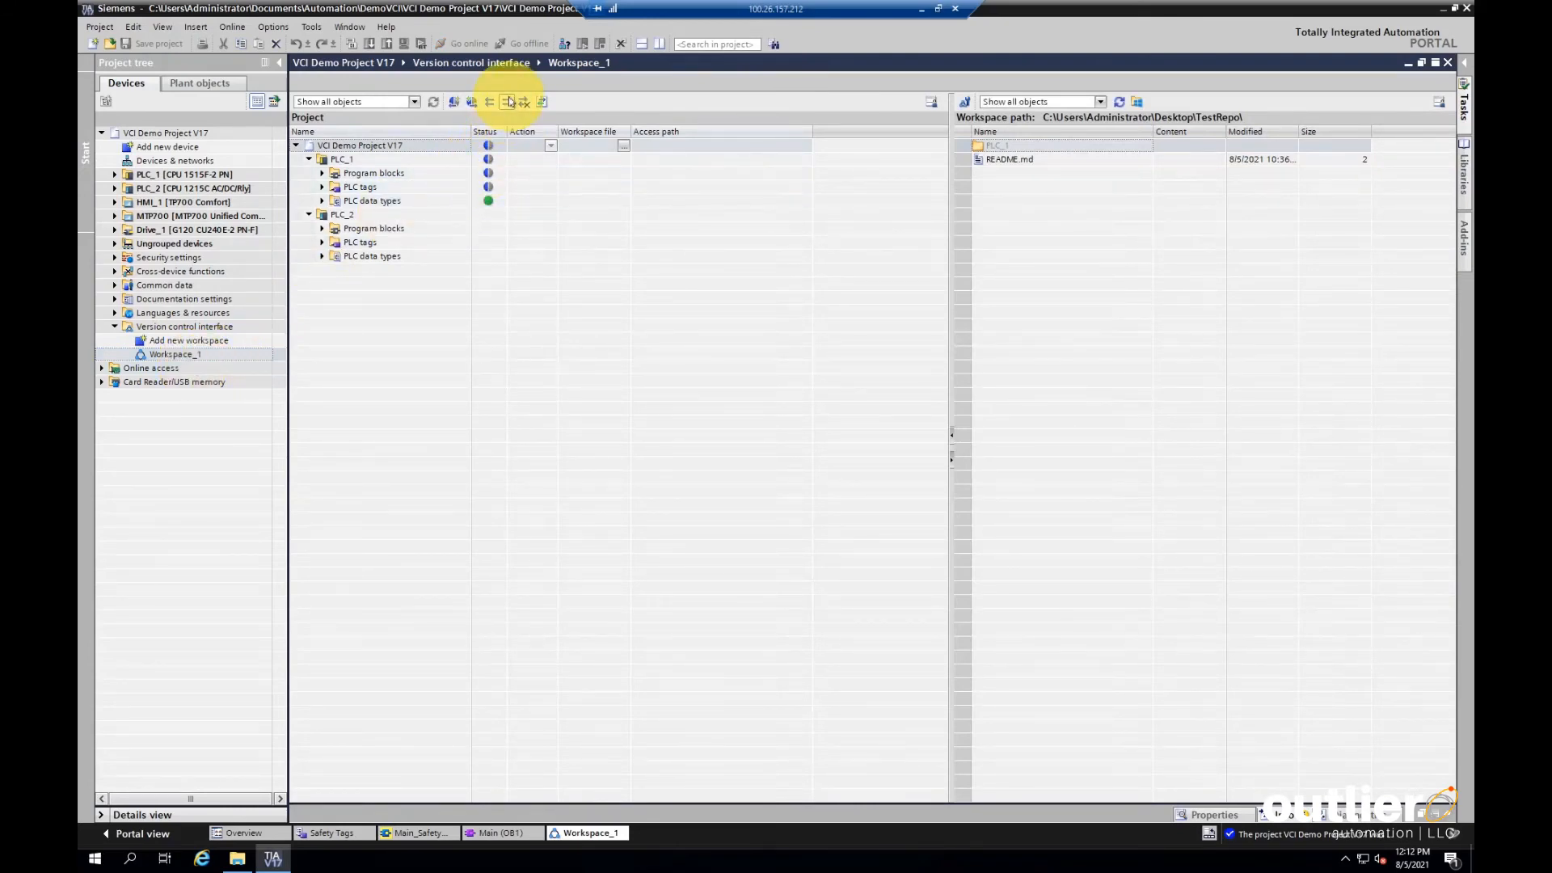
{"action": "left_click", "coordinate": [543, 102]}
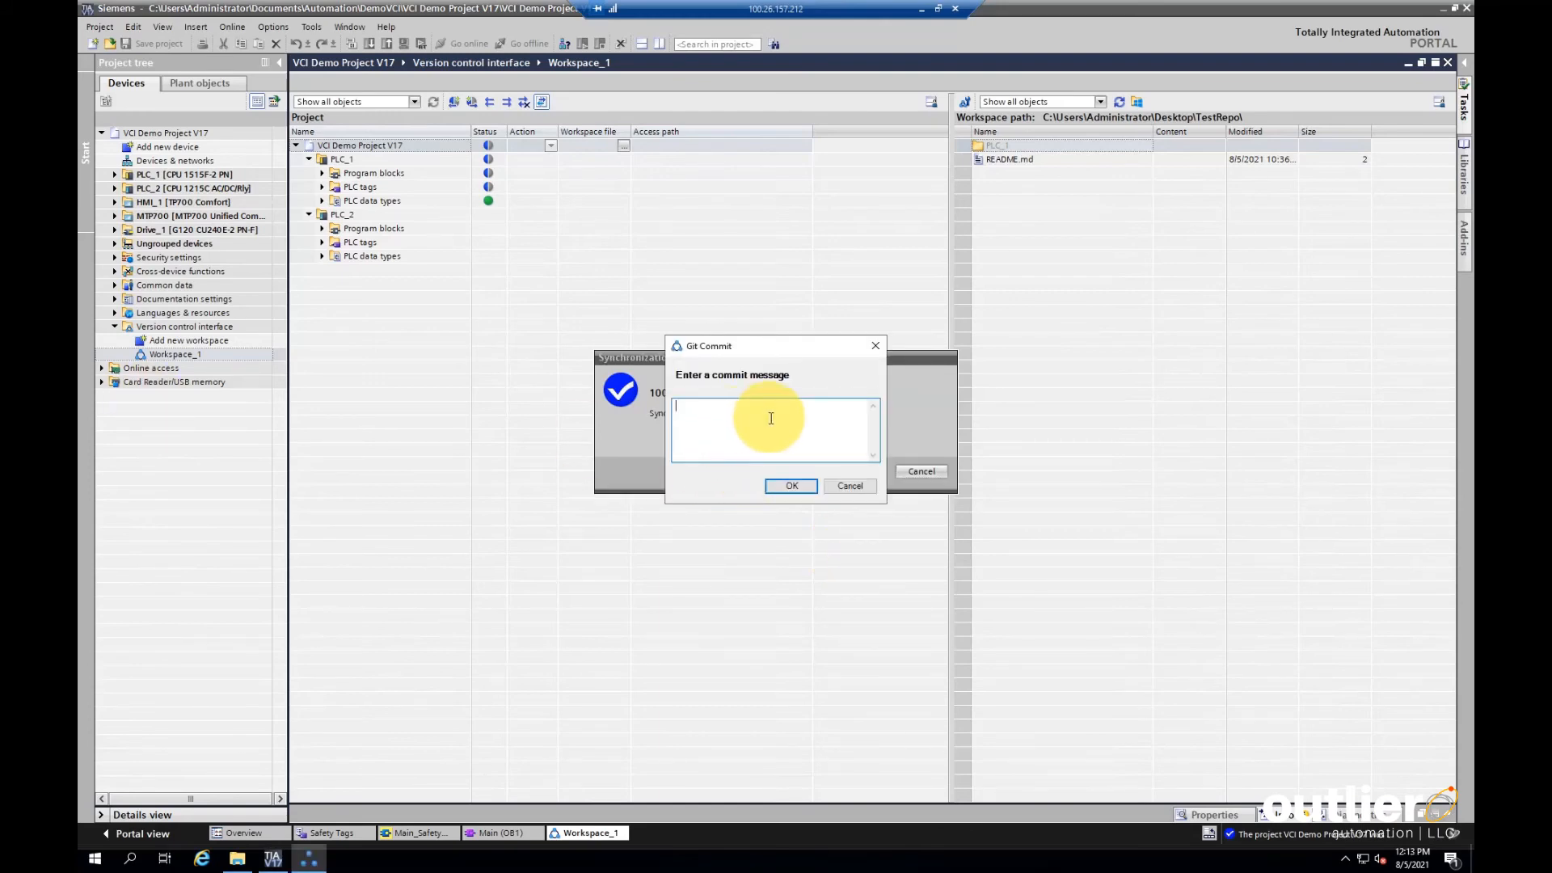
- Commit with message "Changed upper limit to 1700. Added watch tag to Estop signal."
{"action": "type", "text": "Changed upper limit to 1700. Added"}
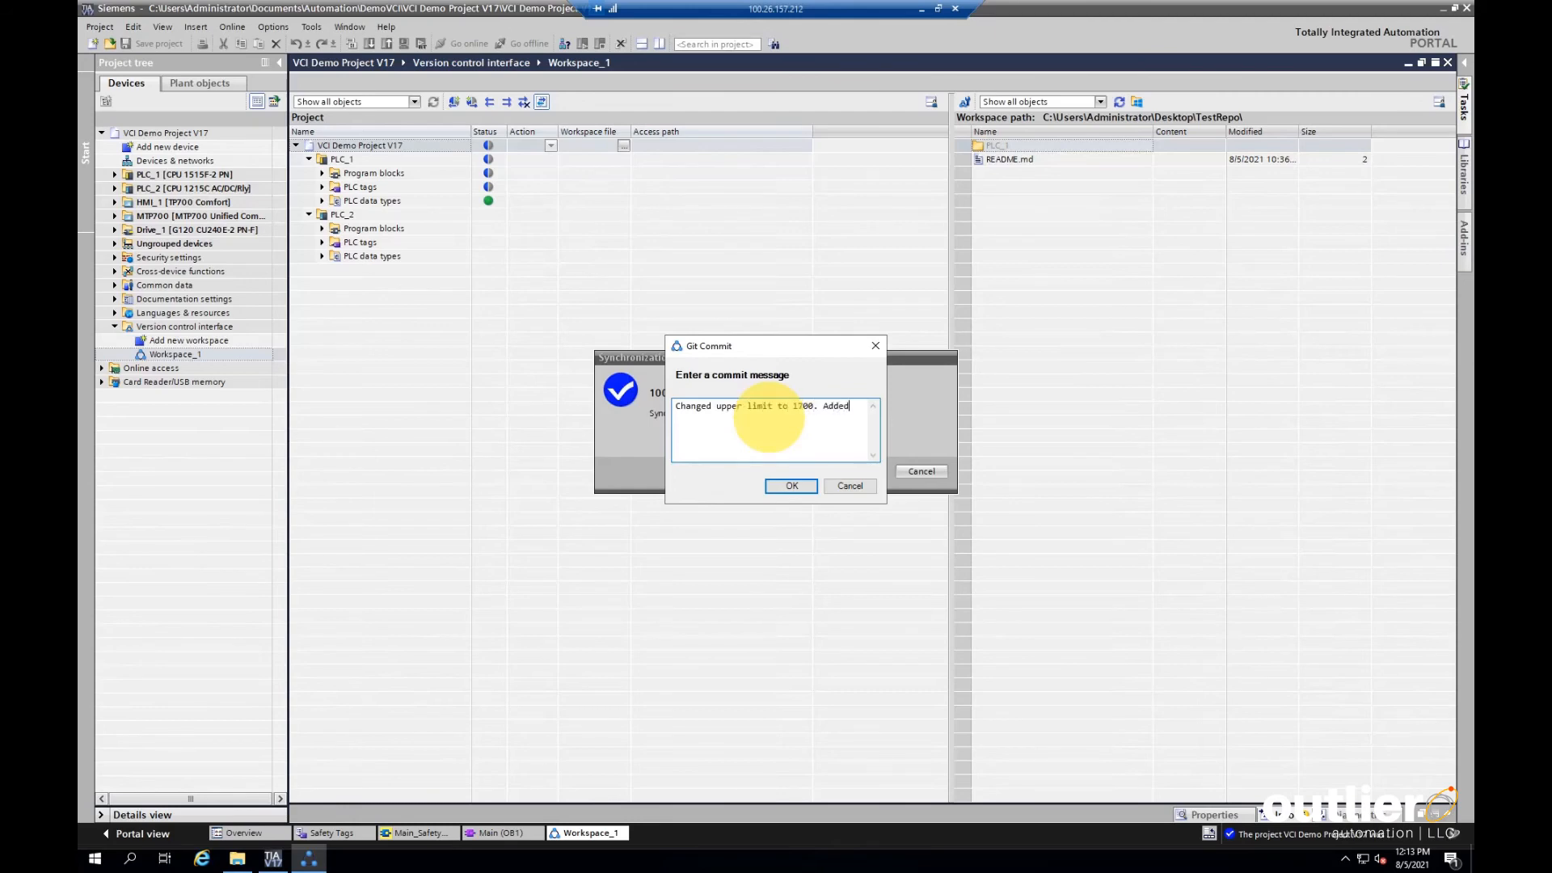
{"action": "type", "text": "watch tag to"}
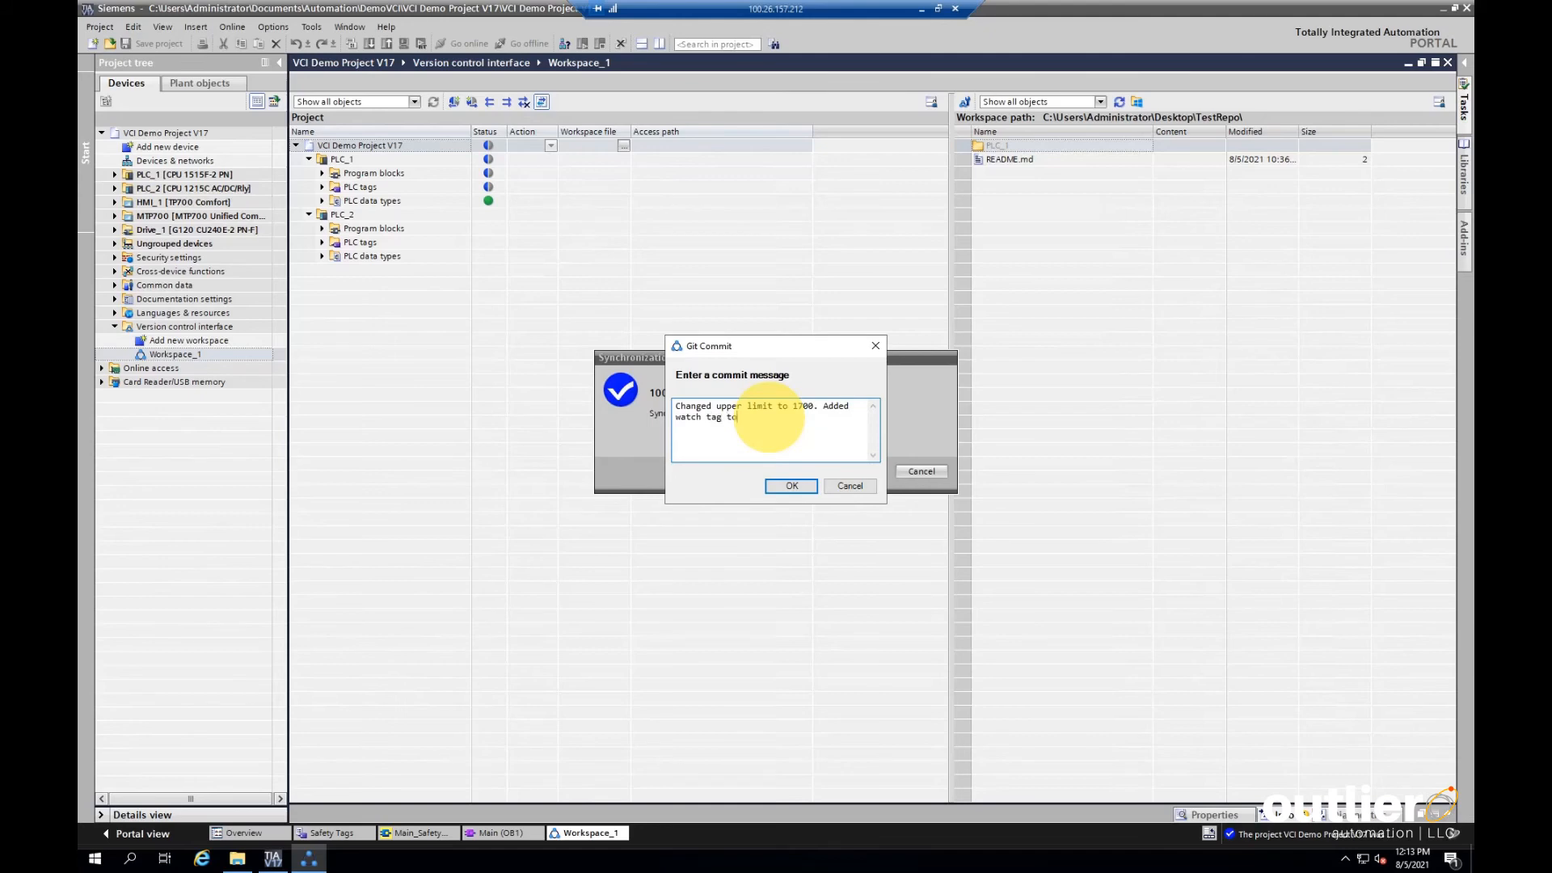
{"action": "type", "text": "Estop signal."}
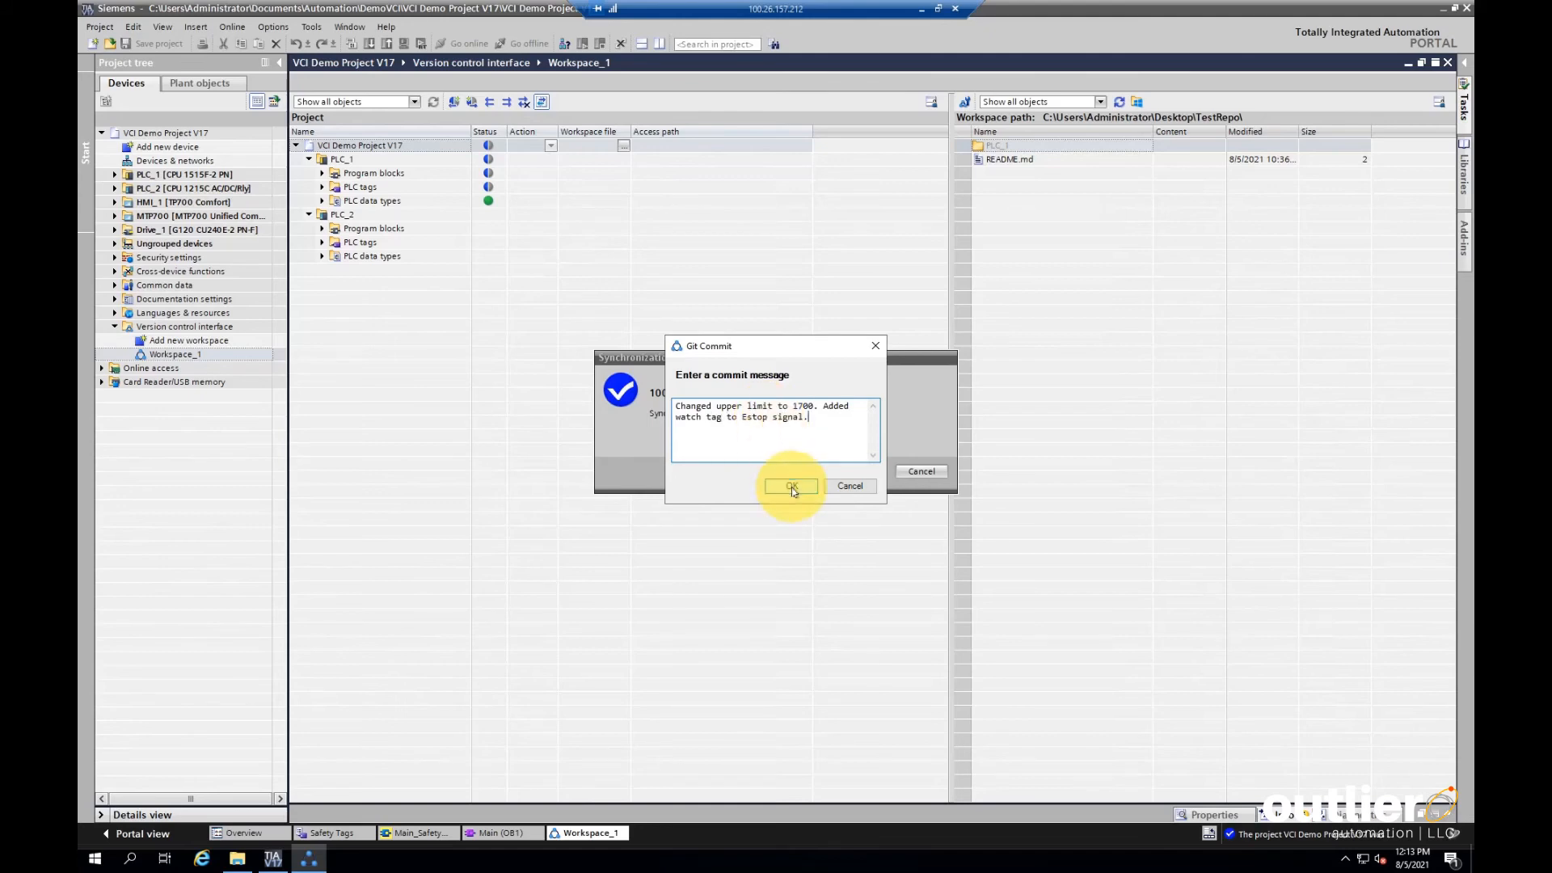
{"action": "left_click", "coordinate": [791, 487]}
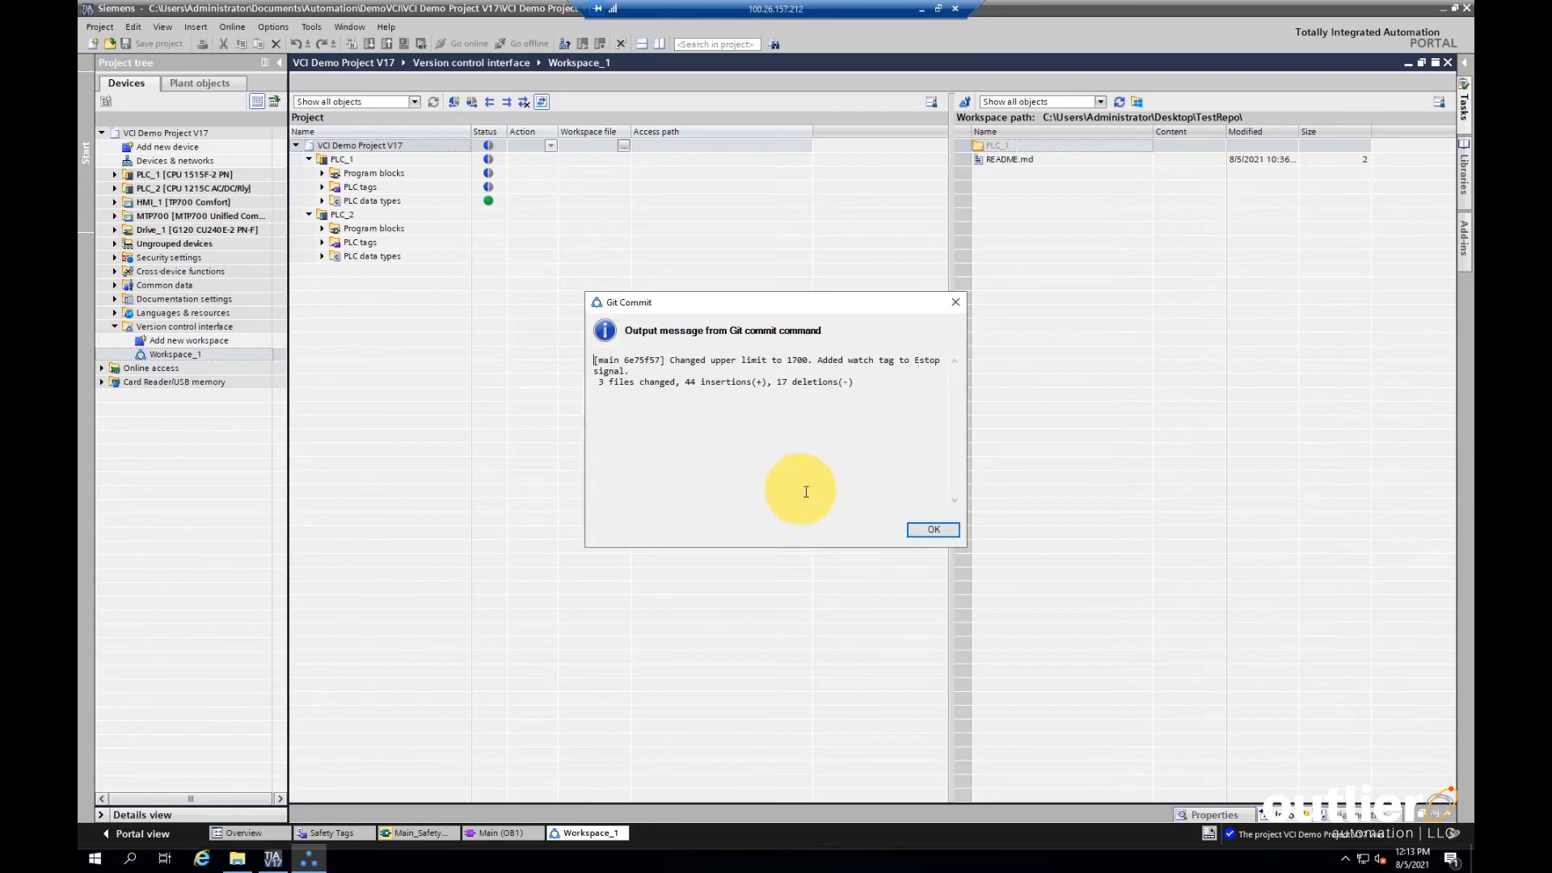
{"action": "left_click", "coordinate": [931, 530]}
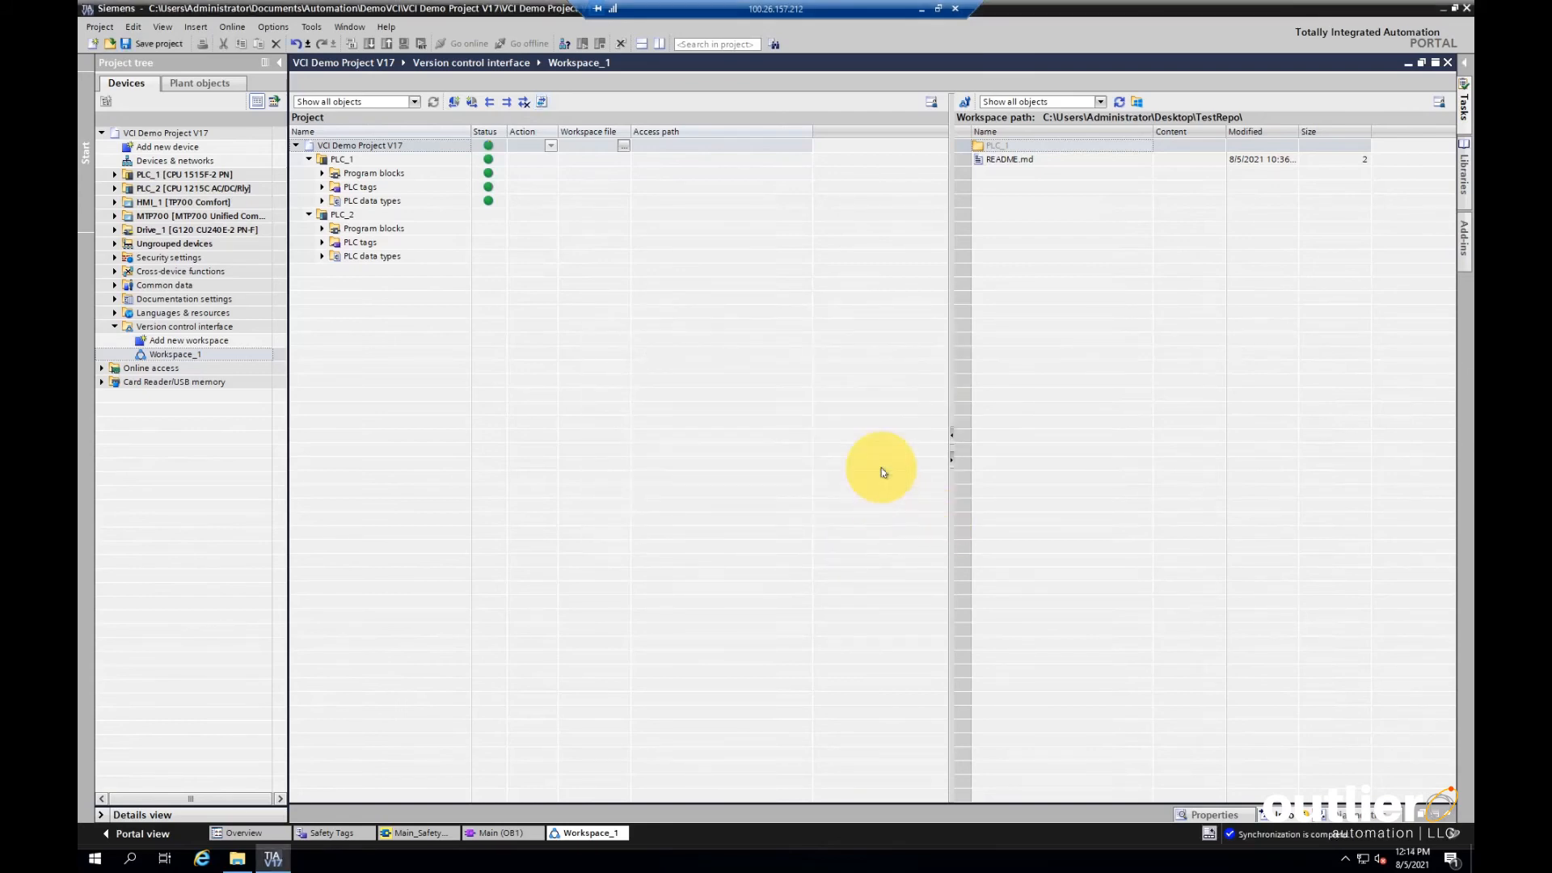
- Push the commit from the PLC_1 workspace folder to the GitLab remote via Git > Push
{"action": "left_click", "coordinate": [1009, 146]}
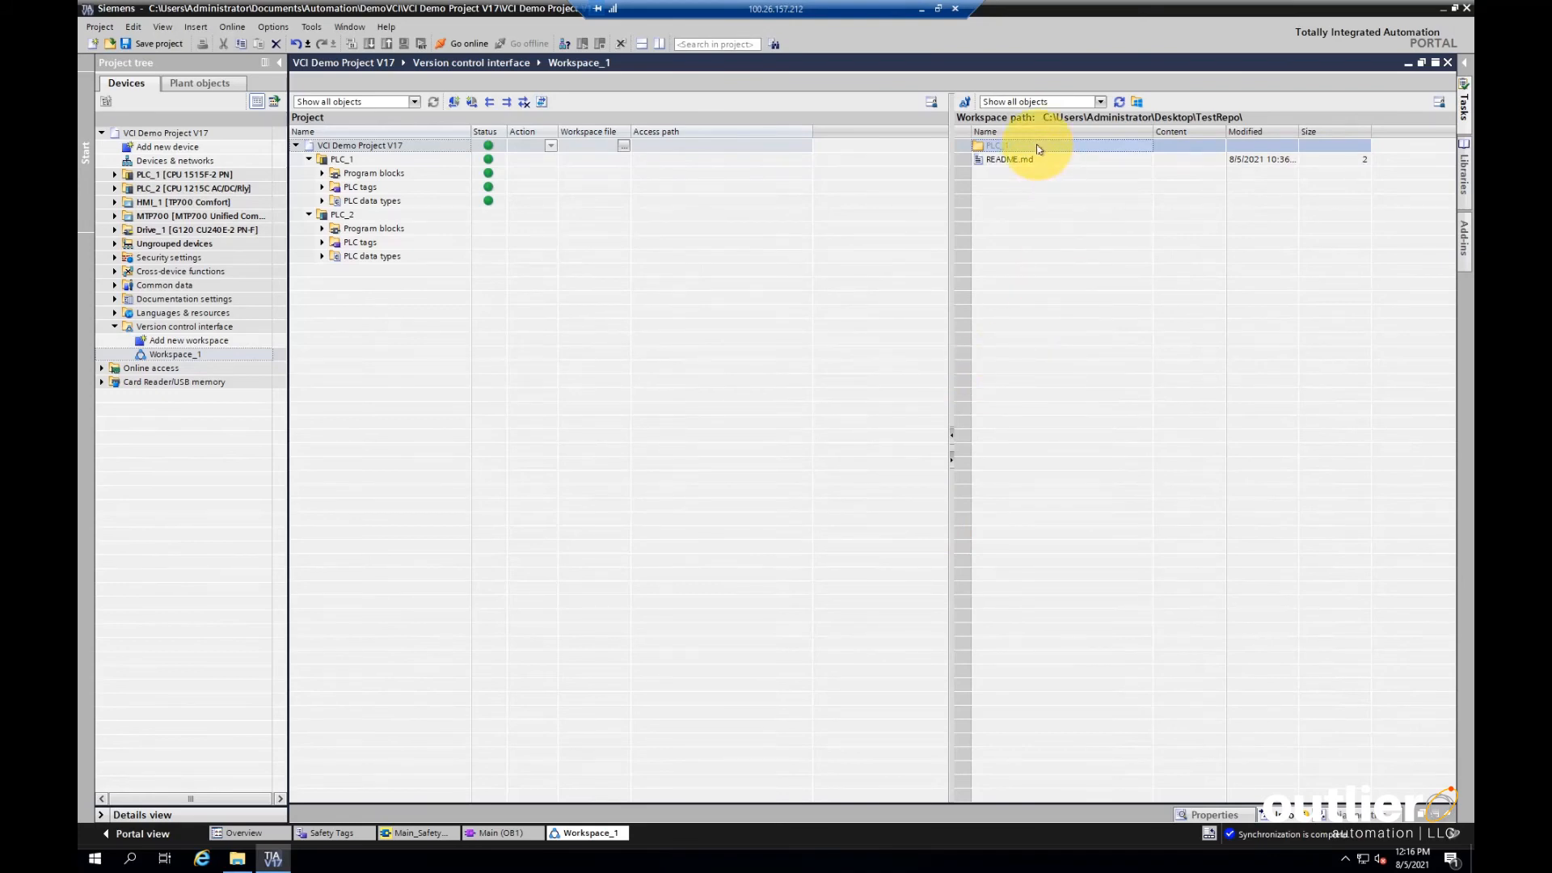
{"action": "right_click", "coordinate": [994, 146]}
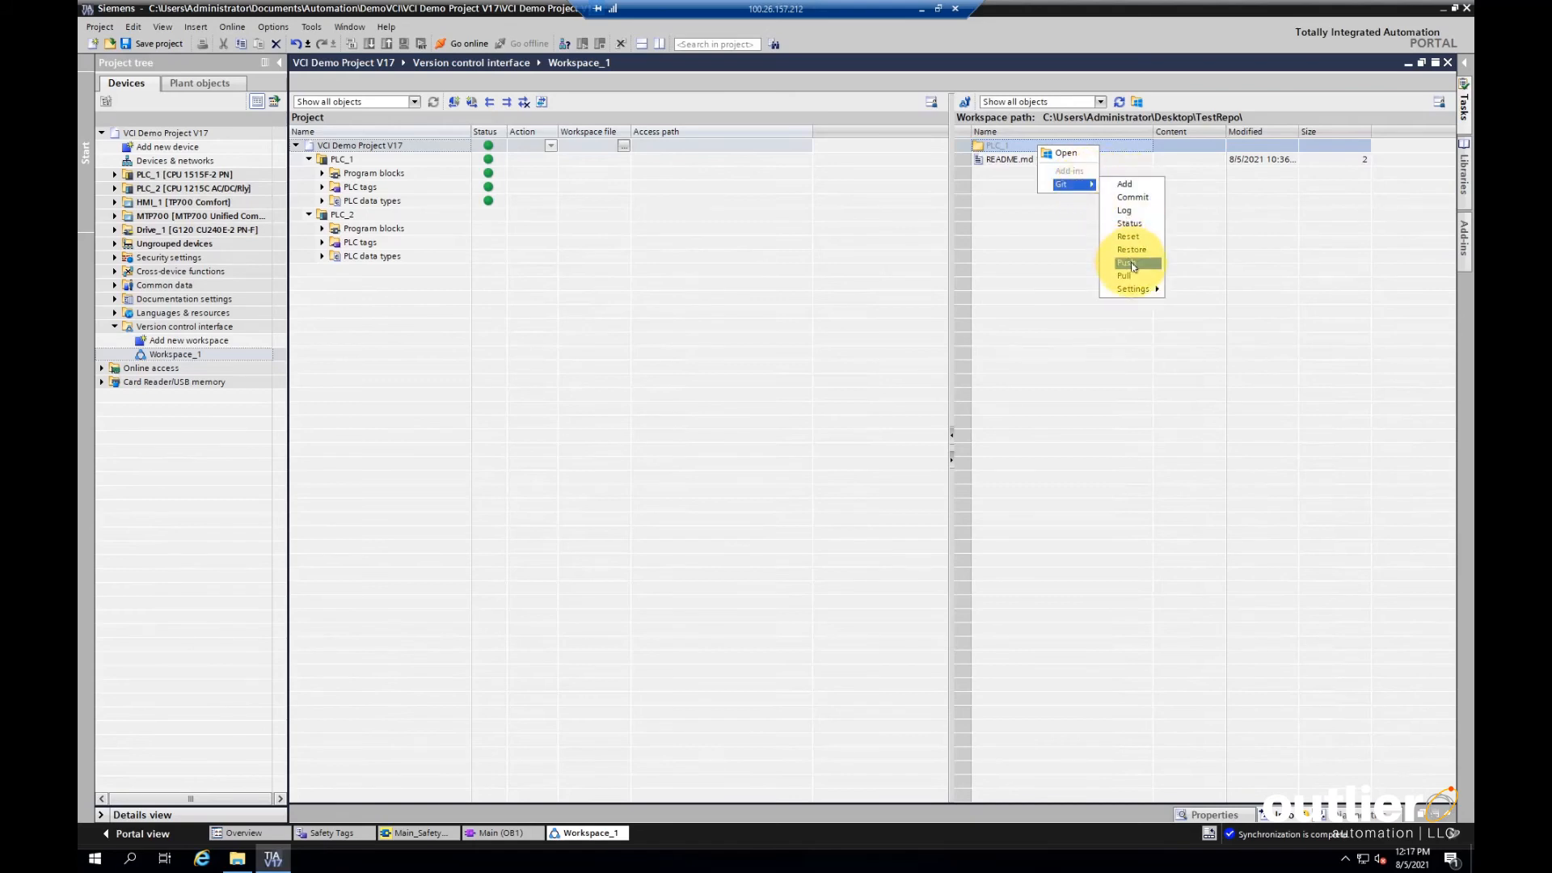
{"action": "left_click", "coordinate": [1125, 262]}
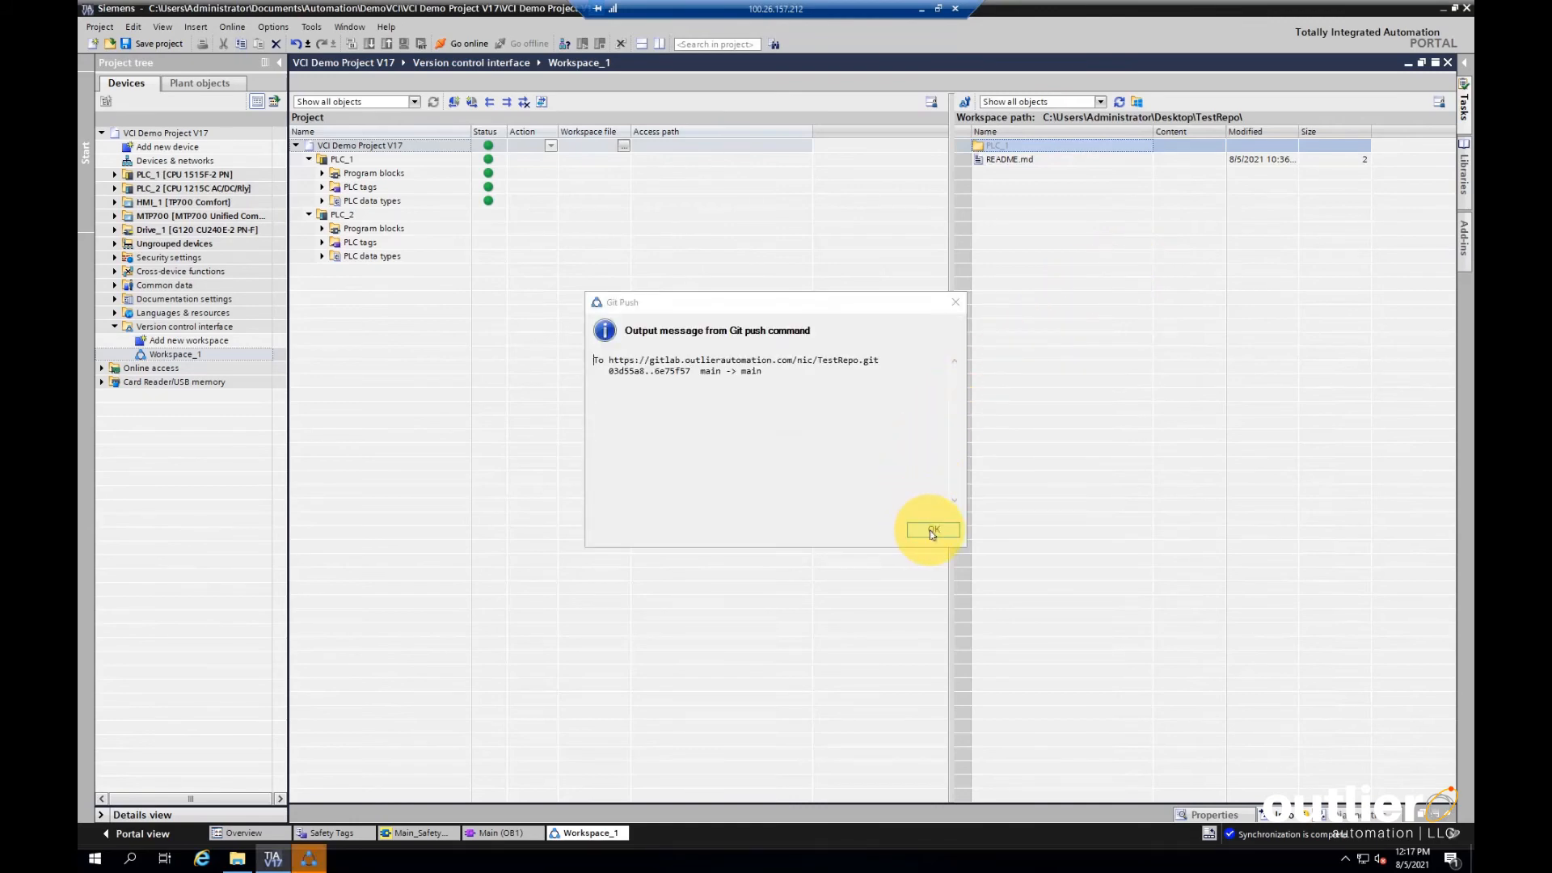
{"action": "left_click", "coordinate": [931, 530]}
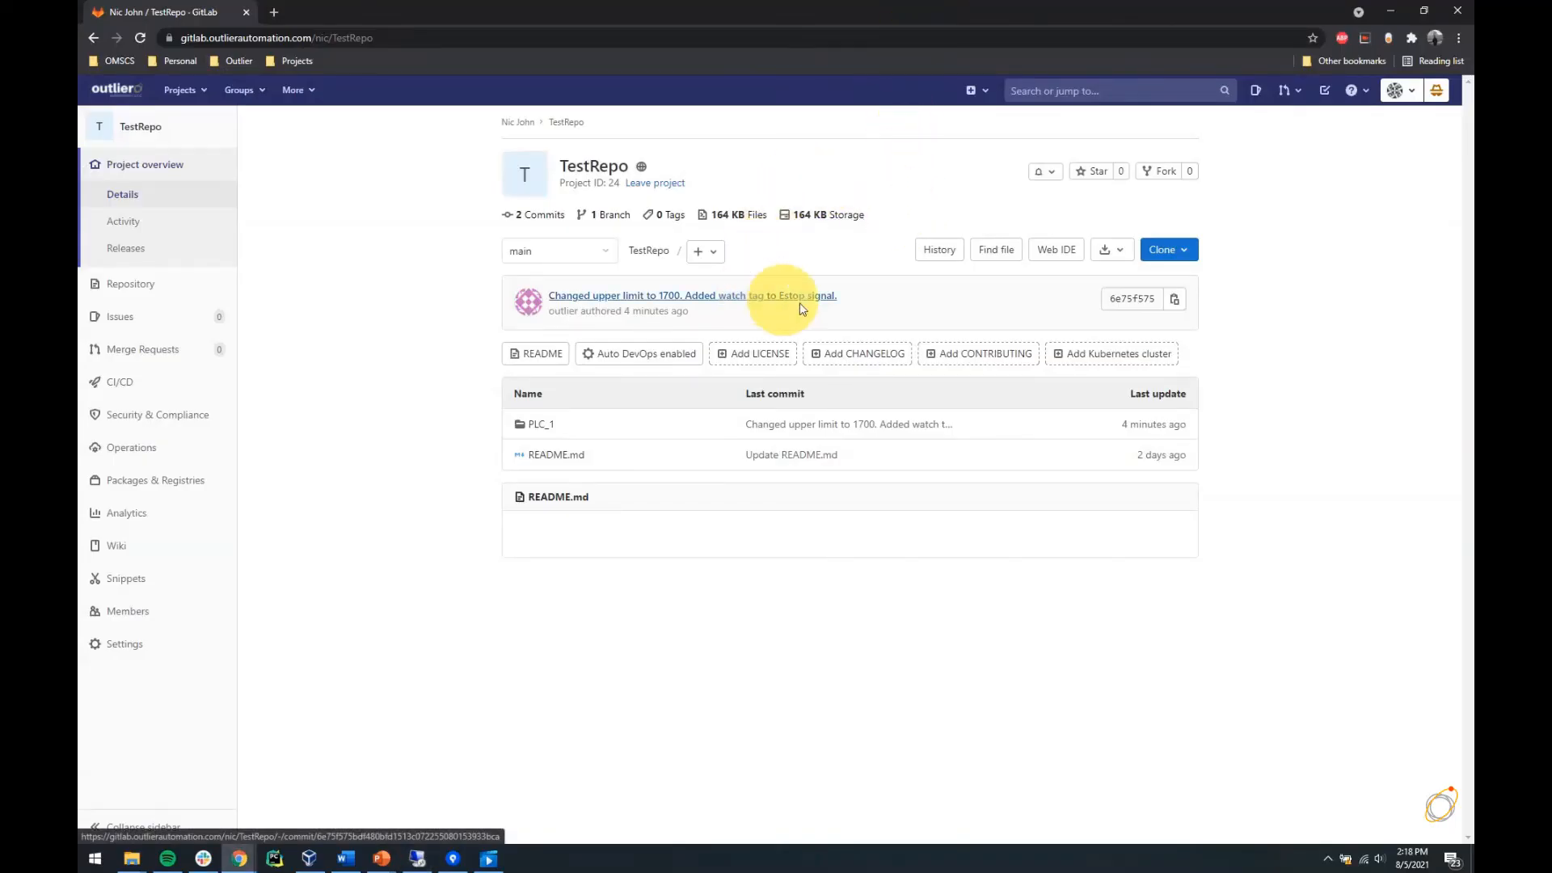
- Review the latest commit's diff in GitLab, including Main.xml's 1500.0 to 1700.0 change
{"action": "left_click", "coordinate": [692, 295]}
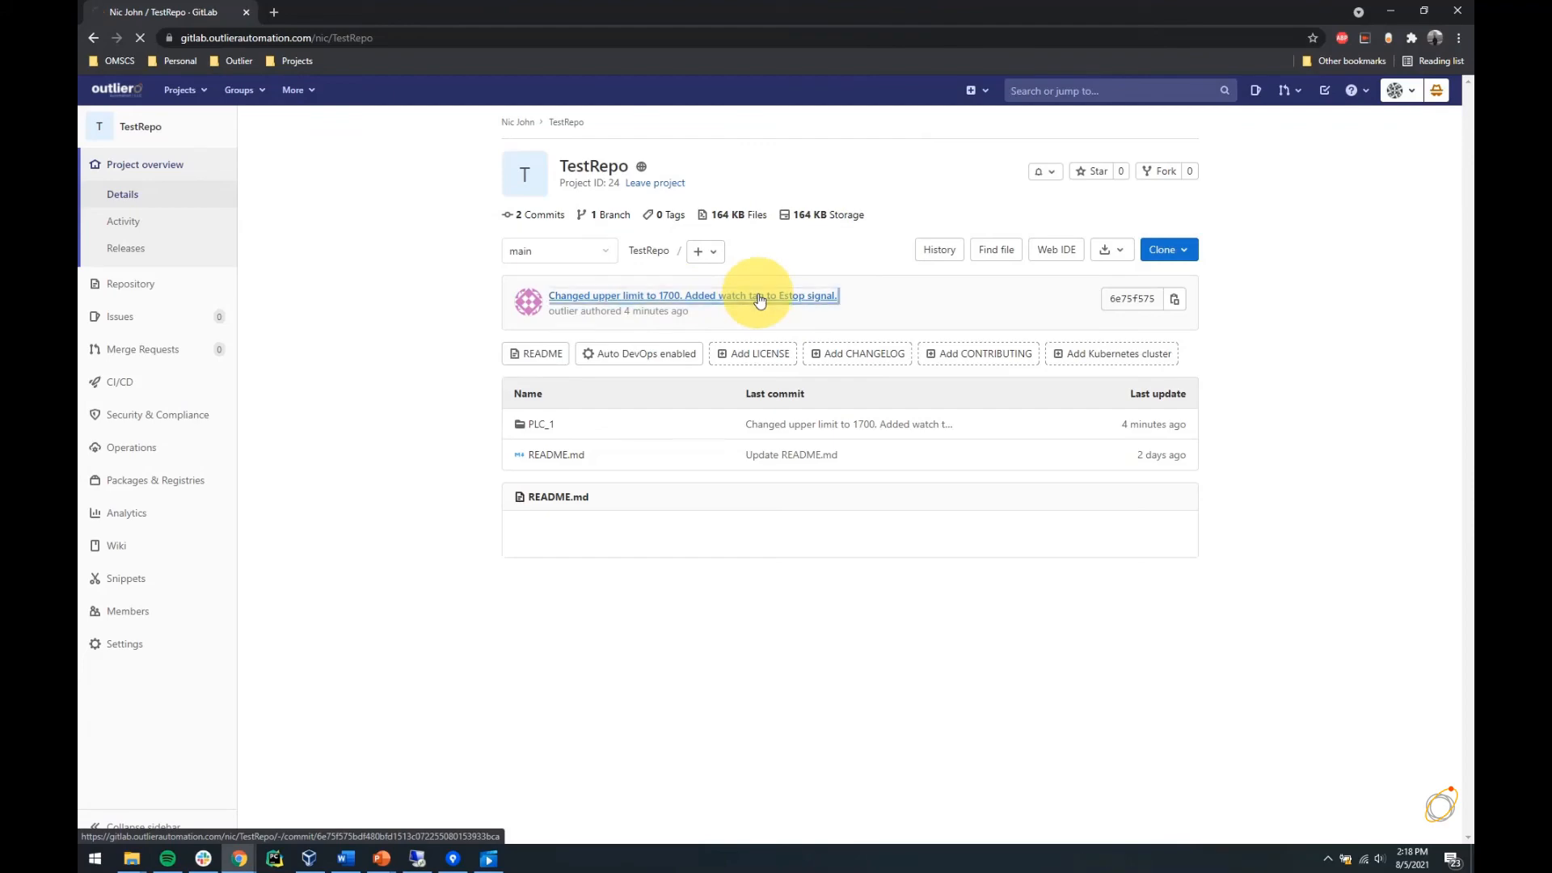
{"action": "left_click", "coordinate": [692, 294]}
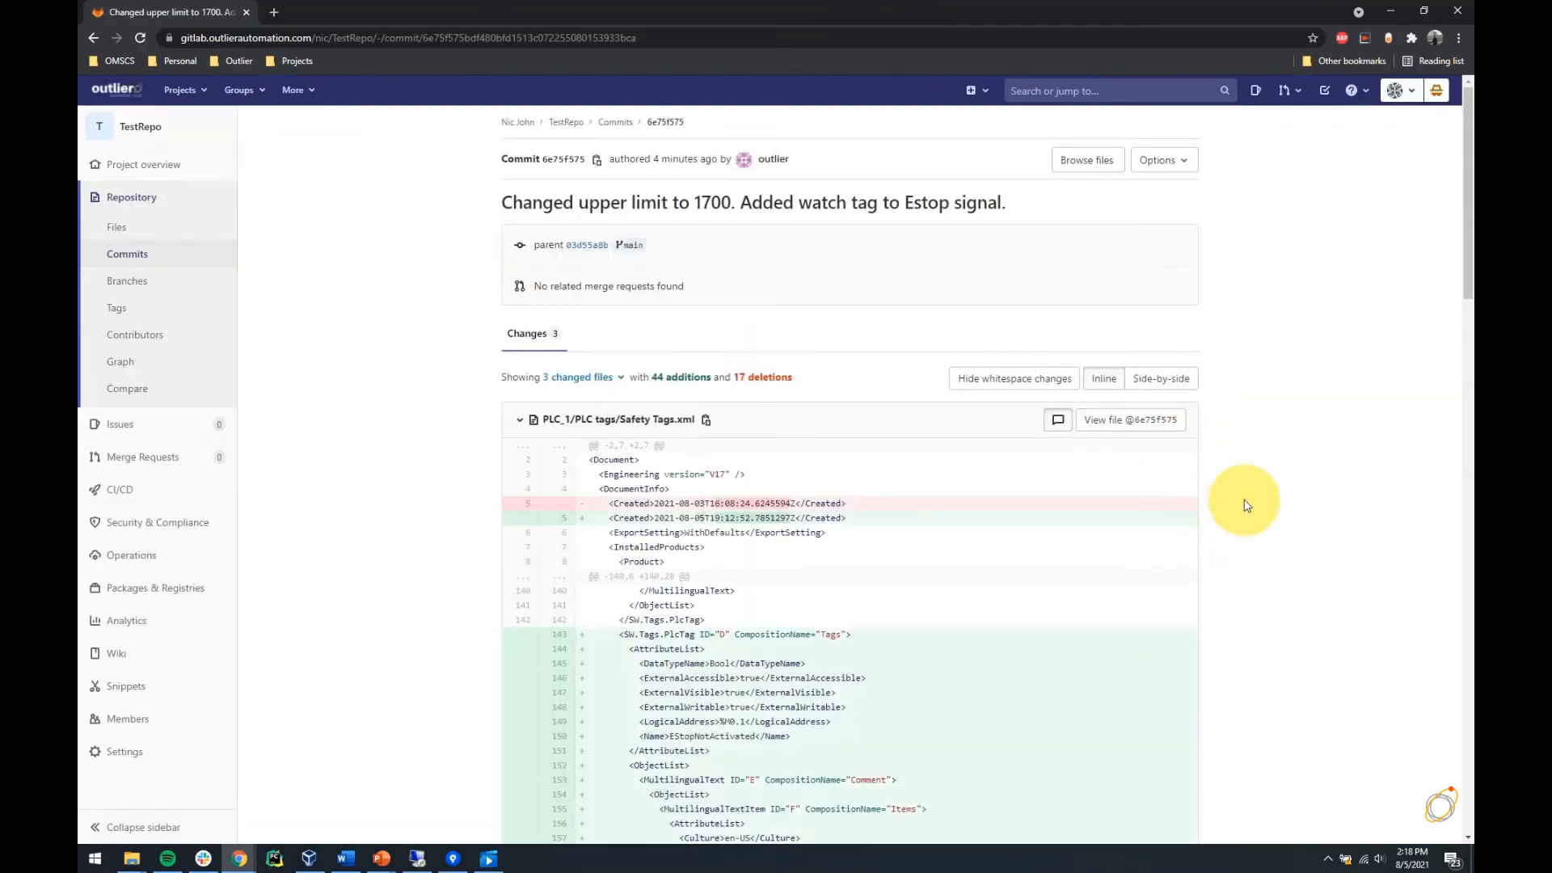
{"action": "scroll", "scroll_direction": "down", "scroll_amount": 3}
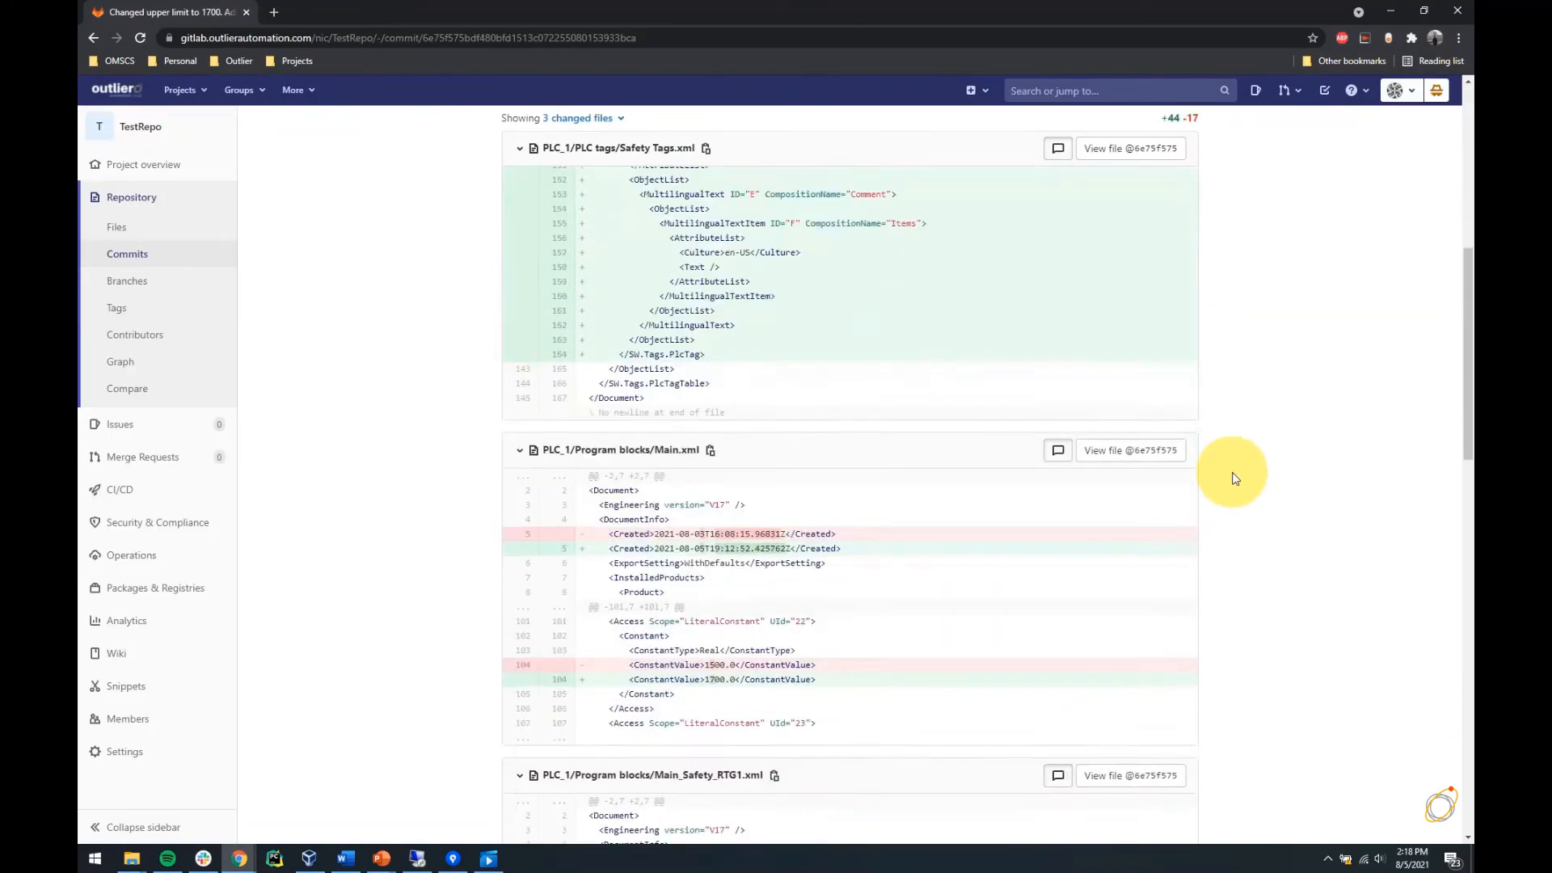
{"action": "scroll", "scroll_direction": "down", "scroll_amount": 3}
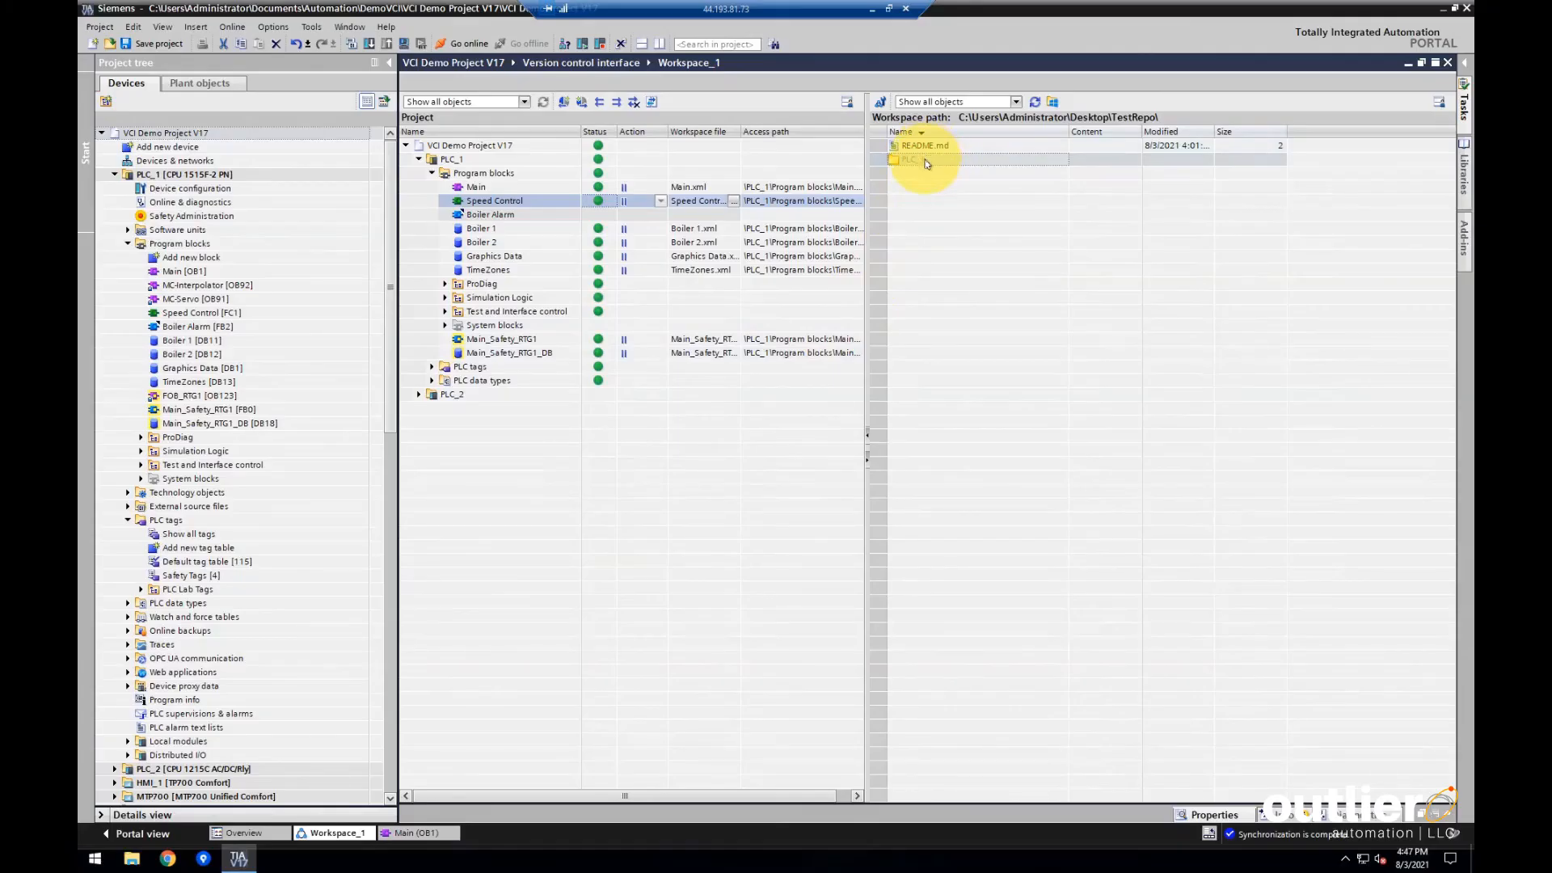
- Pull the latest commits into the workspace via Git > Pull and select Main for review
{"action": "right_click", "coordinate": [920, 160]}
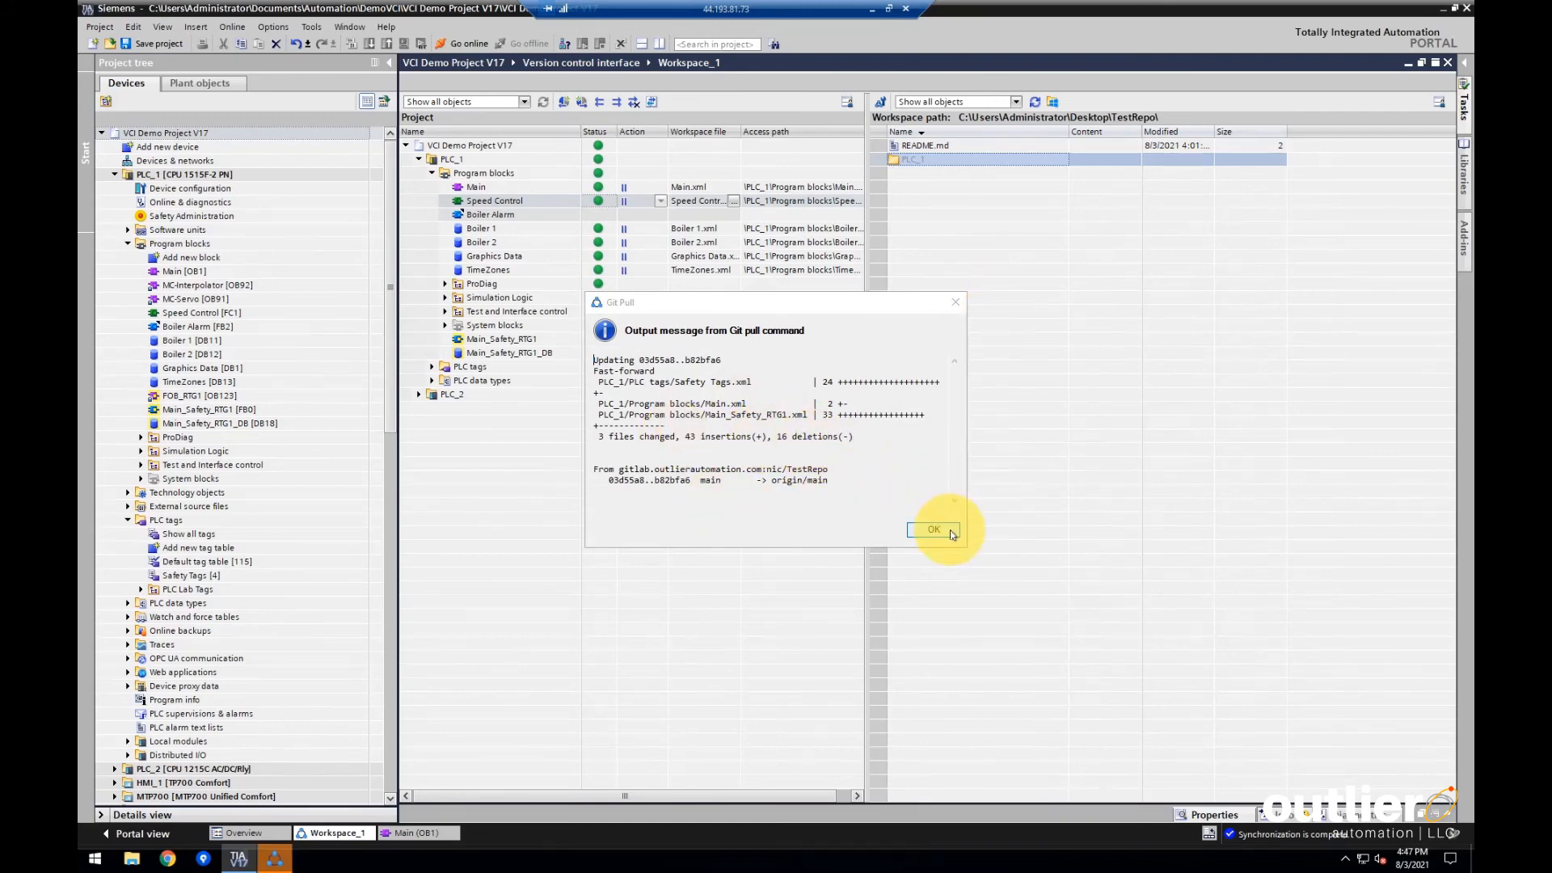
{"action": "left_click", "coordinate": [932, 530]}
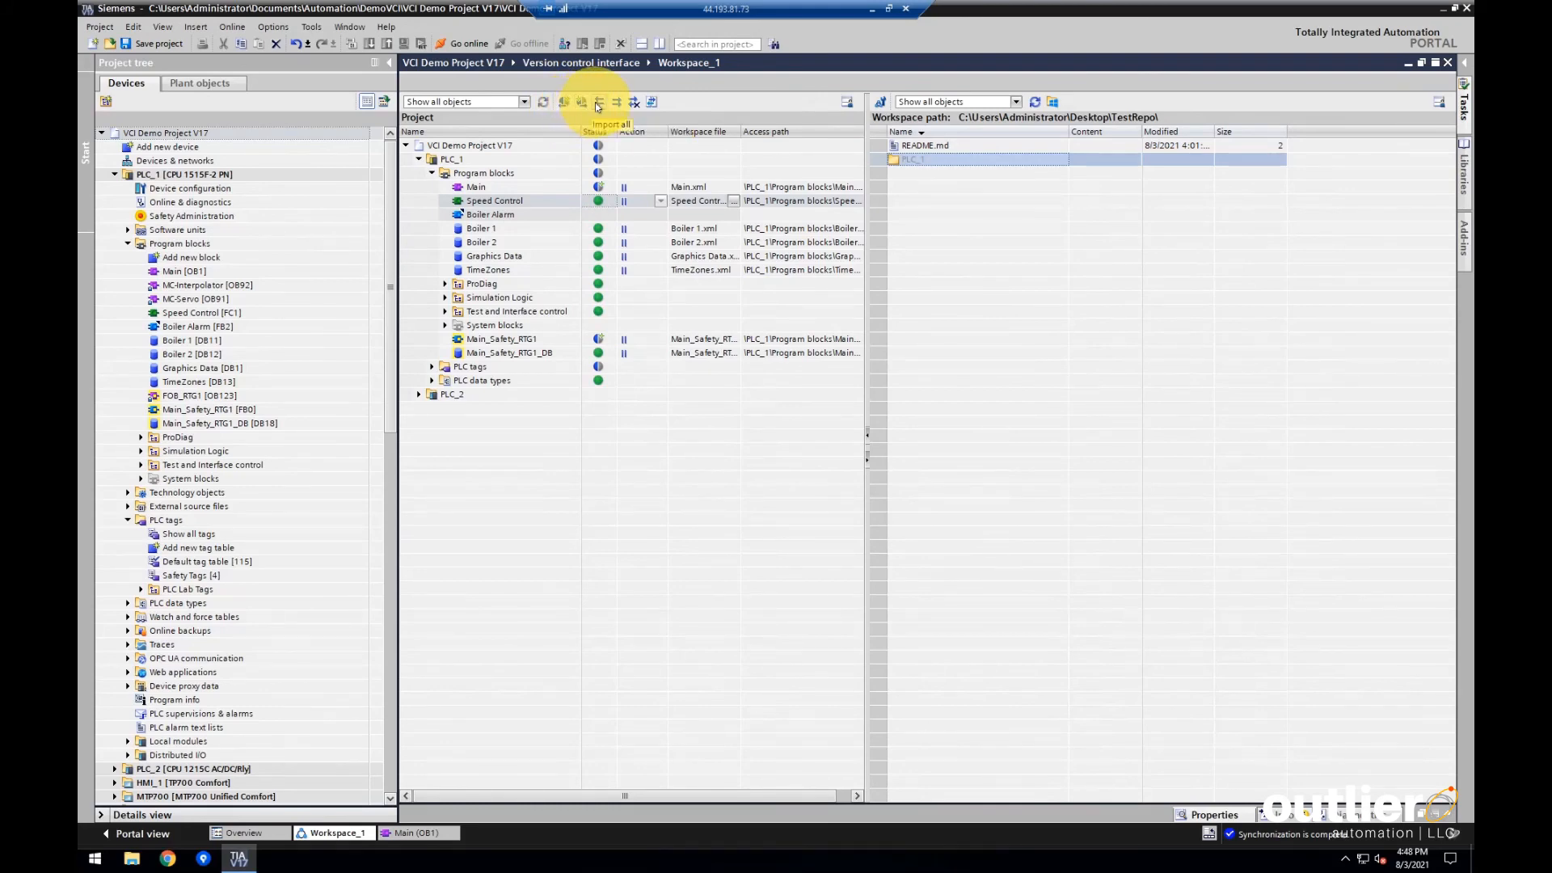
{"action": "mouse_move", "coordinate": [614, 104]}
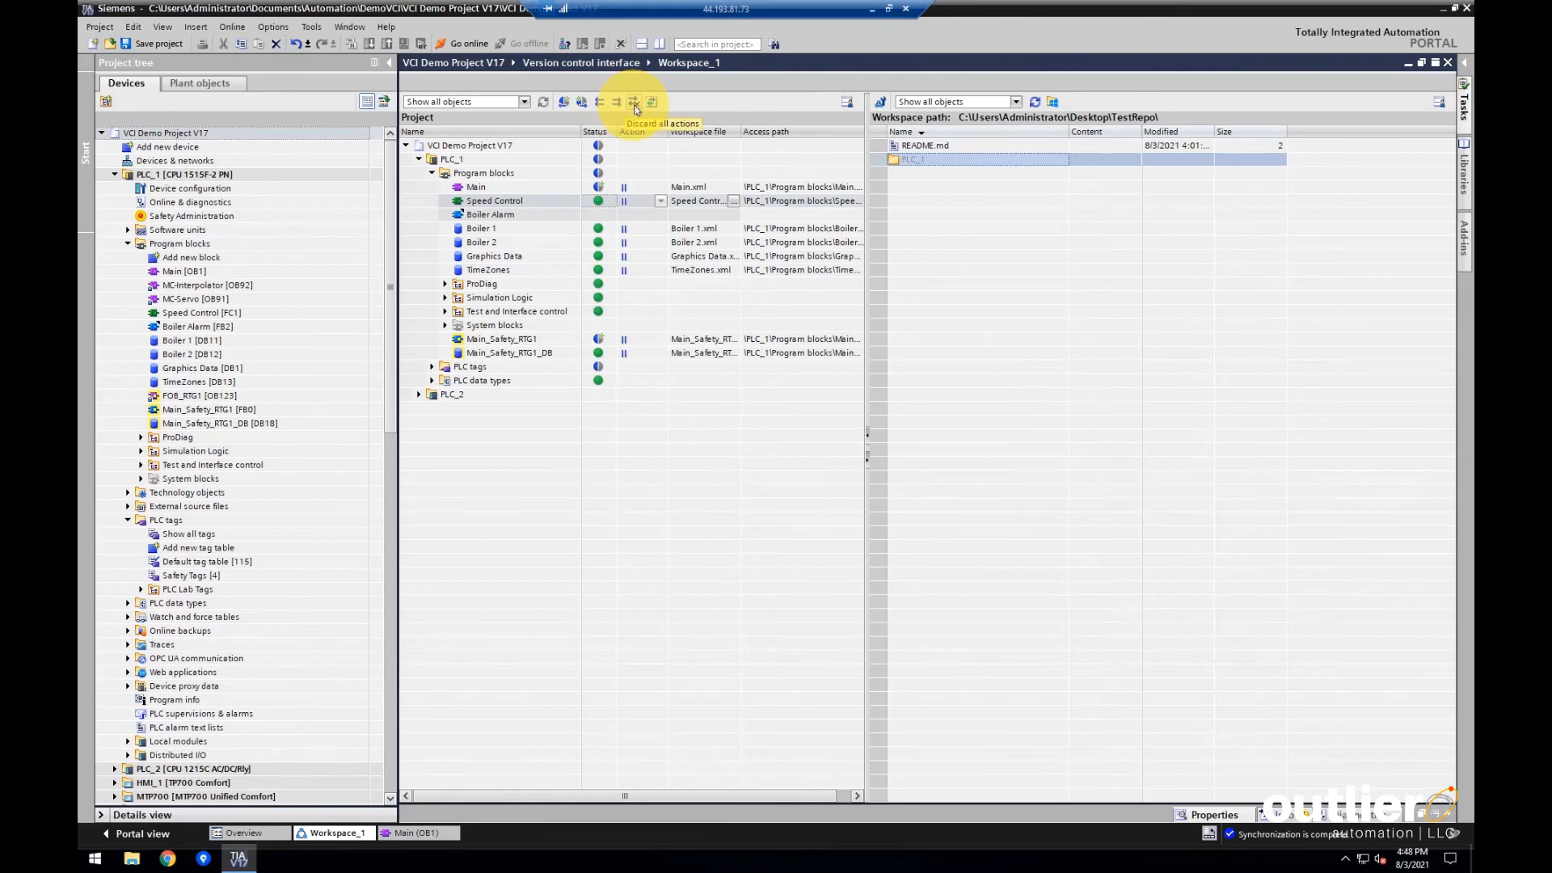
{"action": "left_click", "coordinate": [634, 101]}
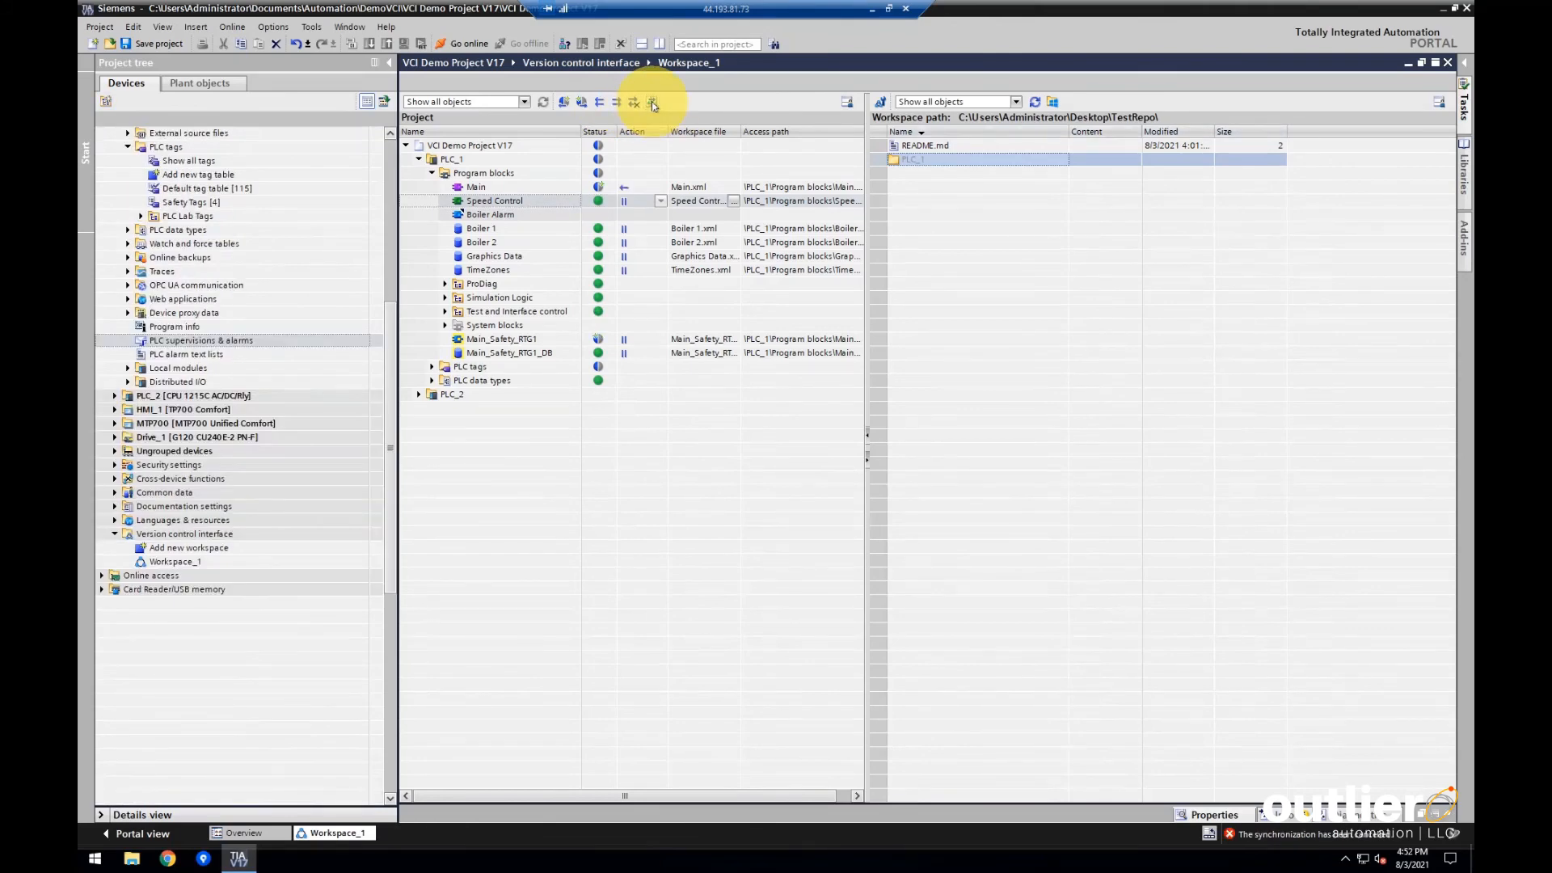
{"action": "mouse_move", "coordinate": [527, 188]}
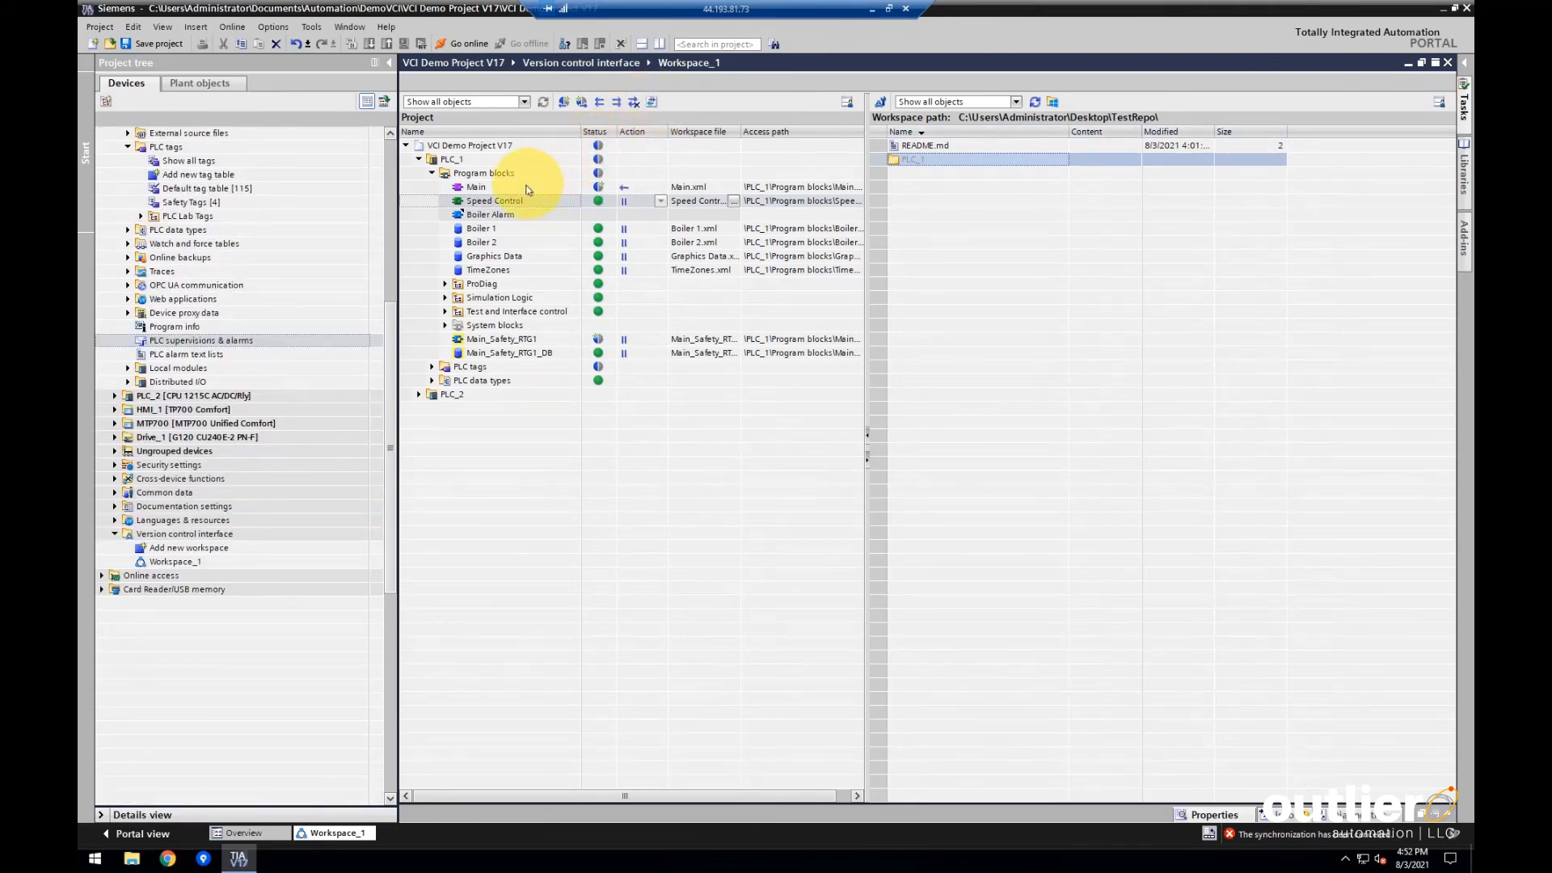
{"action": "left_click", "coordinate": [476, 186]}
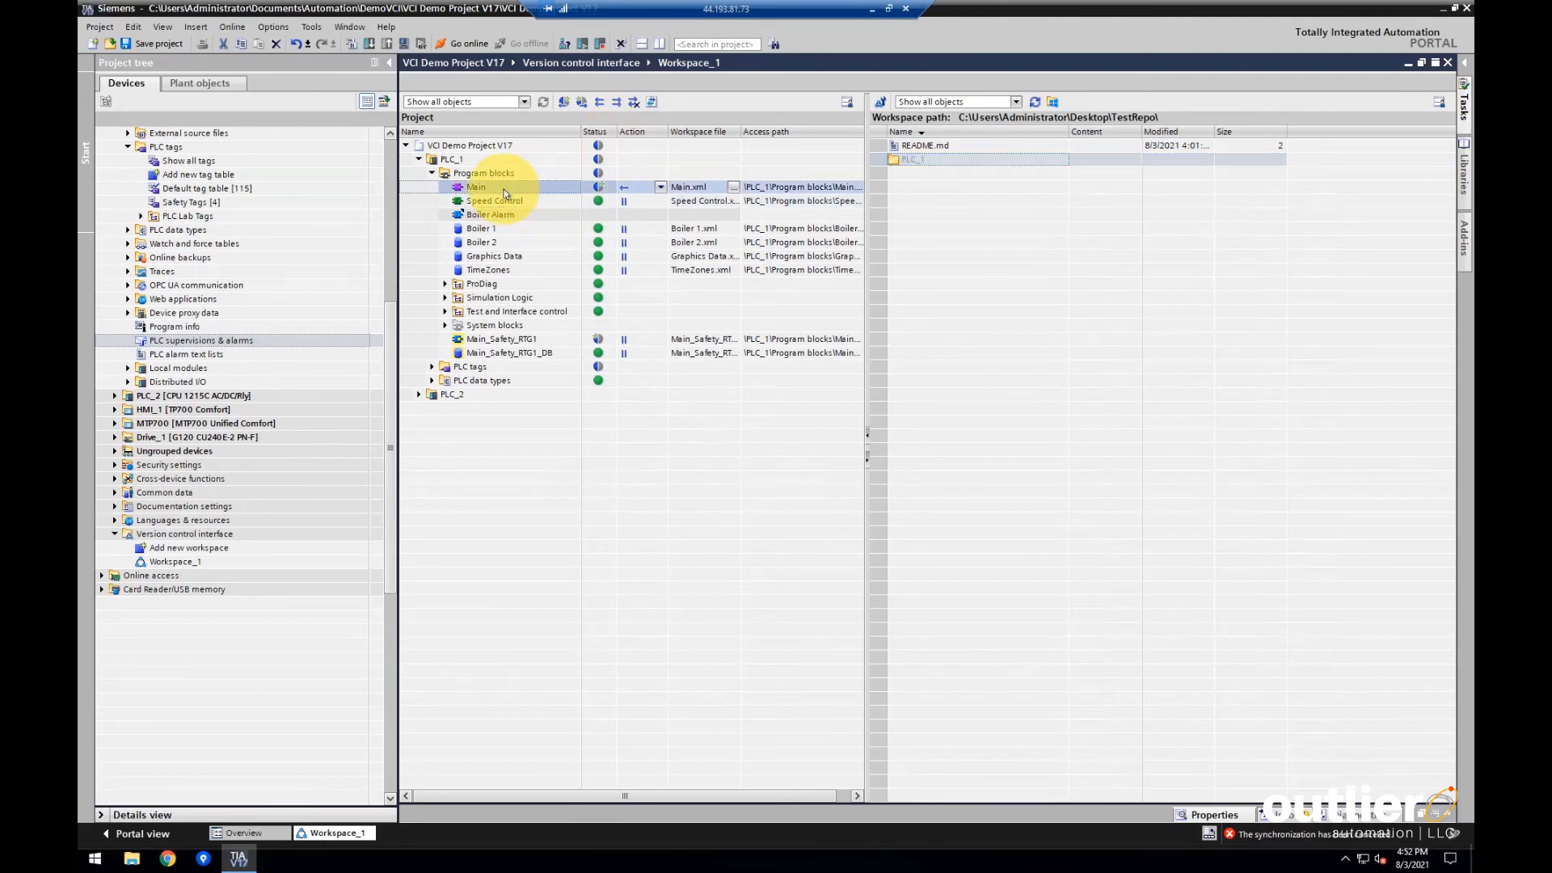
{"action": "right_click", "coordinate": [475, 186]}
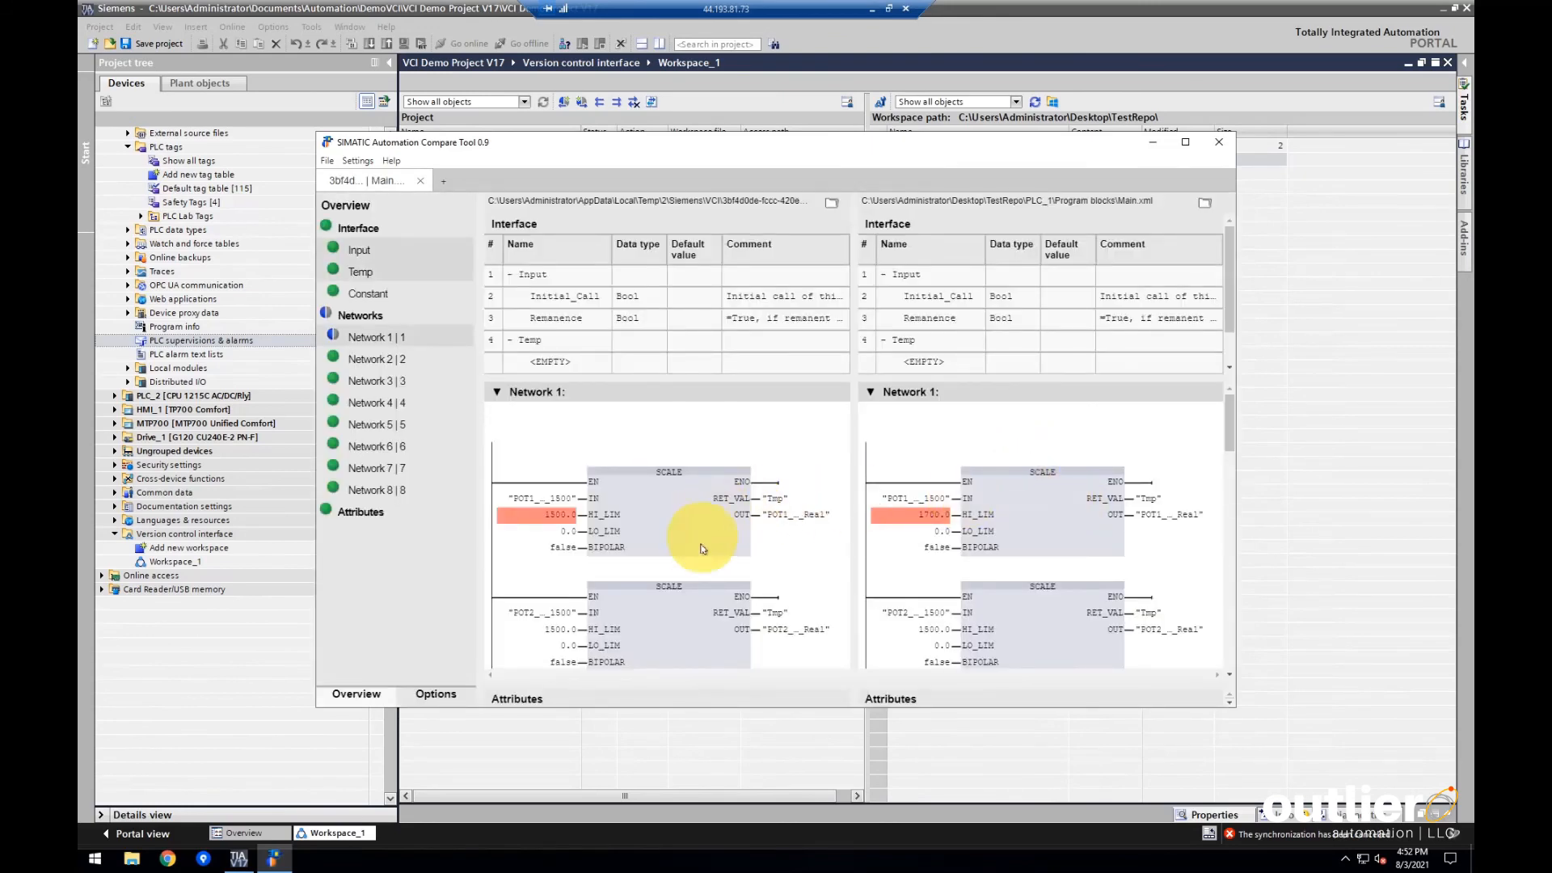
{"action": "scroll", "scroll_direction": "down", "scroll_amount": 3}
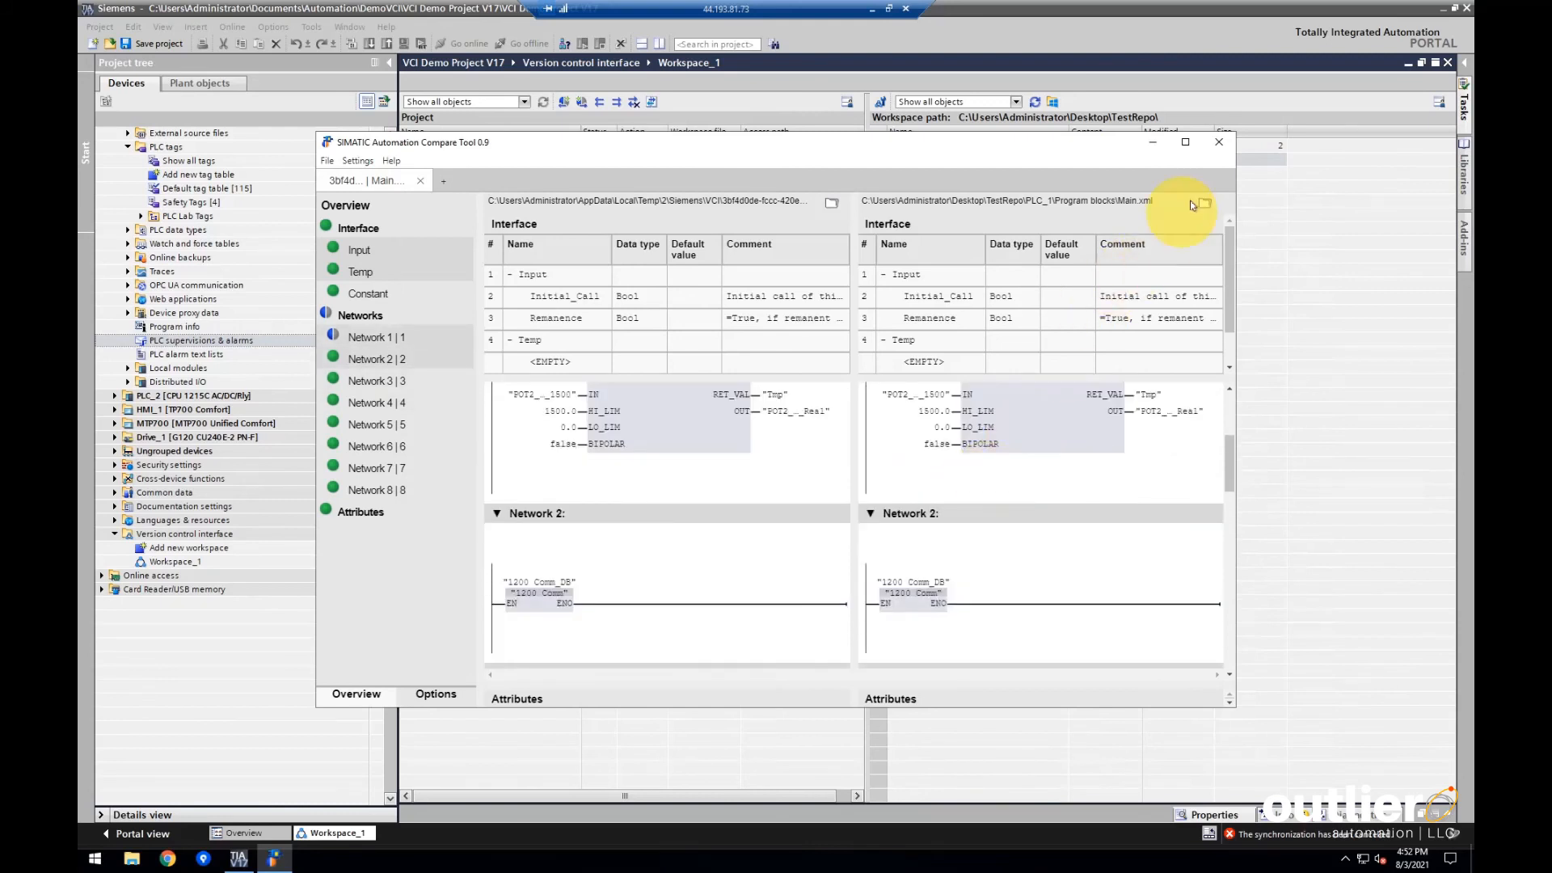
{"action": "left_click", "coordinate": [1219, 142]}
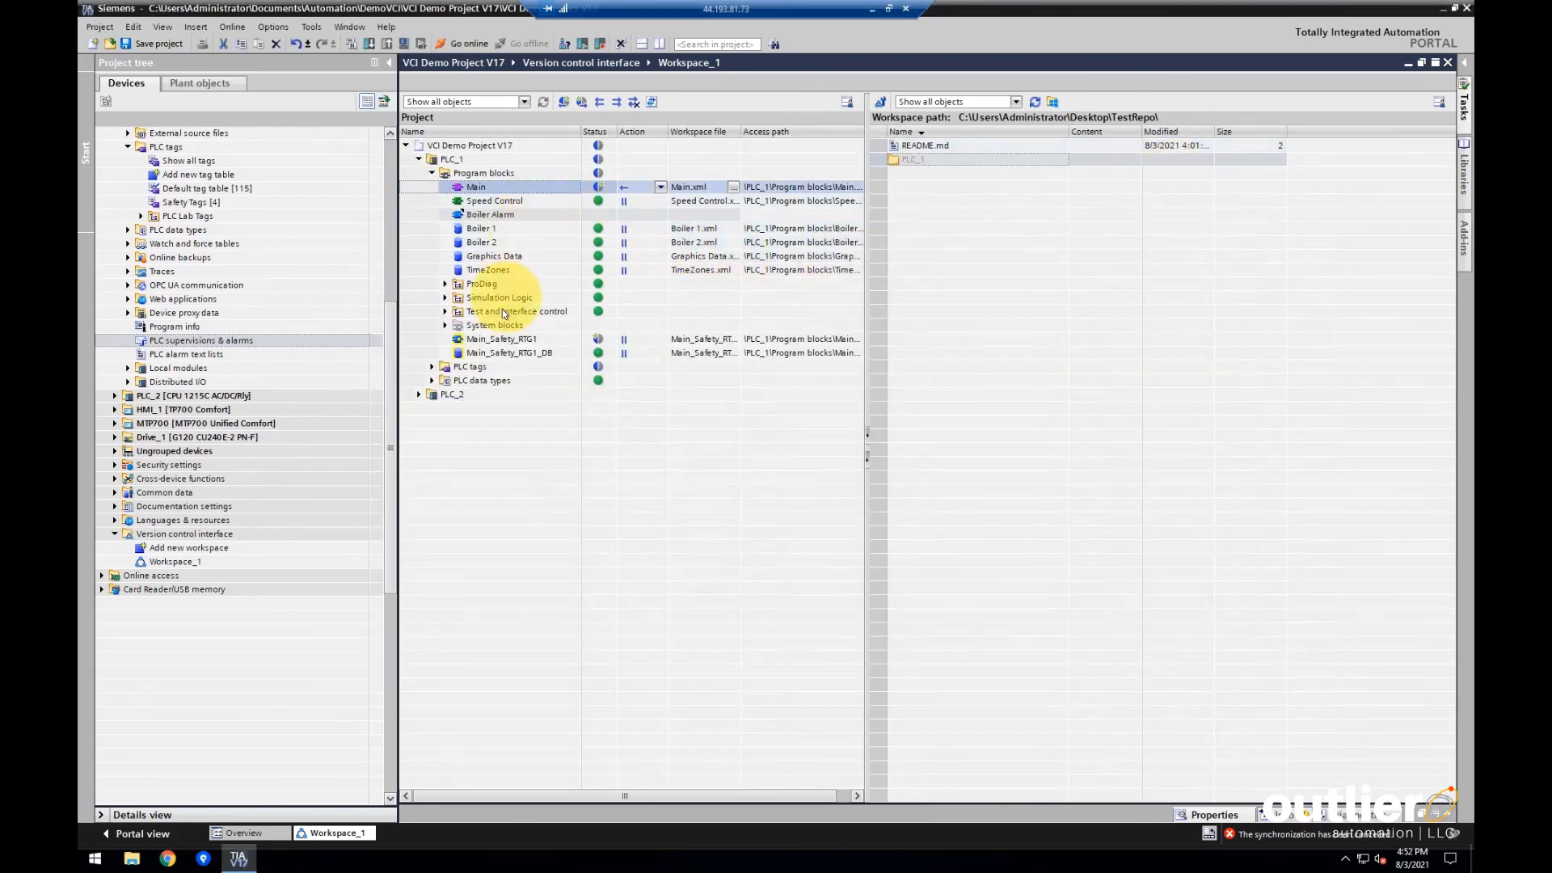
{"action": "right_click", "coordinate": [502, 338]}
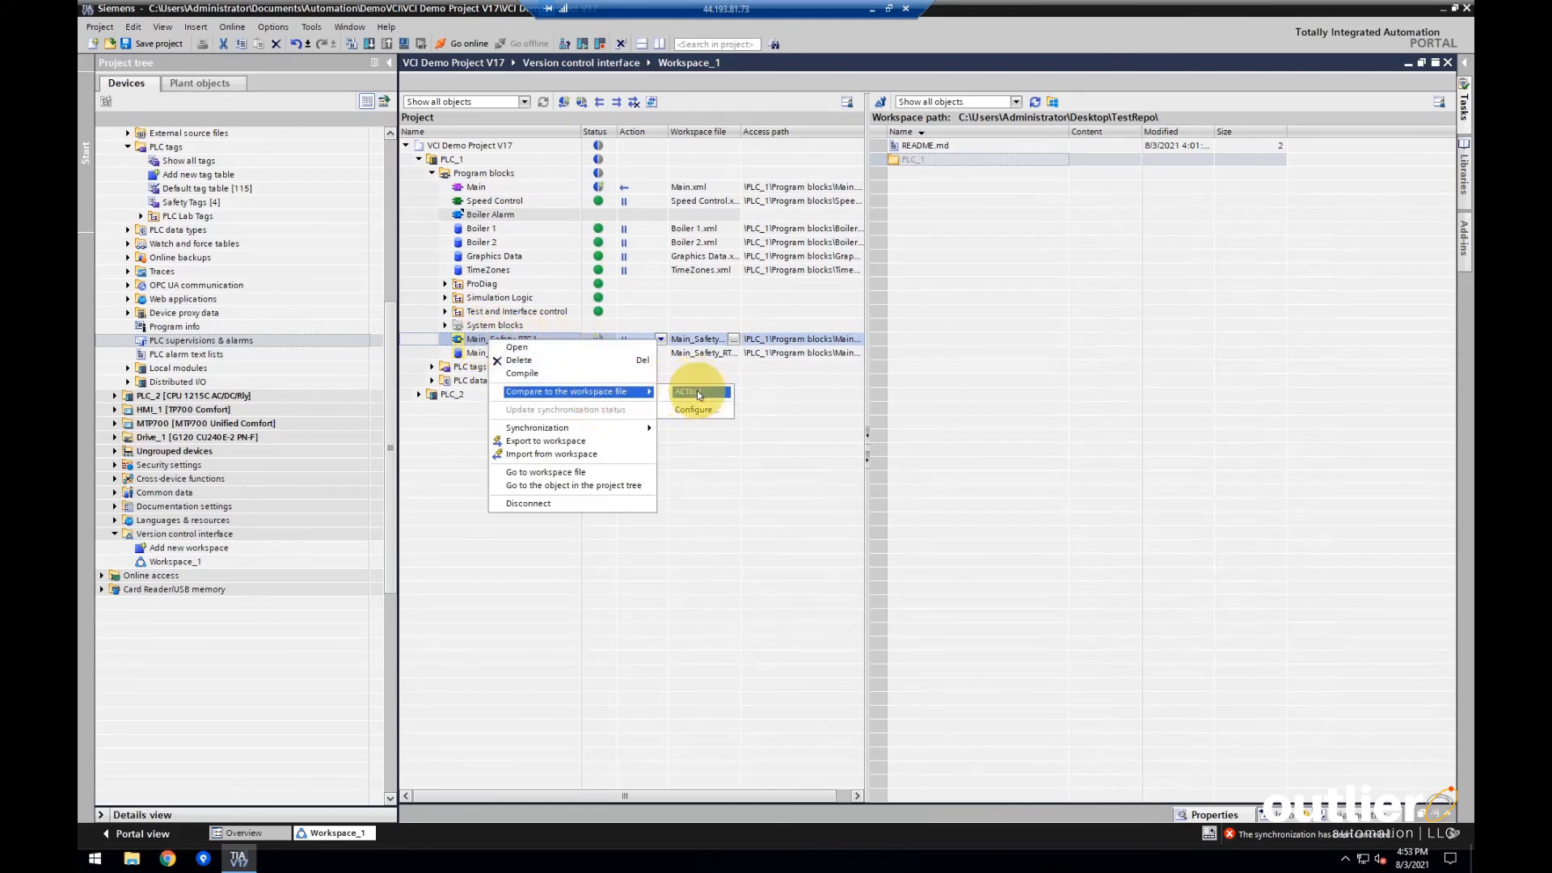
{"action": "left_click", "coordinate": [693, 391]}
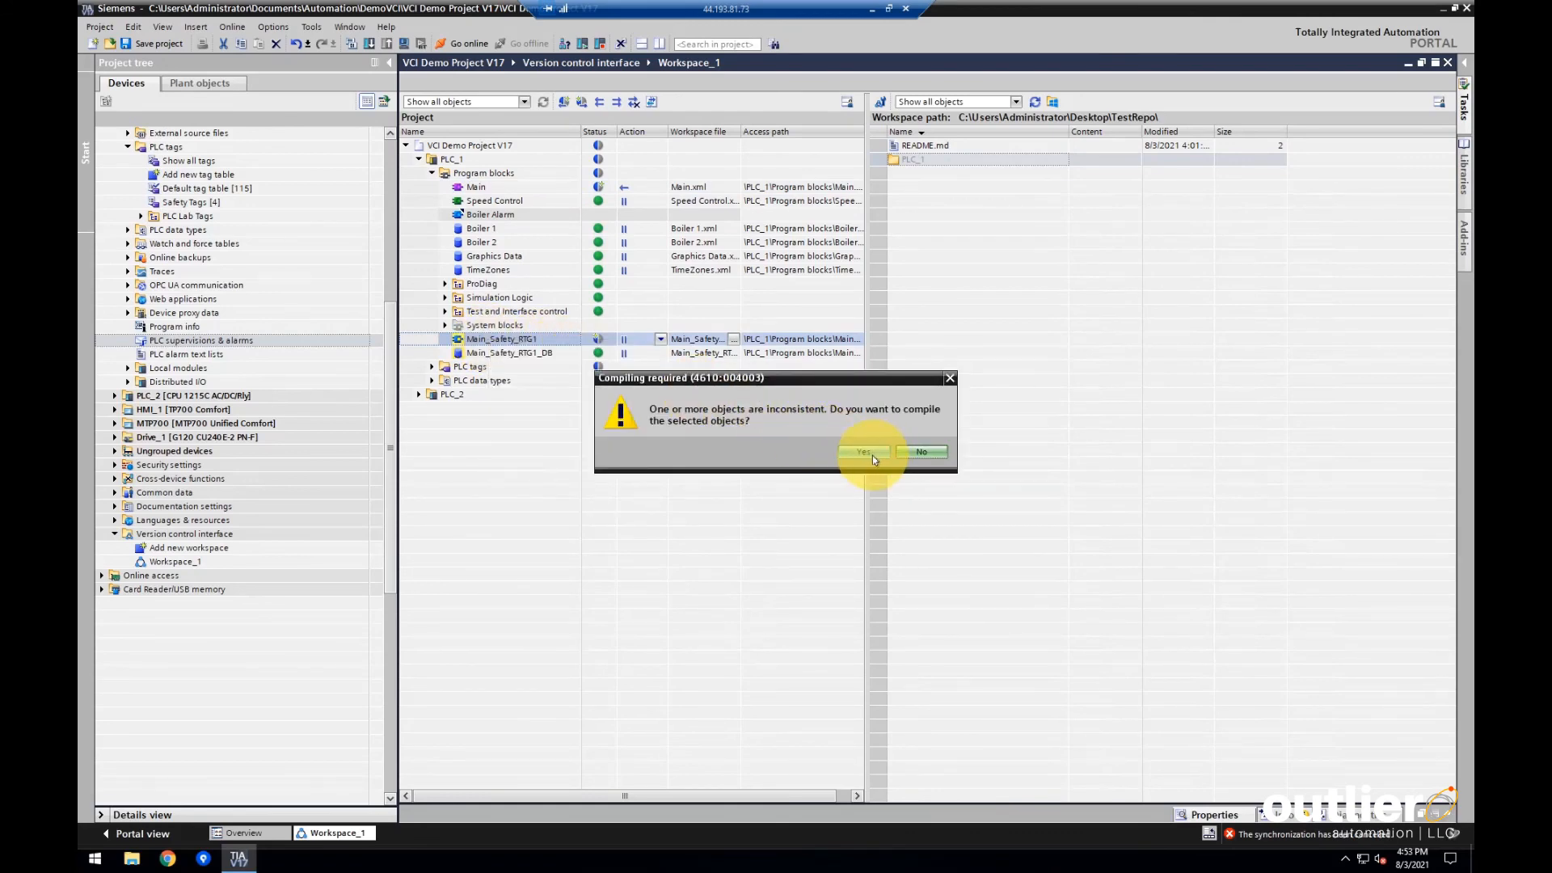
{"action": "left_click", "coordinate": [863, 451]}
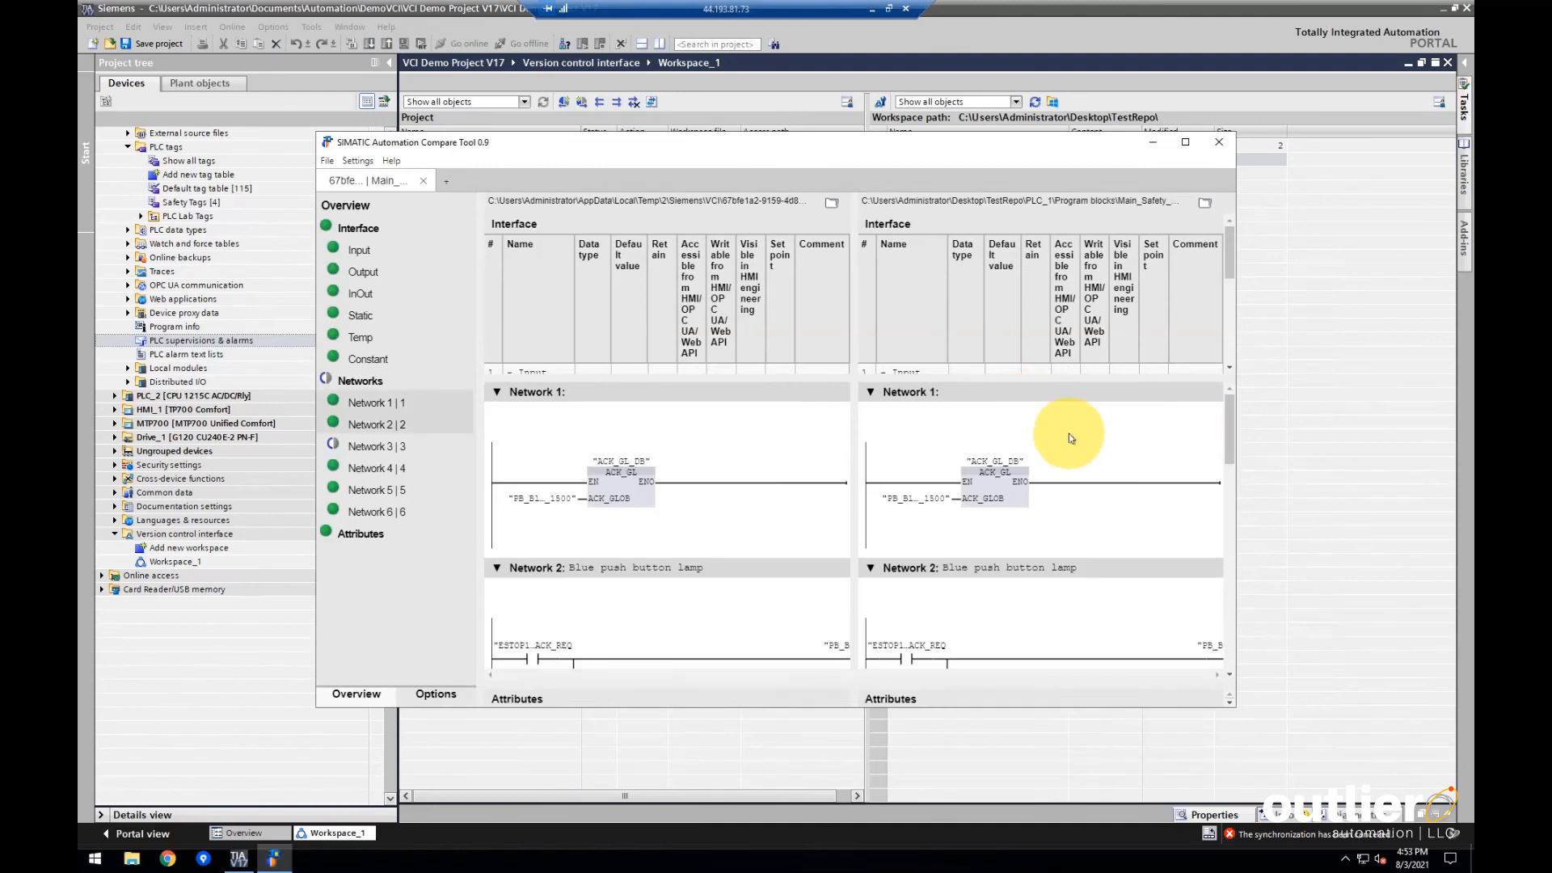
{"action": "left_click", "coordinate": [375, 446]}
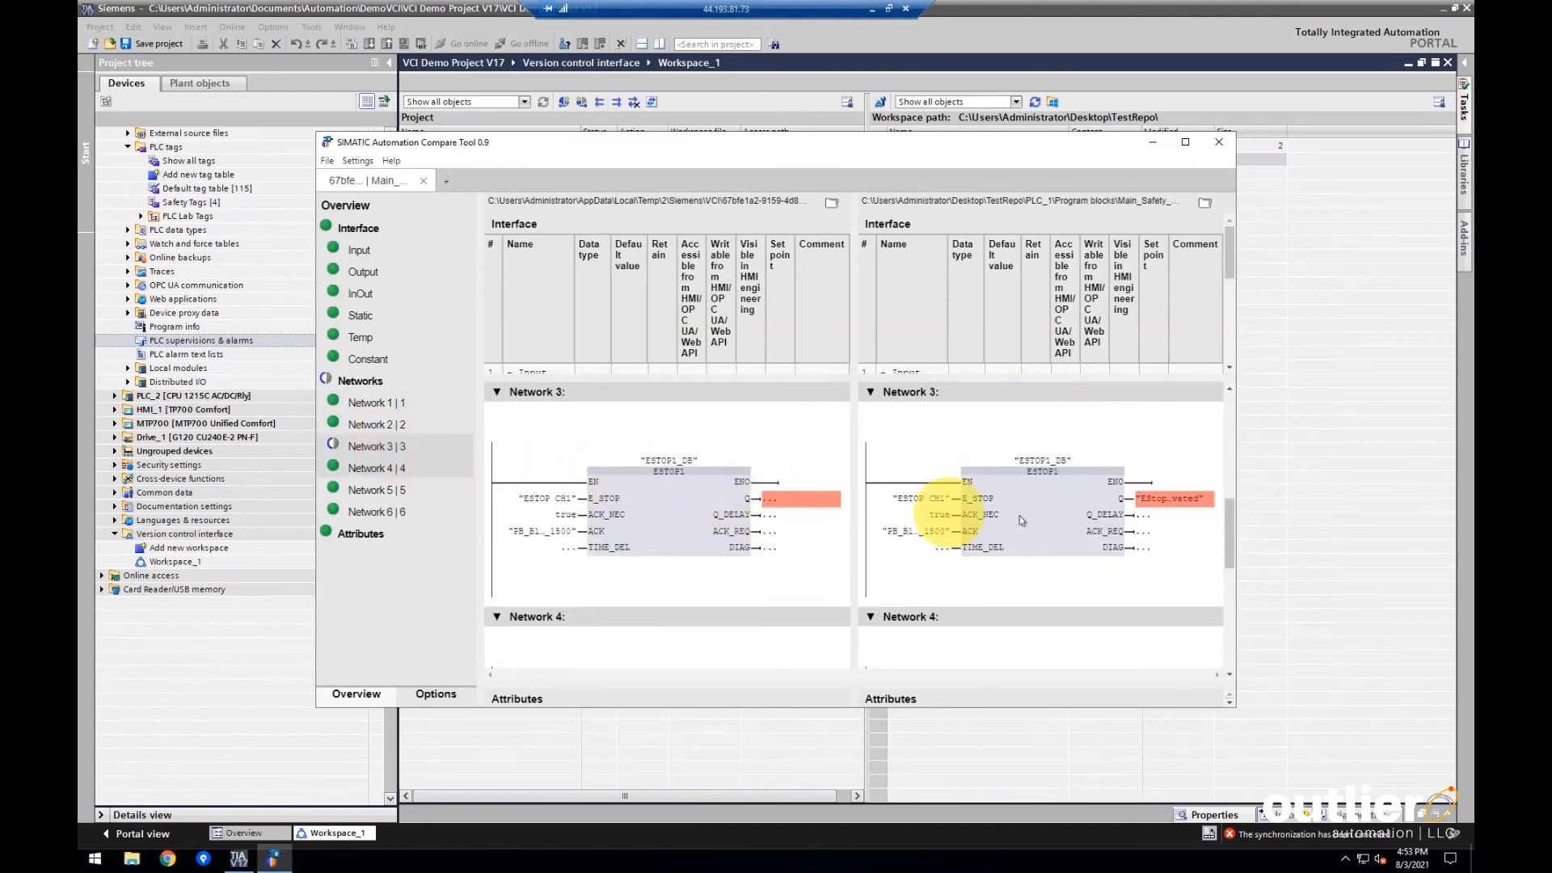
{"action": "mouse_move", "coordinate": [1165, 595]}
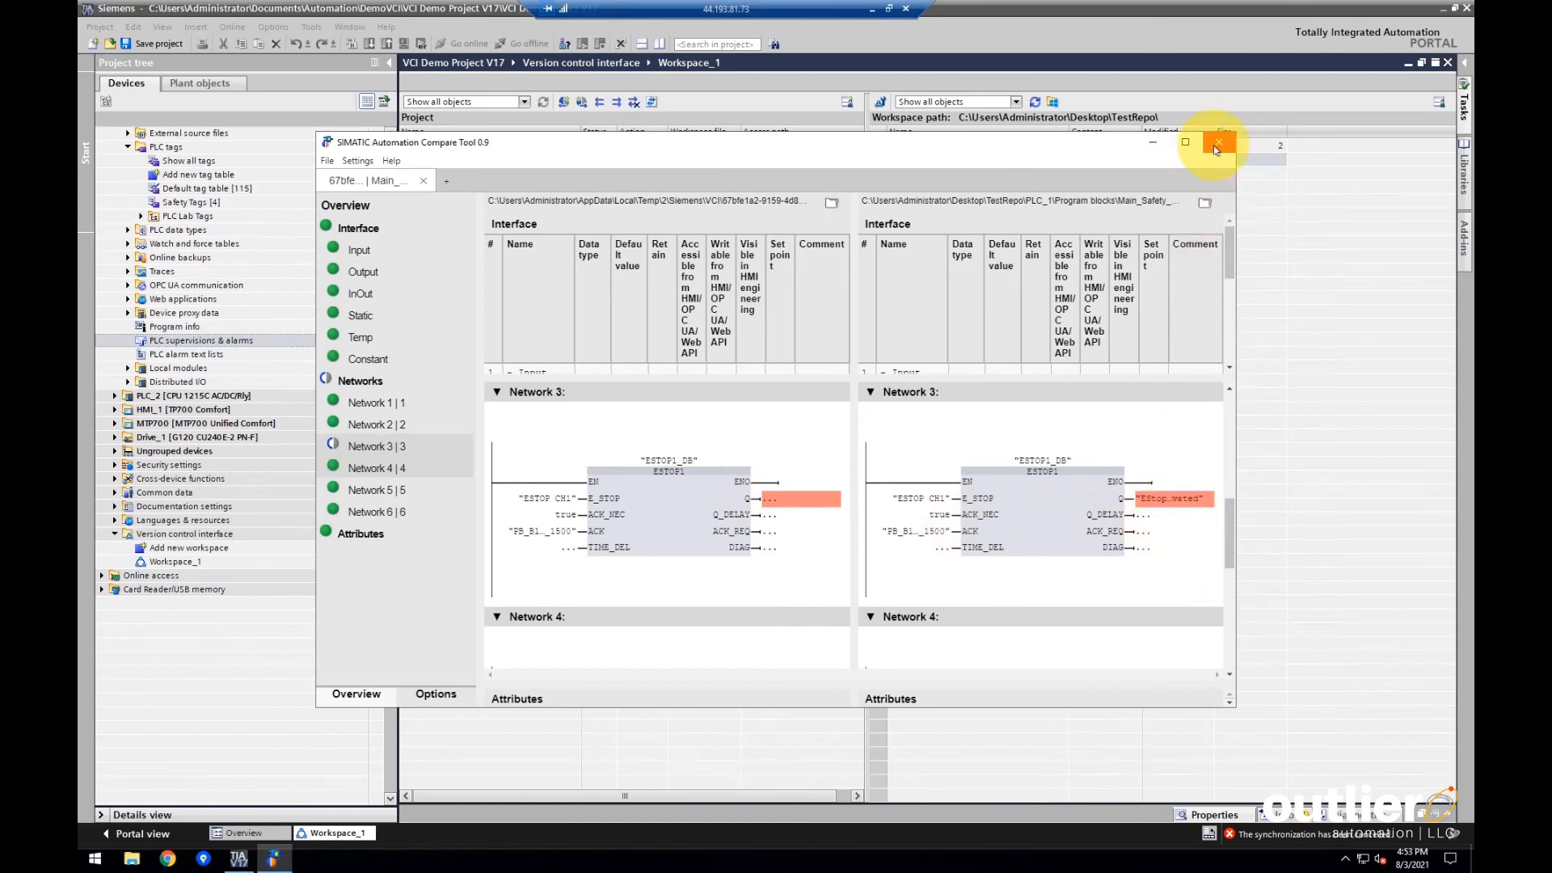
{"action": "left_click", "coordinate": [1216, 146]}
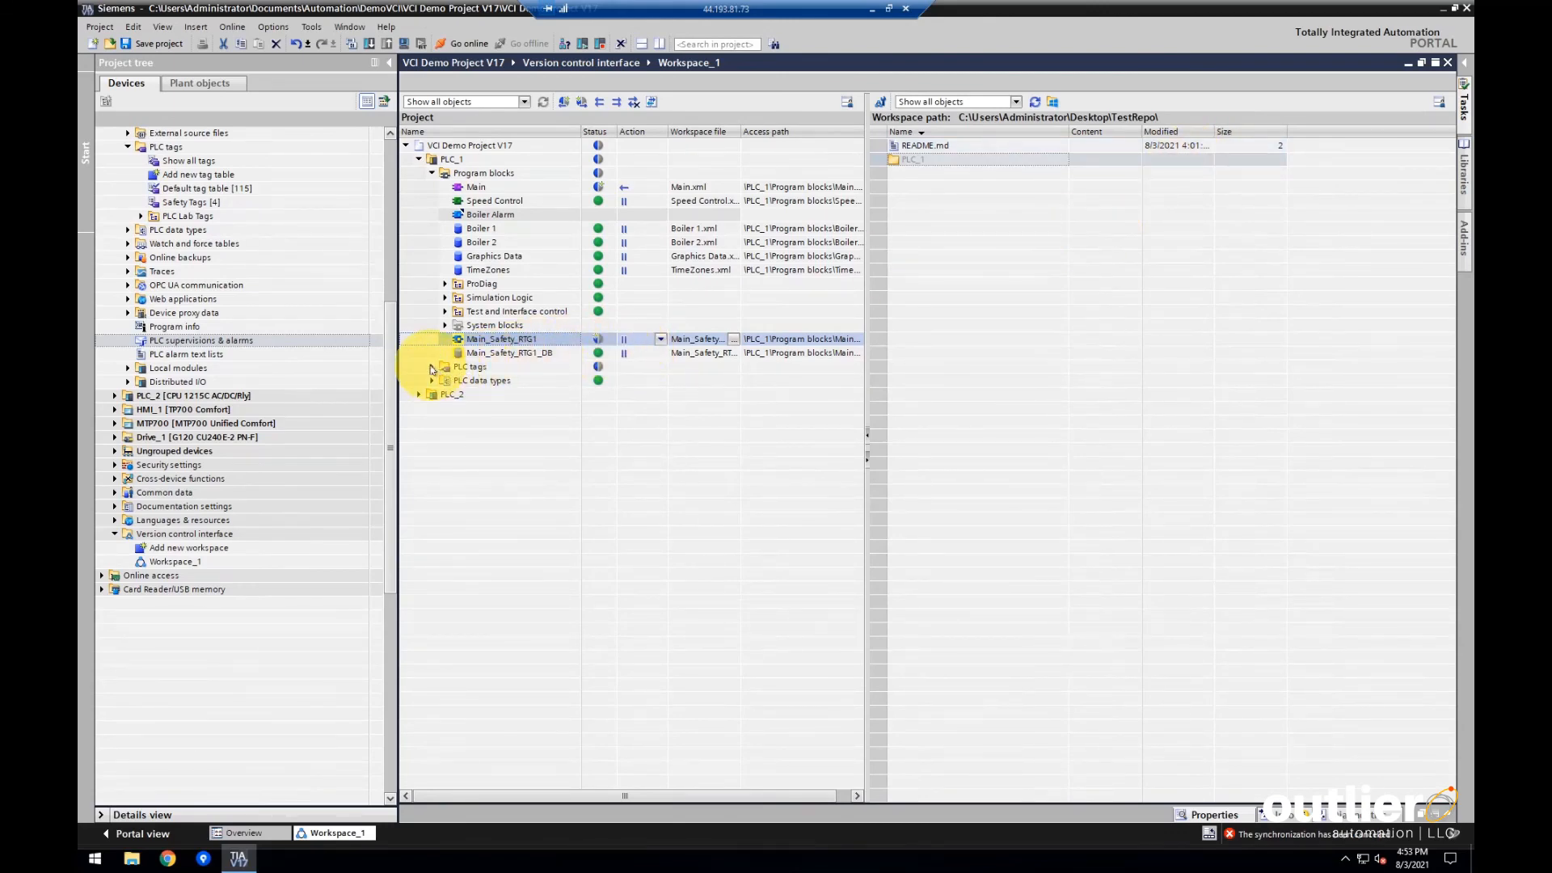
- Compare Safety Tags with its workspace file in ACTool, revealing the extra Bool tag at %M0.1
{"action": "left_click", "coordinate": [431, 367]}
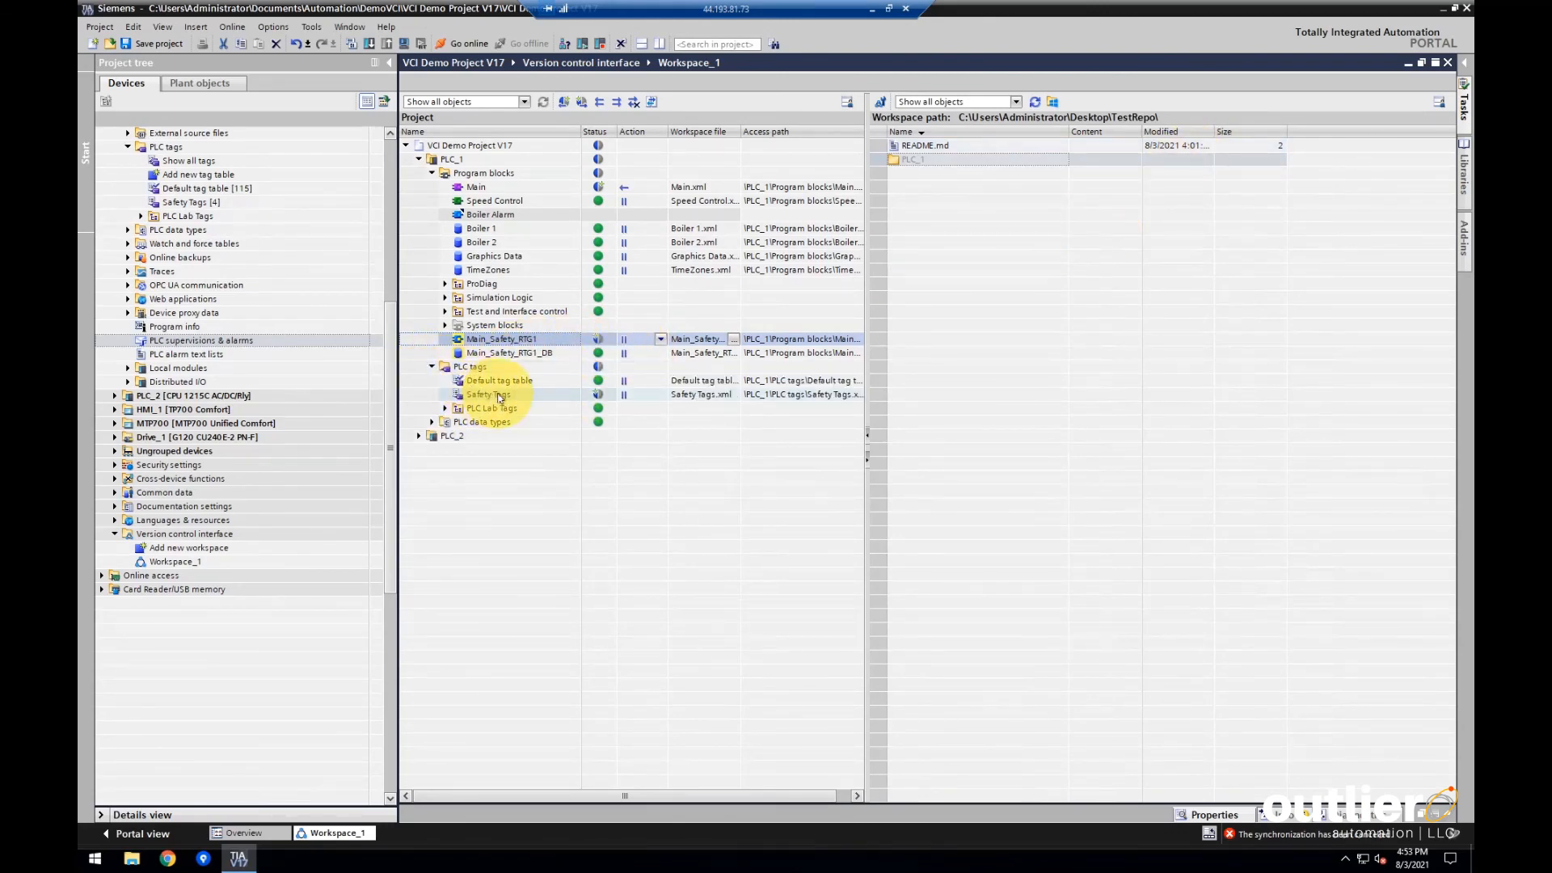
{"action": "right_click", "coordinate": [486, 395]}
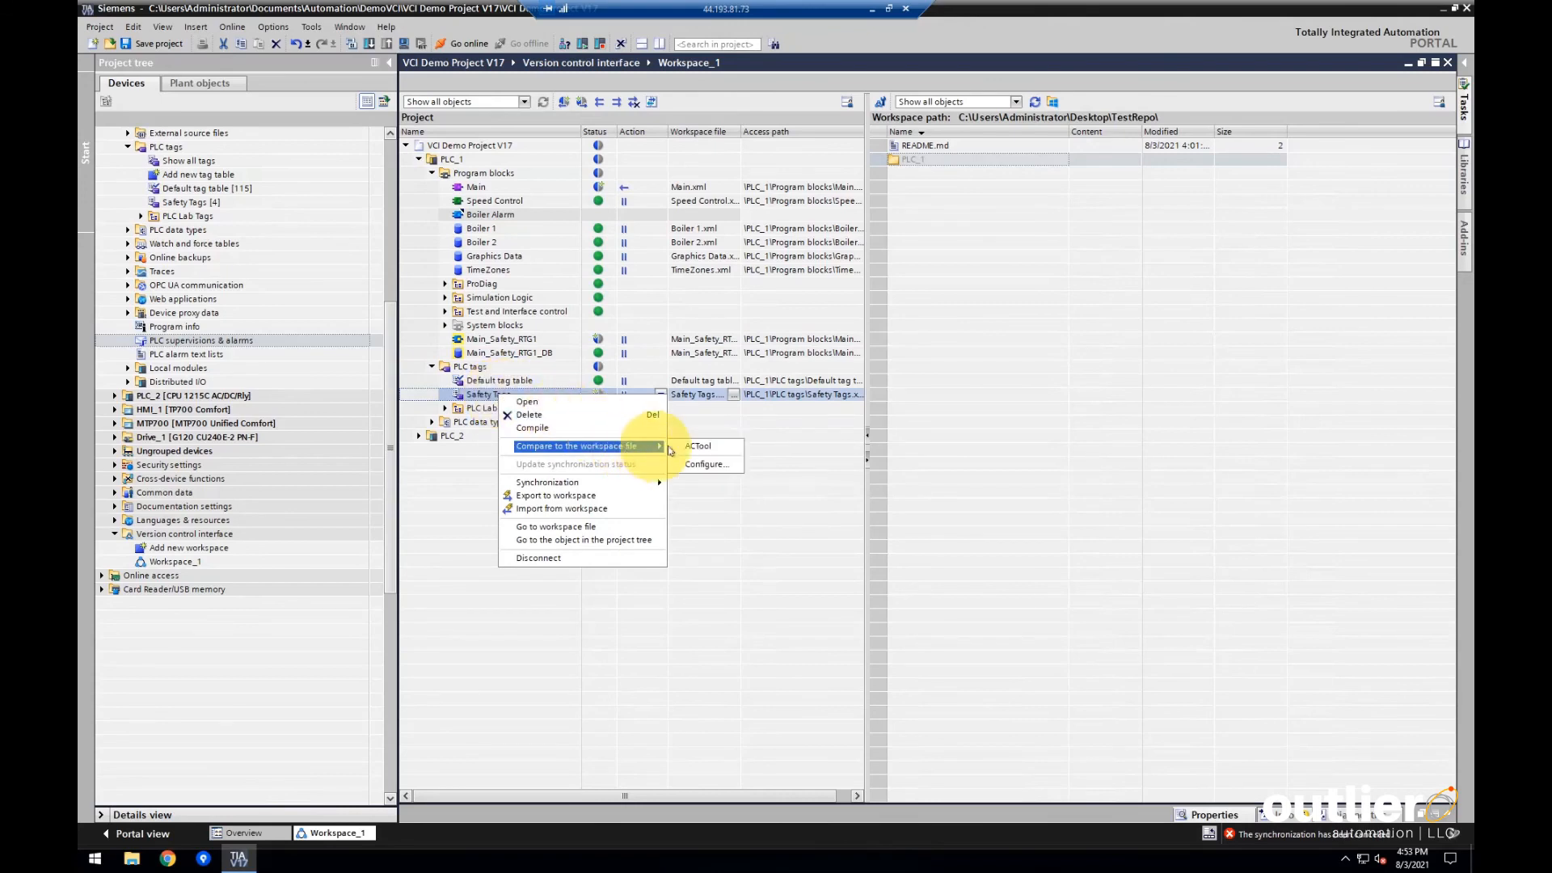
{"action": "left_click", "coordinate": [699, 446]}
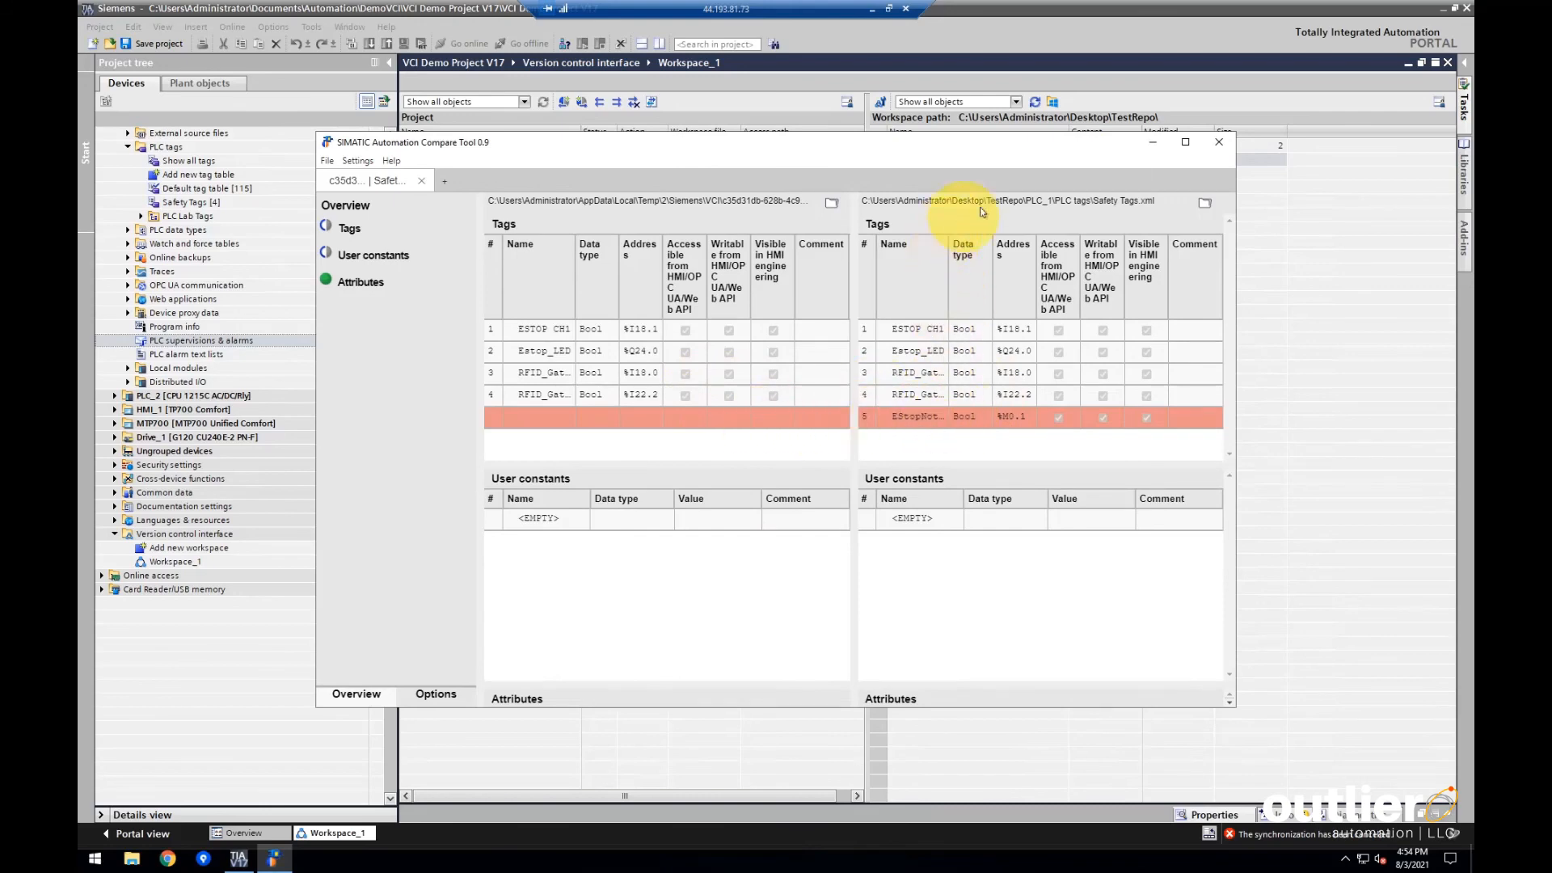
{"action": "left_click", "coordinate": [1218, 142]}
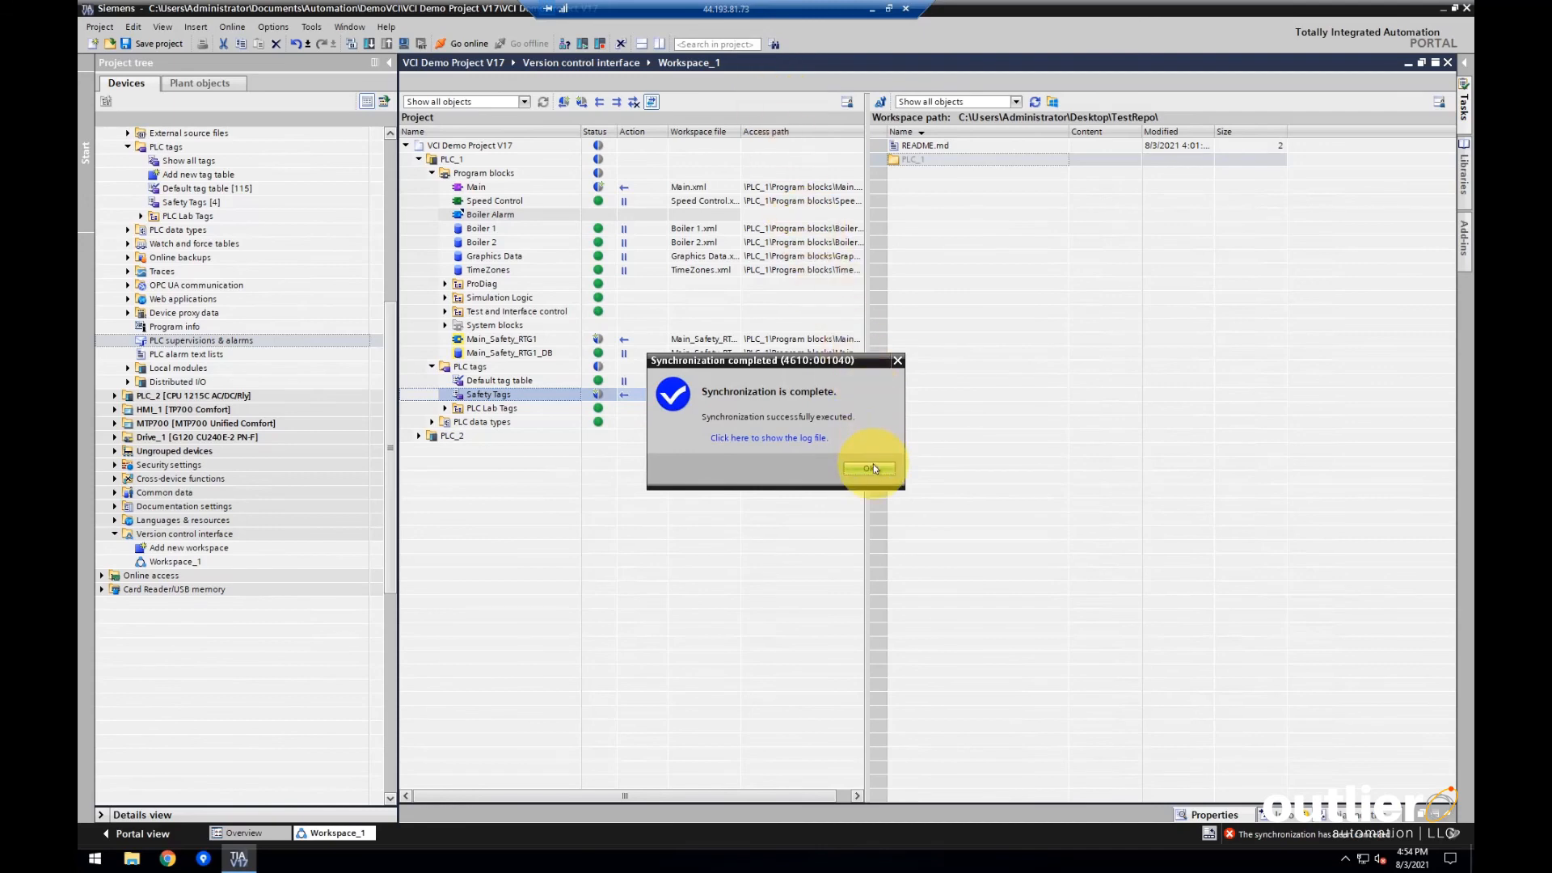
- Acknowledge the synchronization-complete message after importing the pulled changes
{"action": "left_click", "coordinate": [866, 467]}
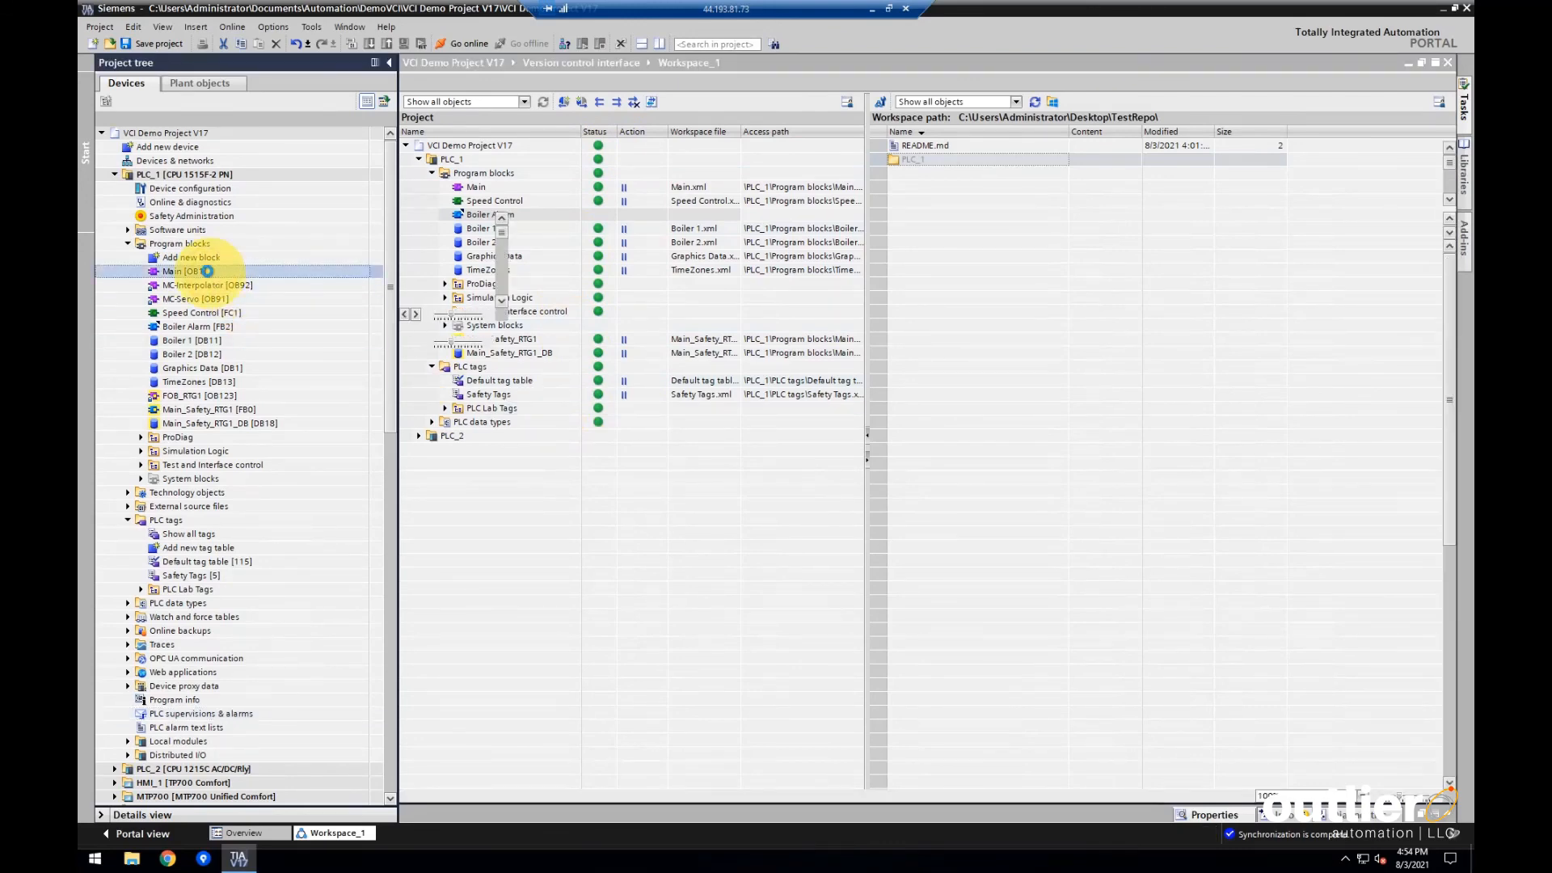
- Reopen Main [OB1] and confirm Network 1's first SCALE high limit reads 1700.0
{"action": "double_click", "coordinate": [176, 272]}
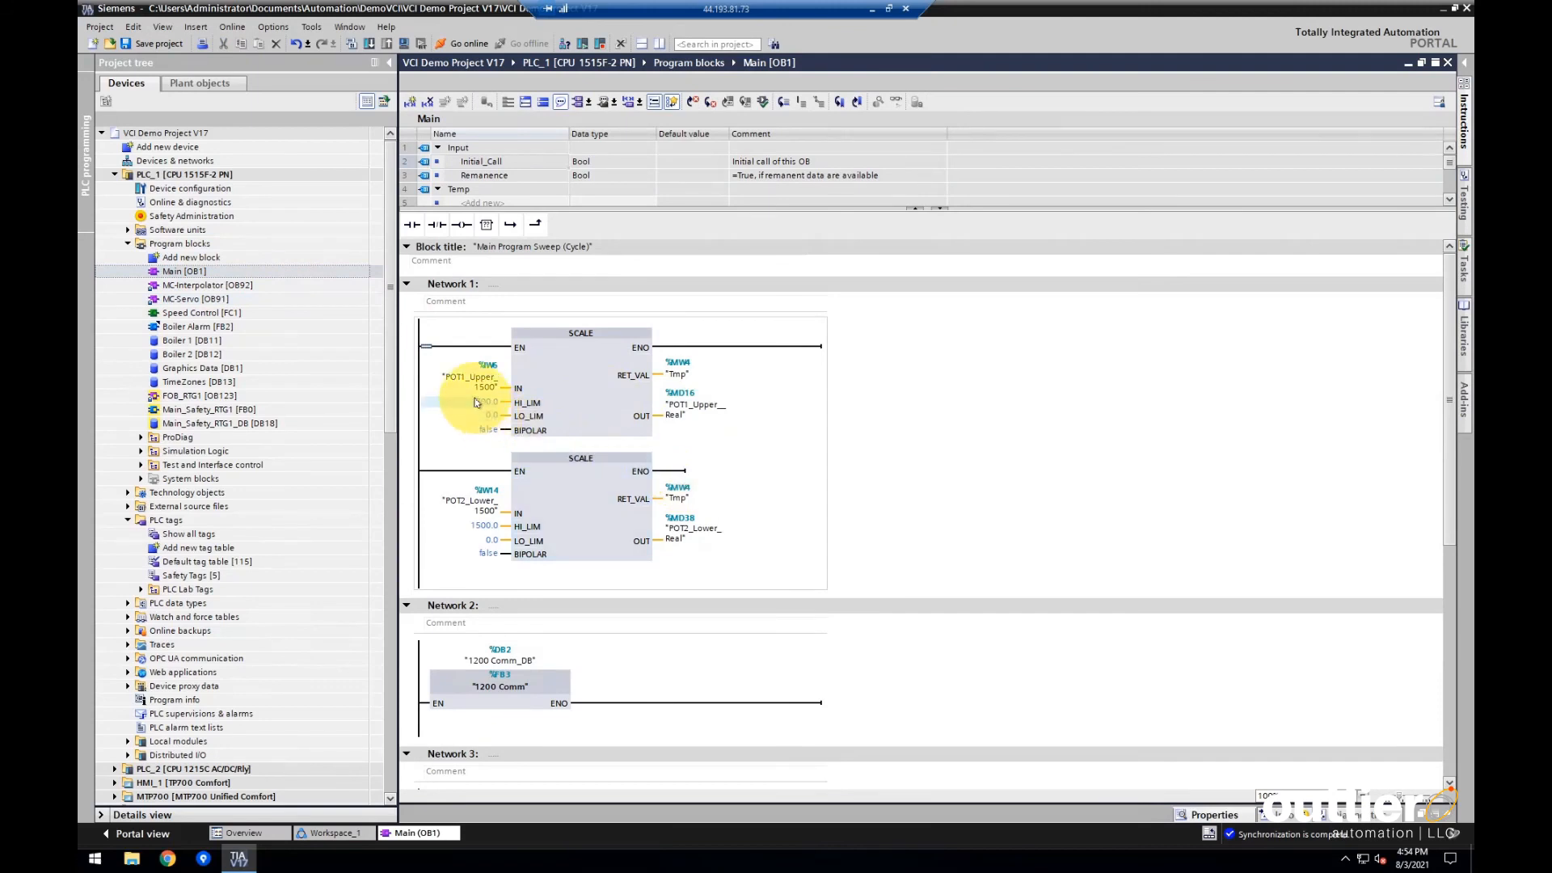
{"action": "type", "text": "1700.0"}
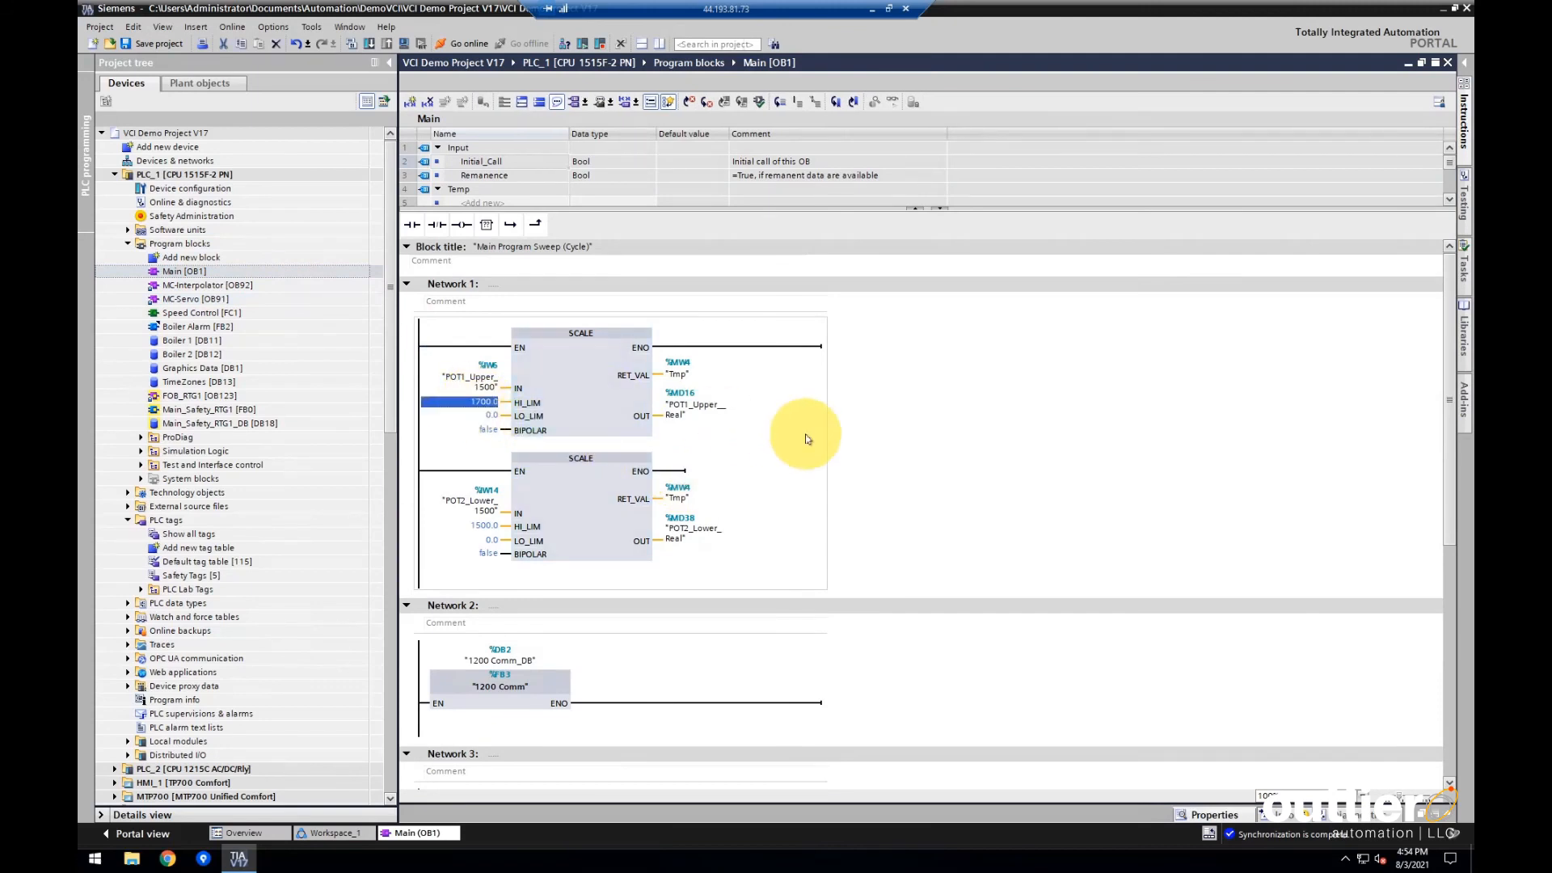